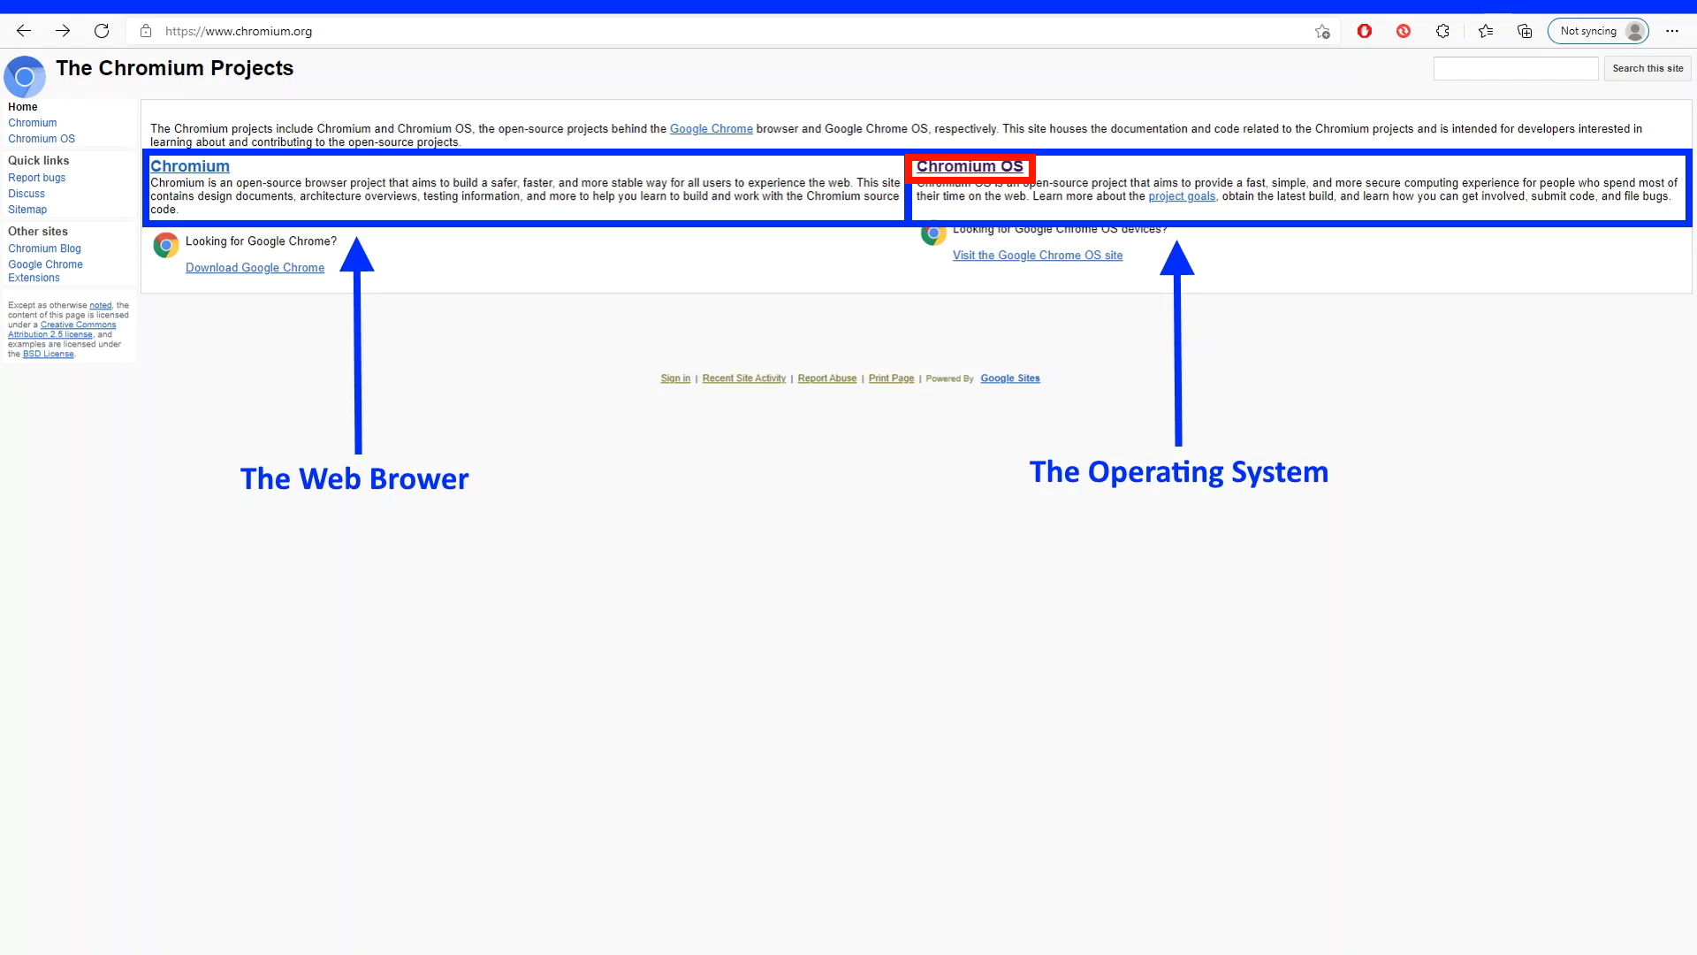
# Navigate from chromium.org to the FydeOS chromium_os-raspberry_pi GitHub repository
pyautogui.click(968, 166)
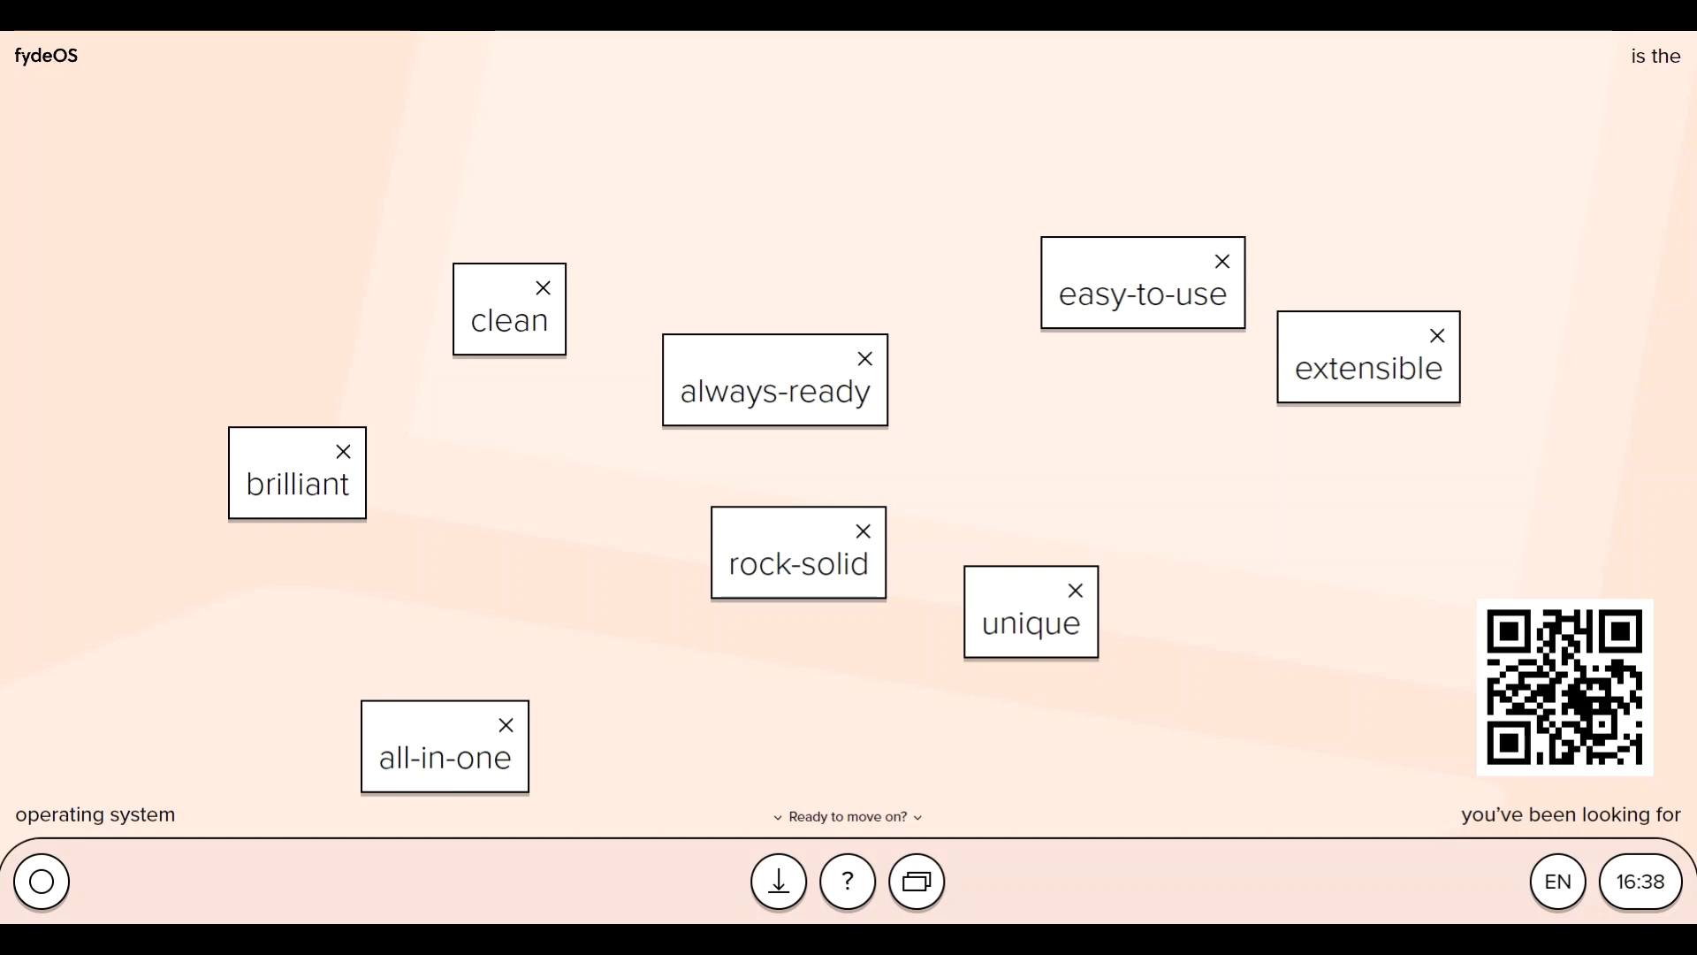
pyautogui.click(847, 880)
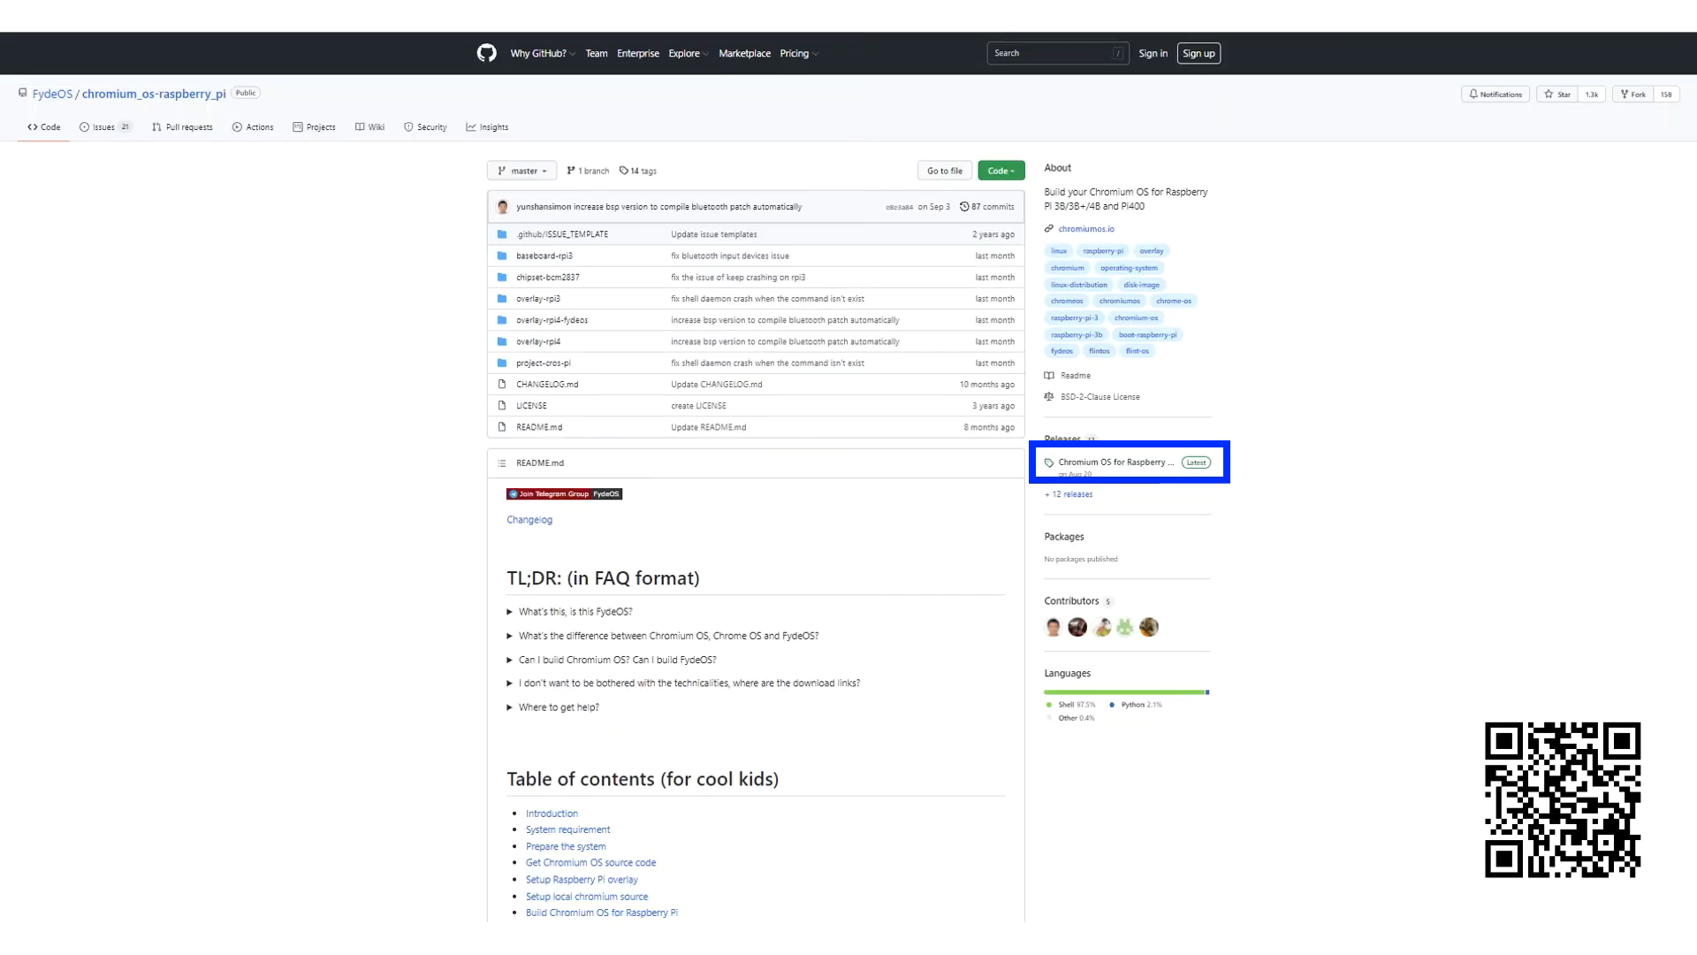
# Open the latest Chromium OS for Raspberry Pi release from the FydeOS repository
pyautogui.click(1116, 462)
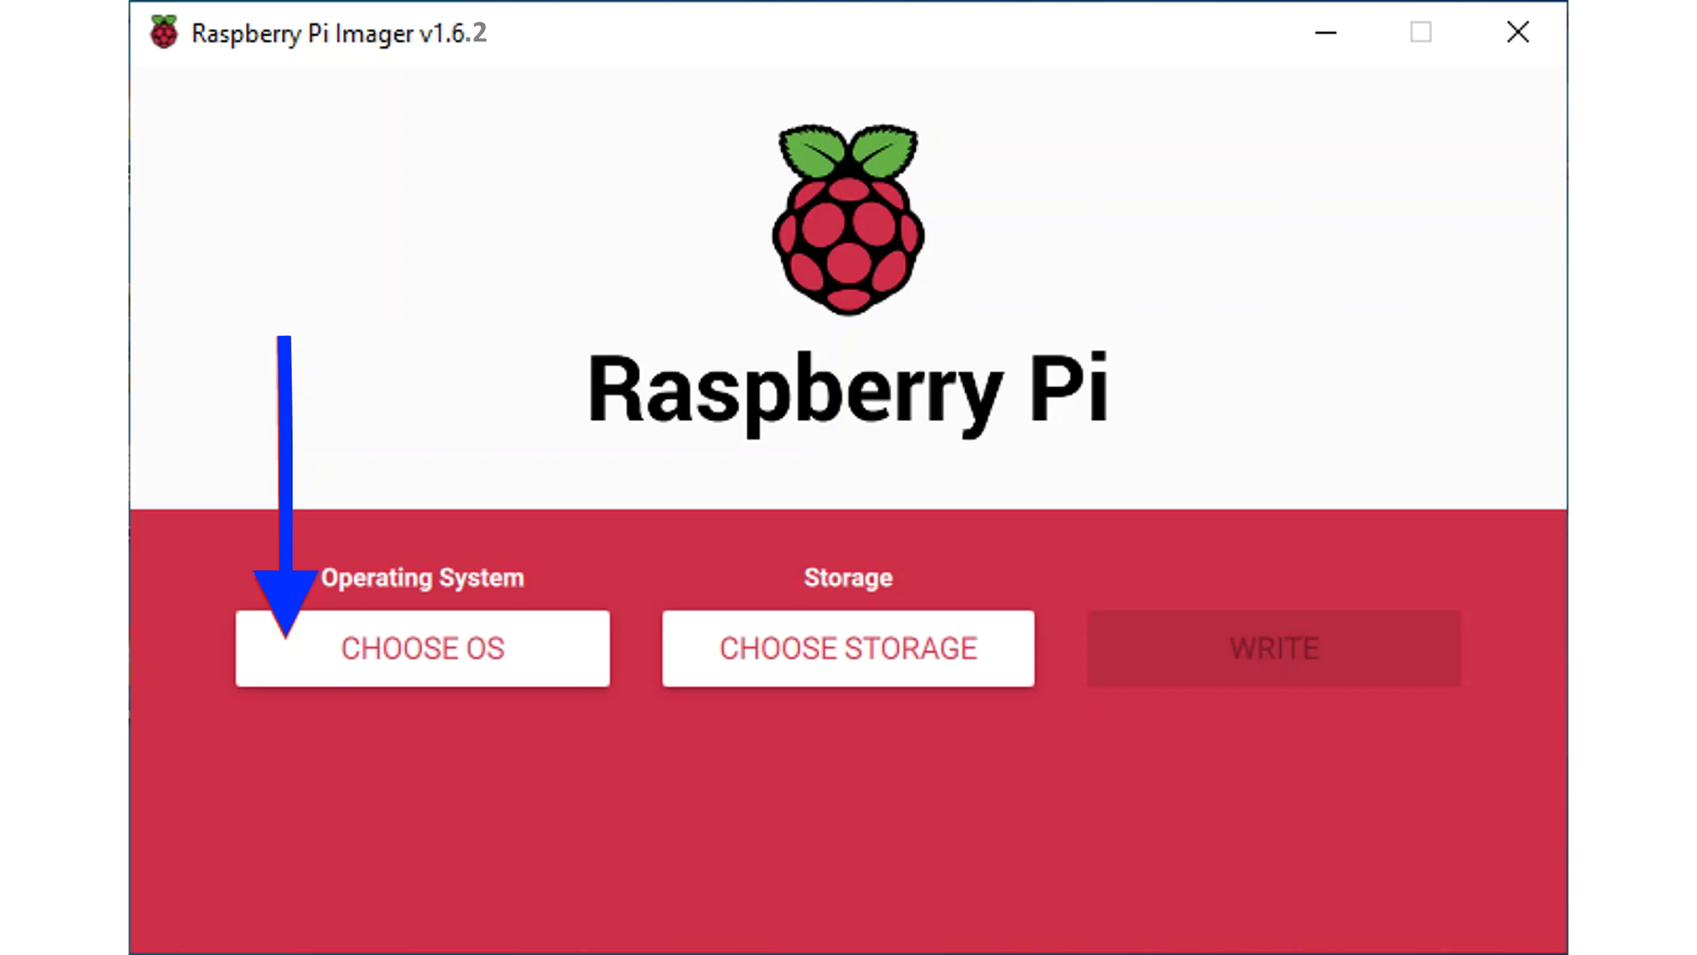
# Choose the downloaded FydeOS Pi400 .img.xz as custom OS and the 15.9 GB SD card as storage
pyautogui.click(420, 649)
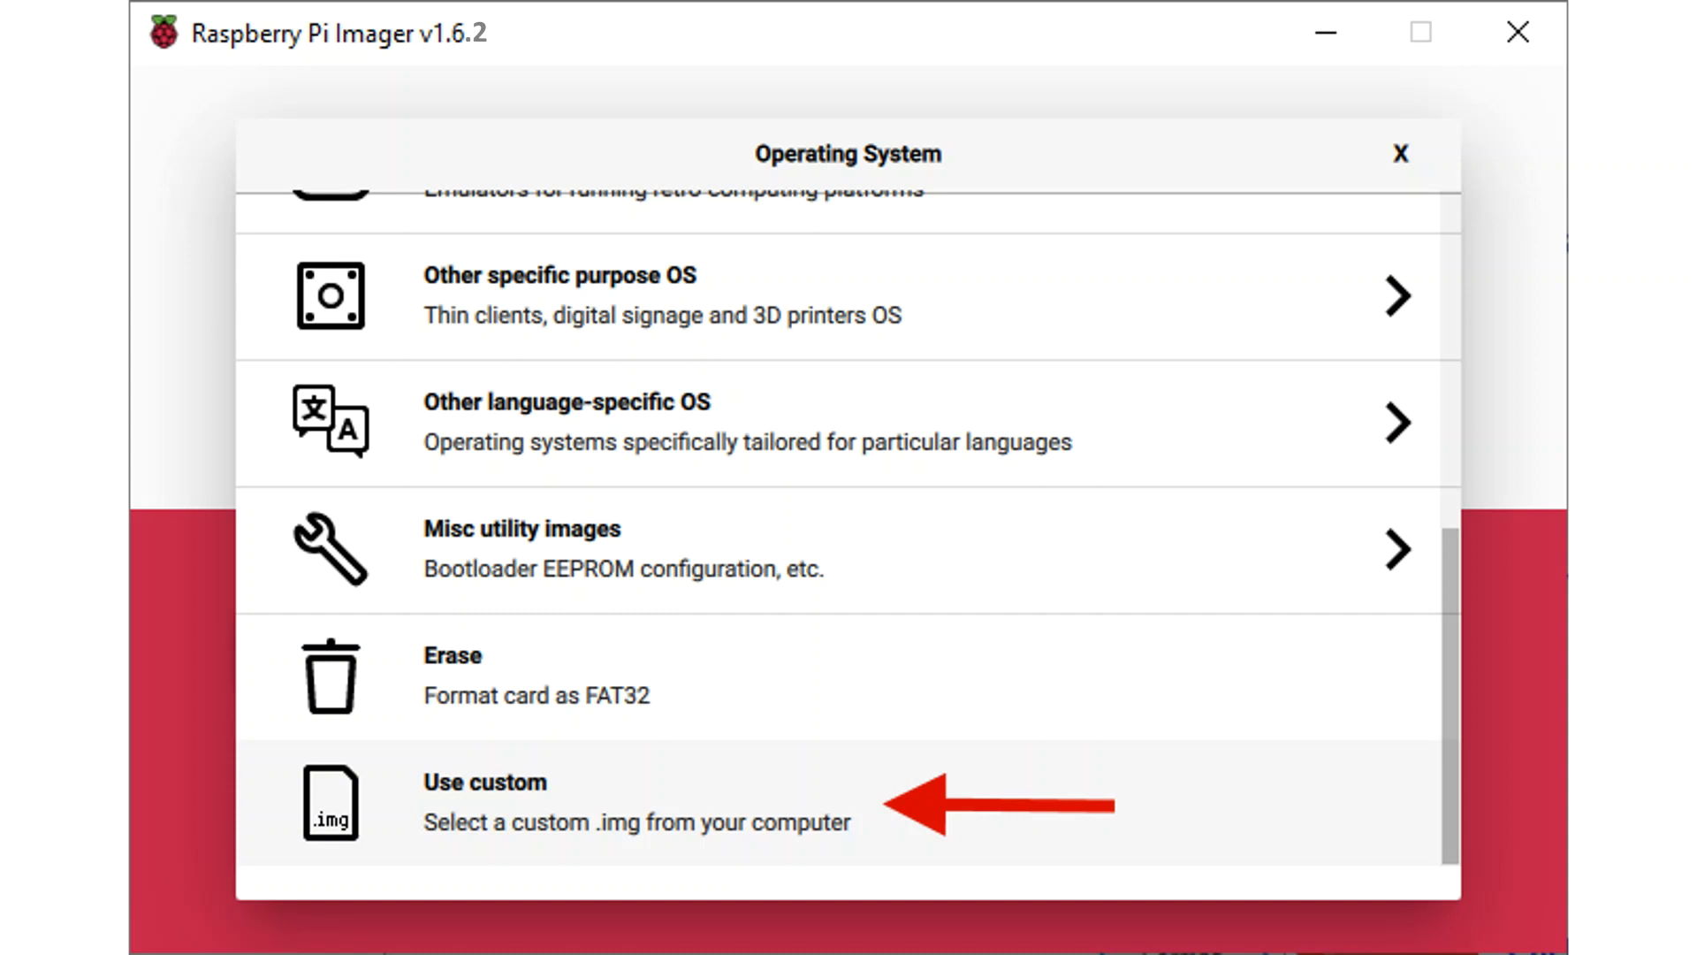
pyautogui.click(636, 801)
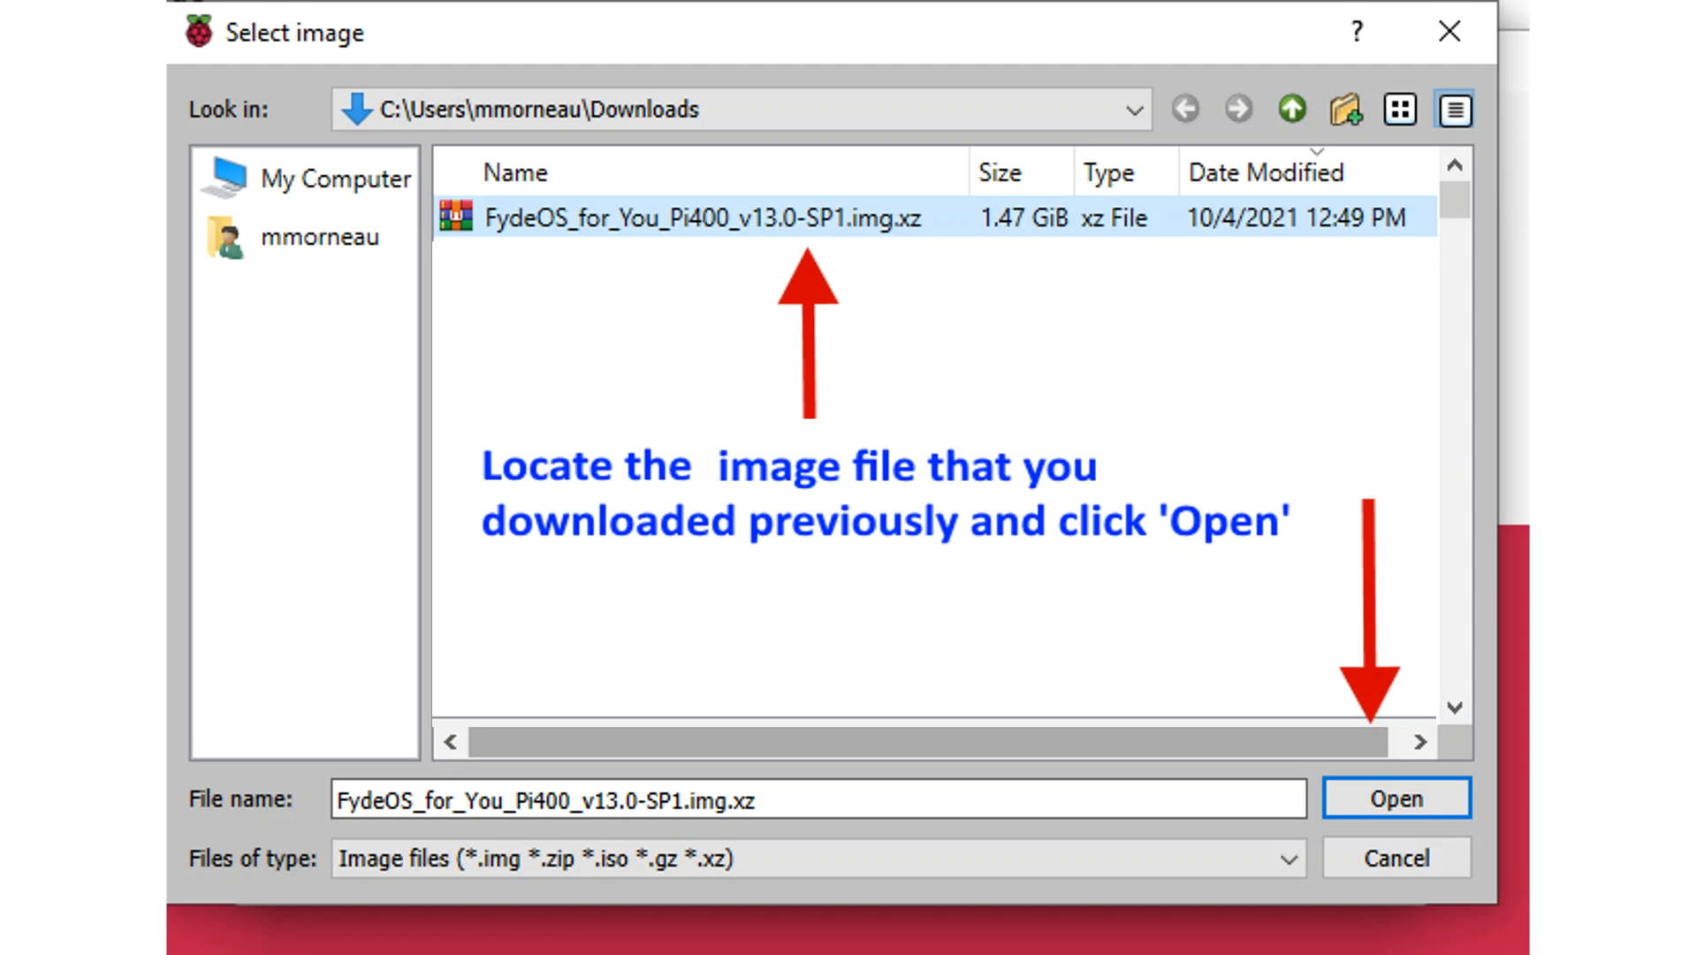
pyautogui.click(1395, 798)
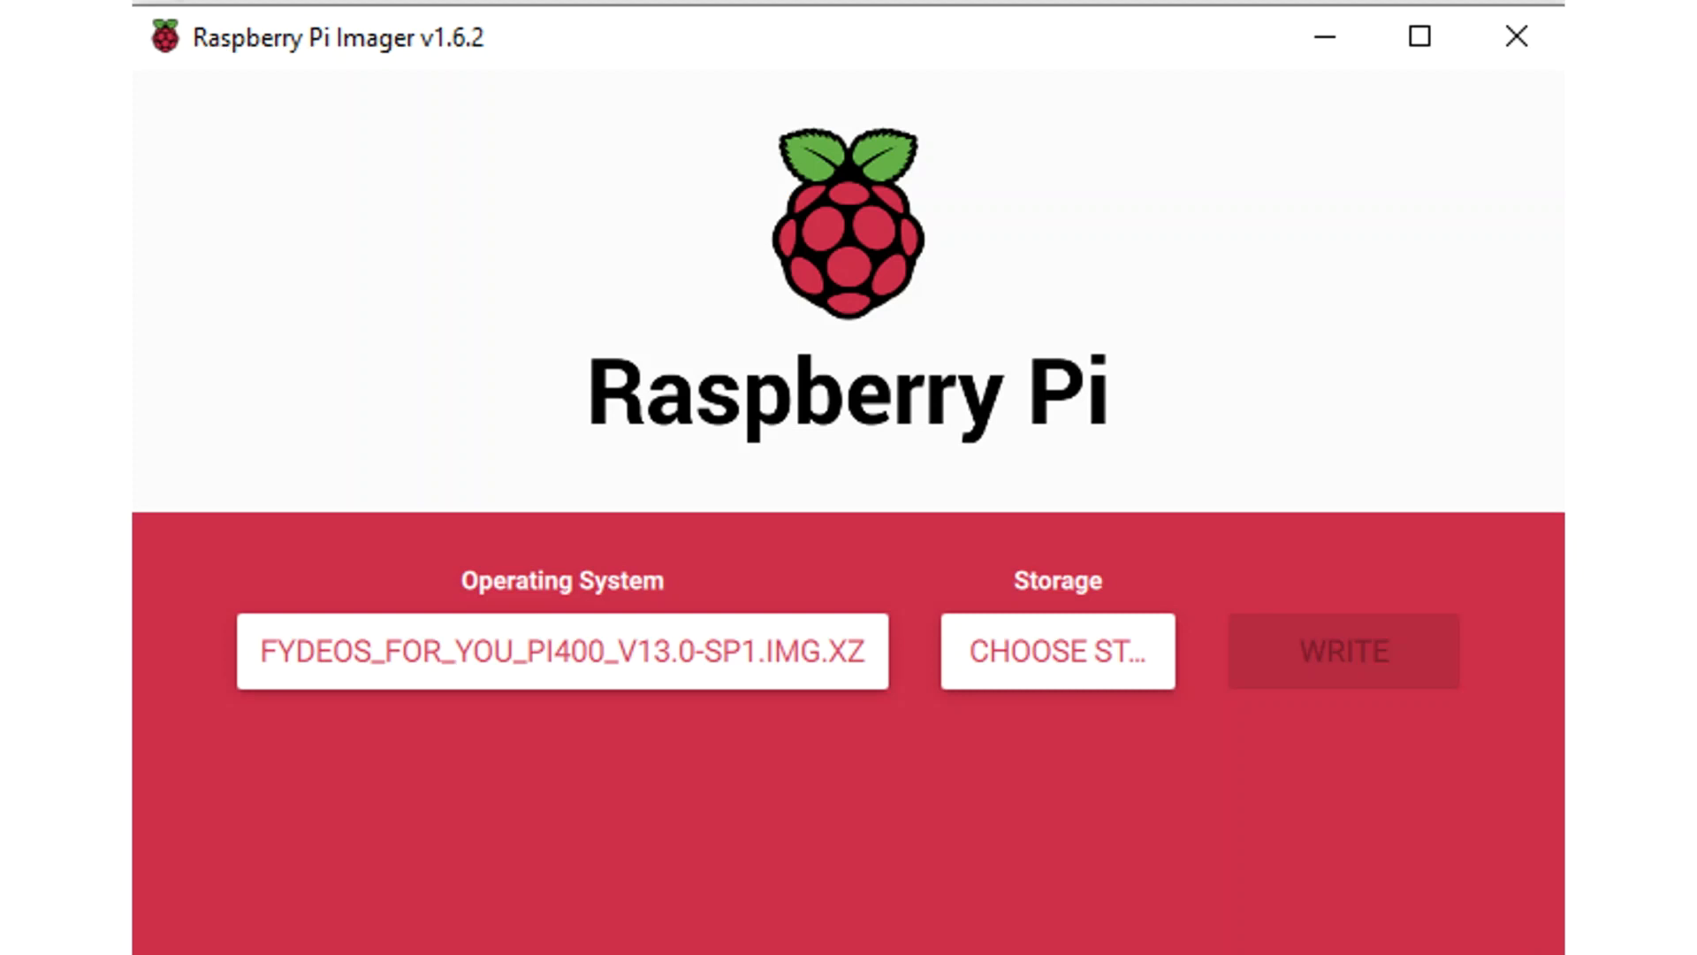
pyautogui.click(1055, 650)
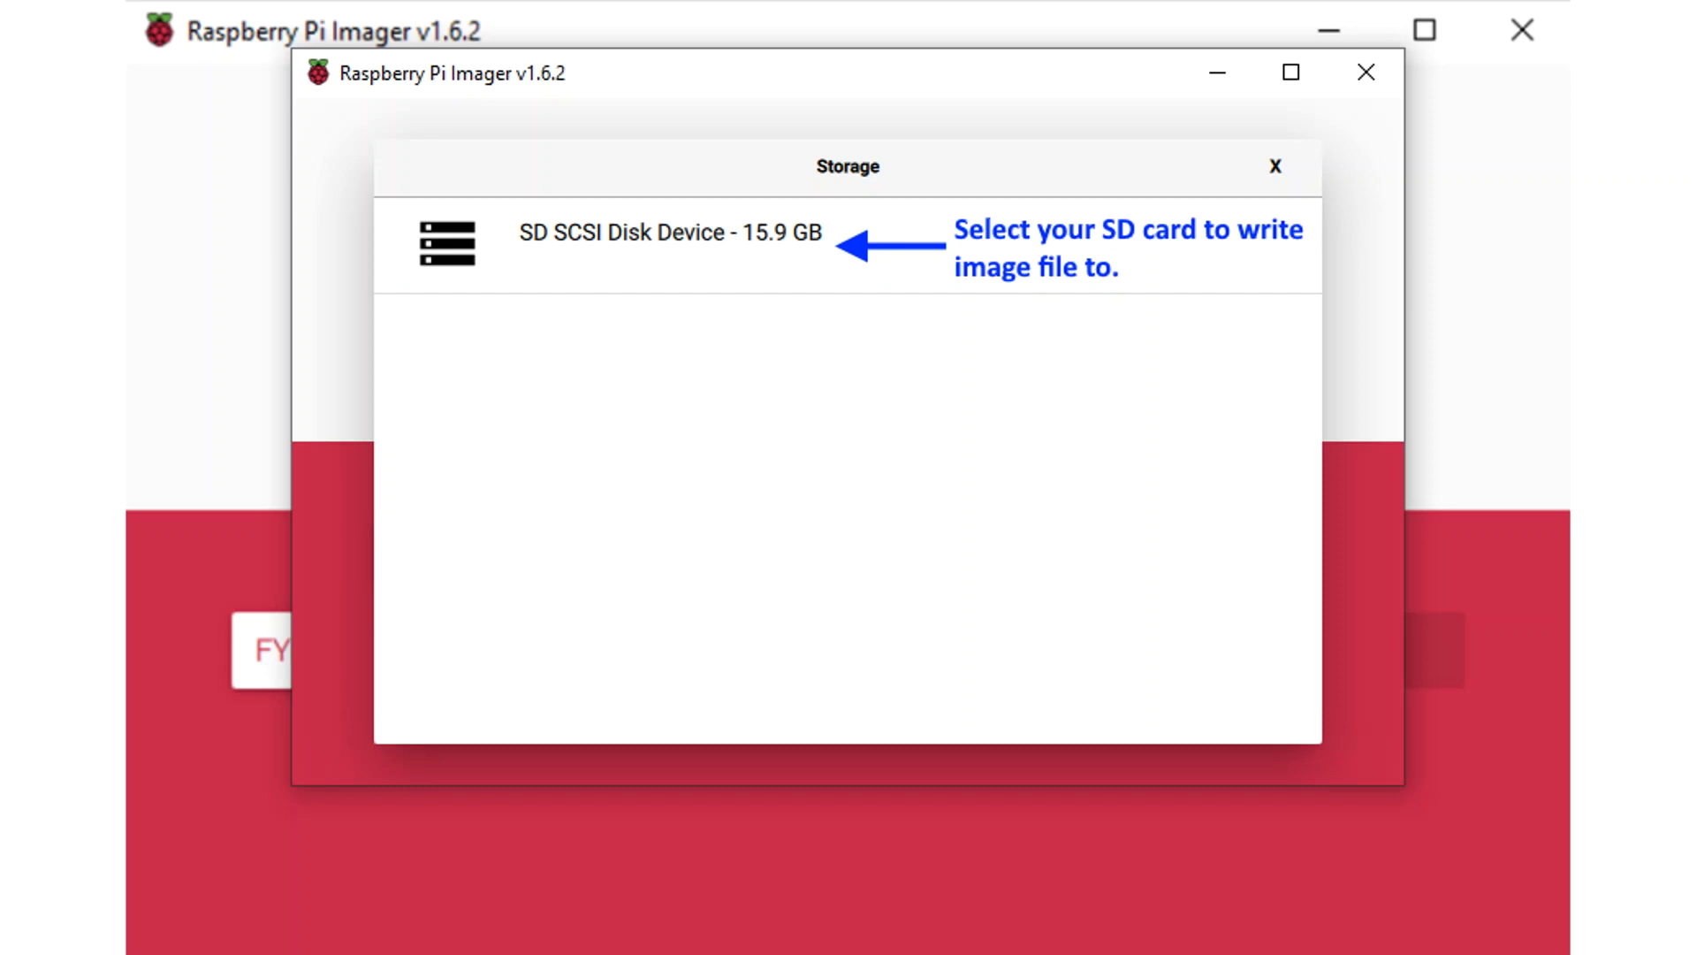
pyautogui.click(660, 232)
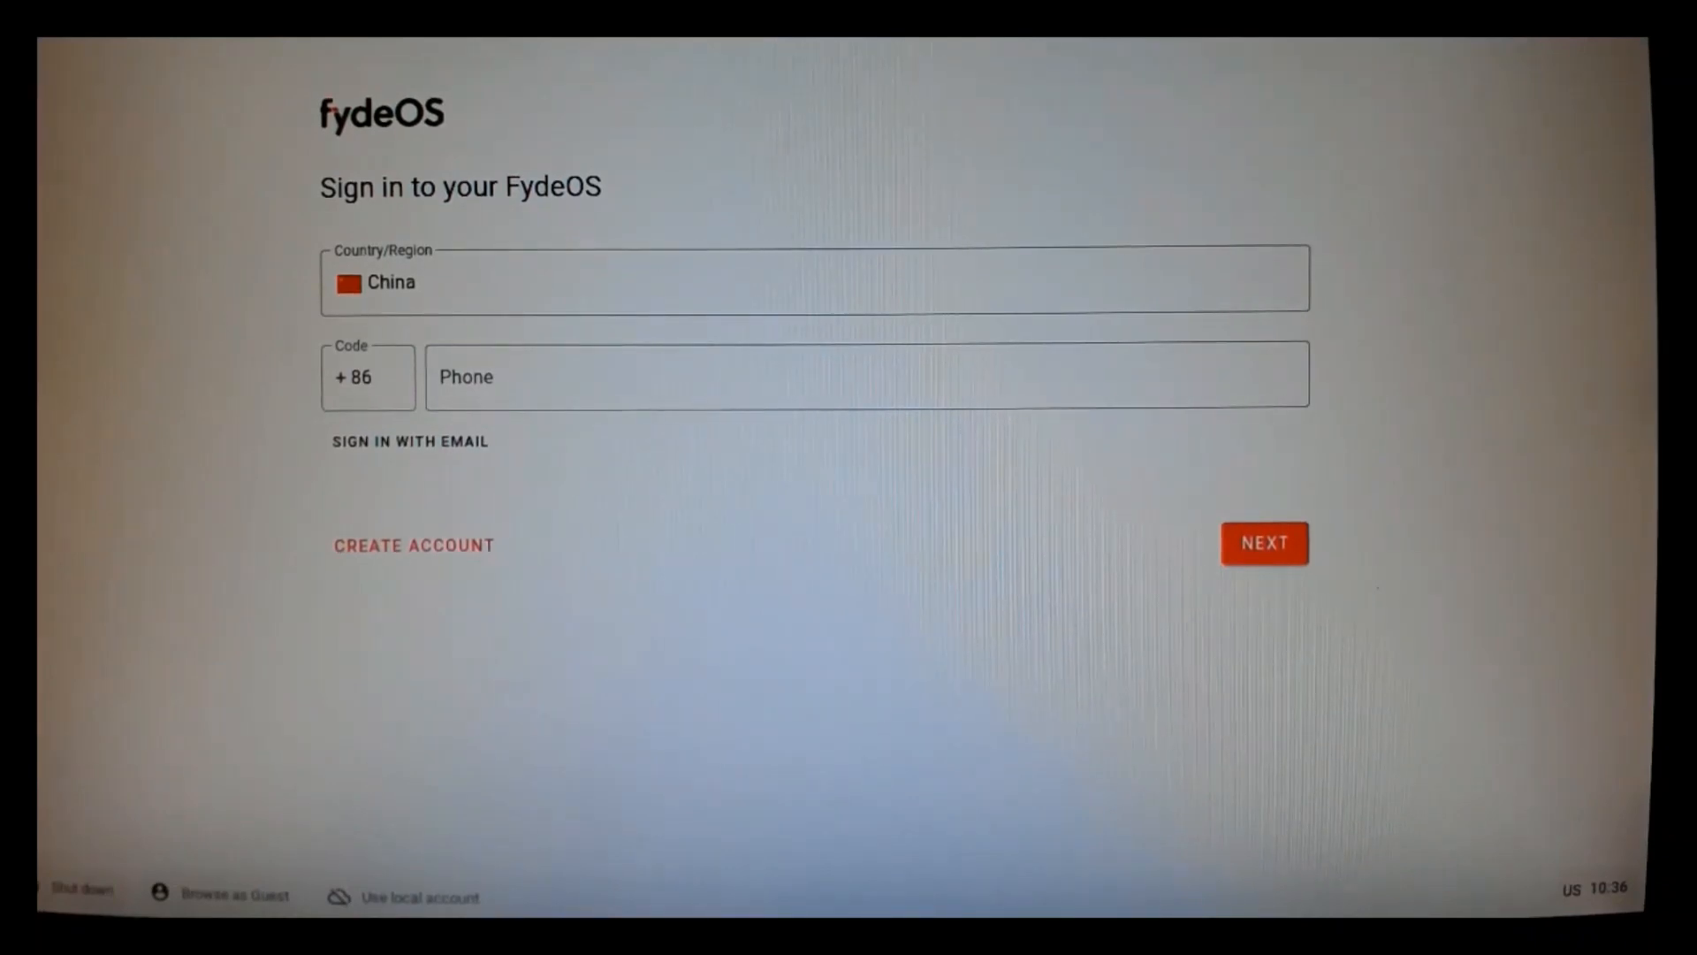
# Choose to sign in with a local account and confirm the switch
pyautogui.click(417, 896)
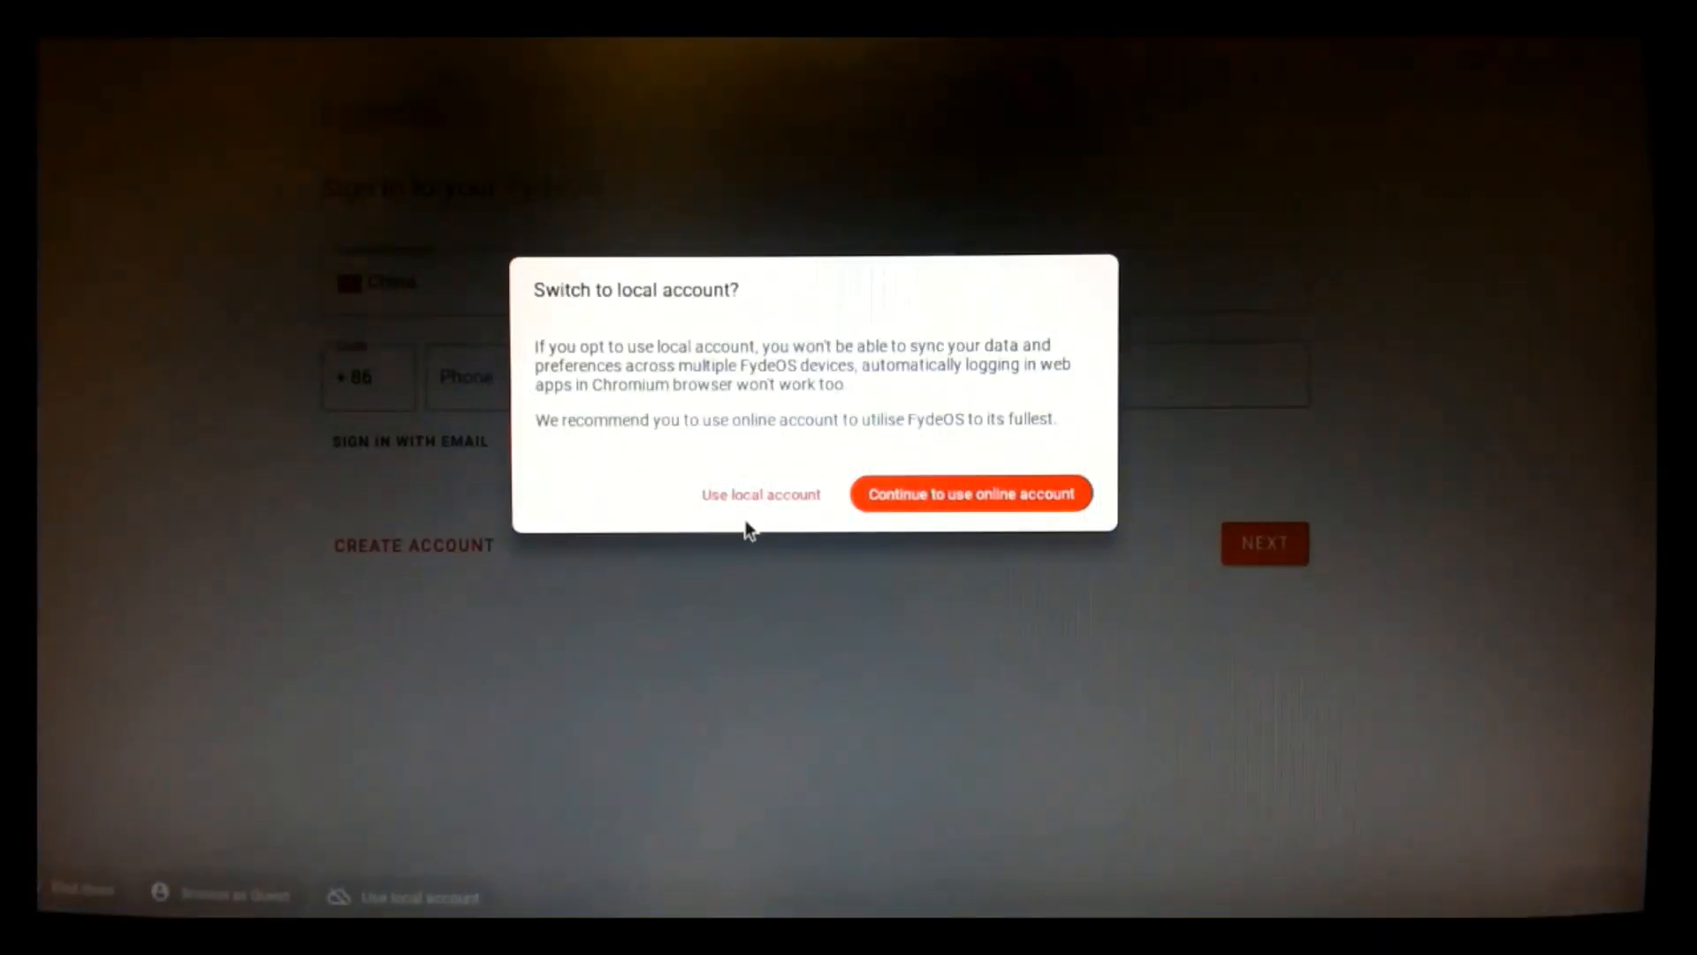
pyautogui.click(760, 493)
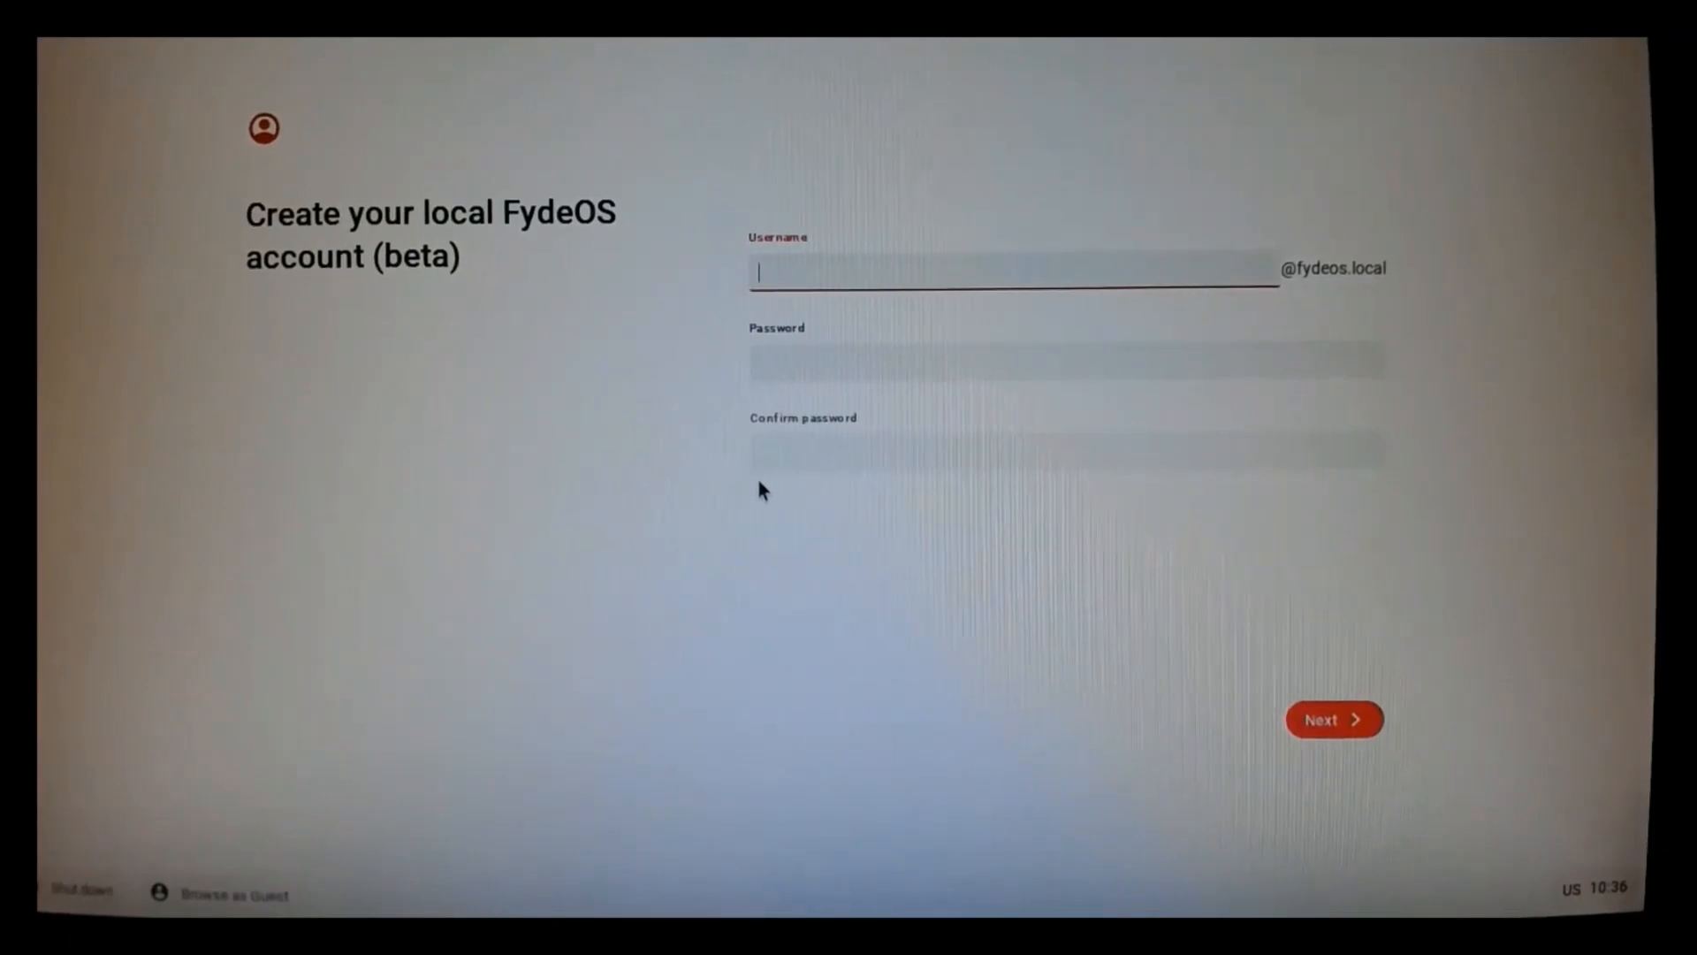
pyautogui.write('ve3mic')
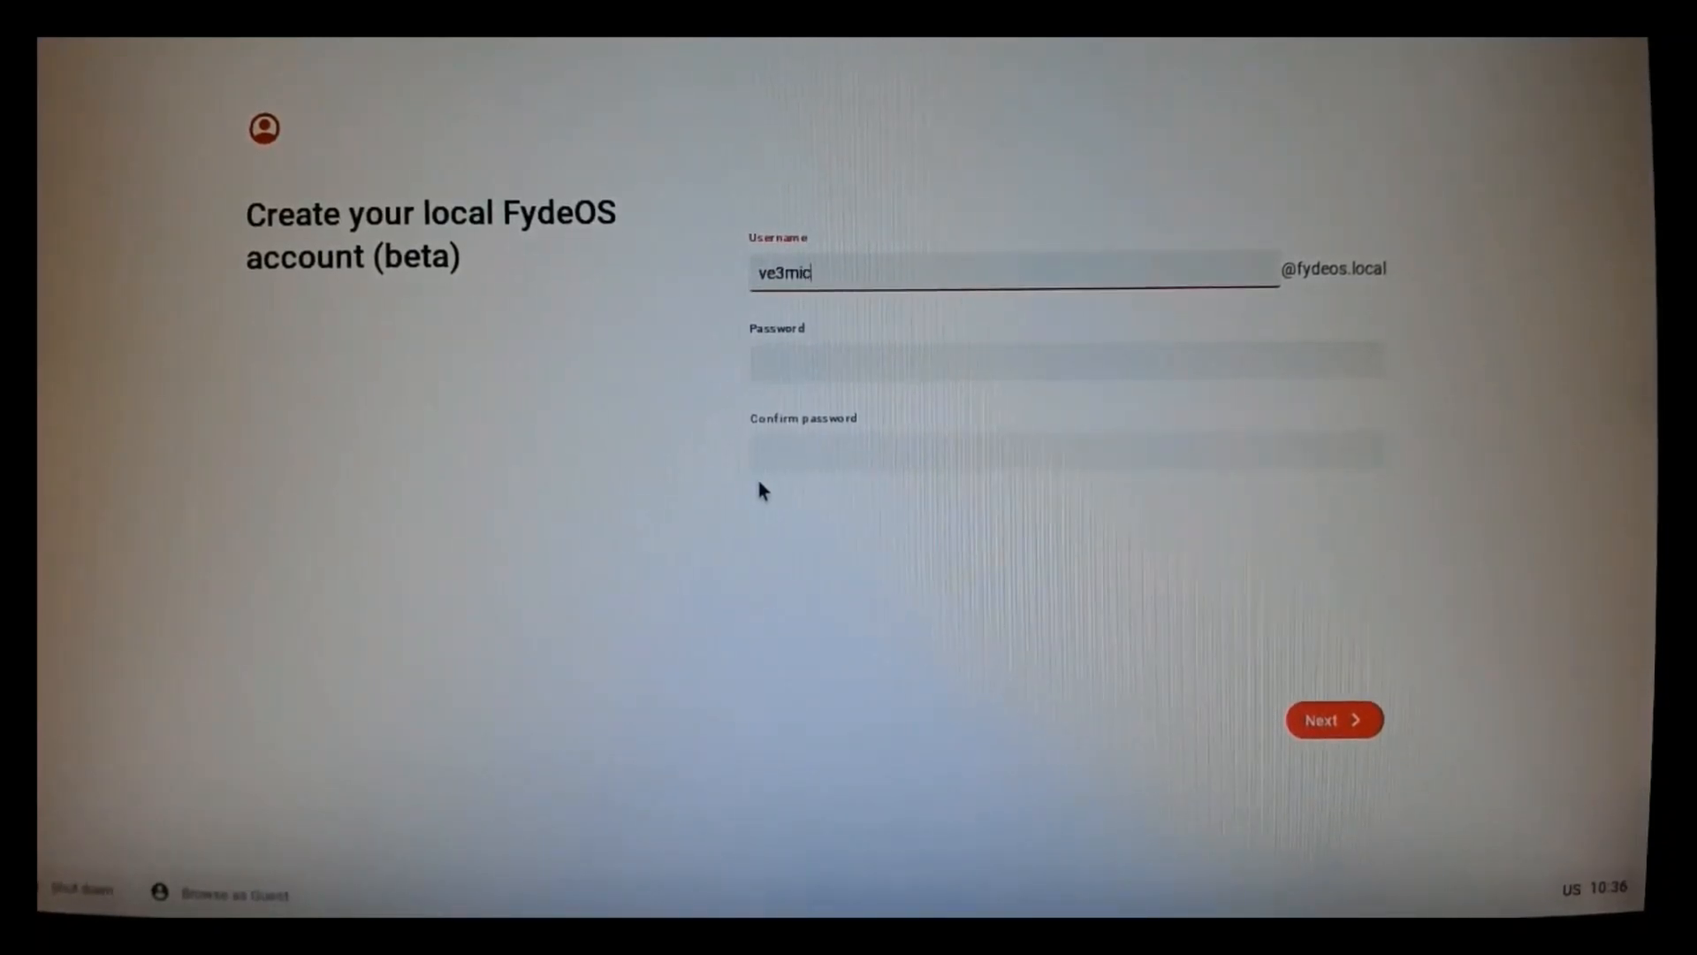
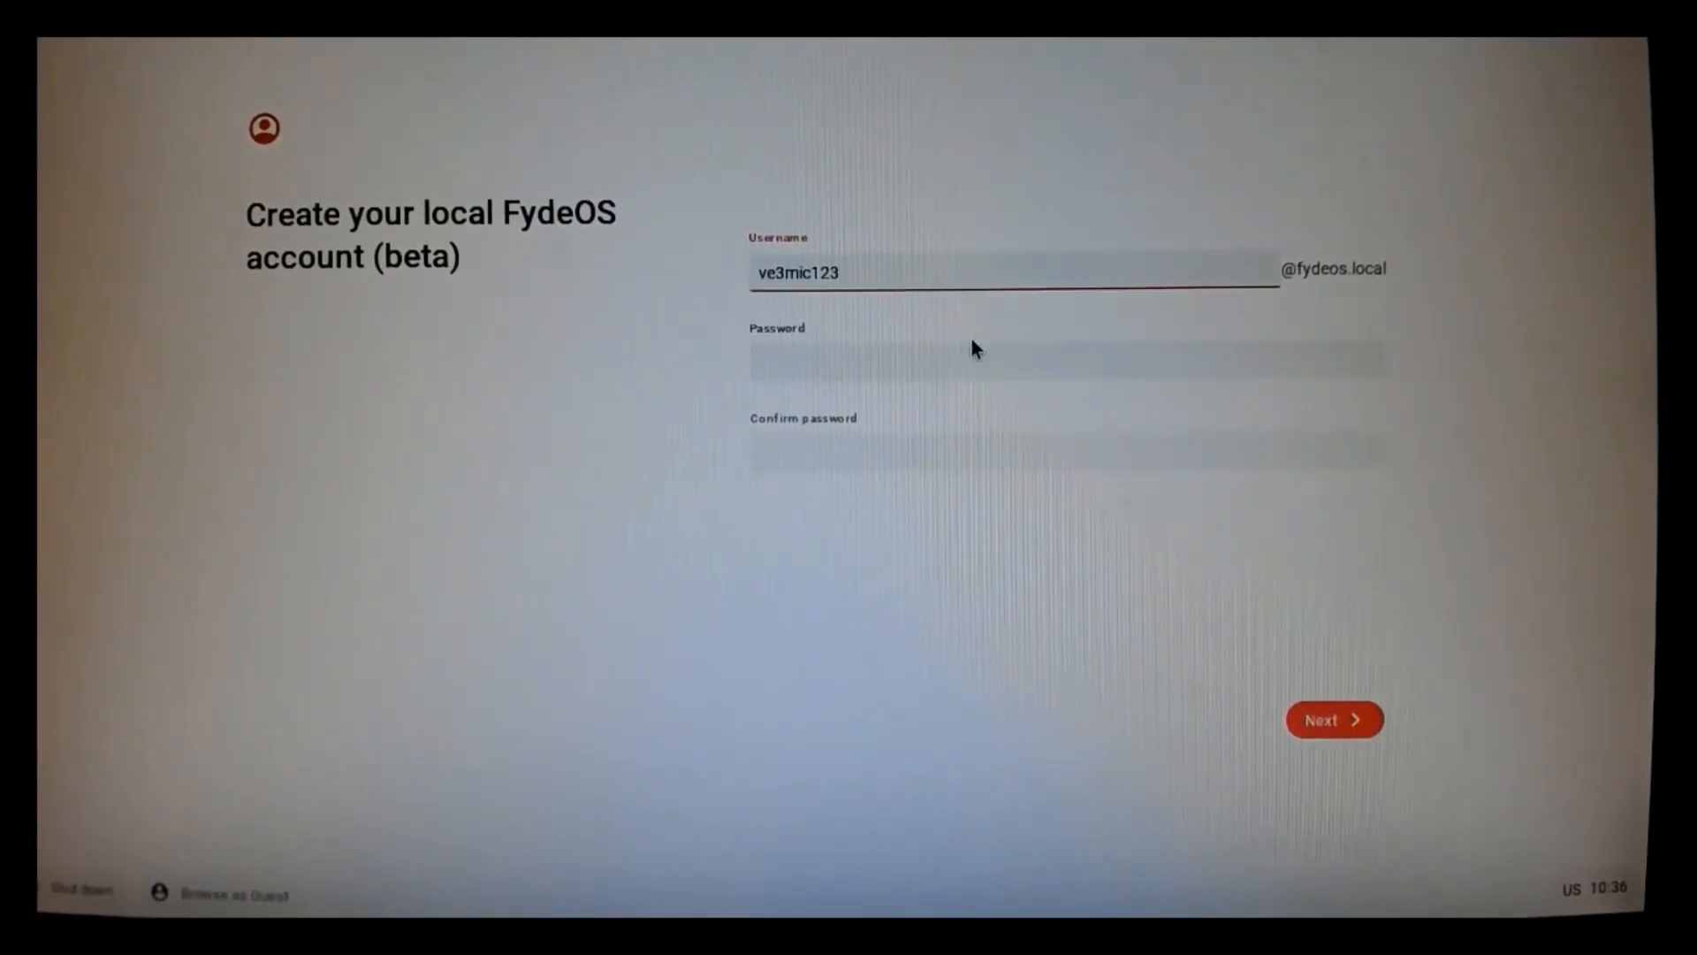
pyautogui.moveTo(850, 347)
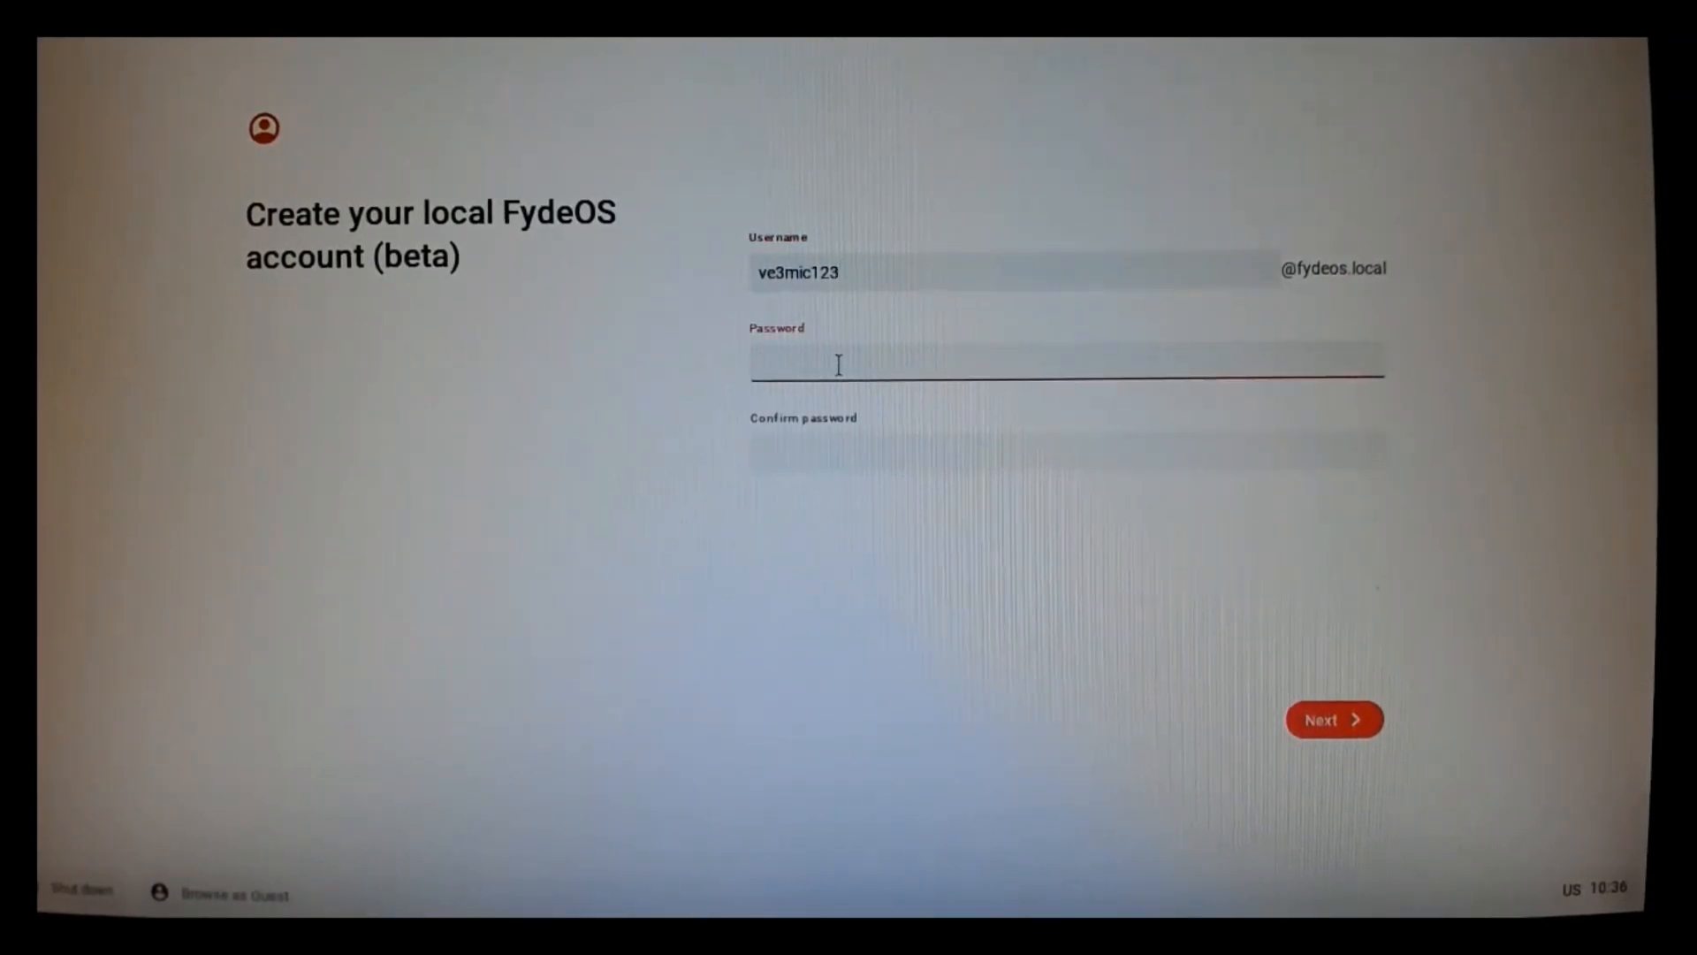
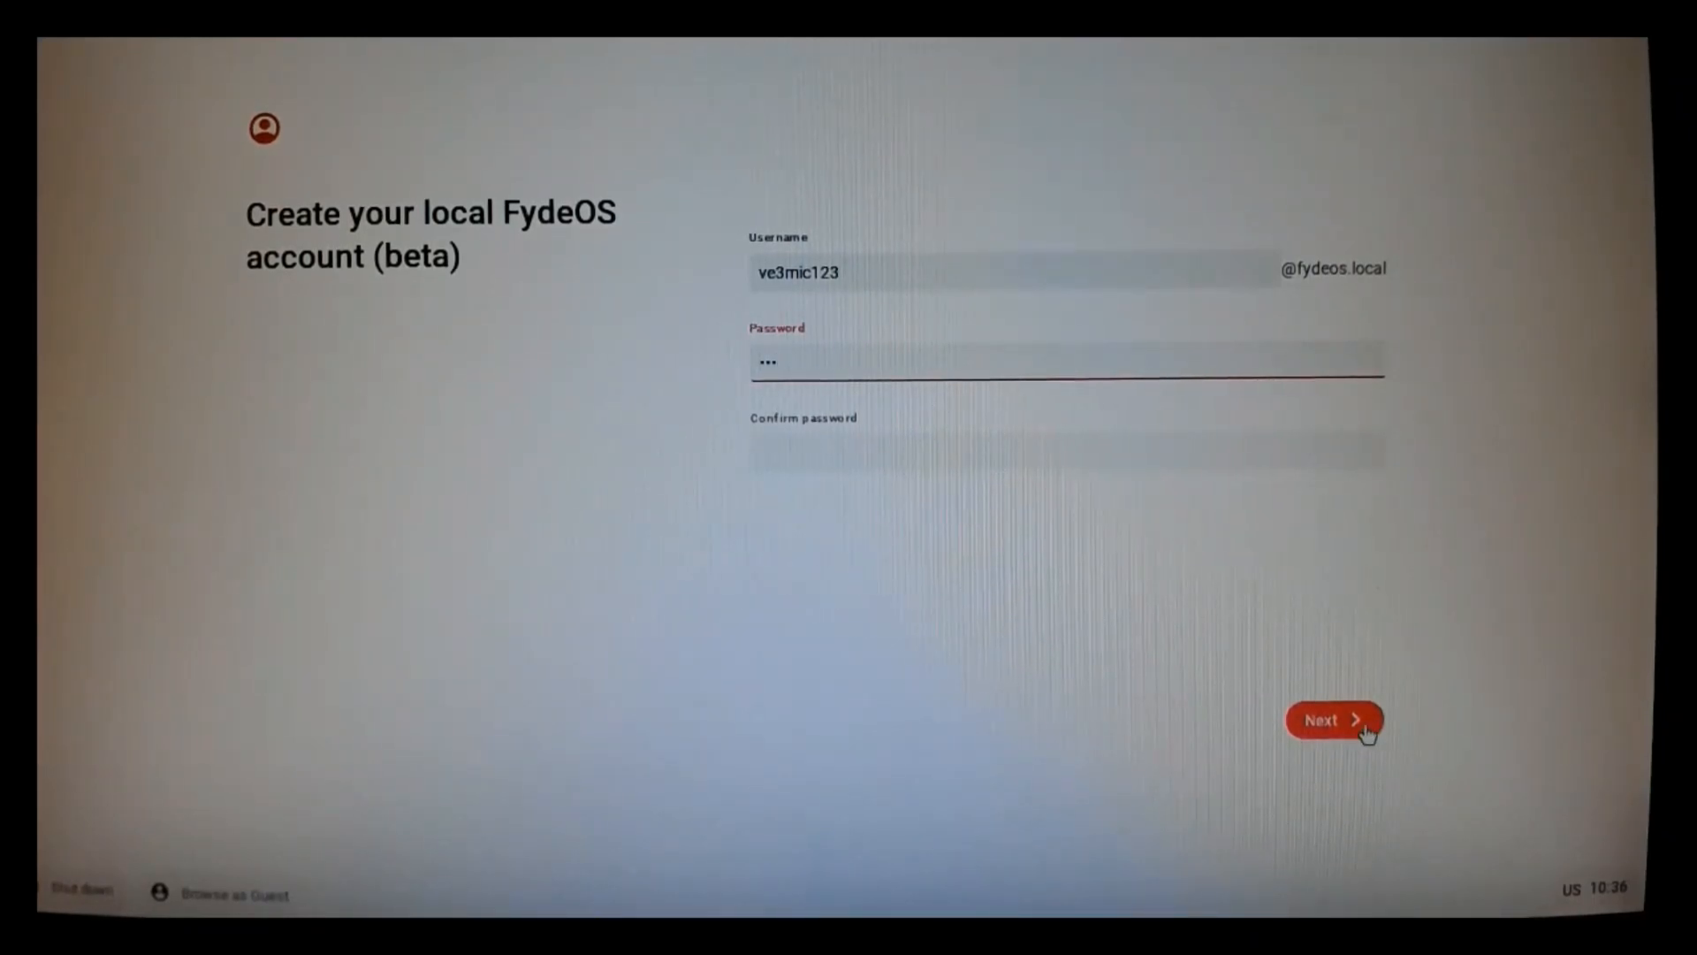
pyautogui.click(1333, 719)
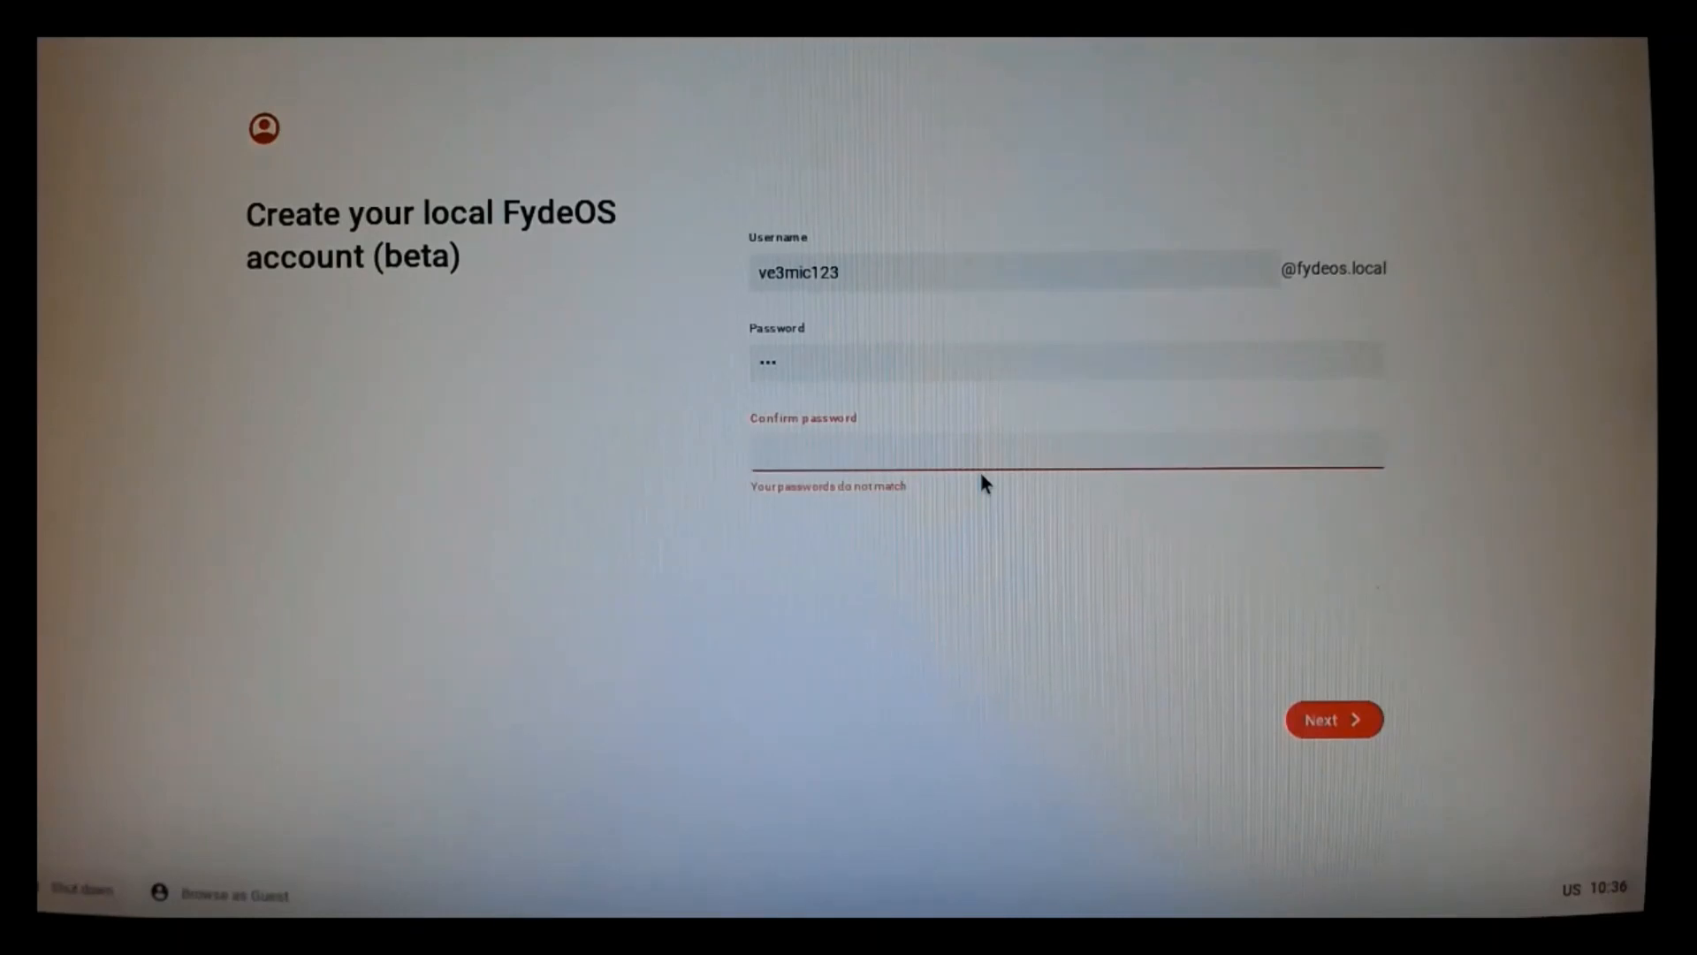
pyautogui.moveTo(1001, 544)
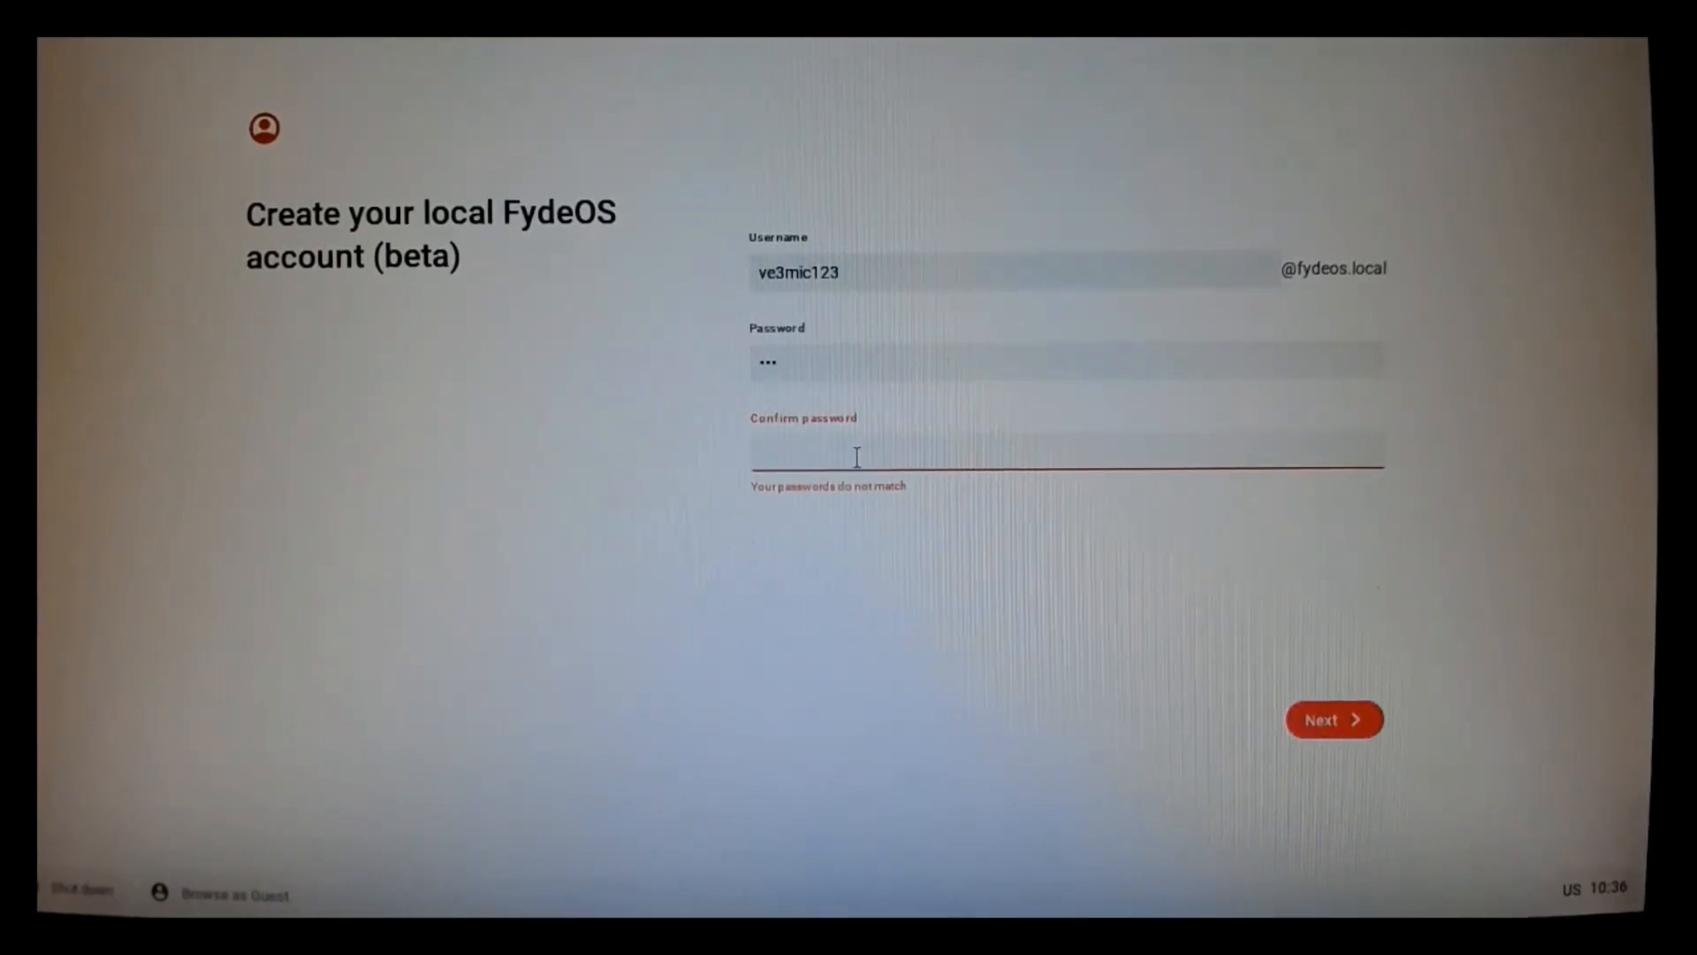
pyautogui.write('•••')
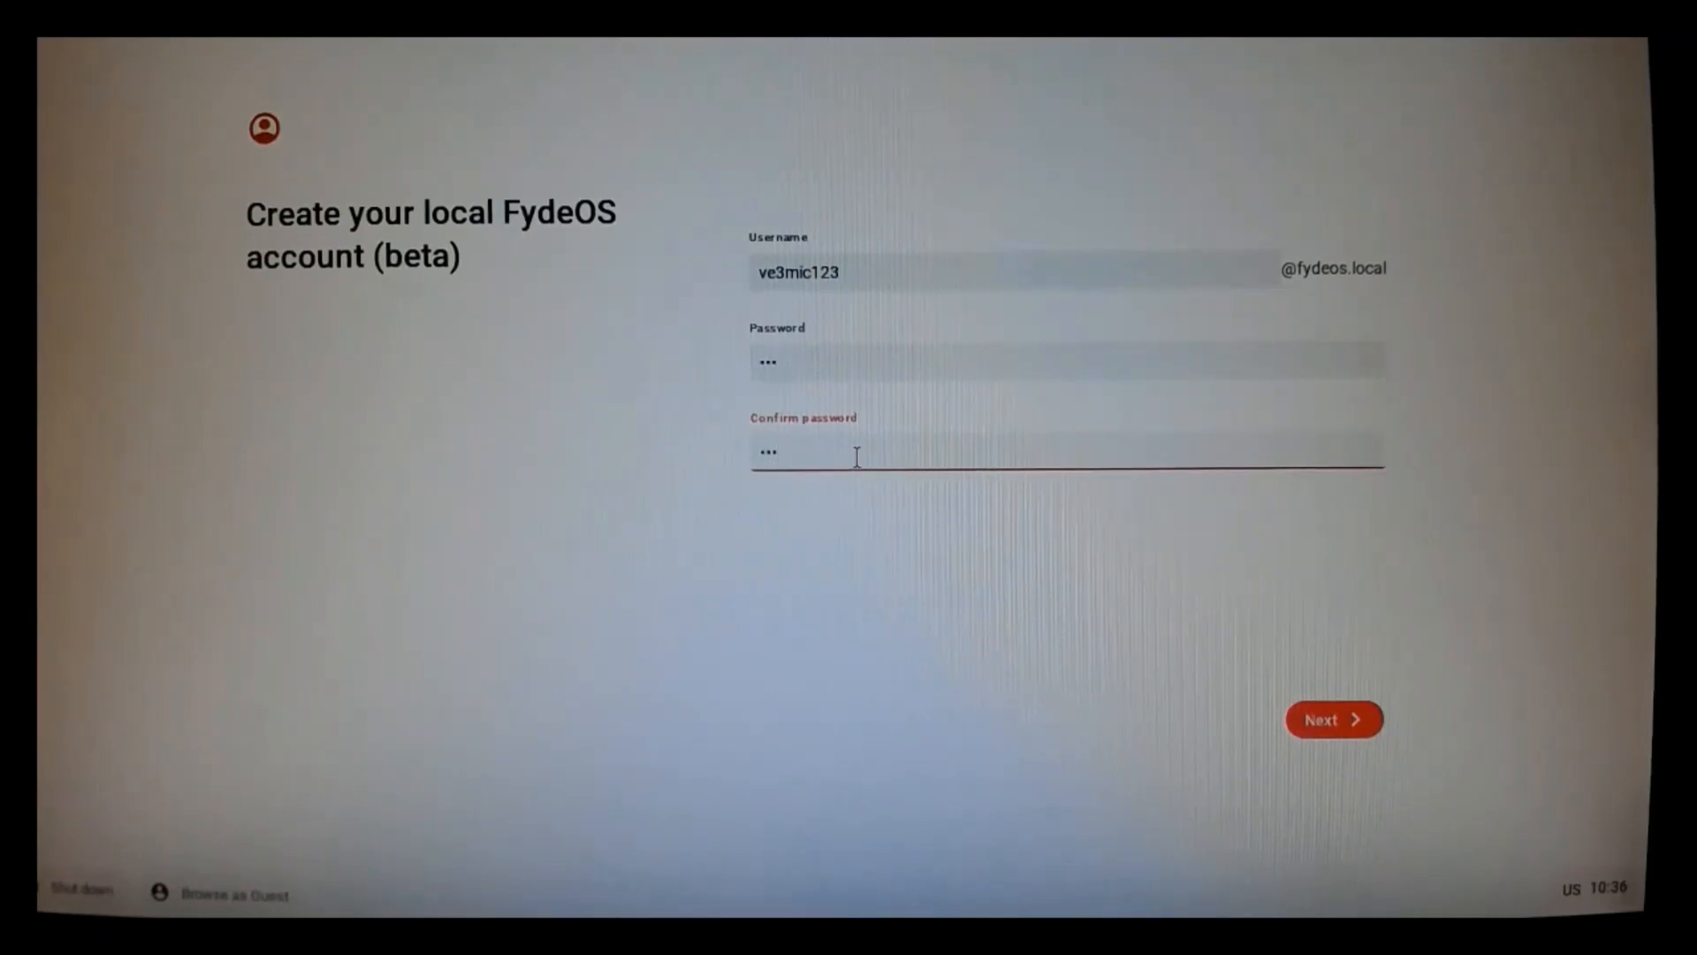
pyautogui.click(1333, 720)
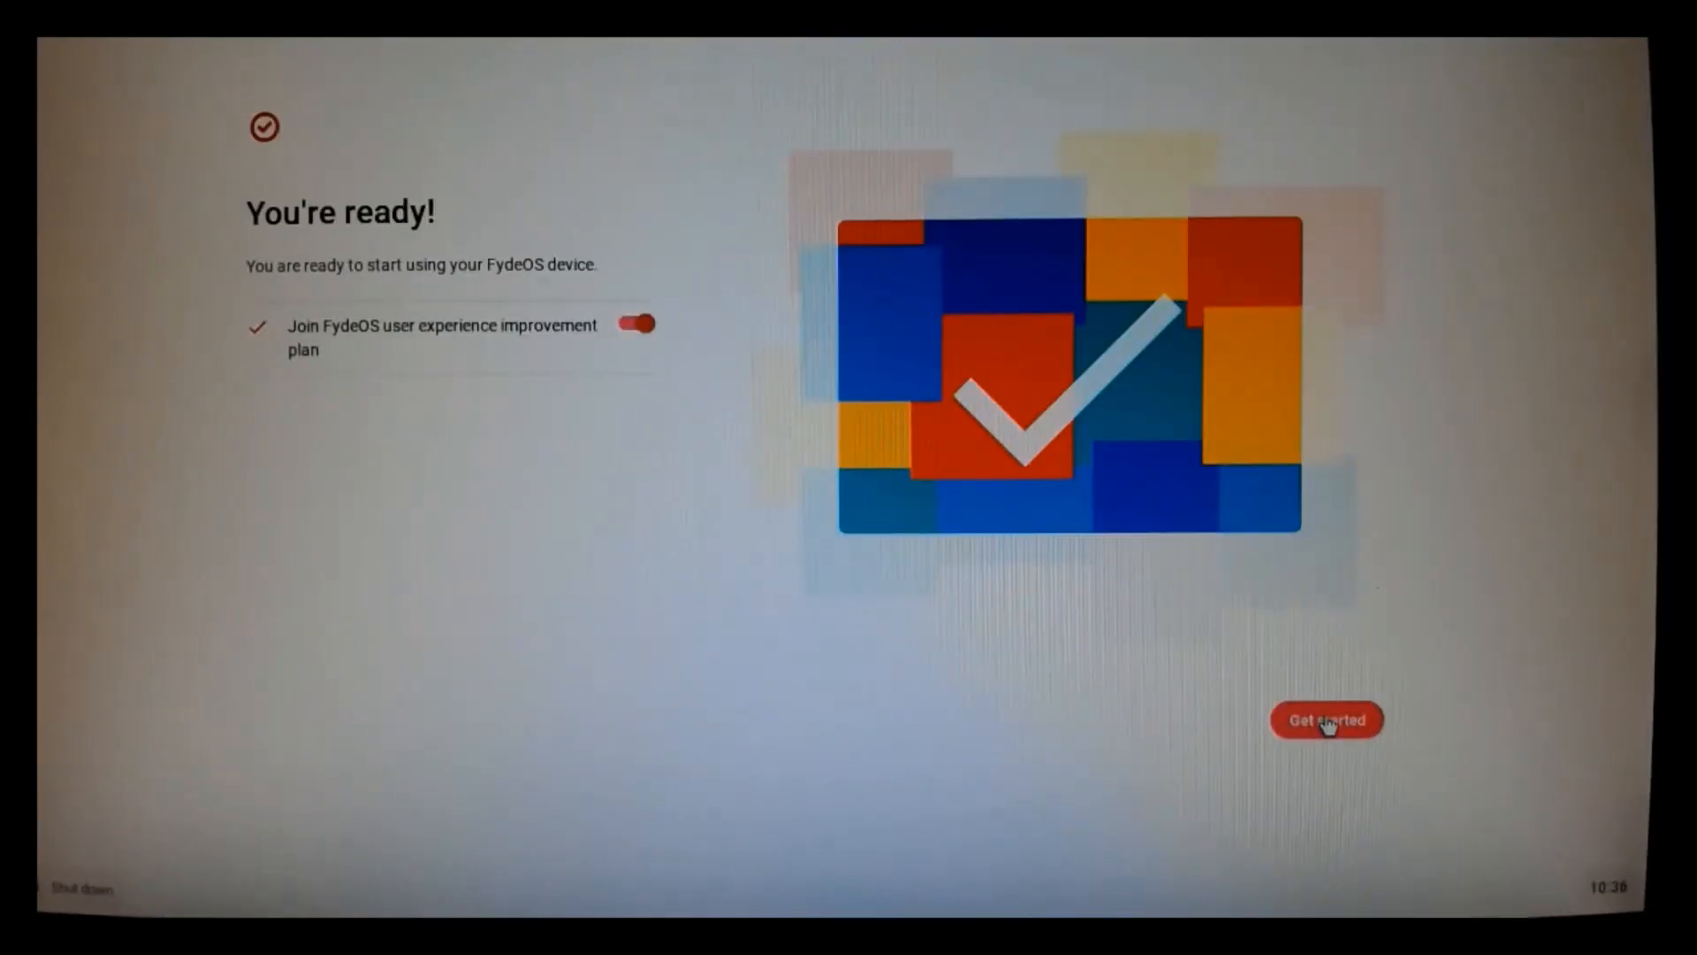
# Finish setup with Get started and launch the Chromium browser from the shelf
pyautogui.click(1325, 720)
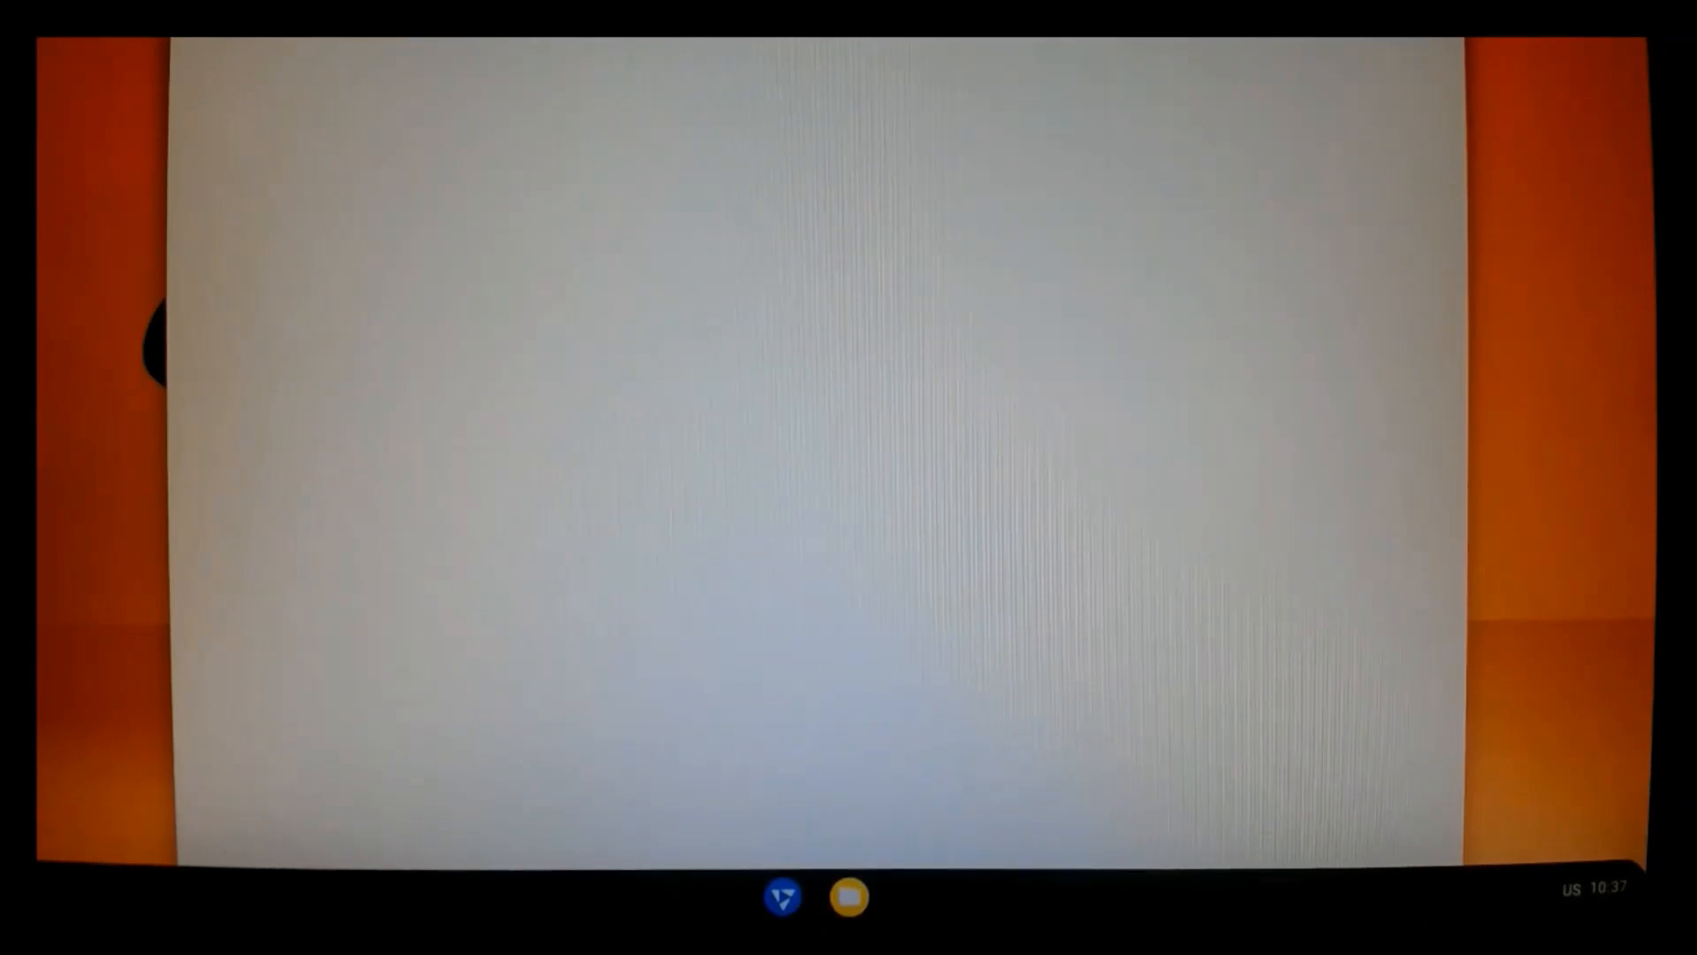
pyautogui.moveTo(782, 896)
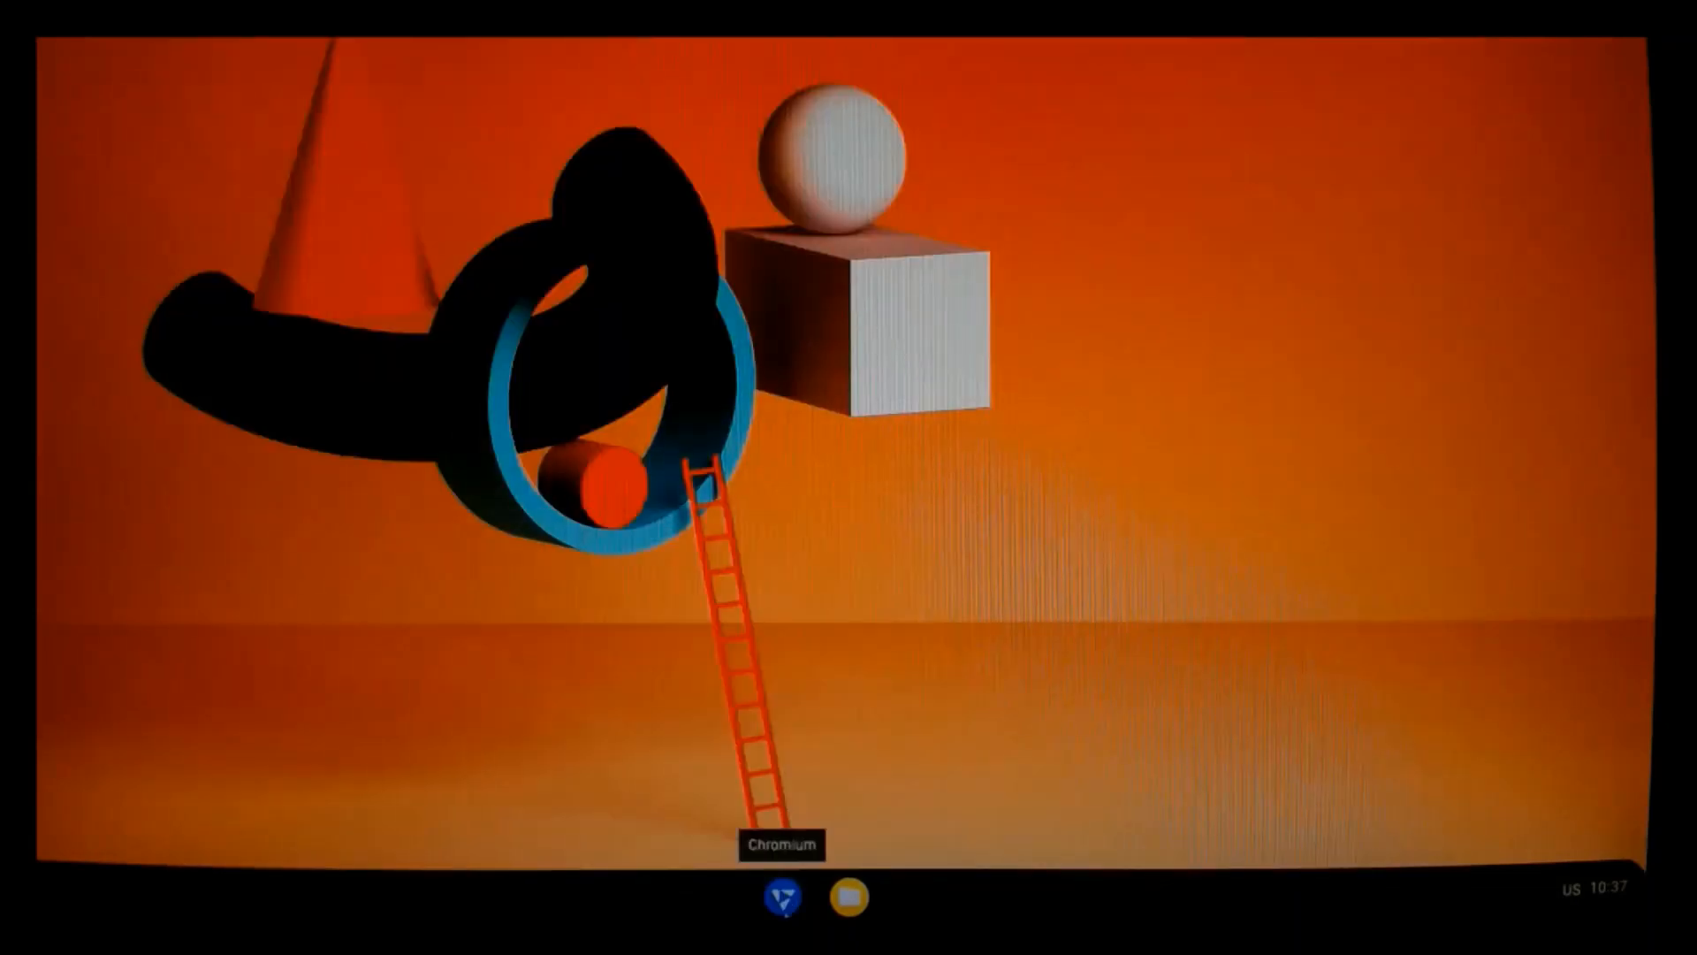
pyautogui.click(781, 895)
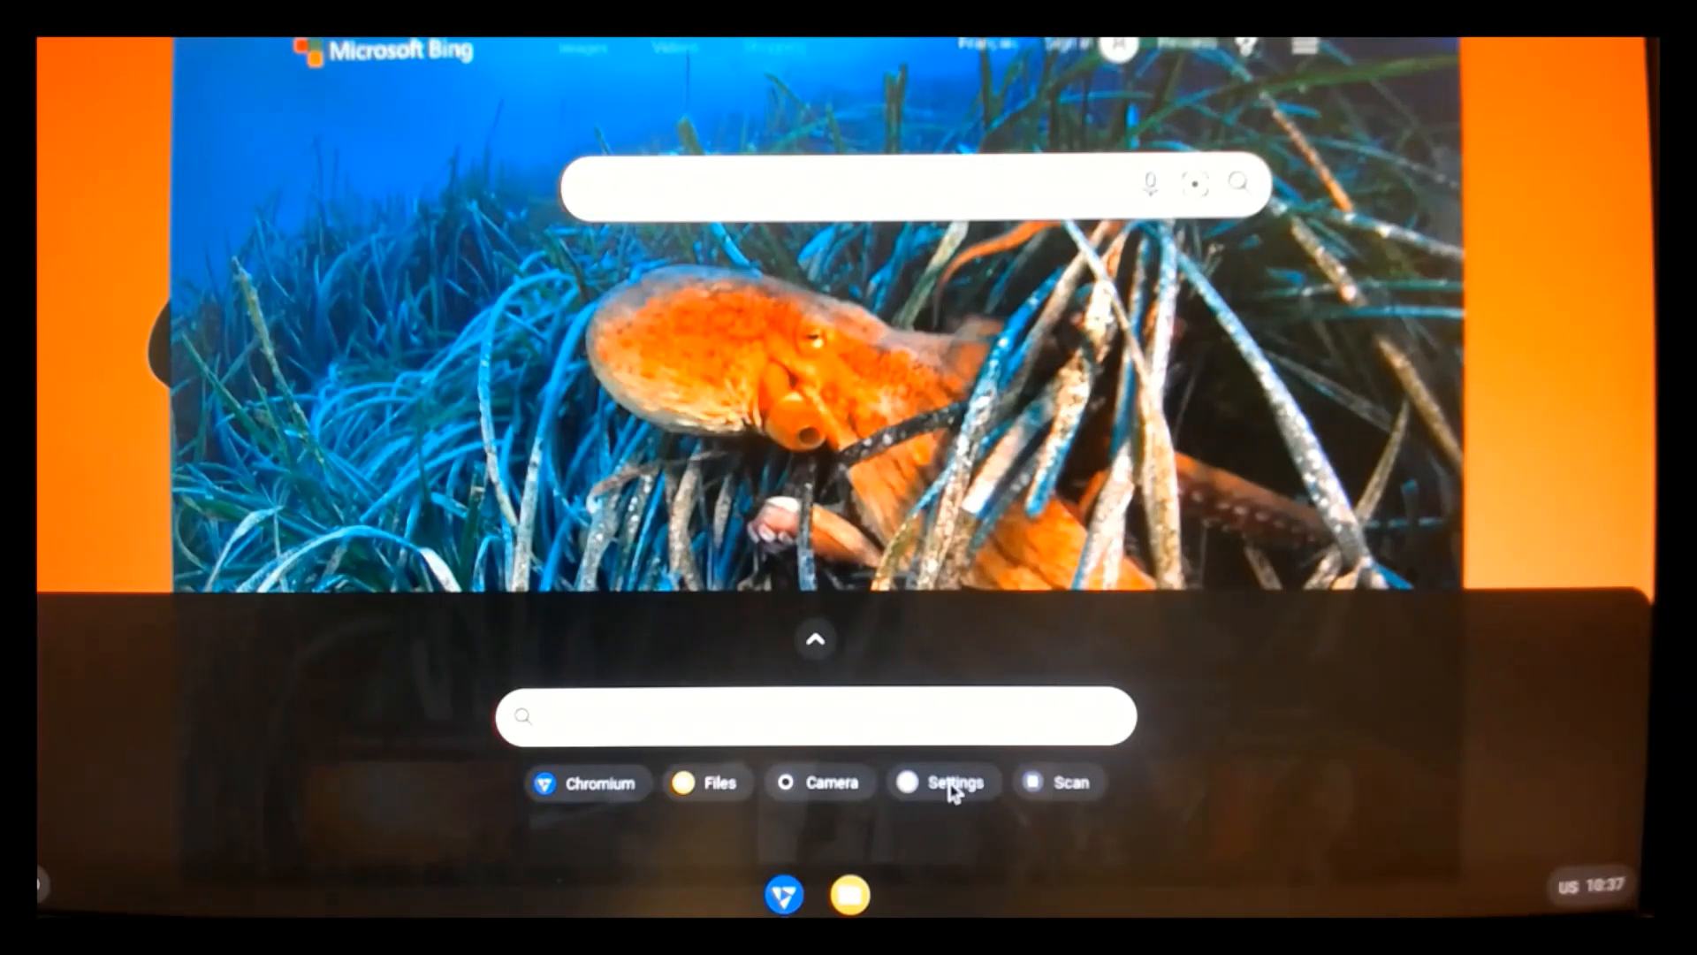
# In Settings under Device, view Storage management showing 6.9 GB used and 25.1 GB available
pyautogui.click(955, 782)
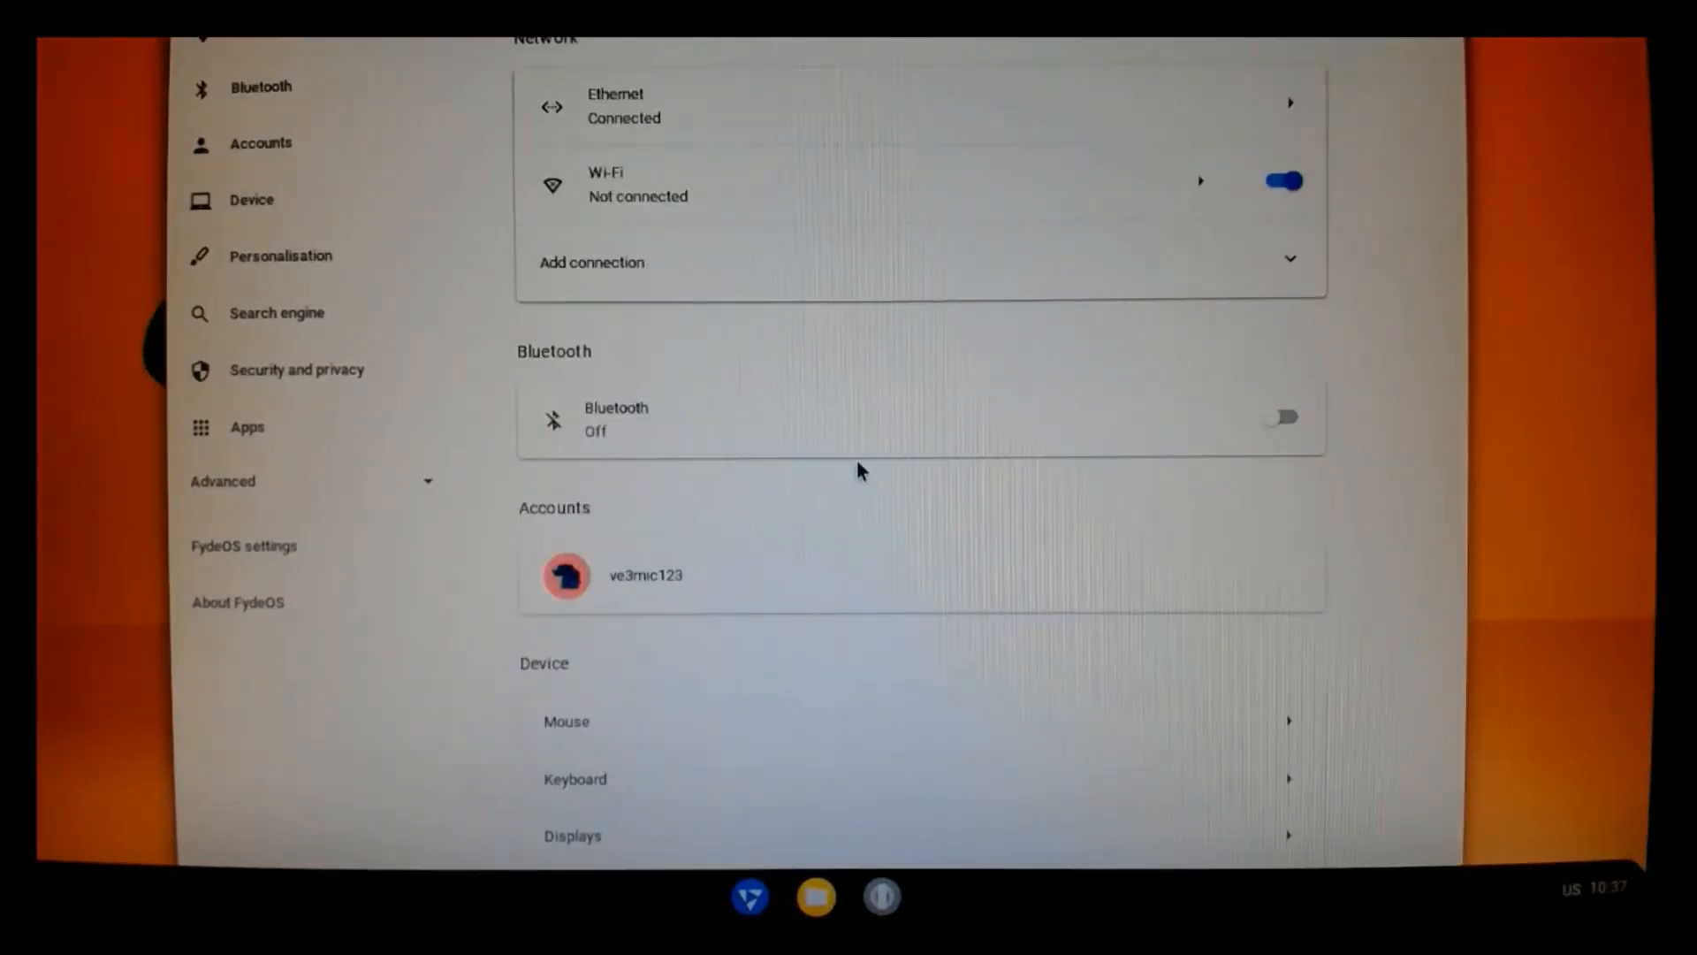
pyautogui.moveTo(1229, 181)
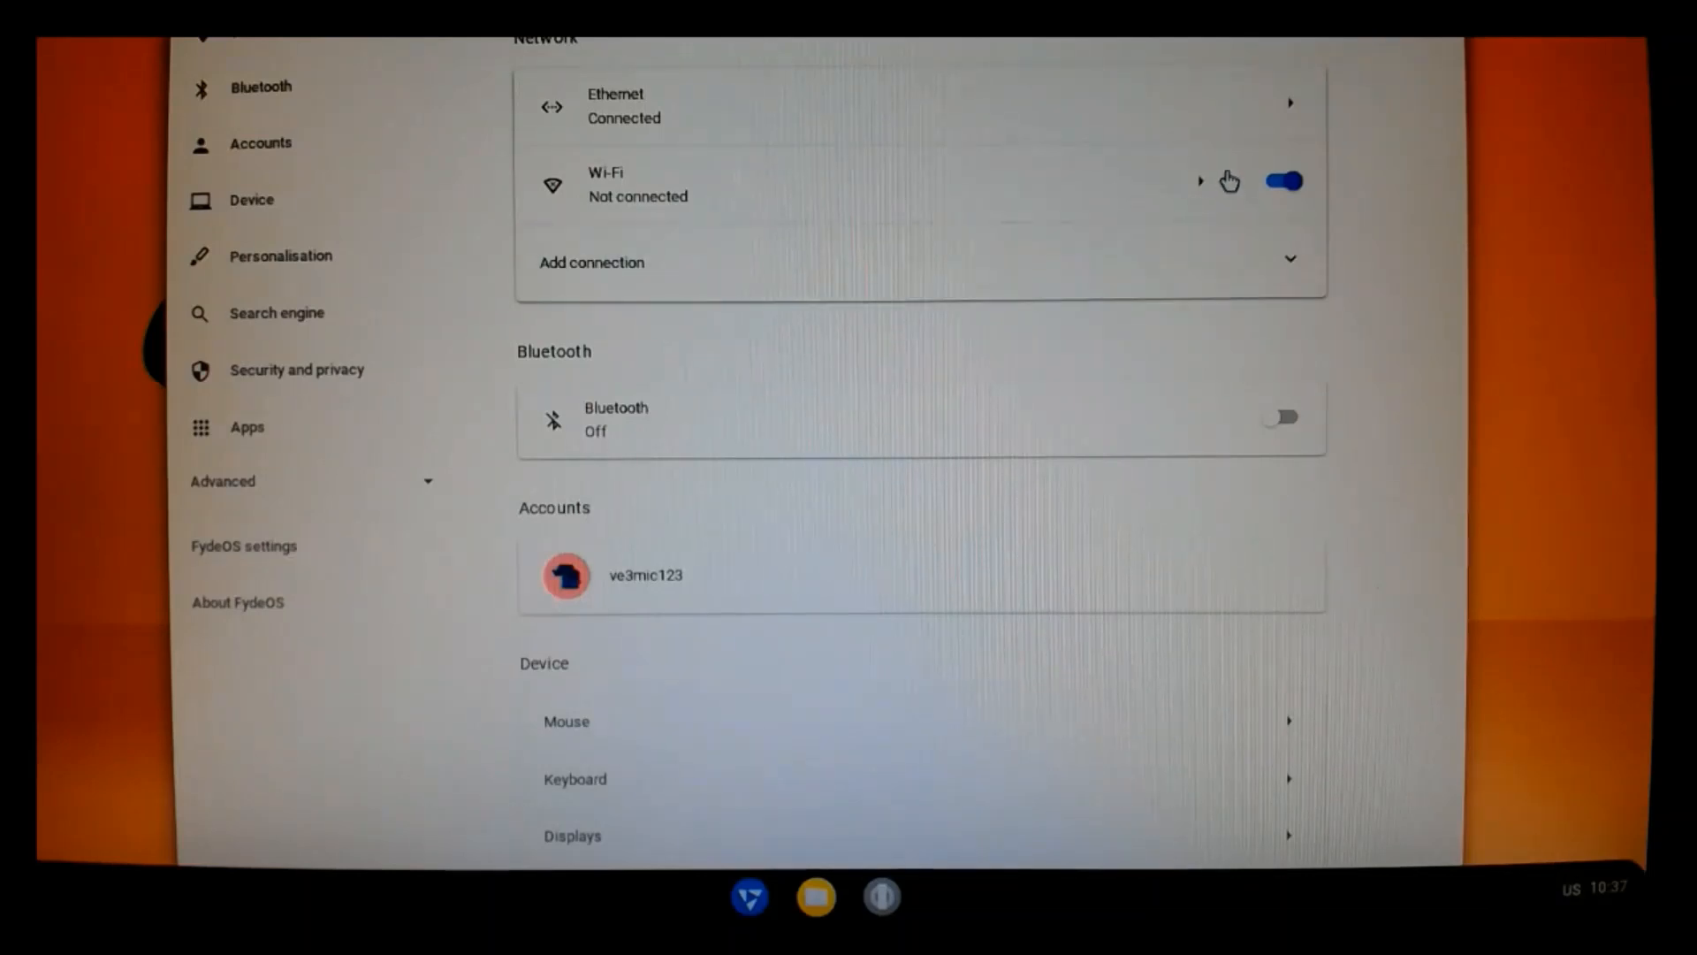
pyautogui.click(1284, 180)
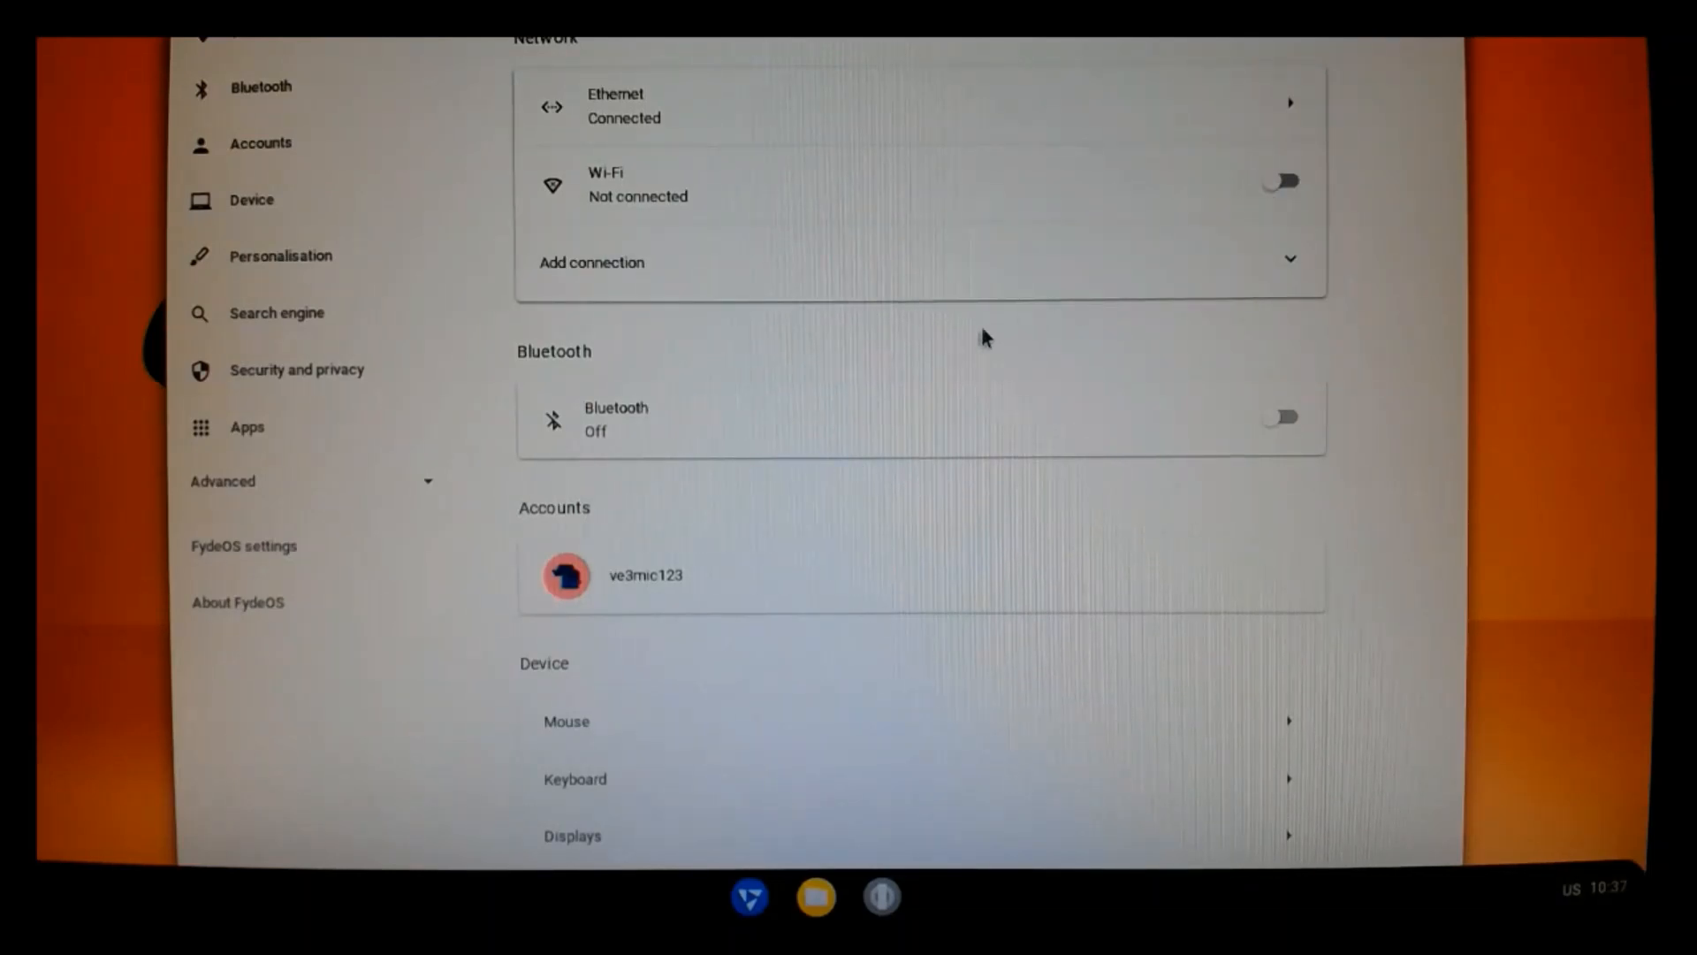
pyautogui.moveTo(633, 513)
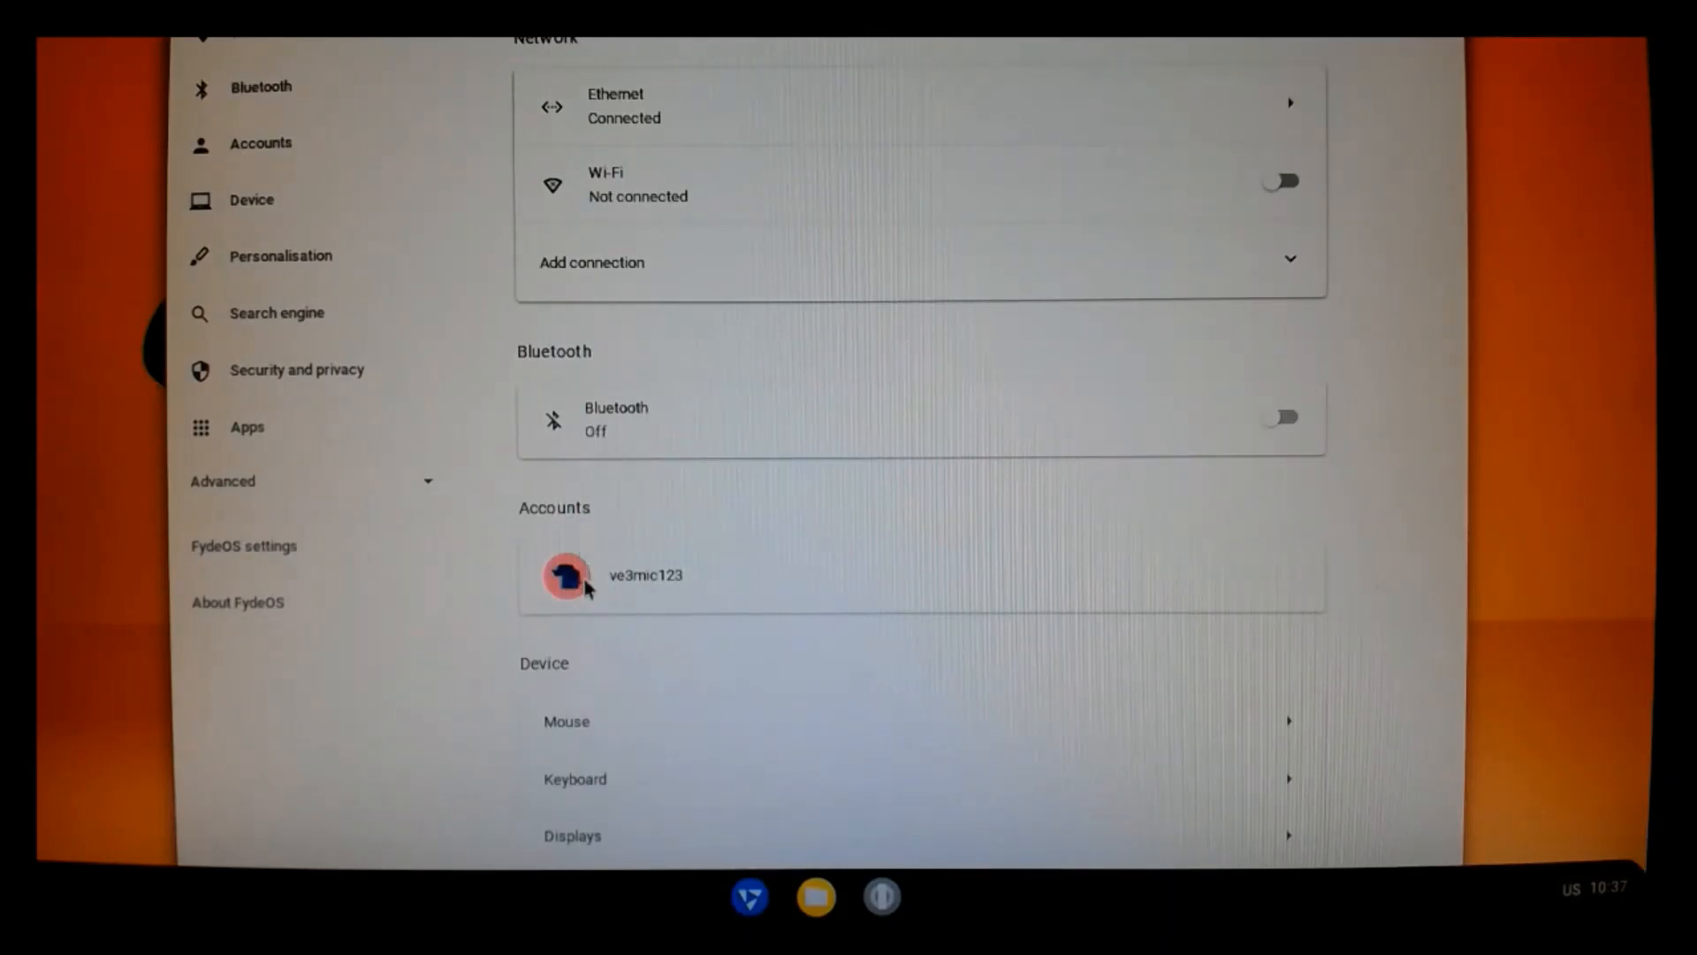
pyautogui.moveTo(706, 844)
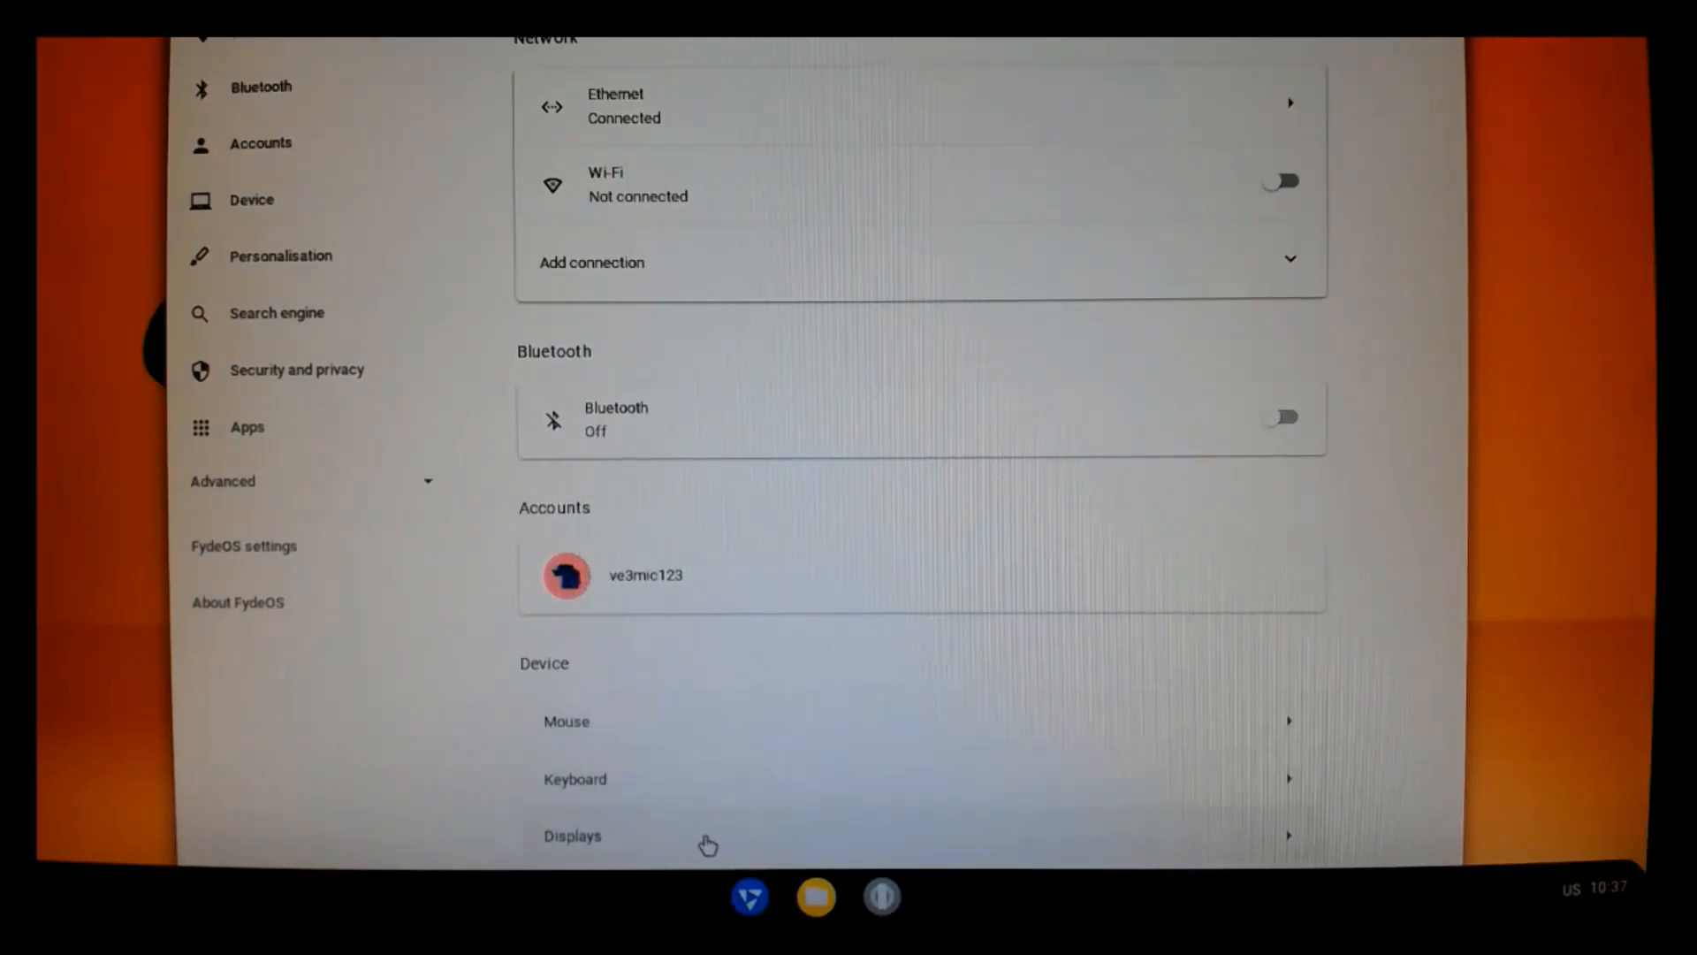
pyautogui.scroll(-3)
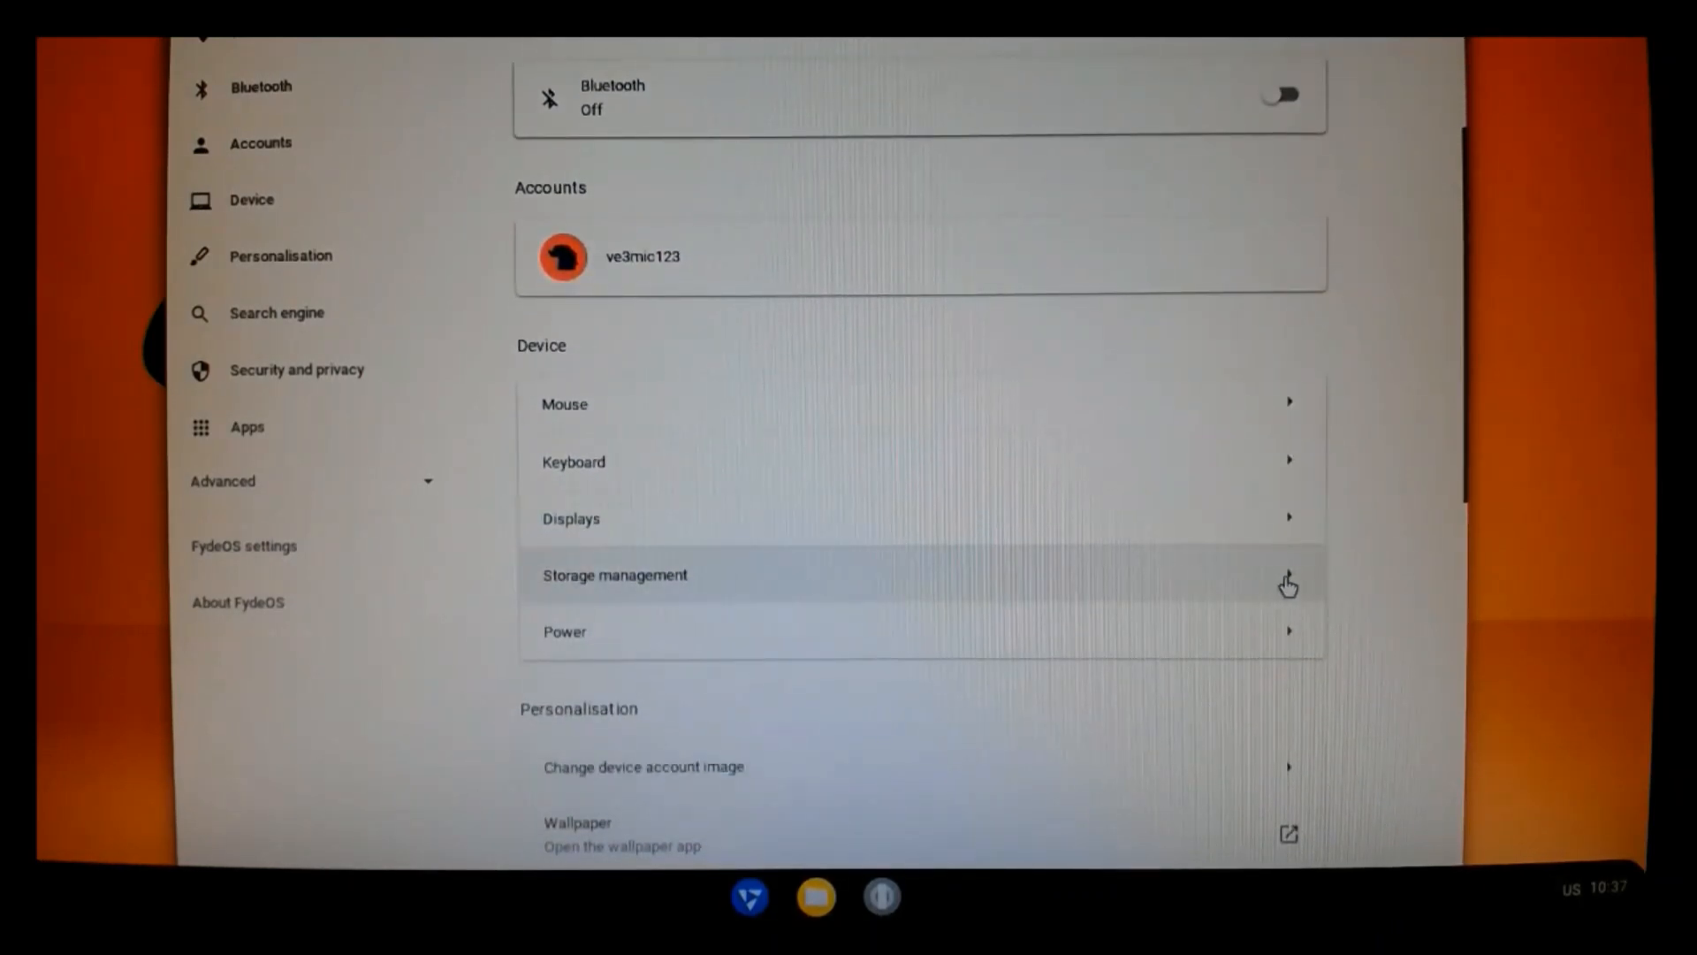
pyautogui.click(613, 575)
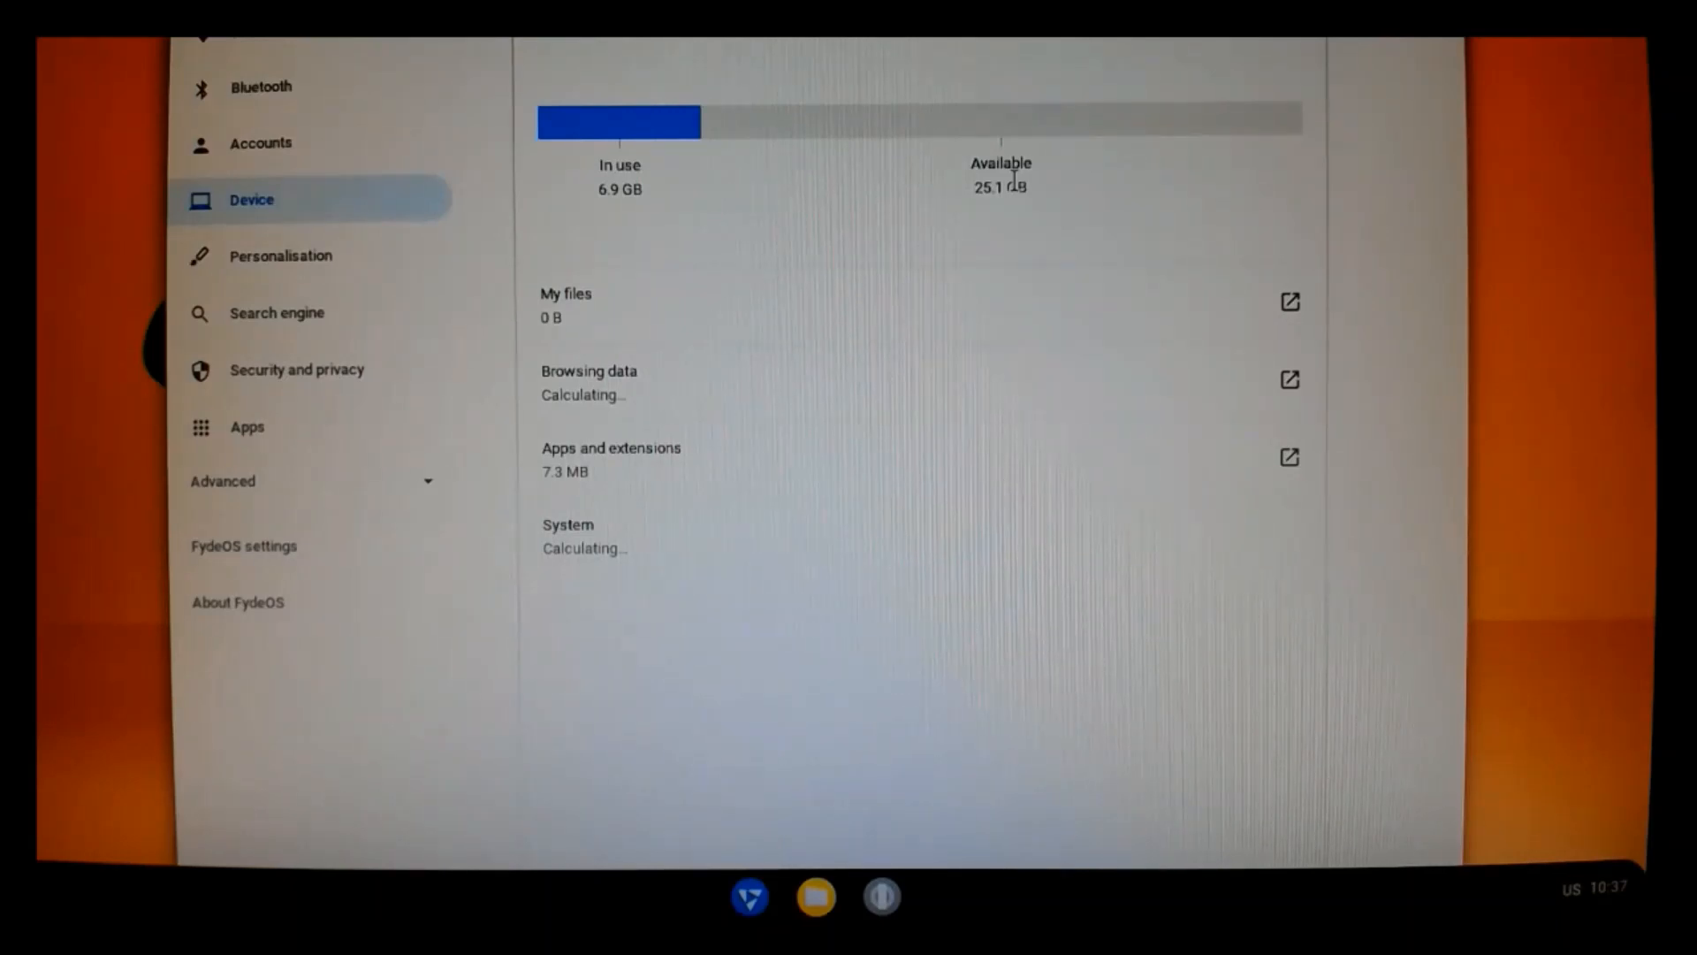
pyautogui.moveTo(307, 279)
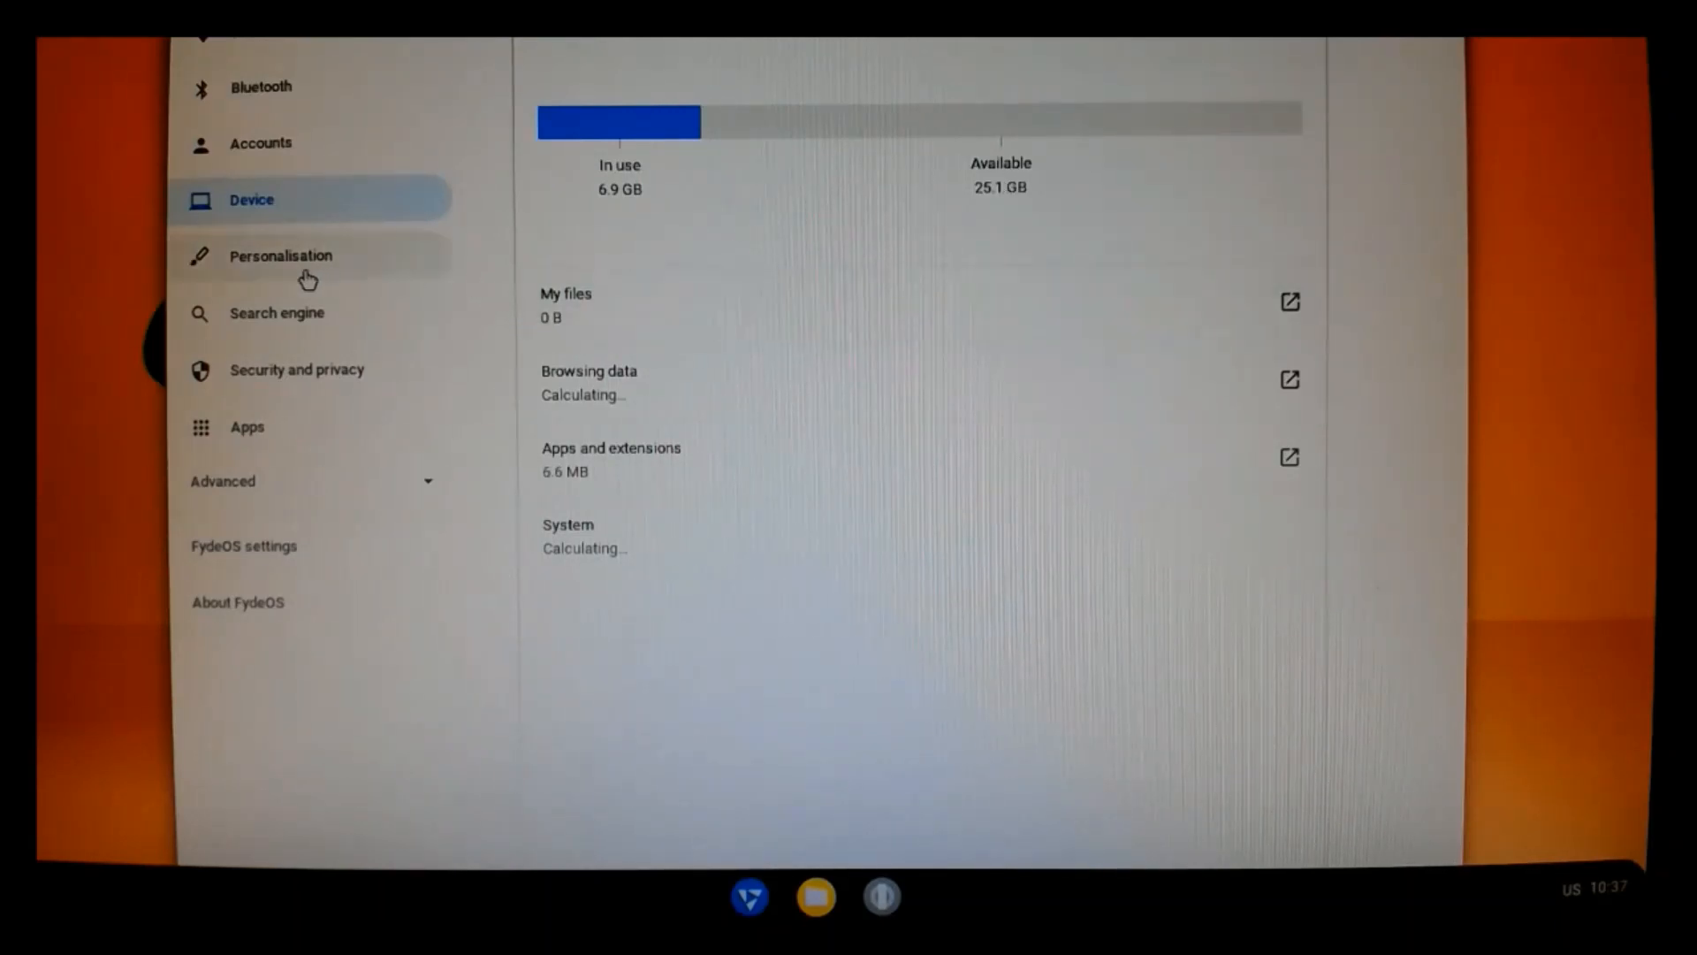
# Under Personalisation > Wallpaper, set the Landscapes mountain photo as the desktop wallpaper
pyautogui.click(281, 255)
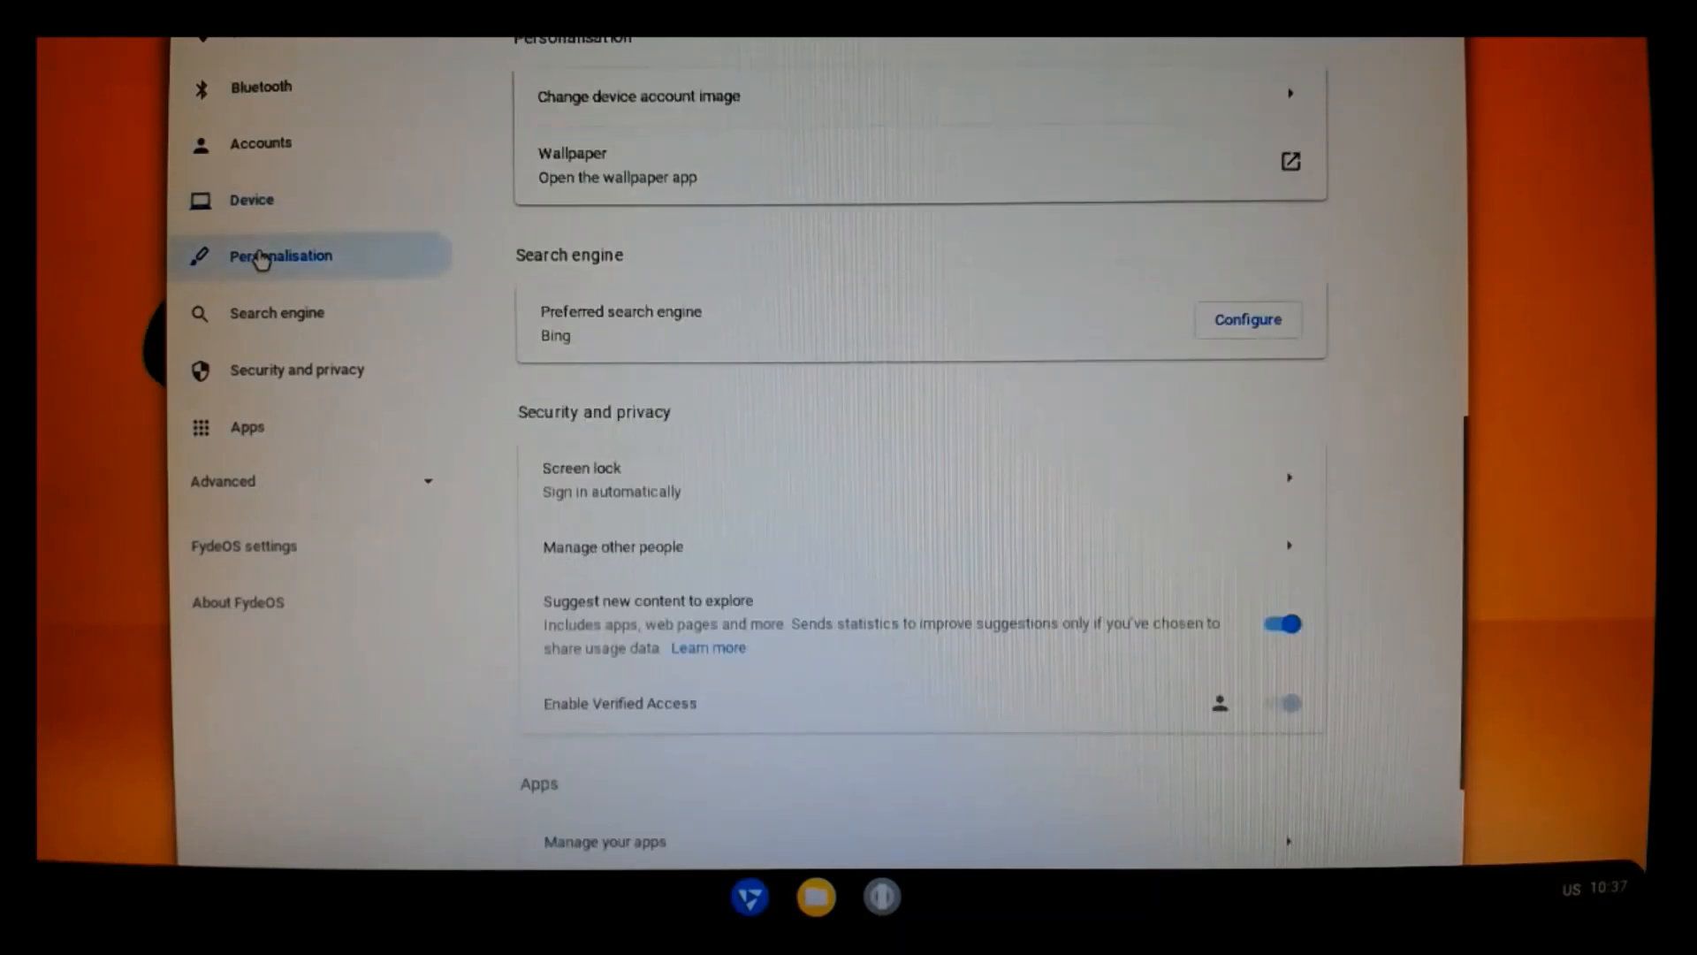
pyautogui.moveTo(886, 152)
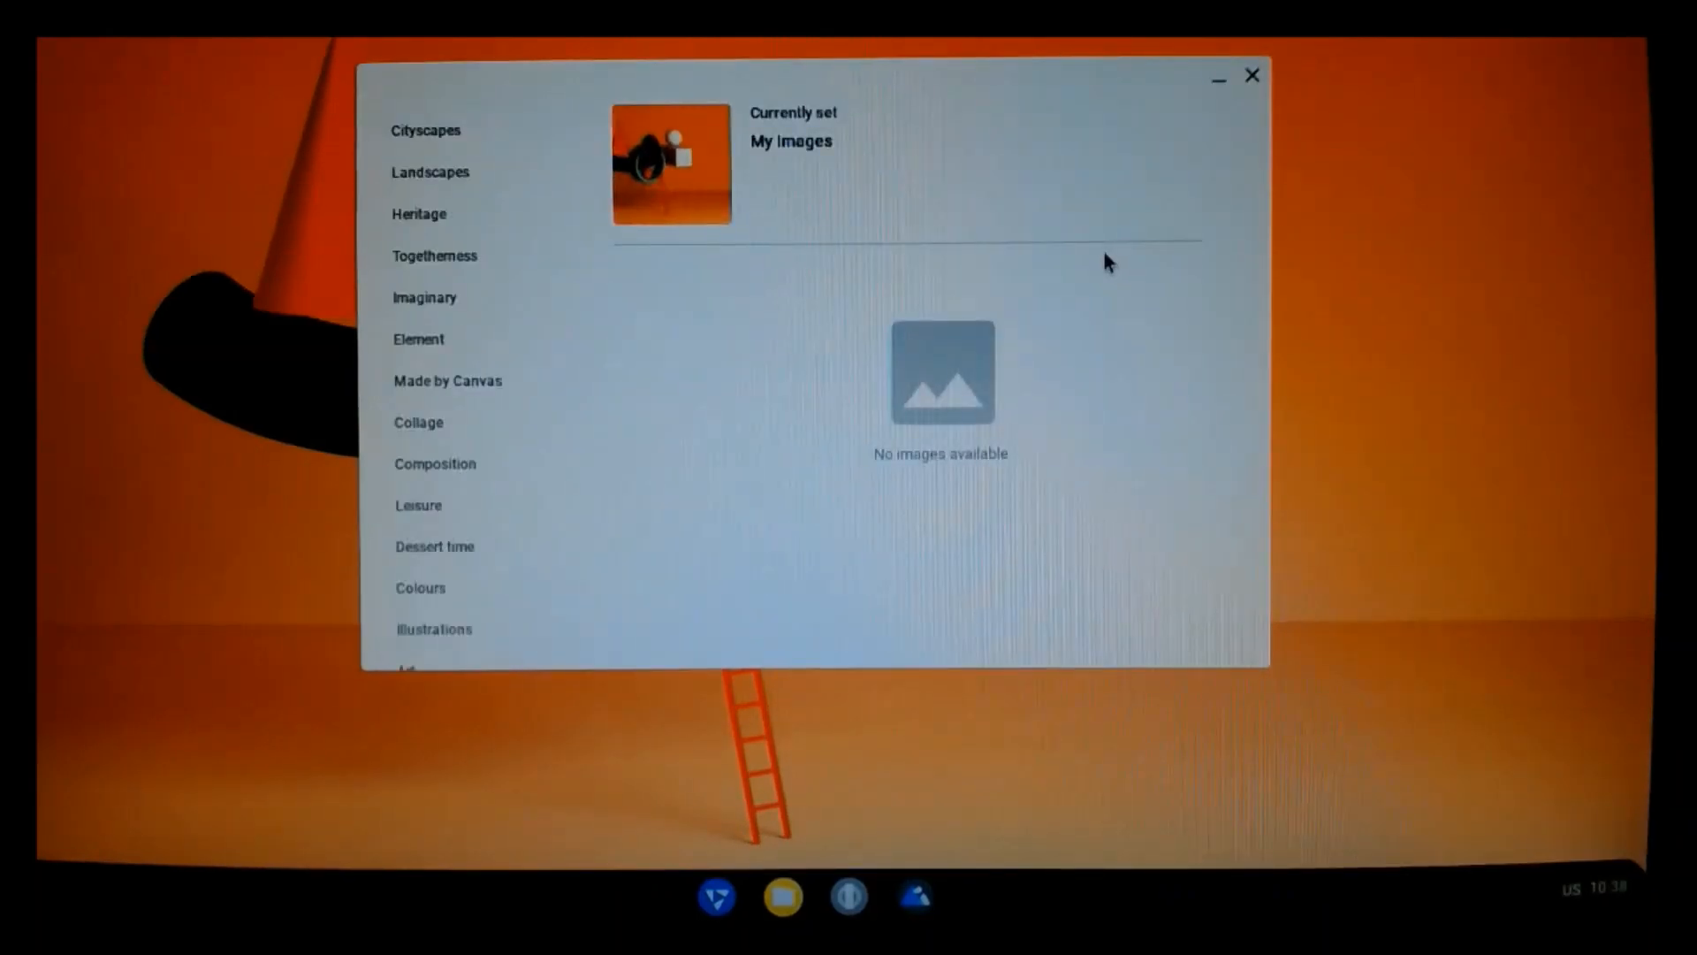
pyautogui.moveTo(430, 171)
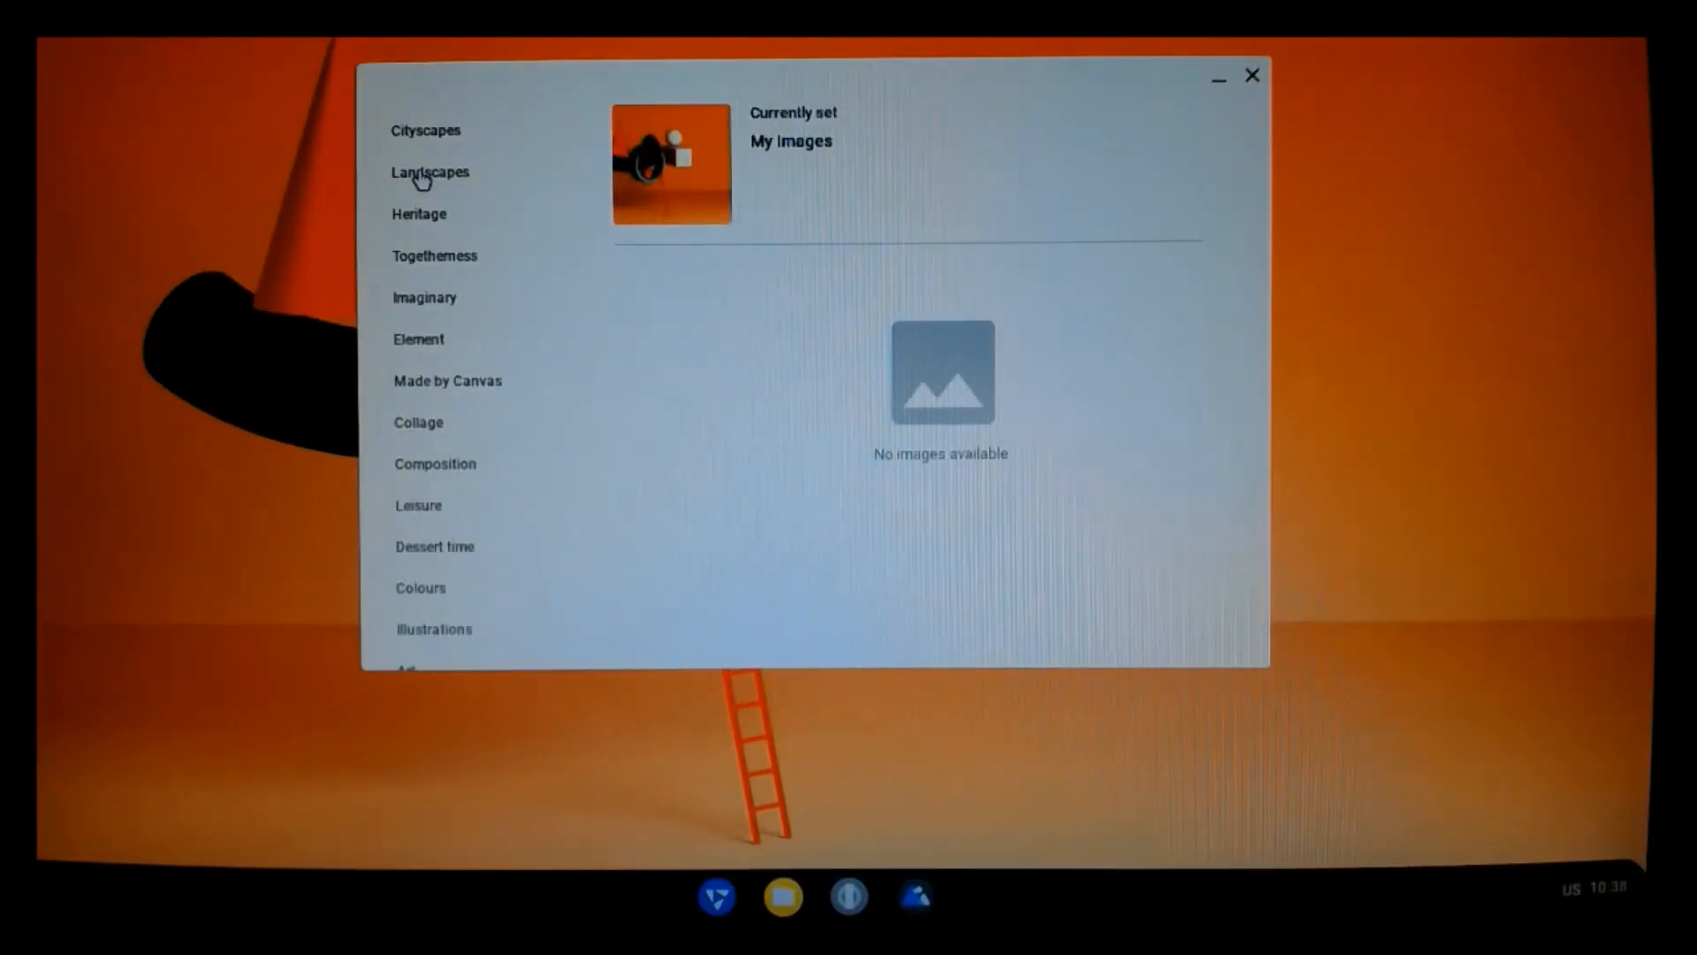
pyautogui.click(429, 173)
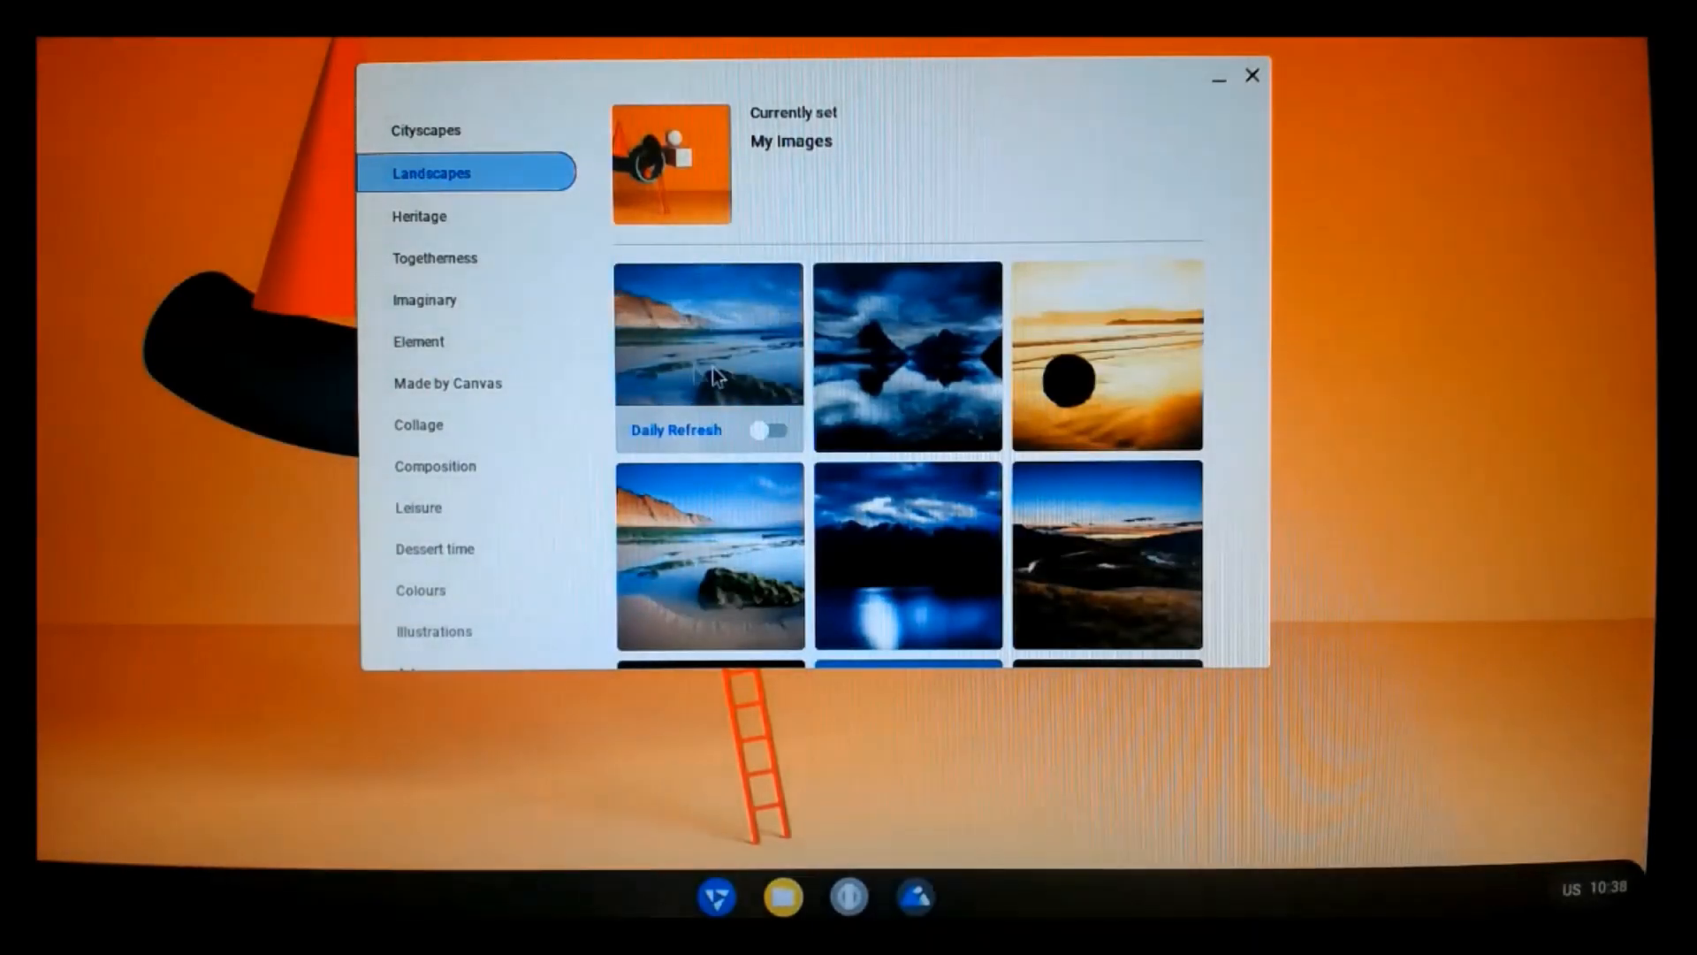
pyautogui.click(771, 430)
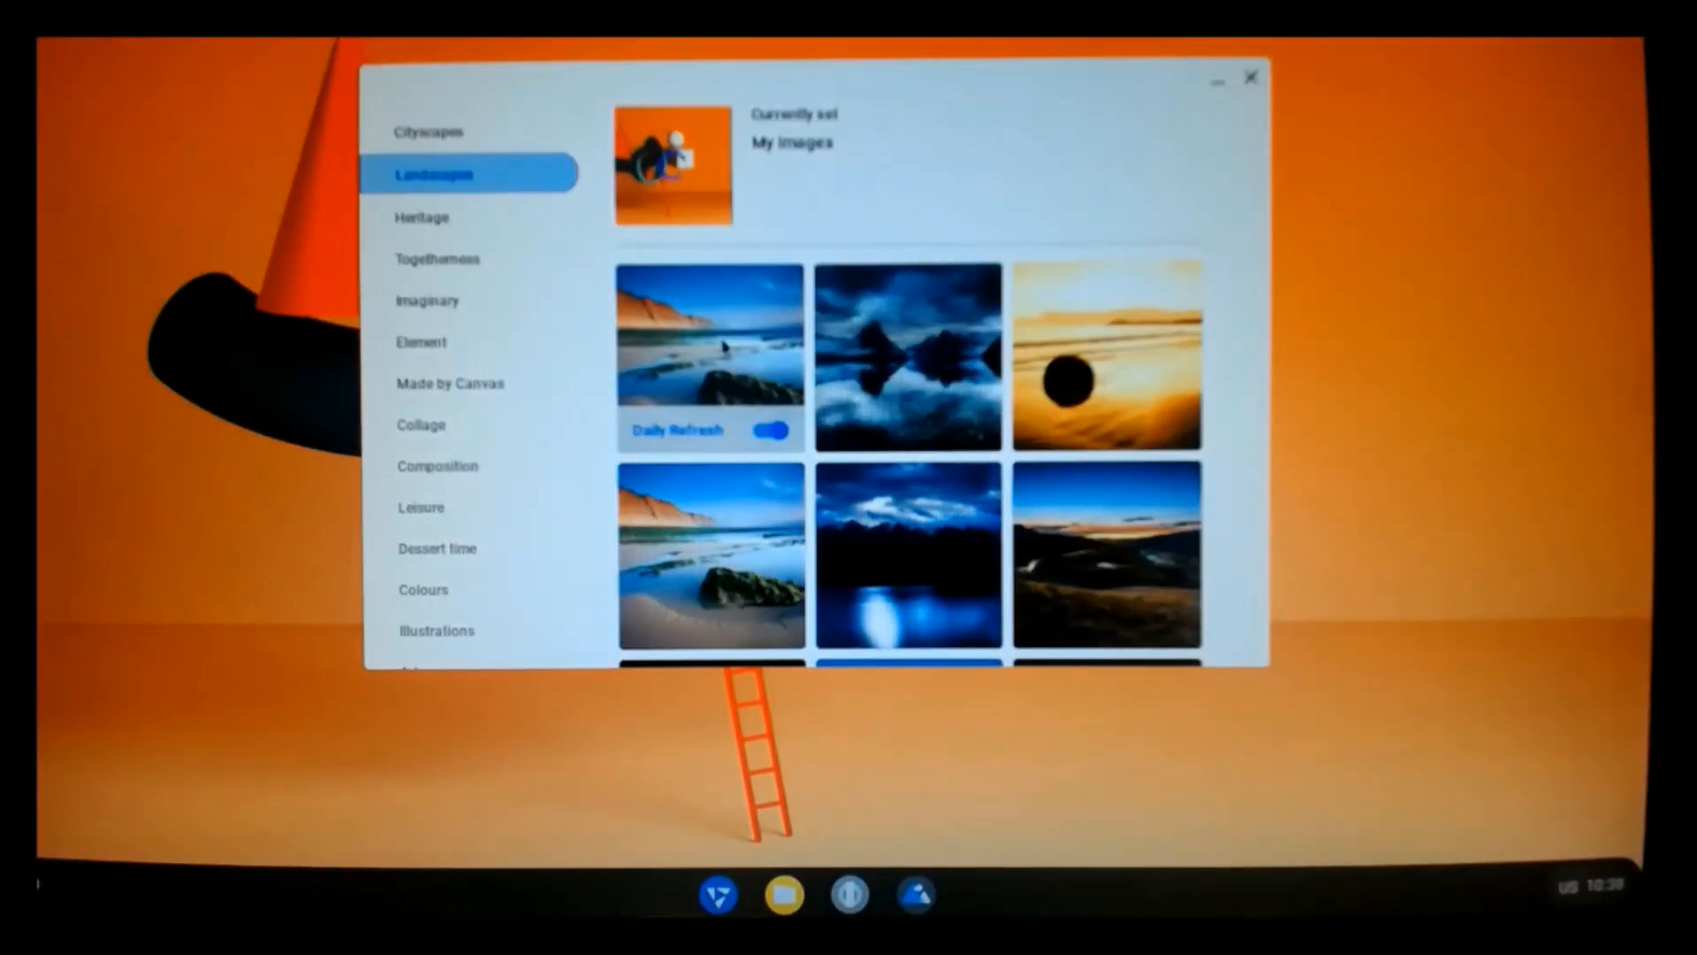
pyautogui.click(771, 430)
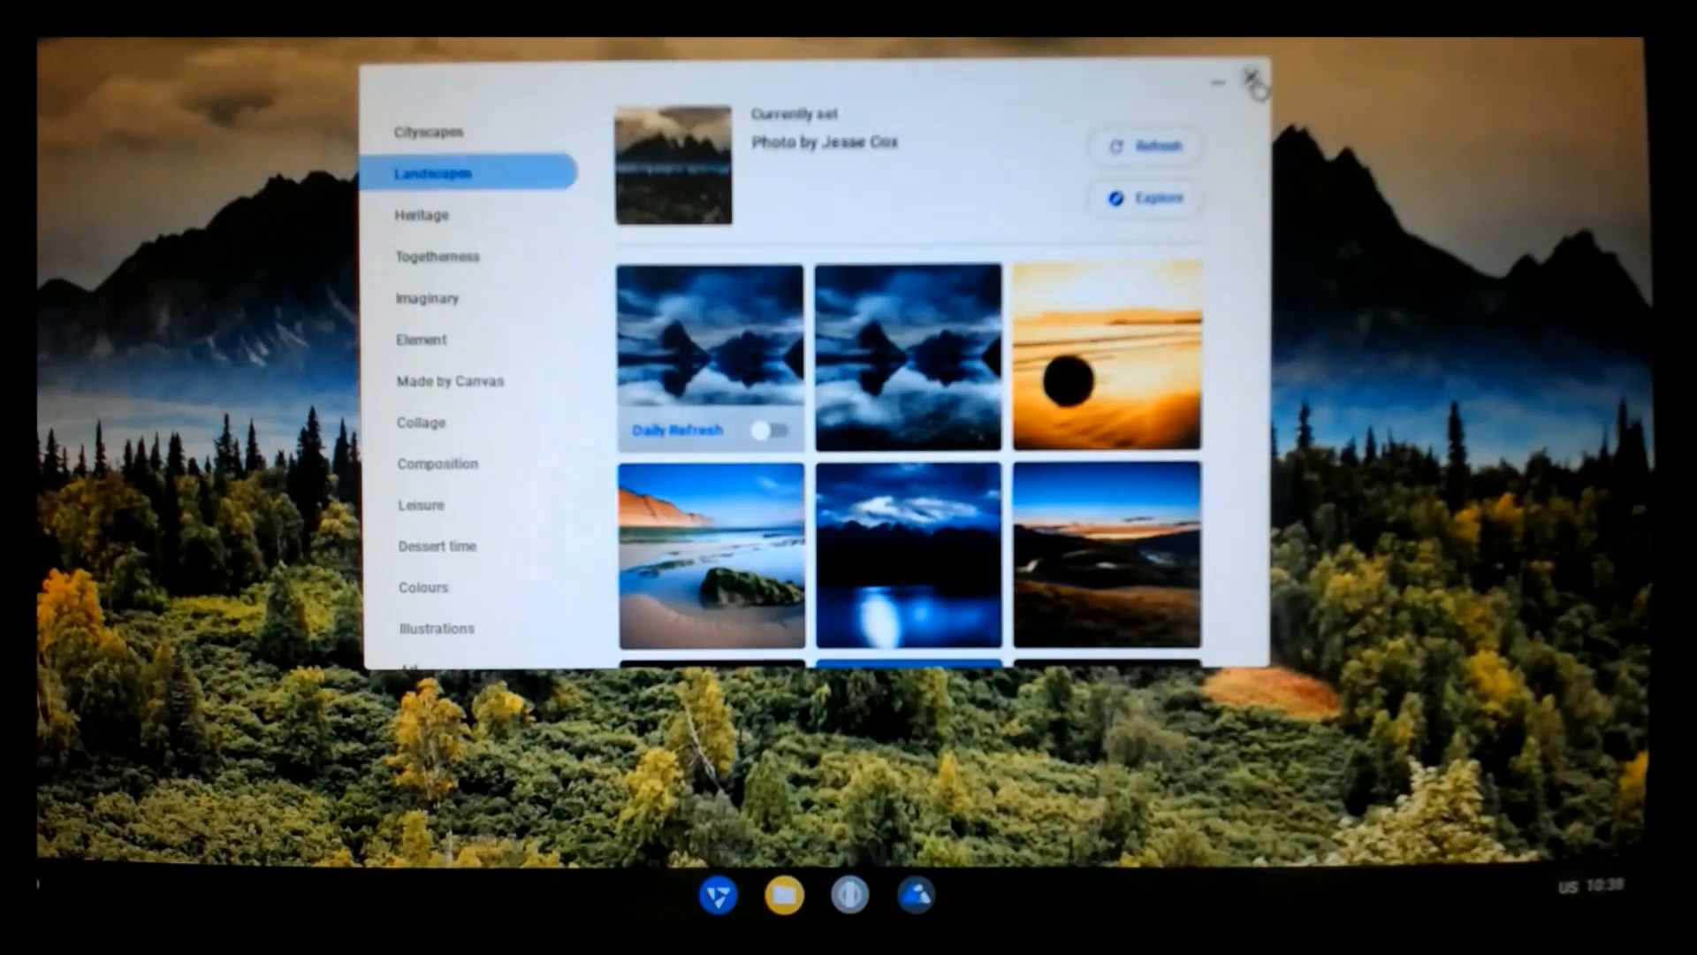
# Close the wallpaper picker and set Google as the preferred search engine instead of Bing
pyautogui.click(1252, 83)
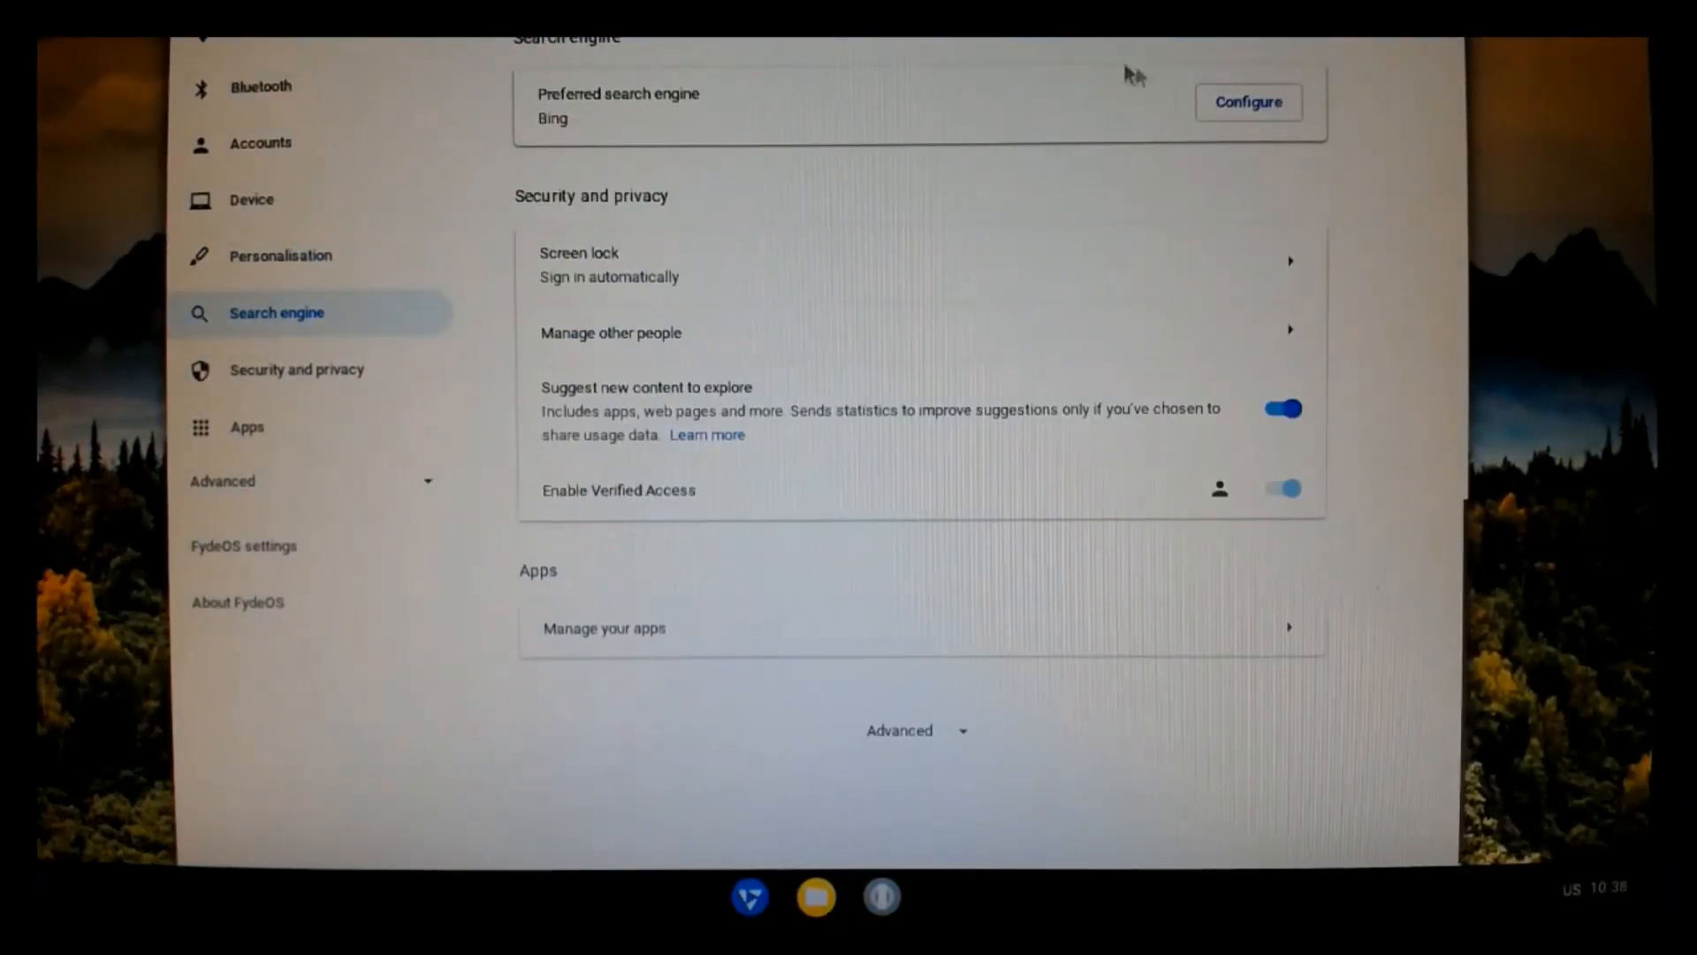
pyautogui.click(1246, 103)
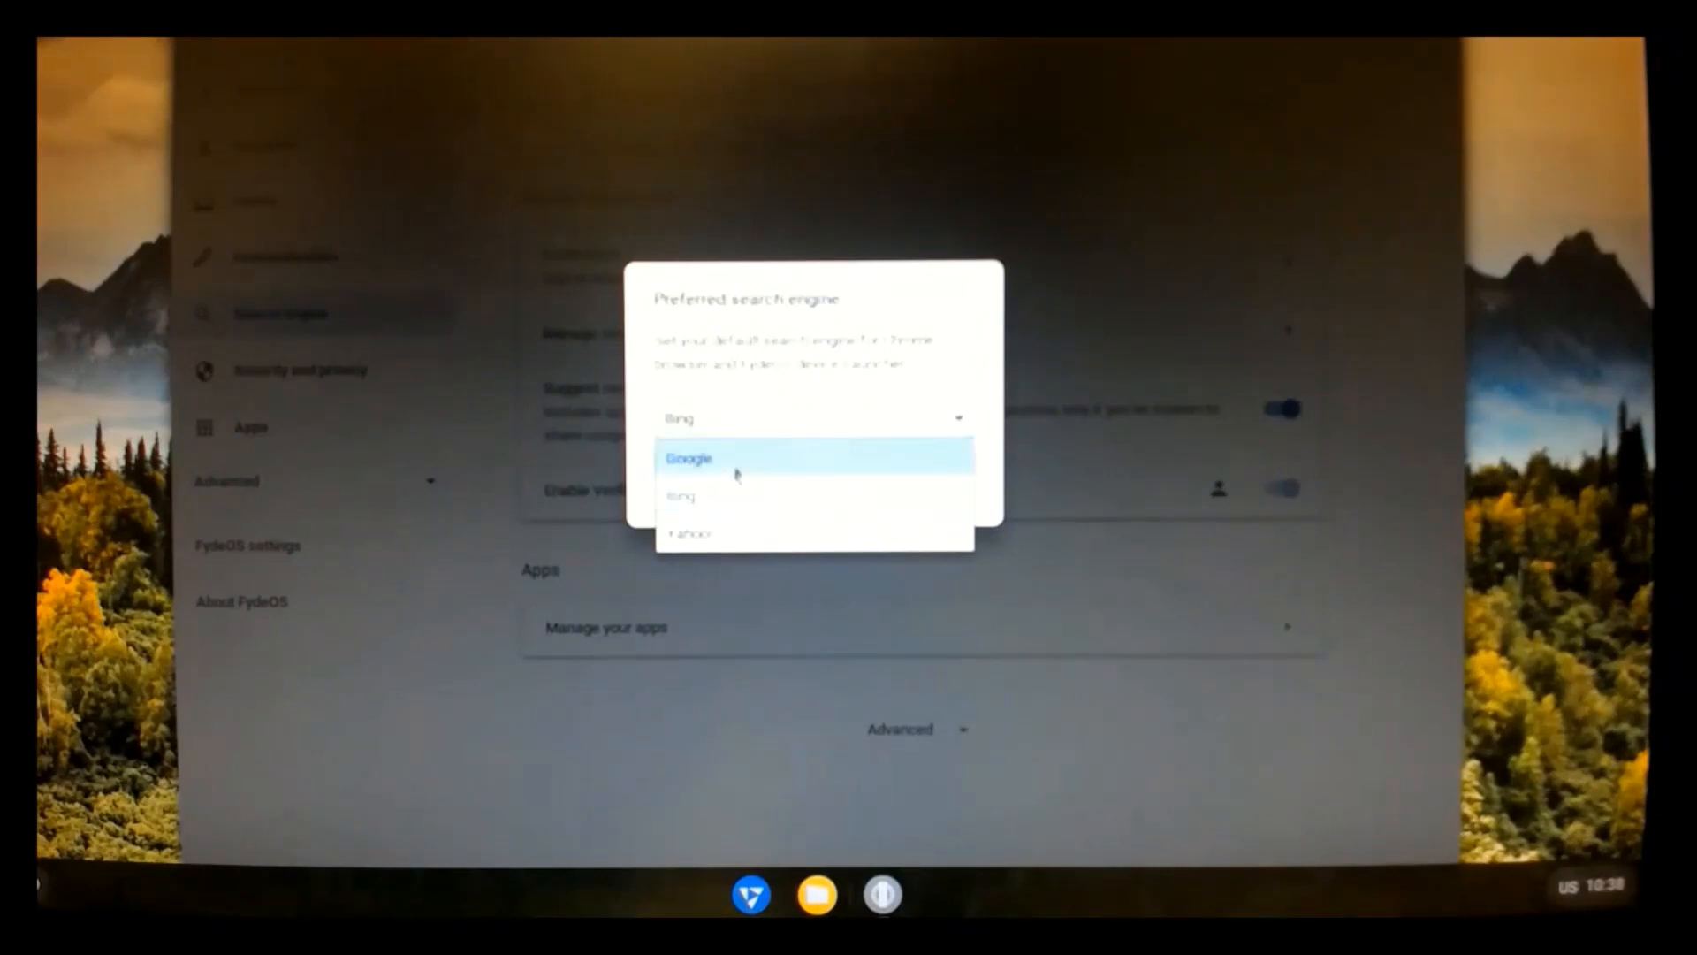
pyautogui.click(688, 458)
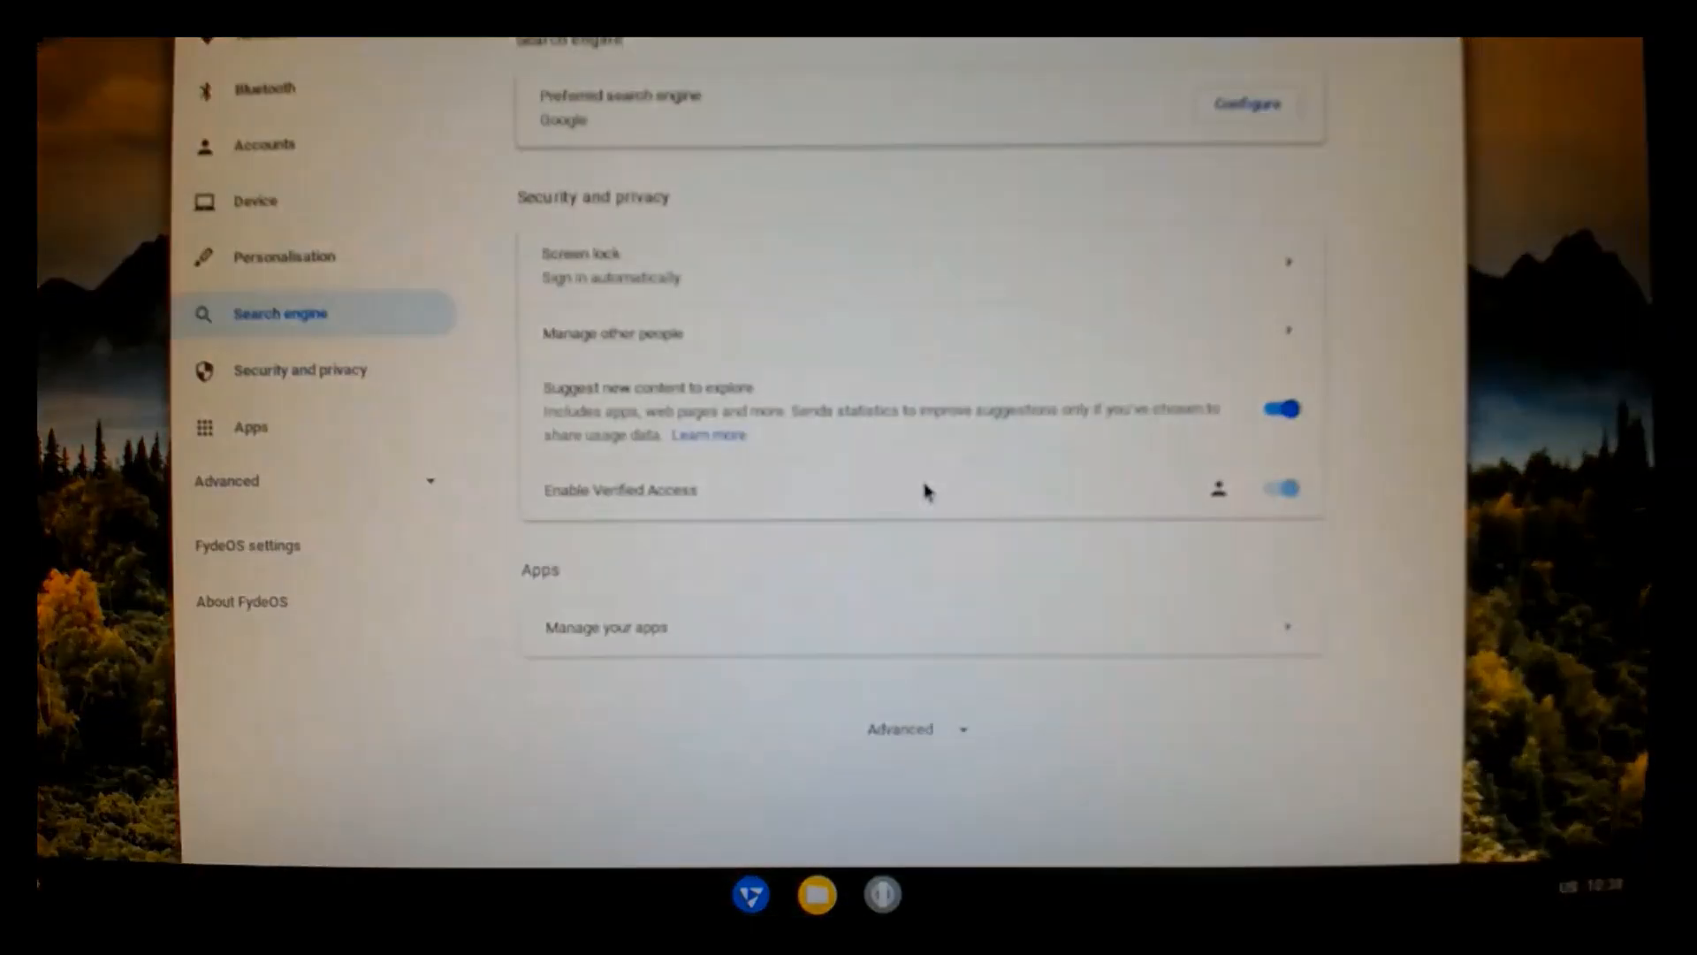
pyautogui.moveTo(731, 334)
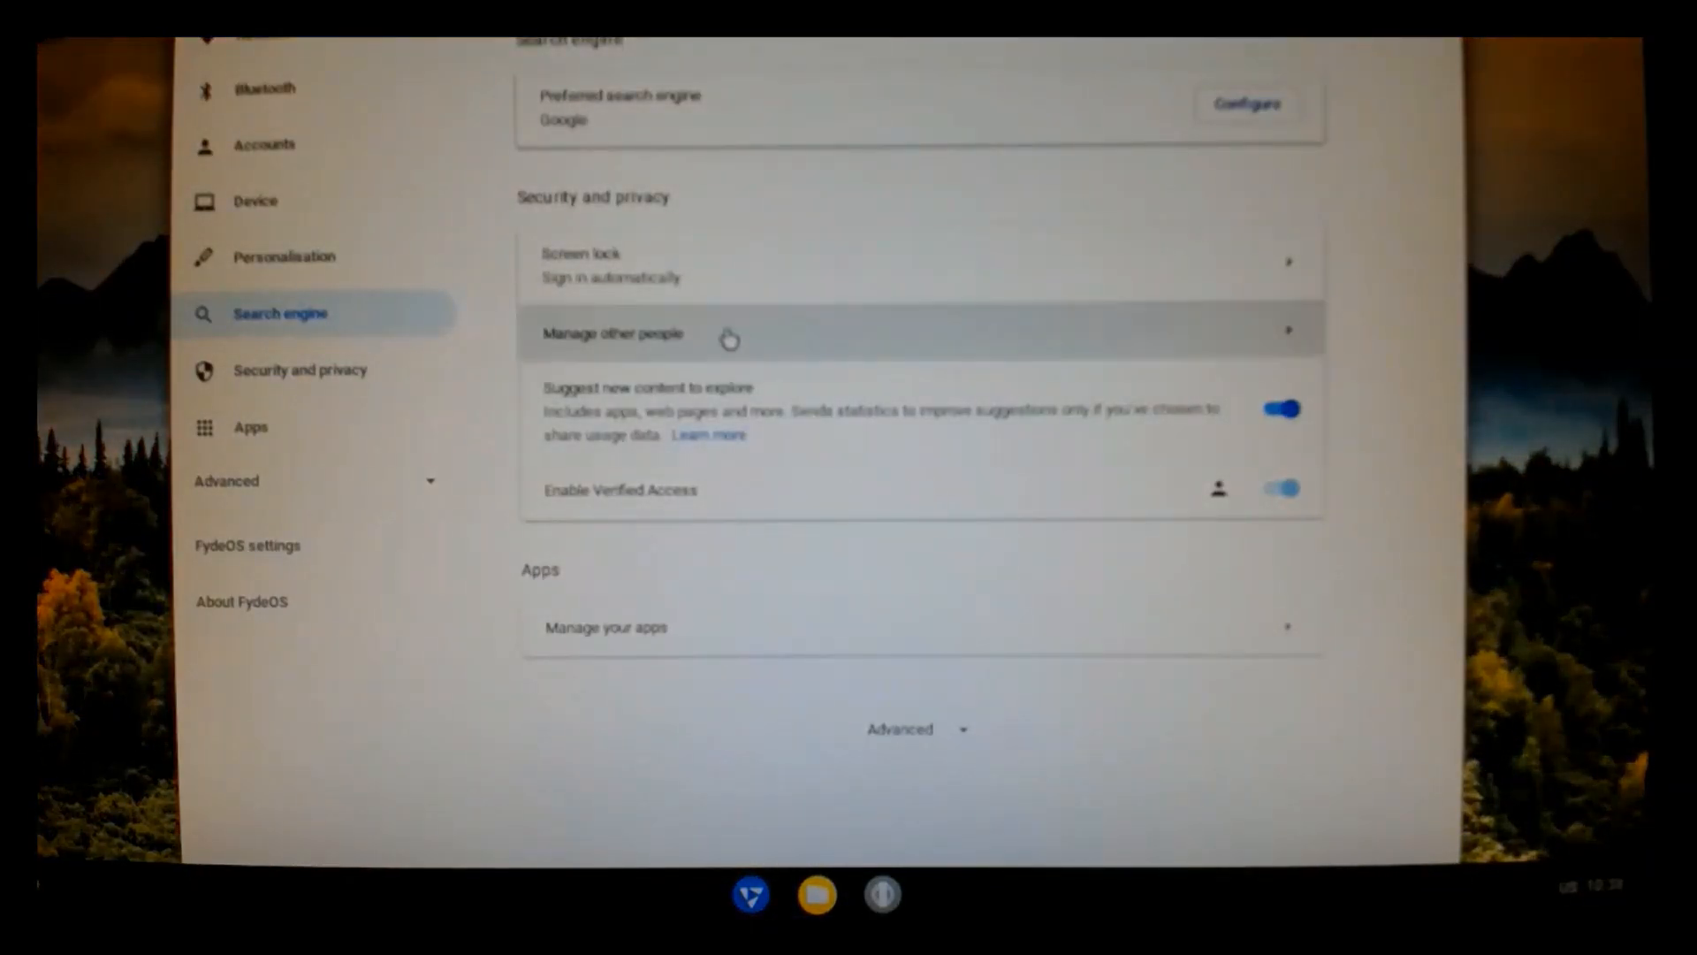
pyautogui.moveTo(631, 366)
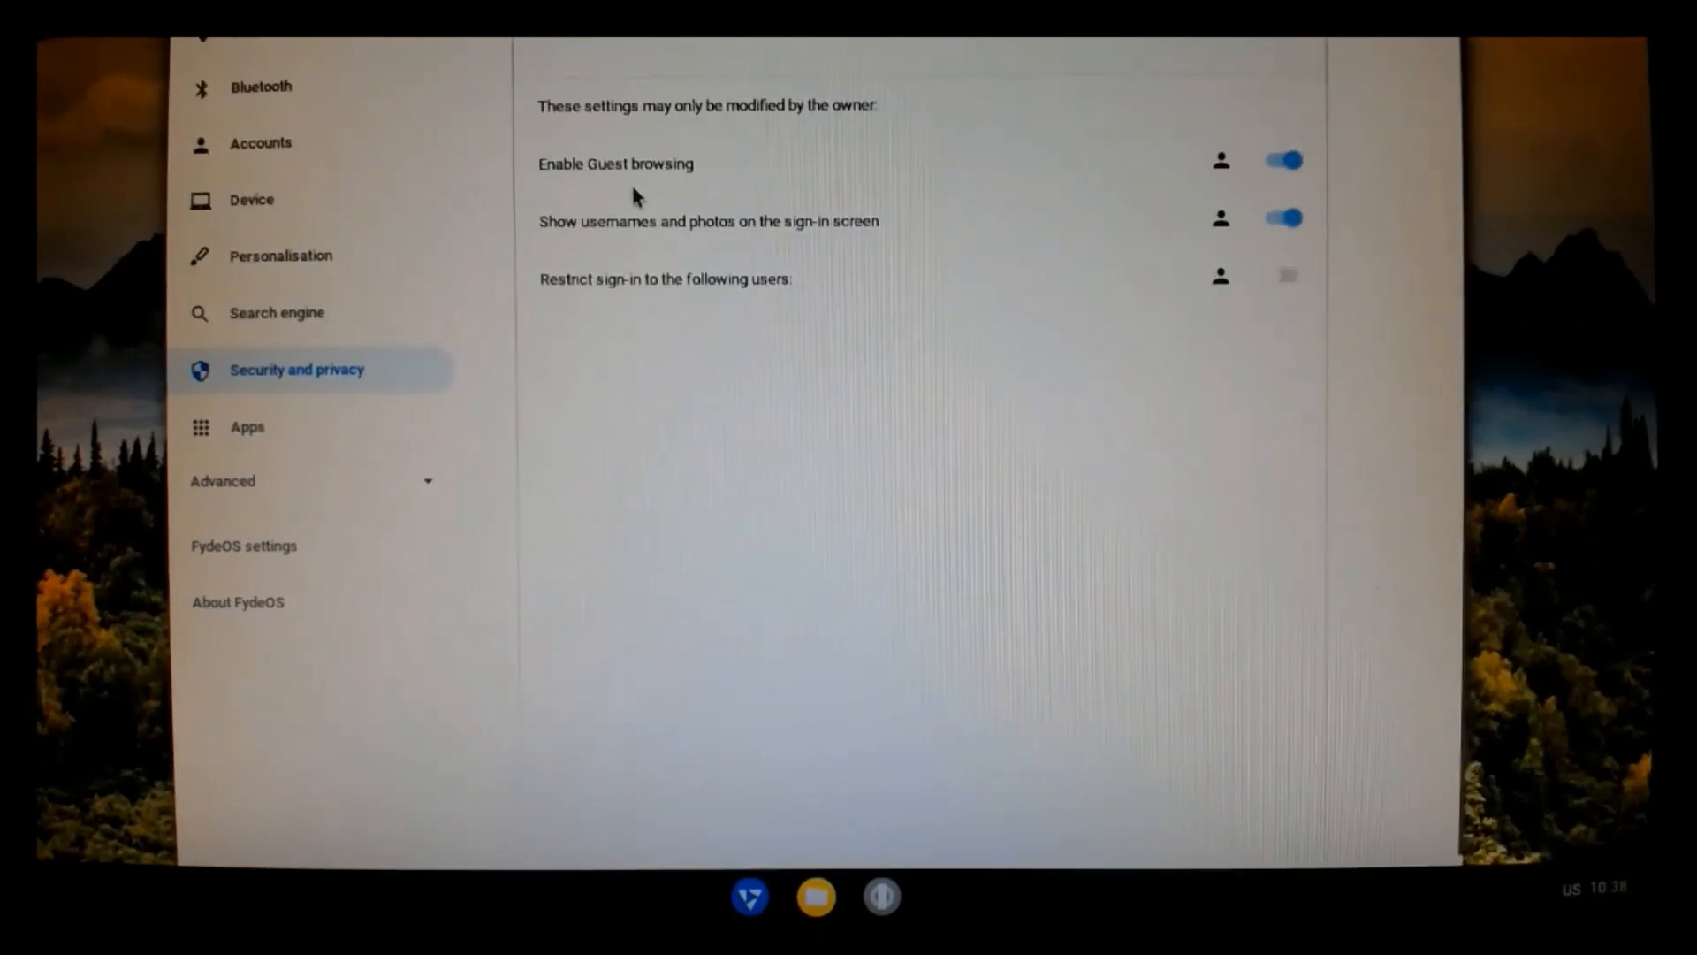
pyautogui.moveTo(1266, 178)
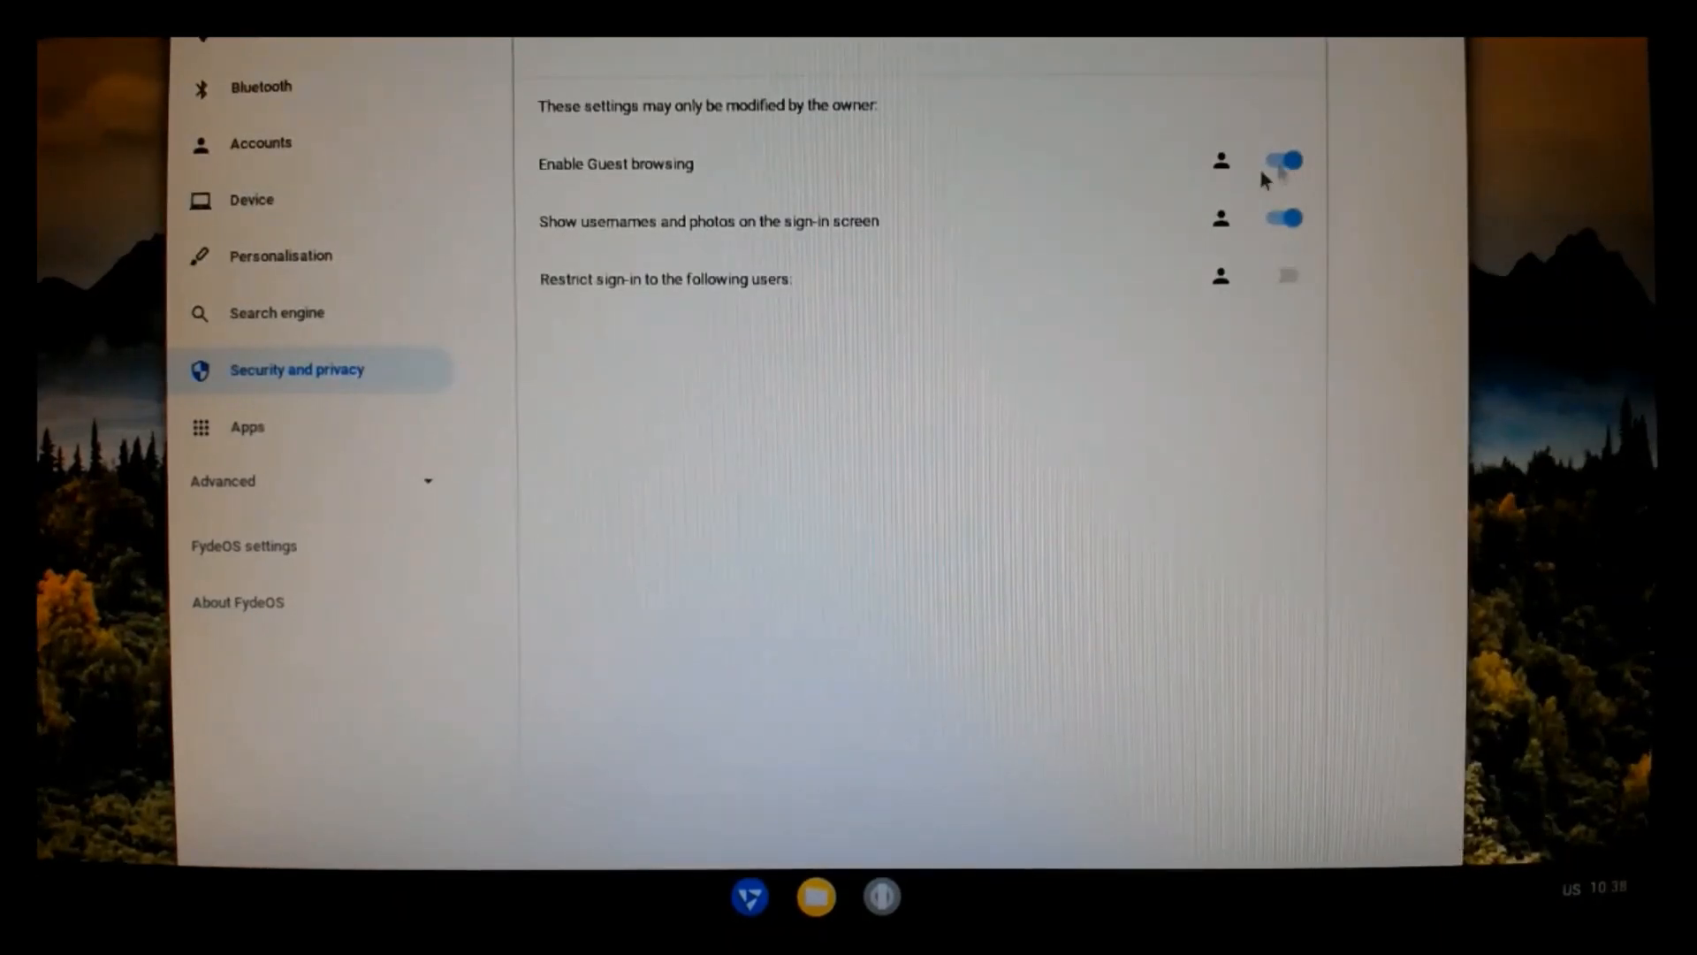
pyautogui.moveTo(660, 304)
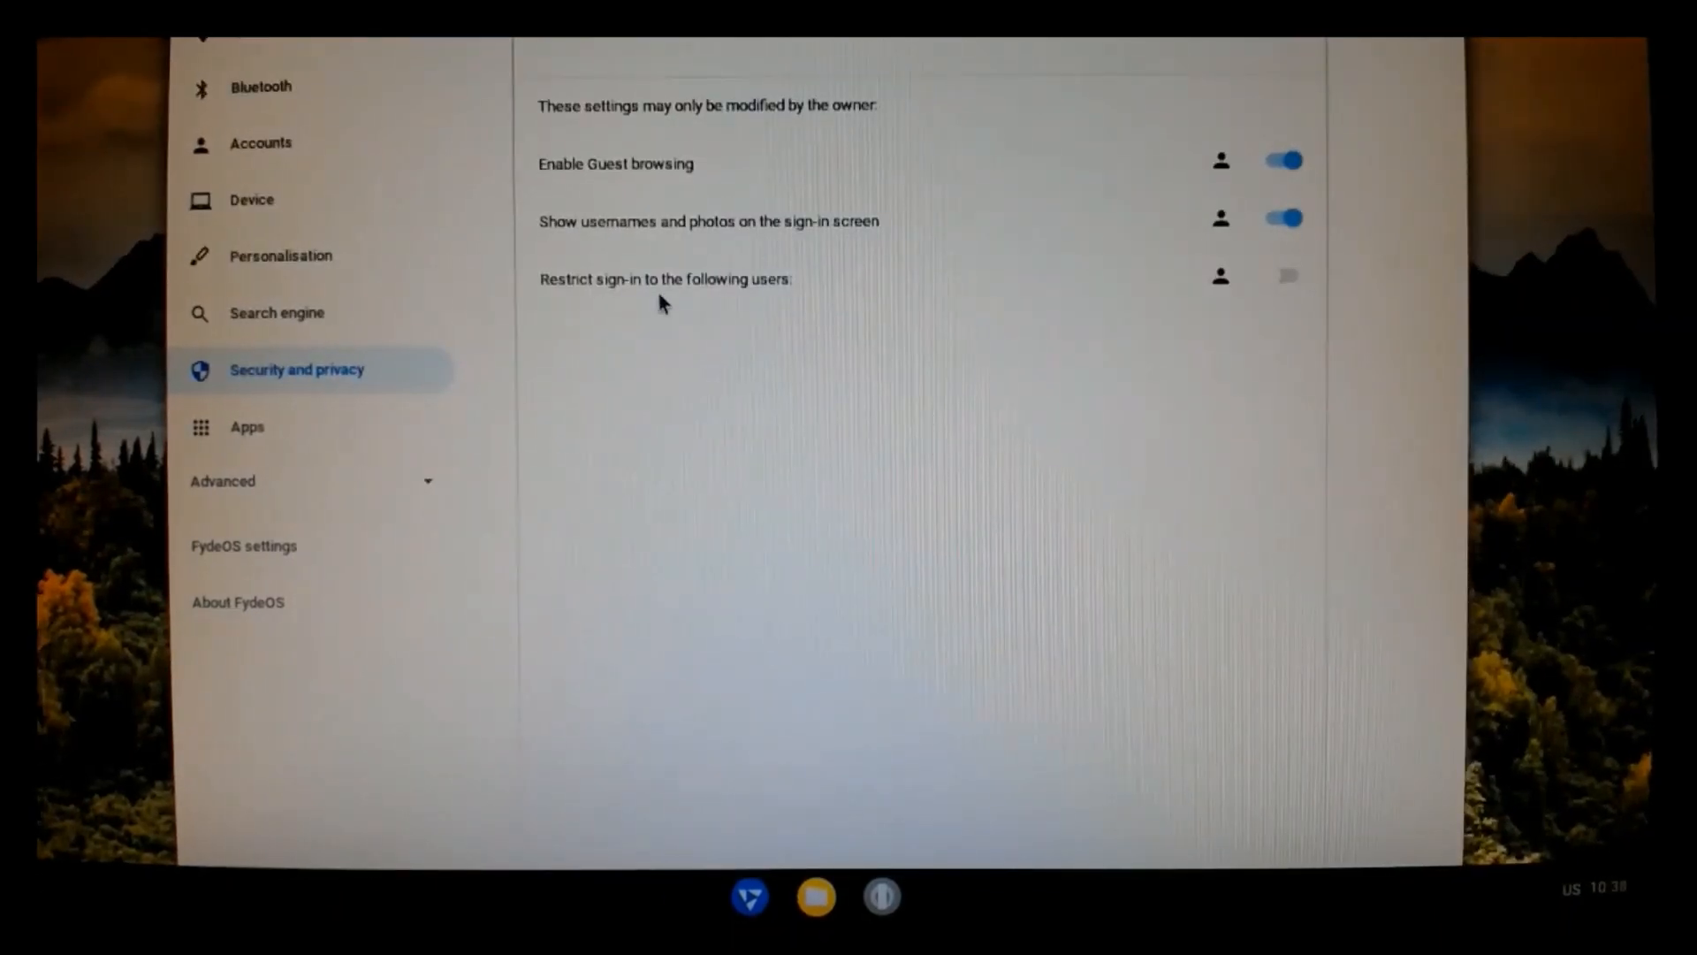
pyautogui.moveTo(319, 393)
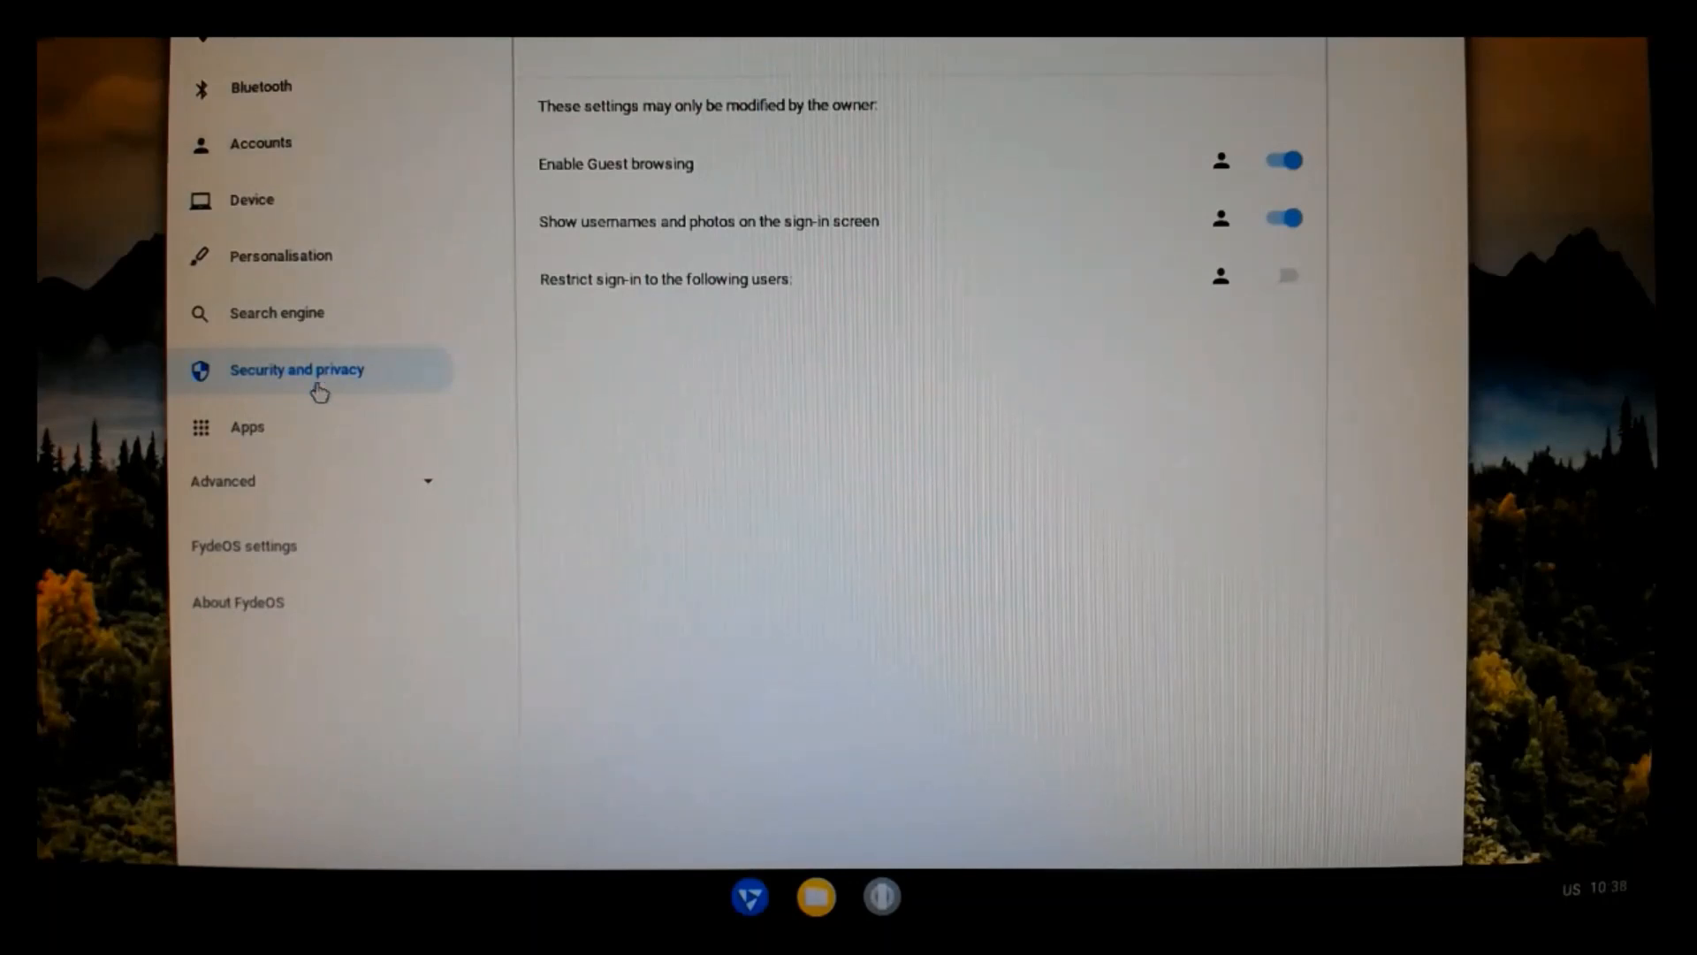
# In Settings > Apps, view an app's details and toggle its Pin to shelf option
pyautogui.click(248, 426)
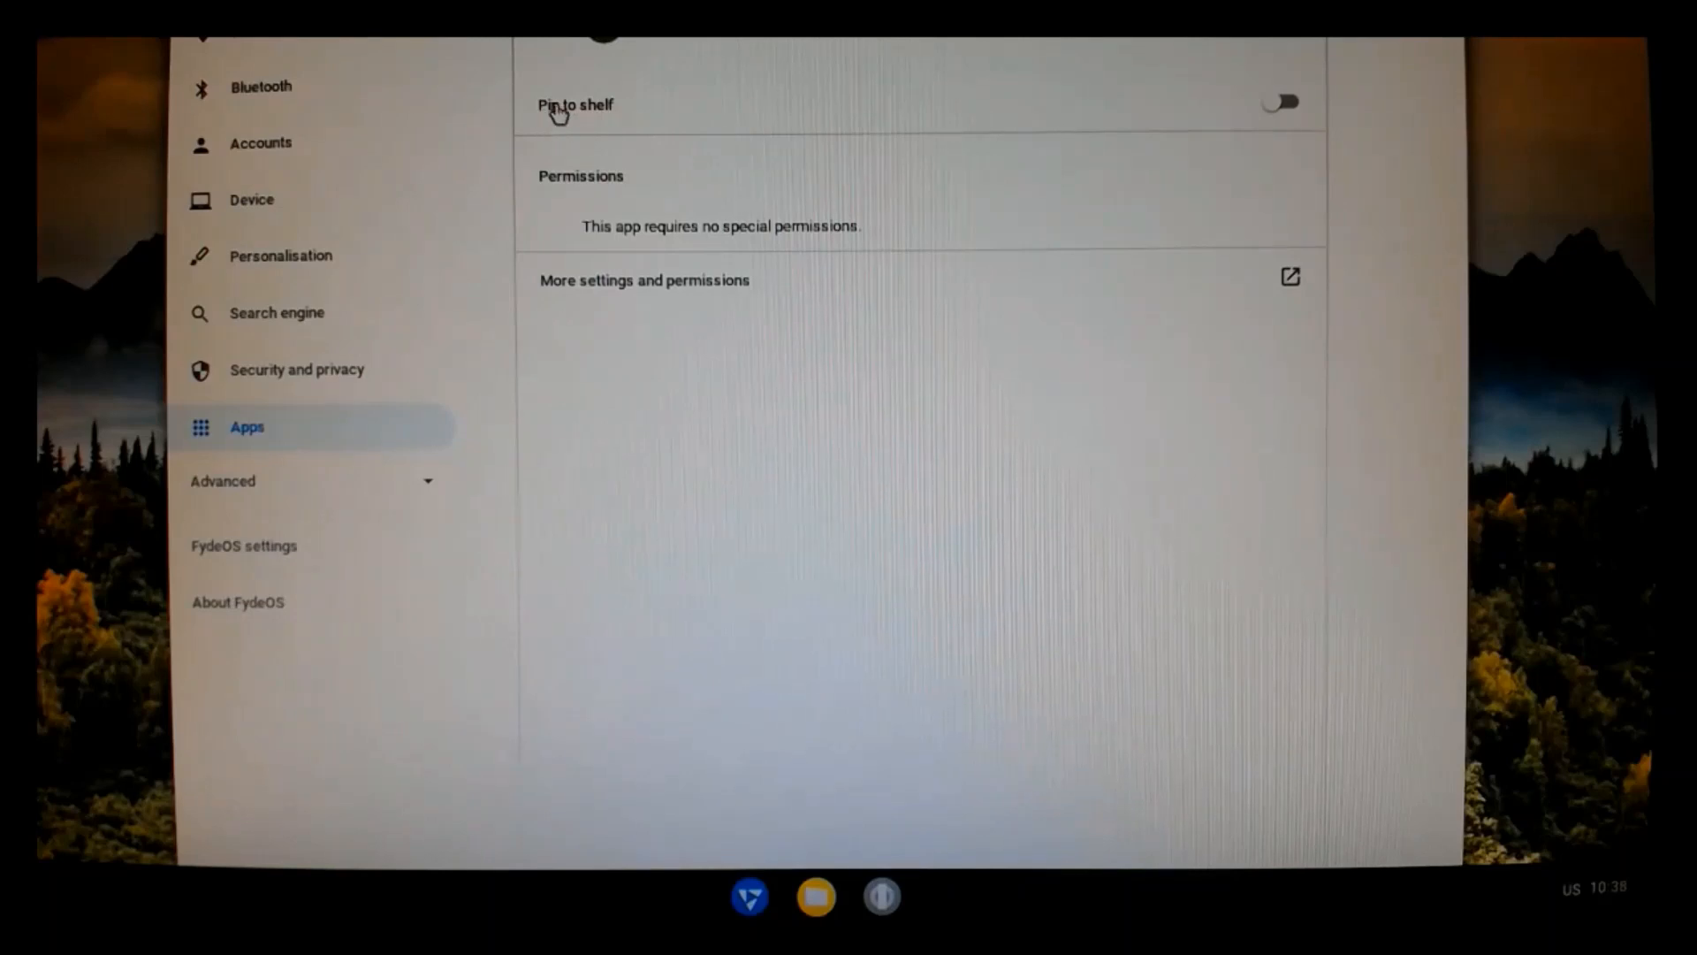
pyautogui.moveTo(1323, 108)
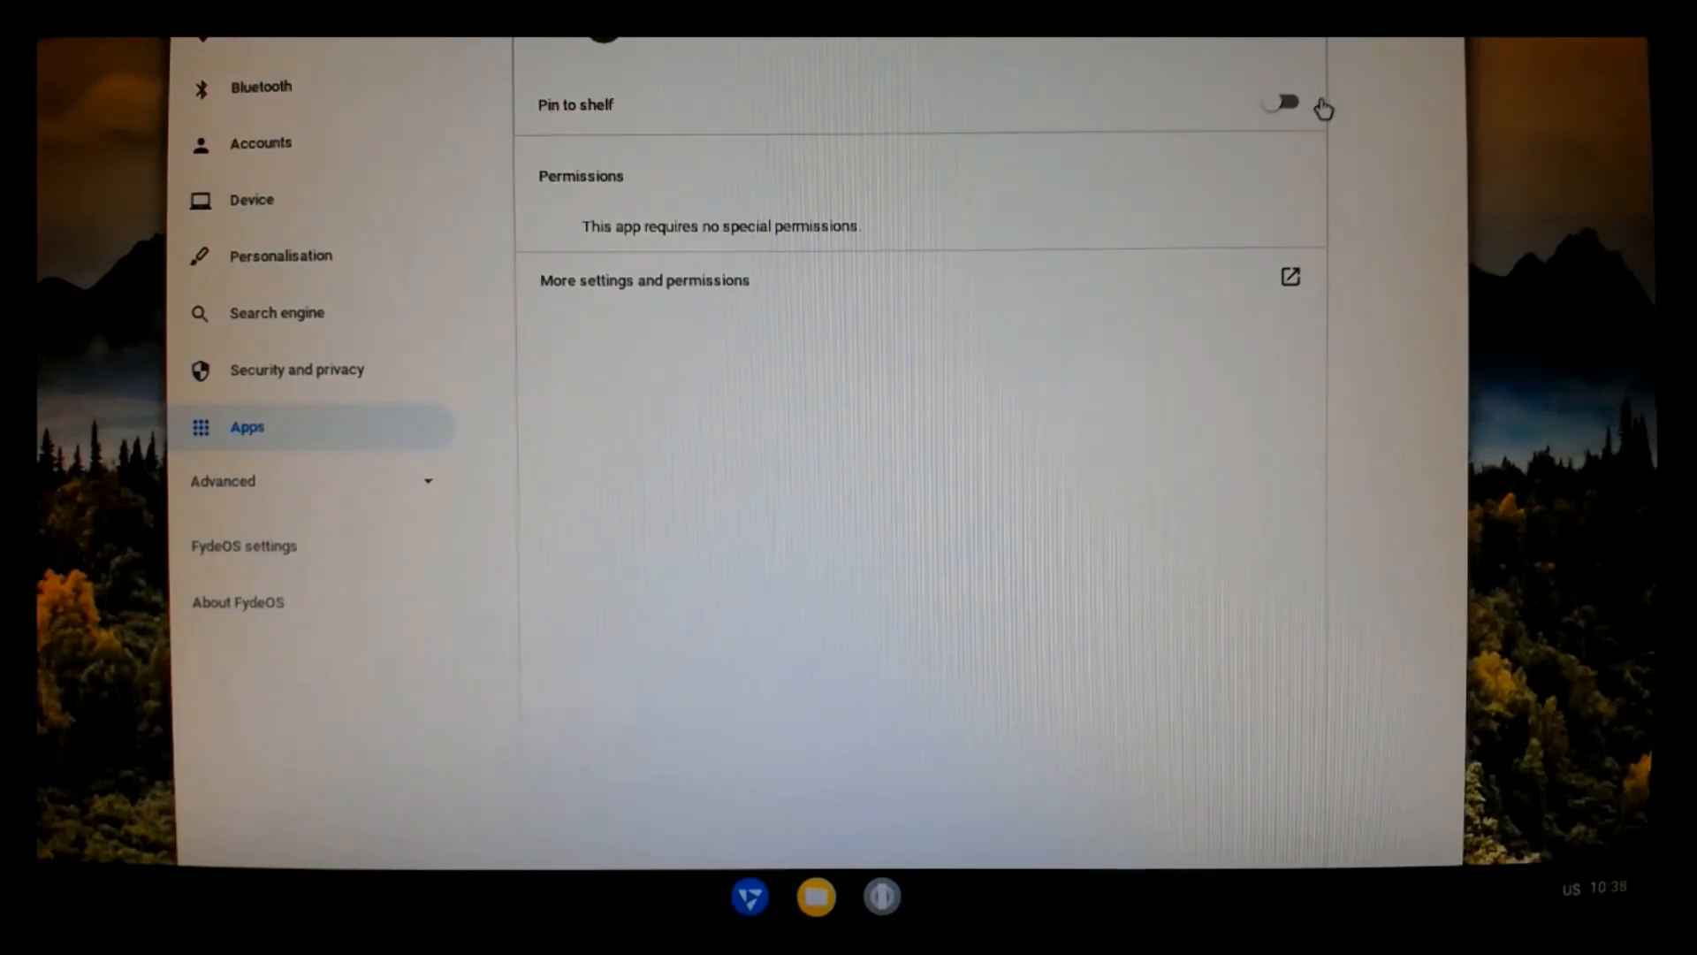
pyautogui.click(1280, 103)
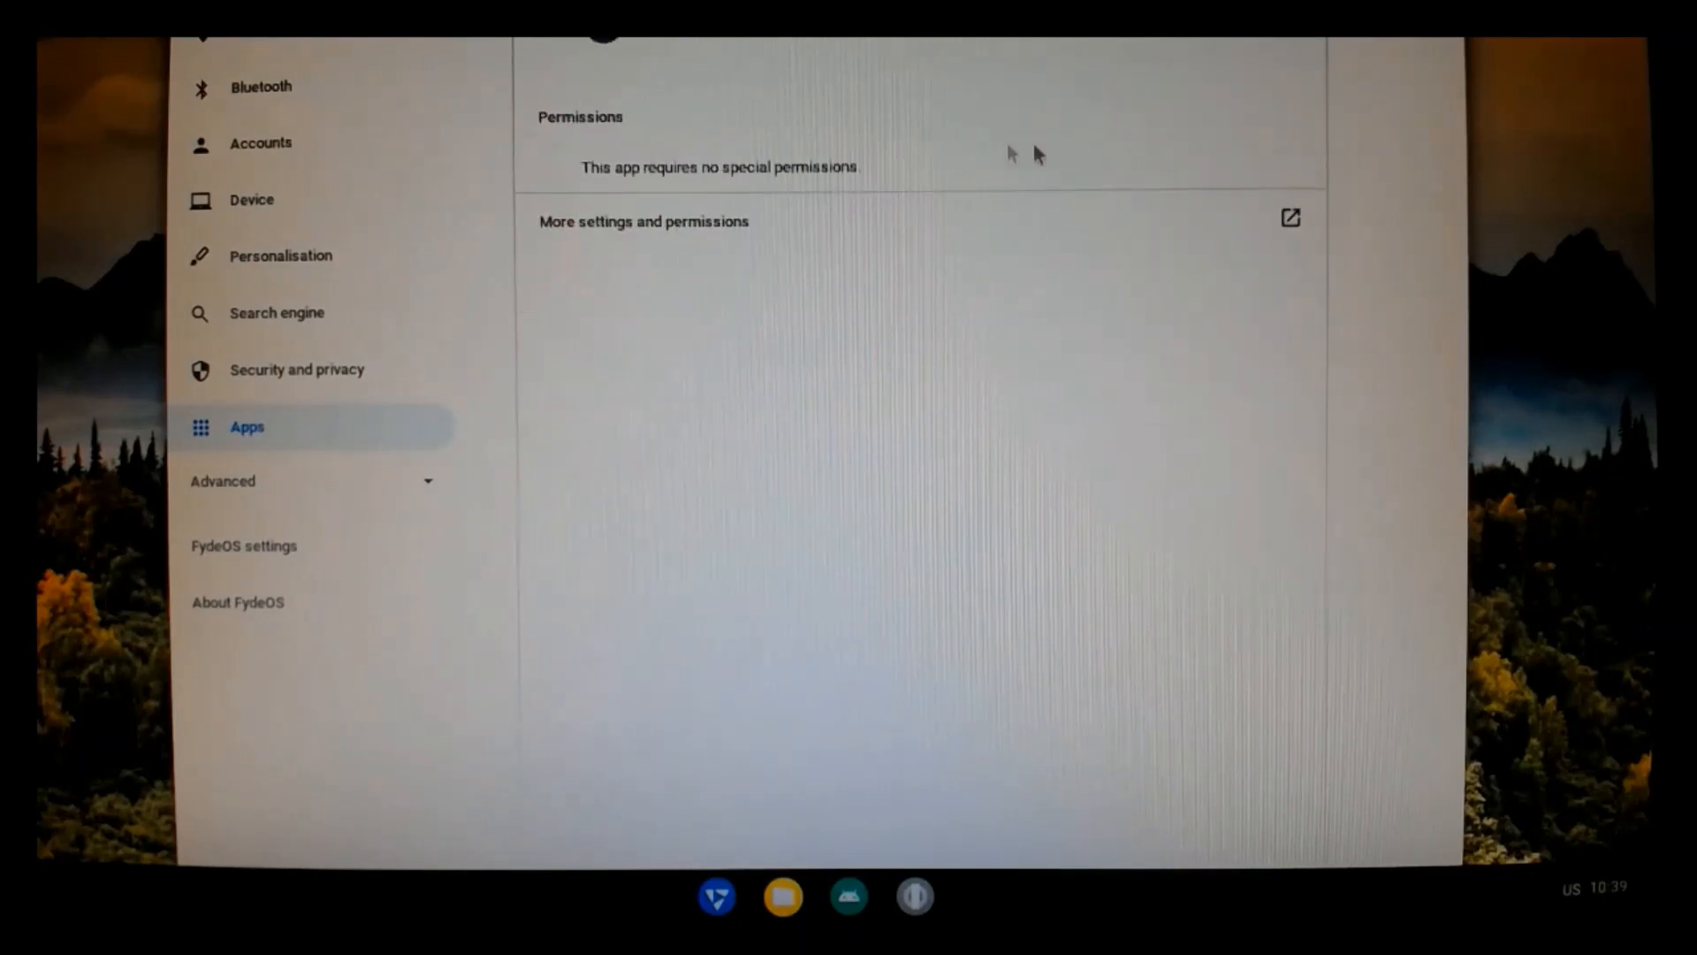
pyautogui.moveTo(780, 230)
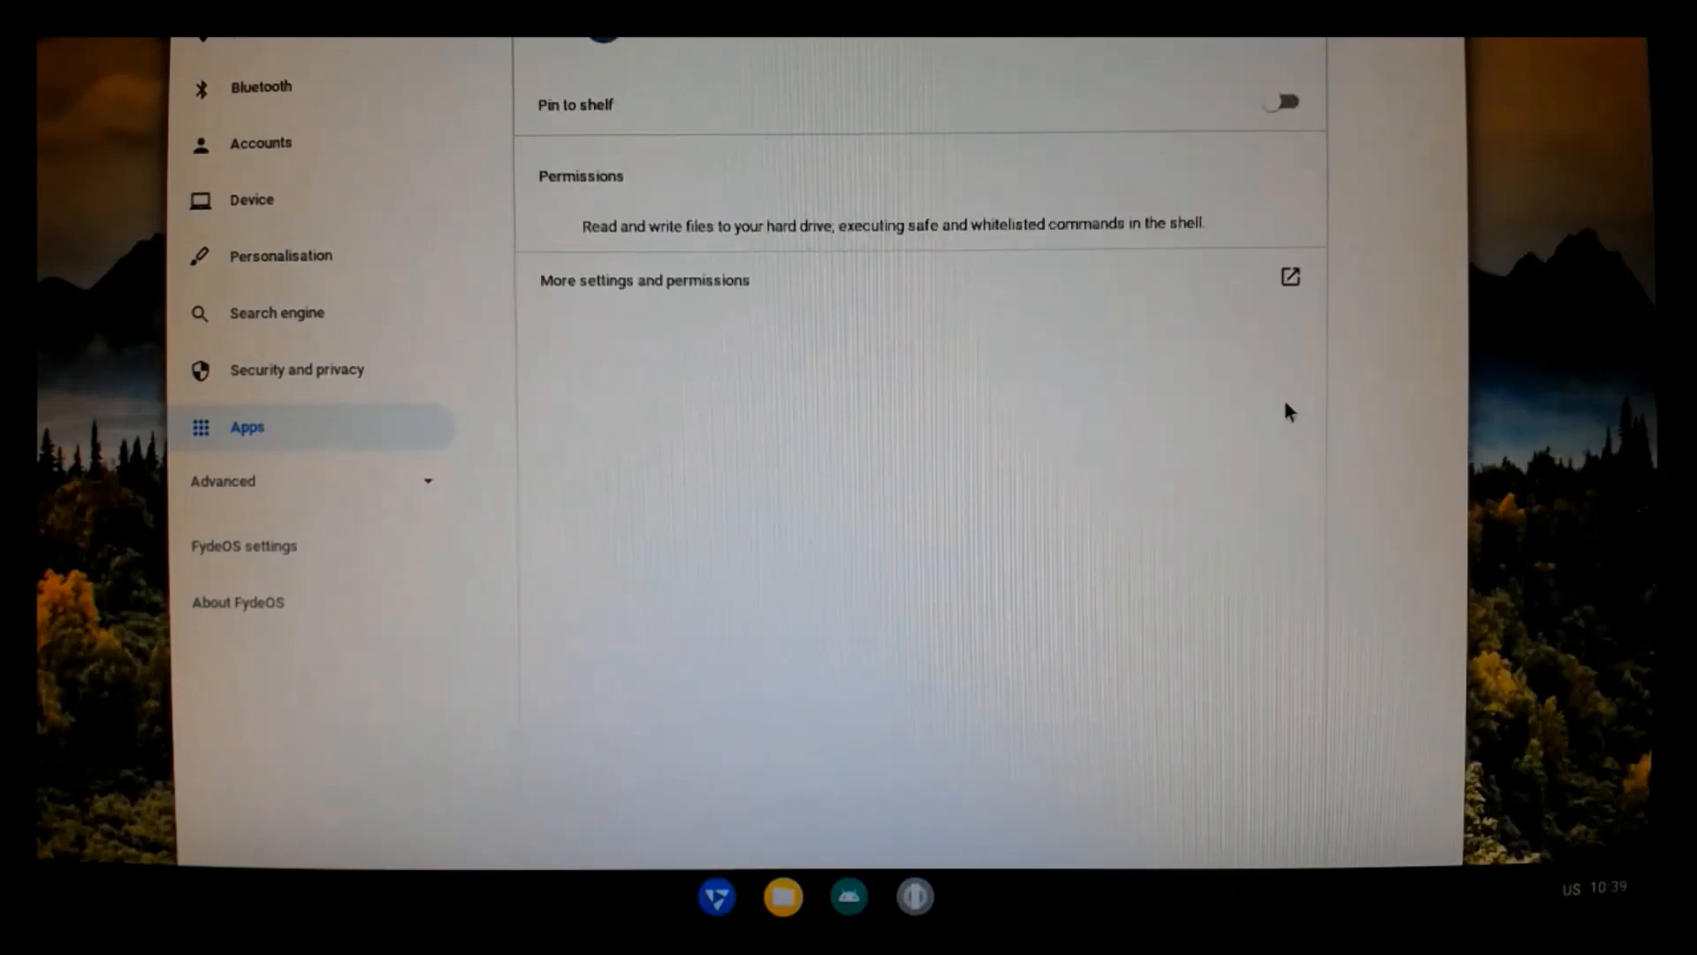
pyautogui.click(1280, 102)
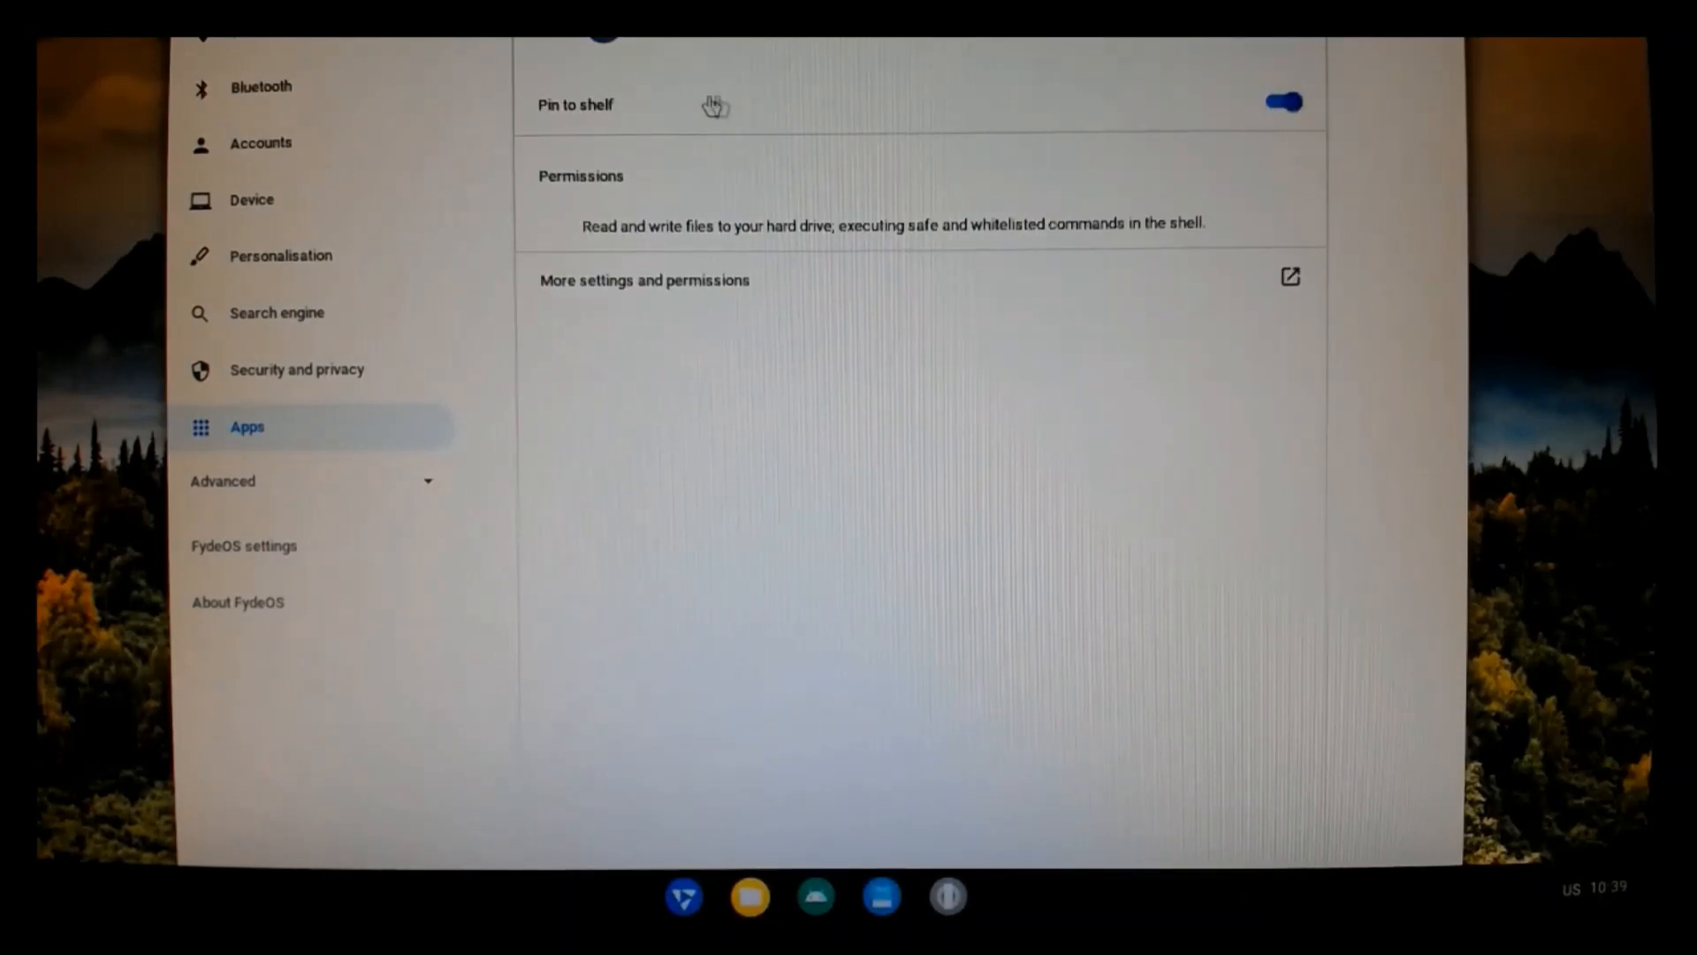
pyautogui.moveTo(280, 490)
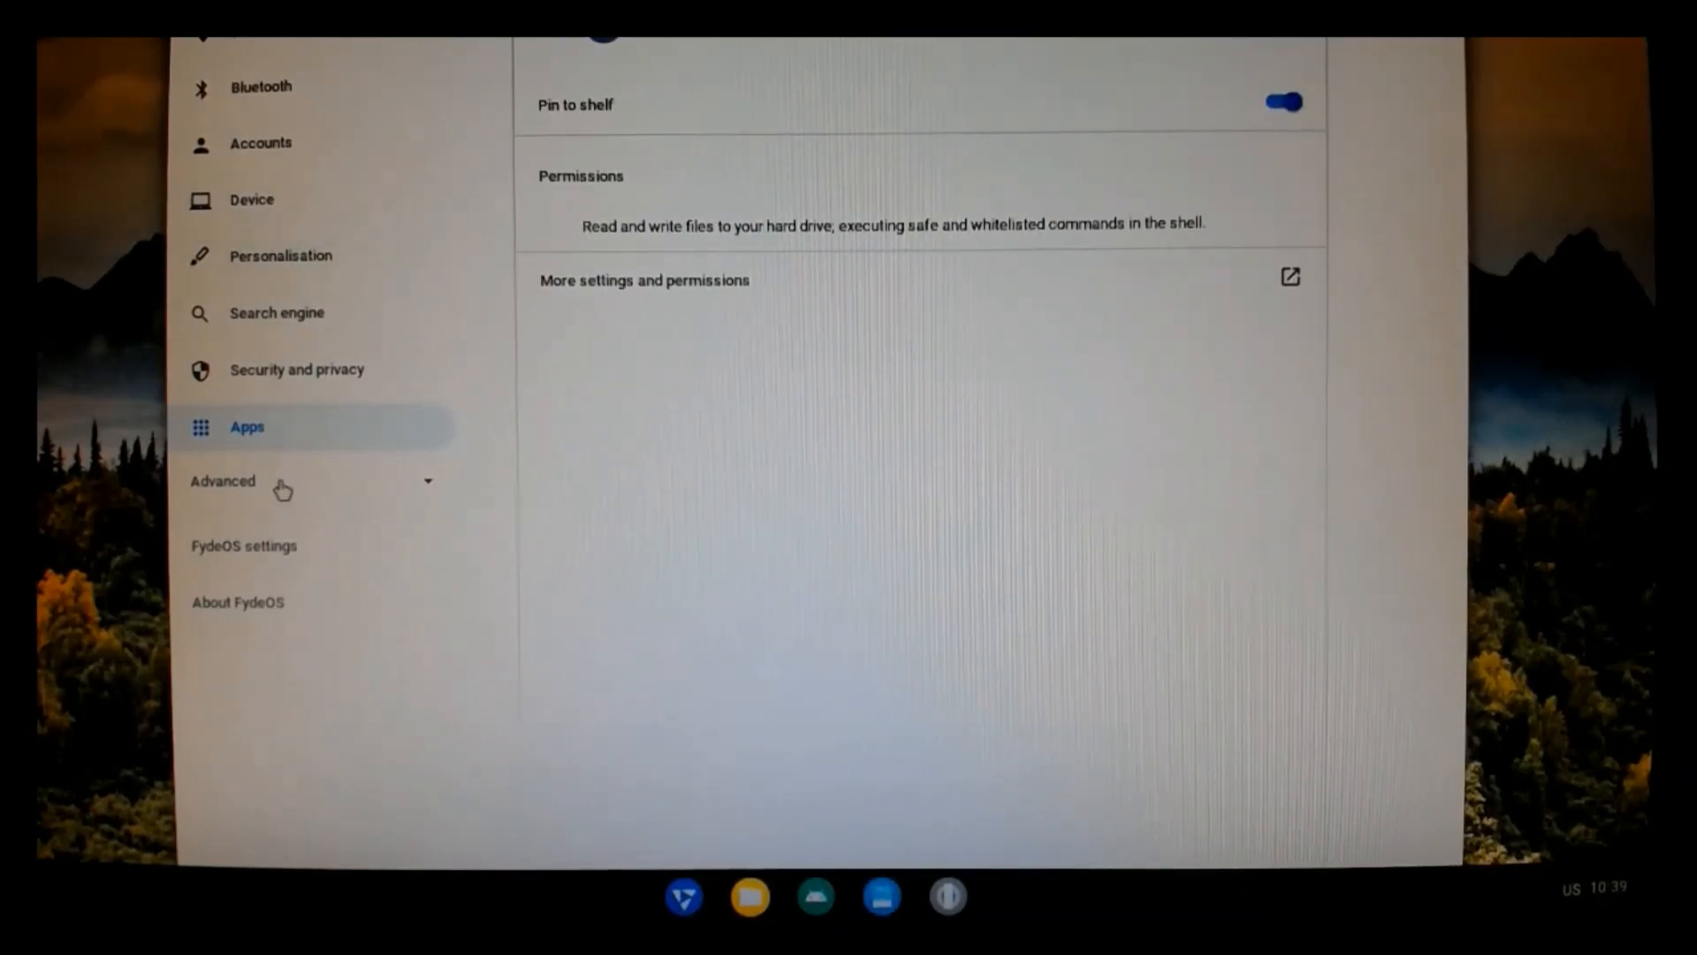
# Under Advanced > Date and time, choose the time zone from a list: (UTC-4:00) Eastern Daylight Time (Toronto)
pyautogui.click(223, 481)
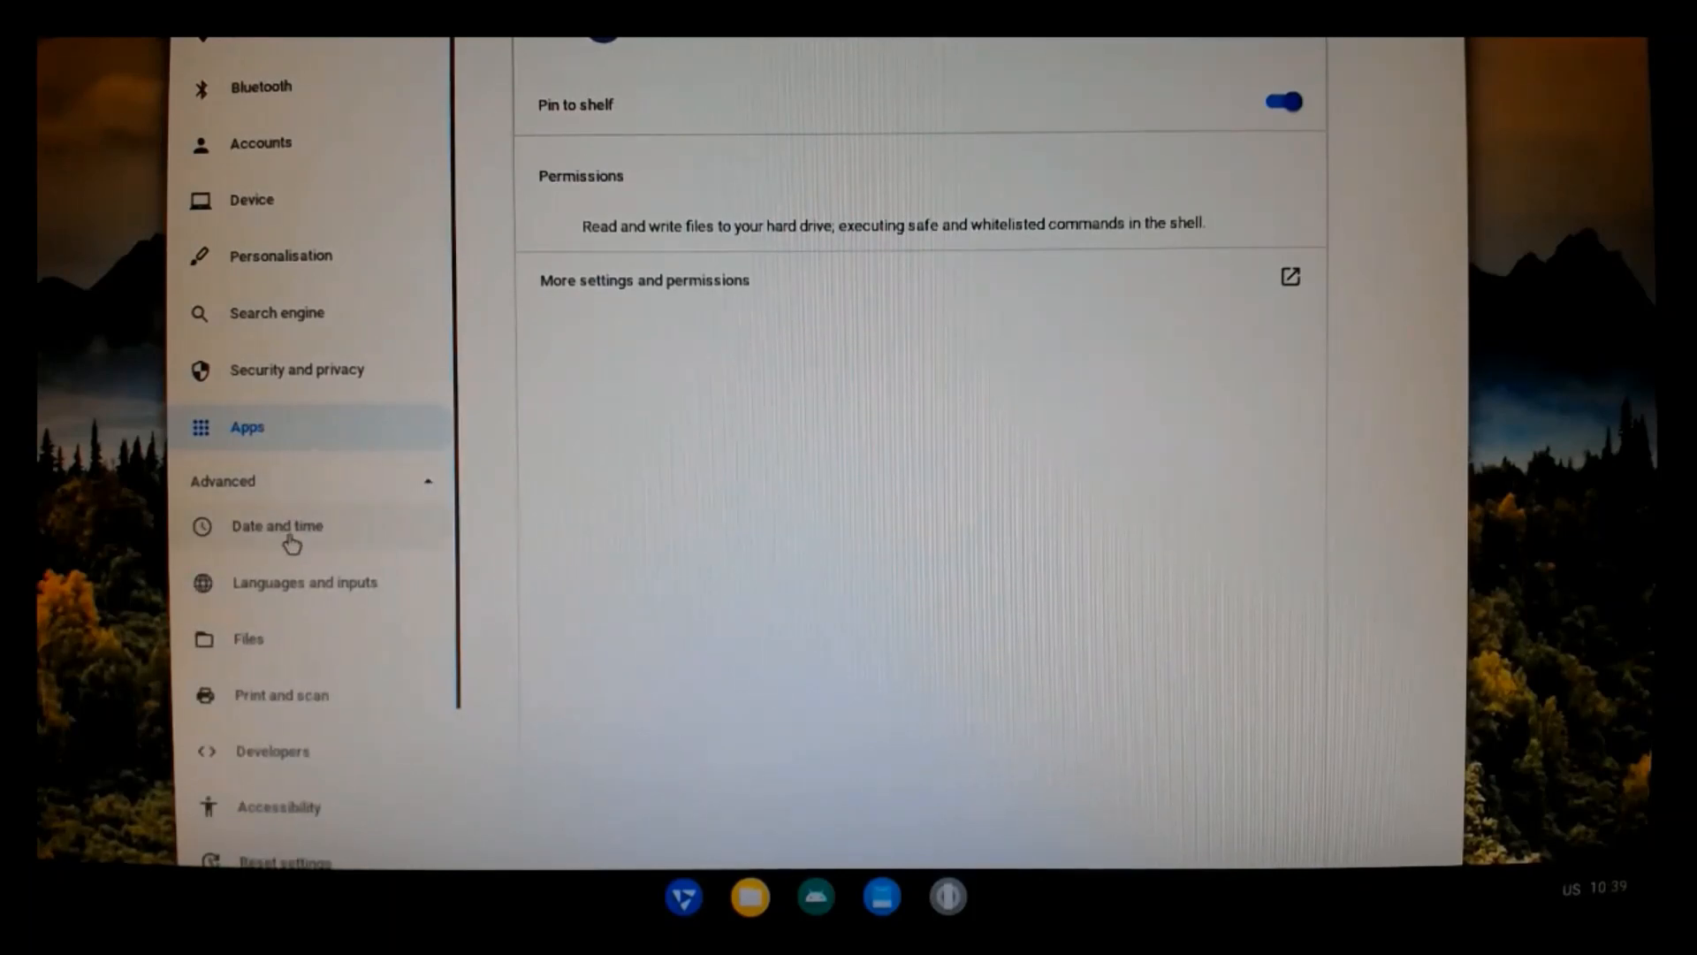
pyautogui.click(276, 527)
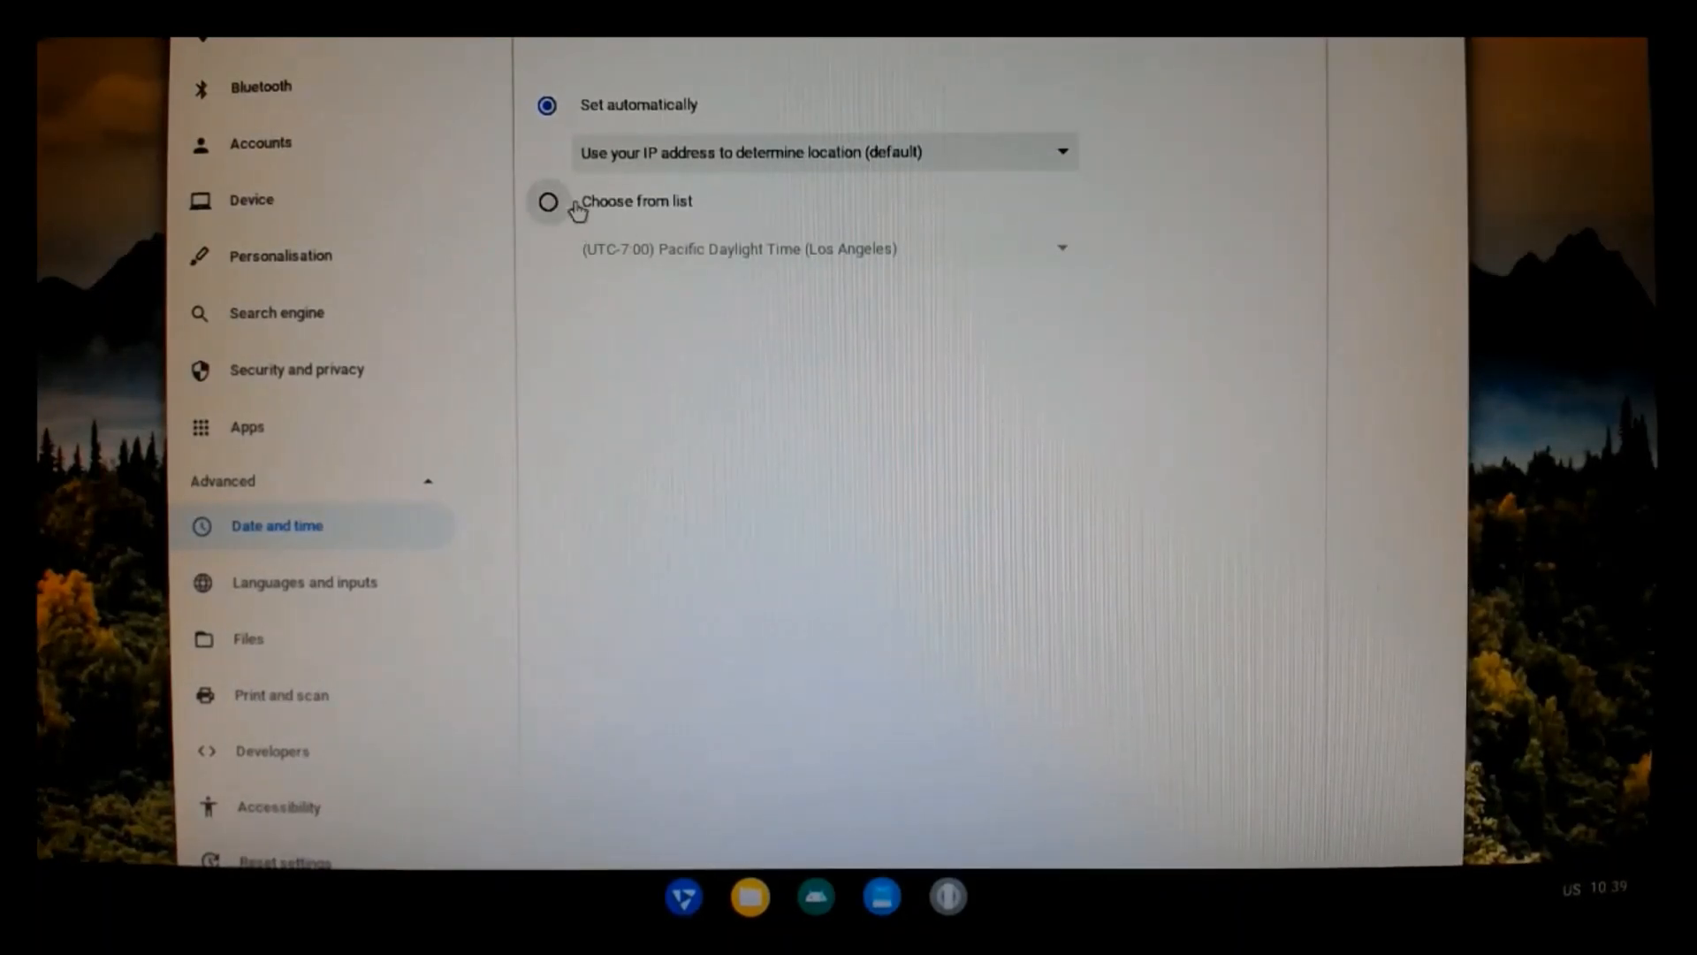
pyautogui.click(548, 201)
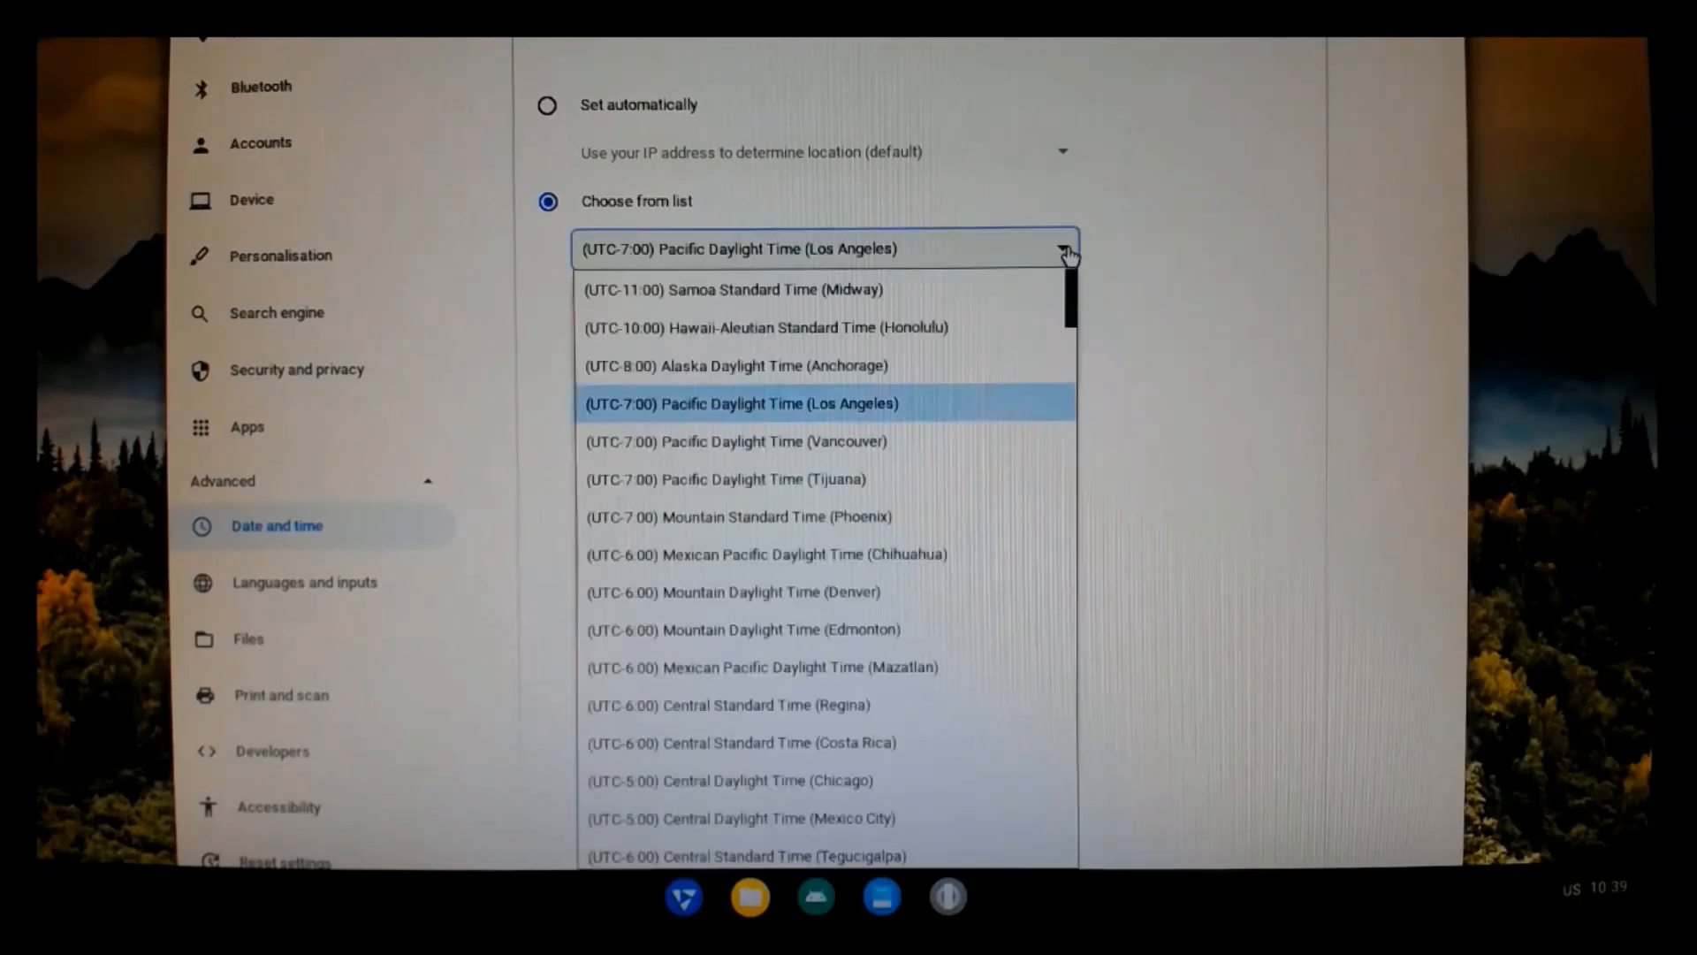
pyautogui.scroll(-3)
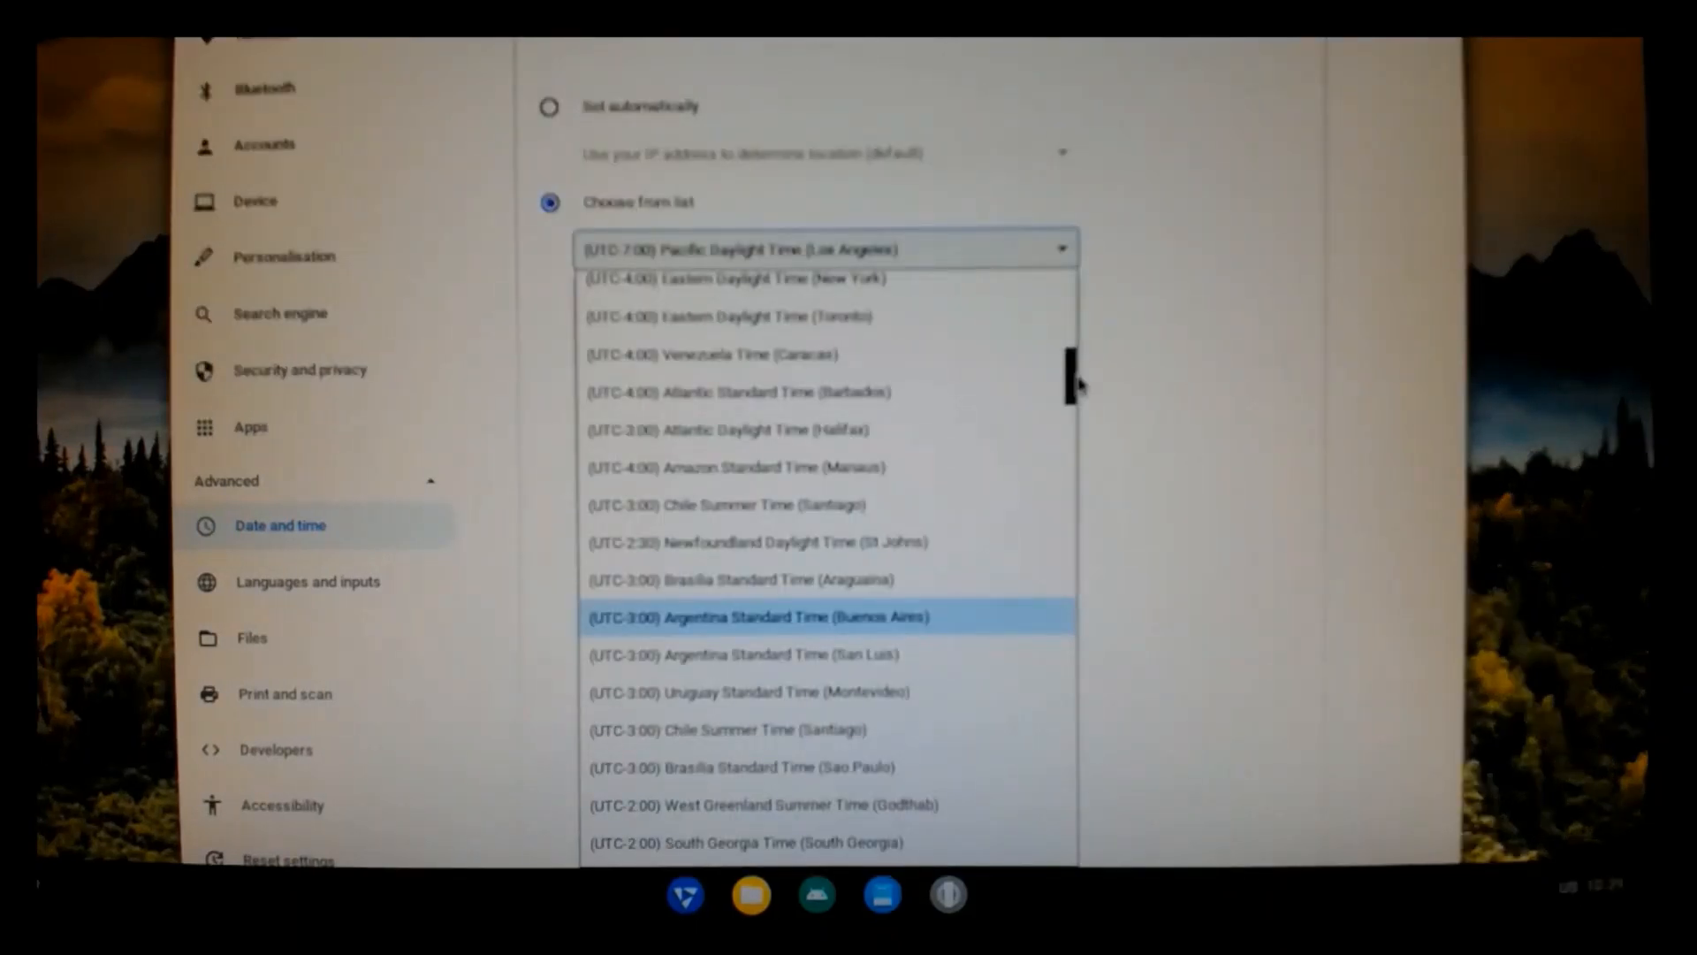
pyautogui.click(745, 315)
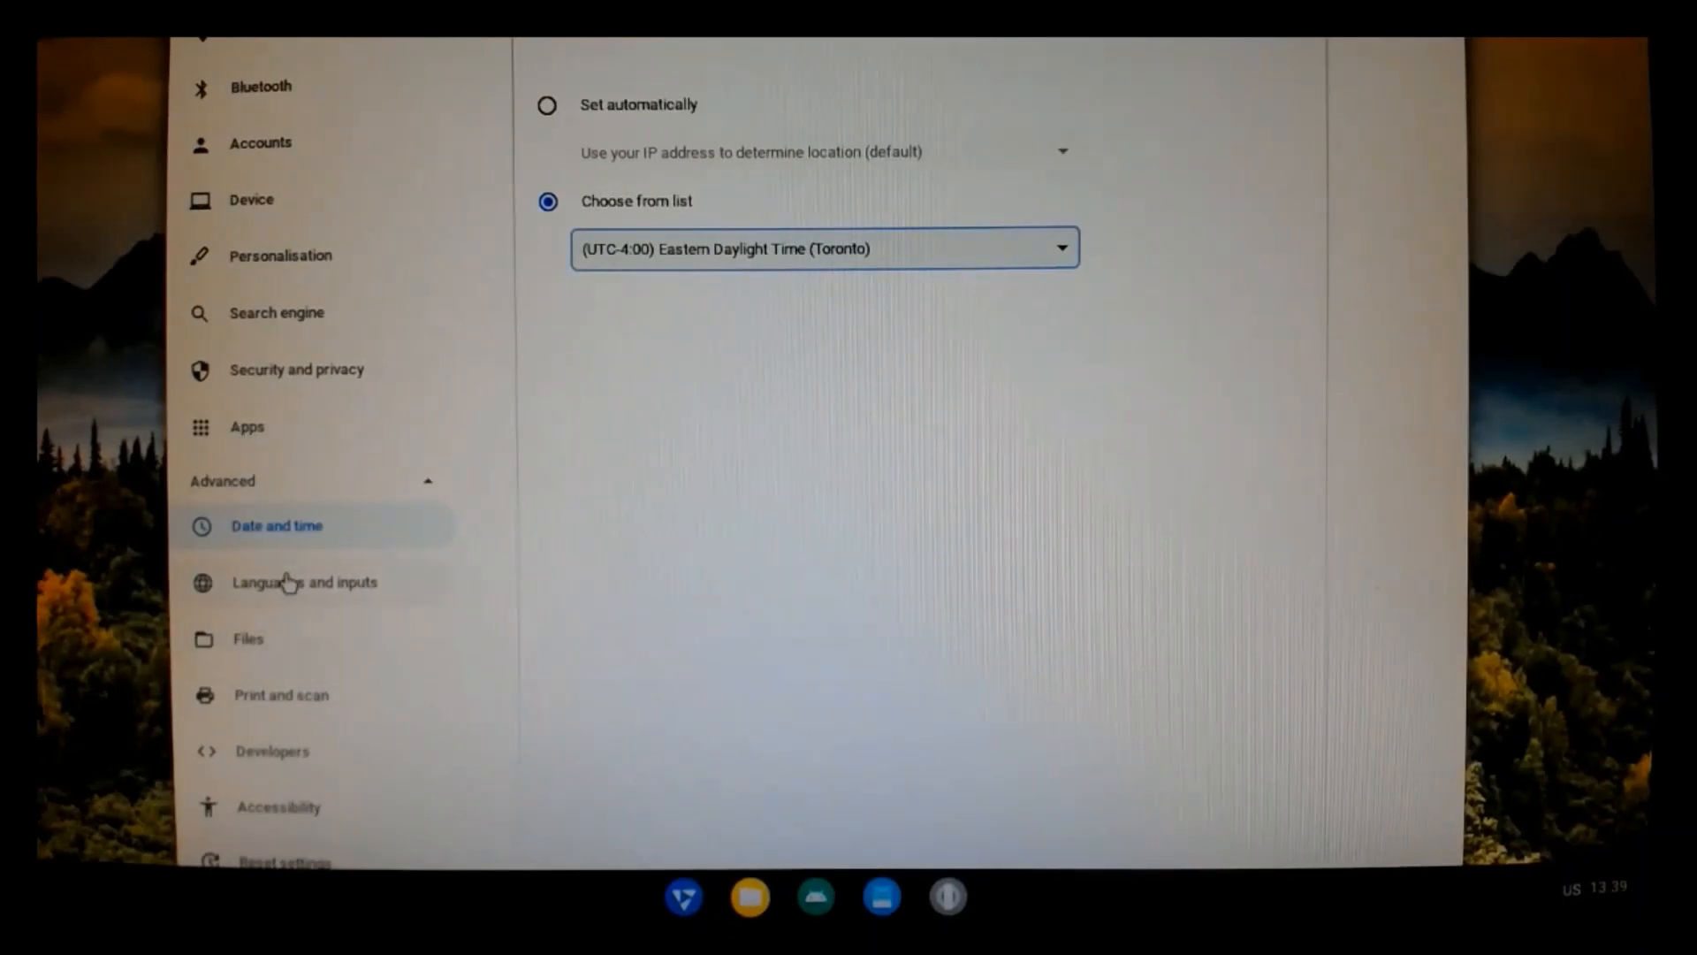
# In Languages and inputs, bring up the device-language chooser and reach the English variants
pyautogui.click(306, 582)
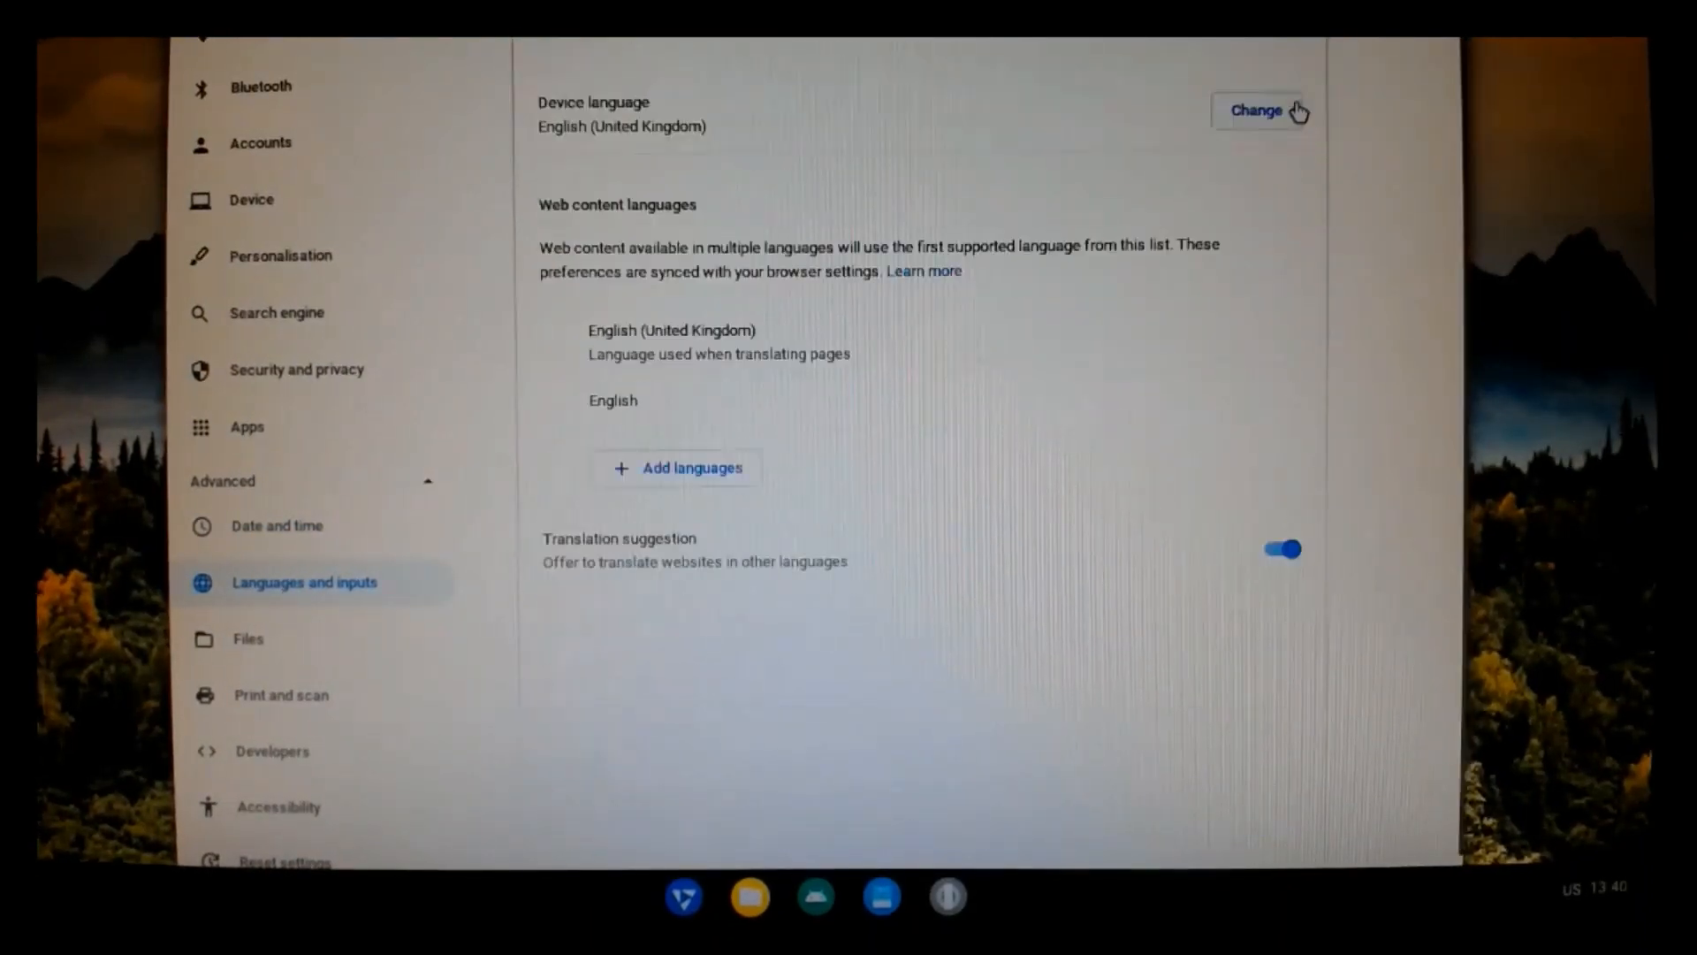
pyautogui.click(1254, 110)
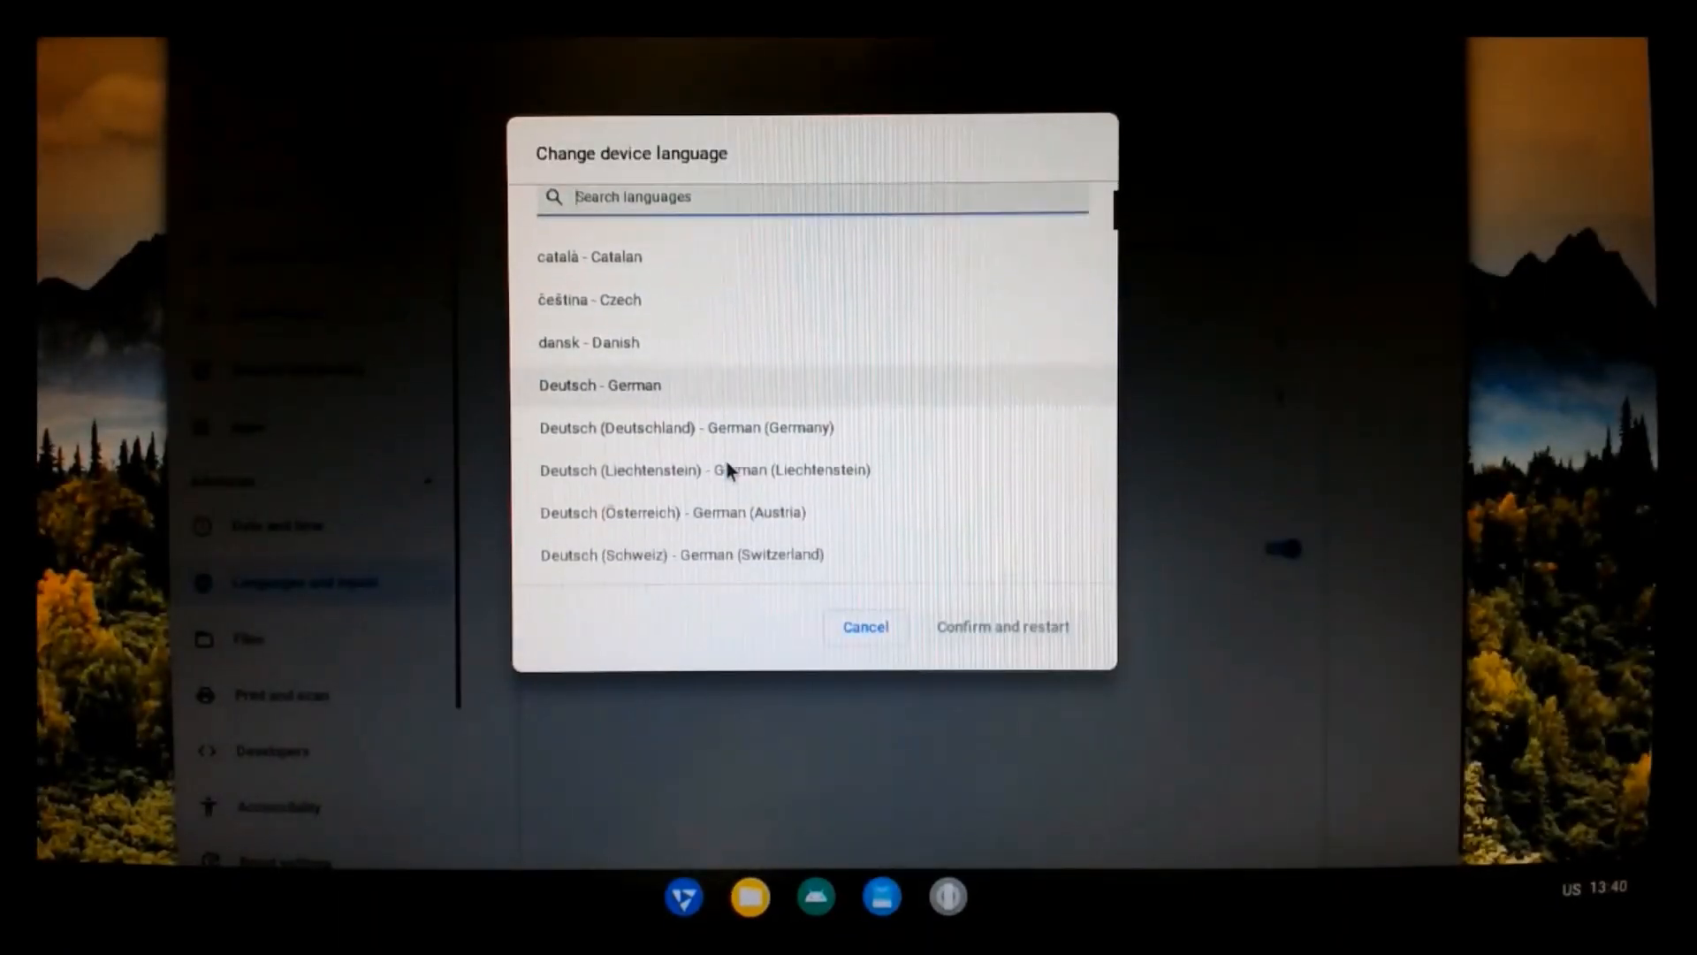
pyautogui.scroll(-3)
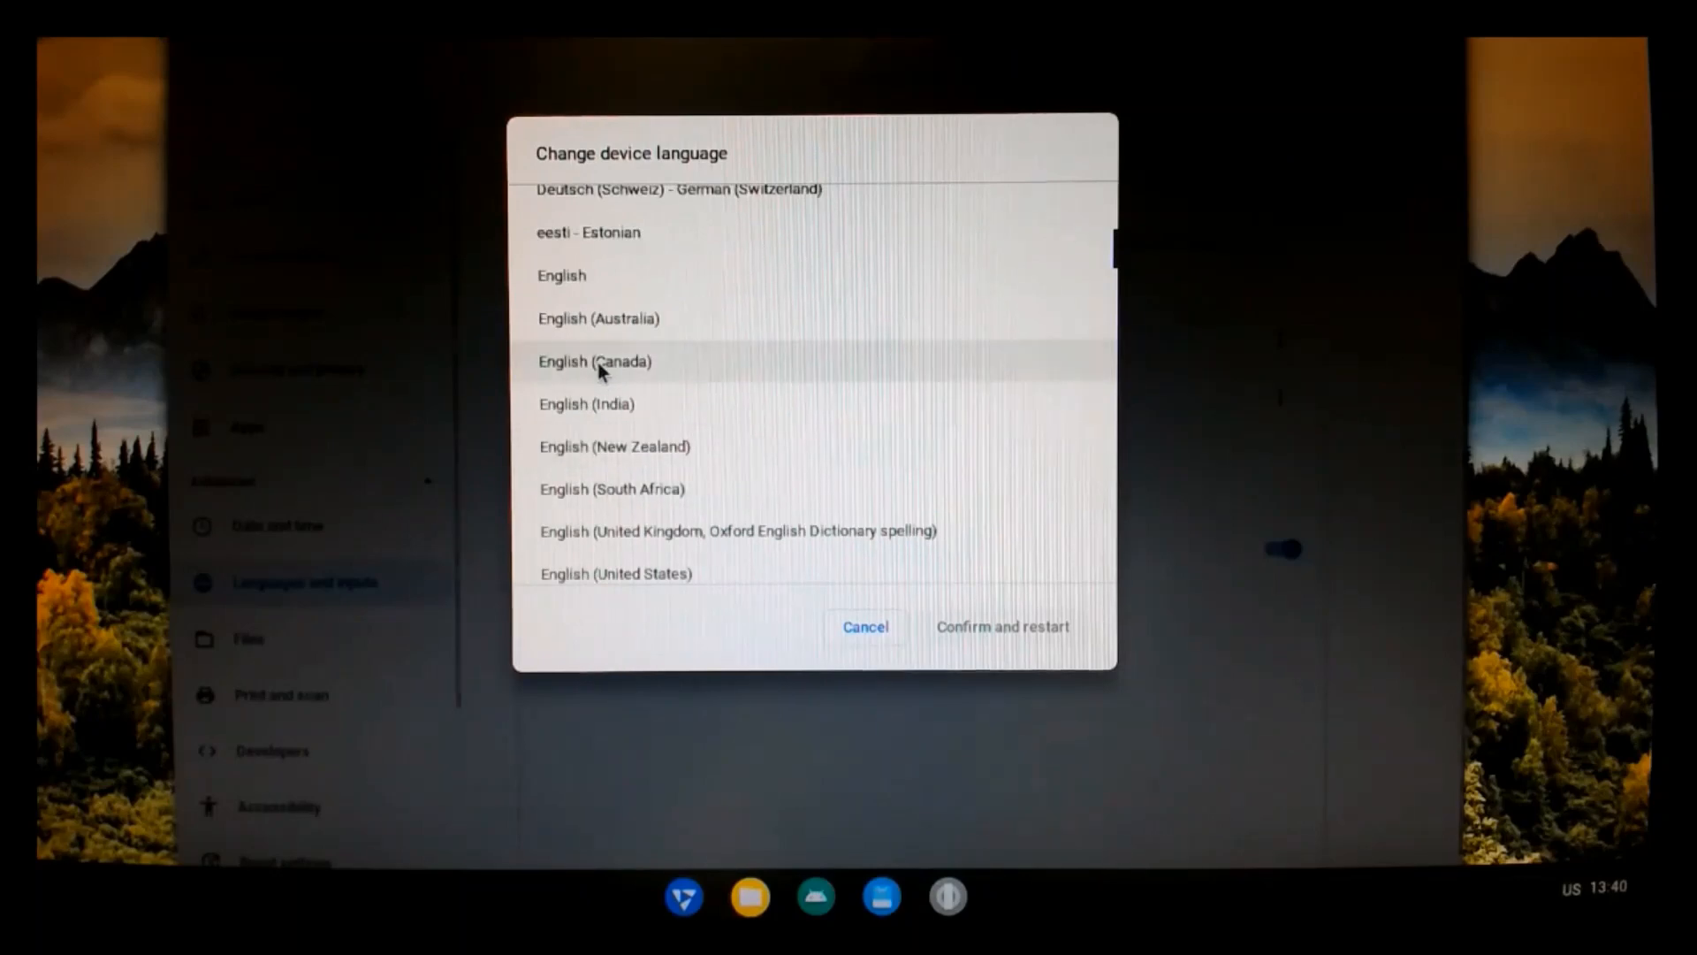
# Select a different English variant, restart, and enter the account password on the sign-in screen
pyautogui.click(1001, 626)
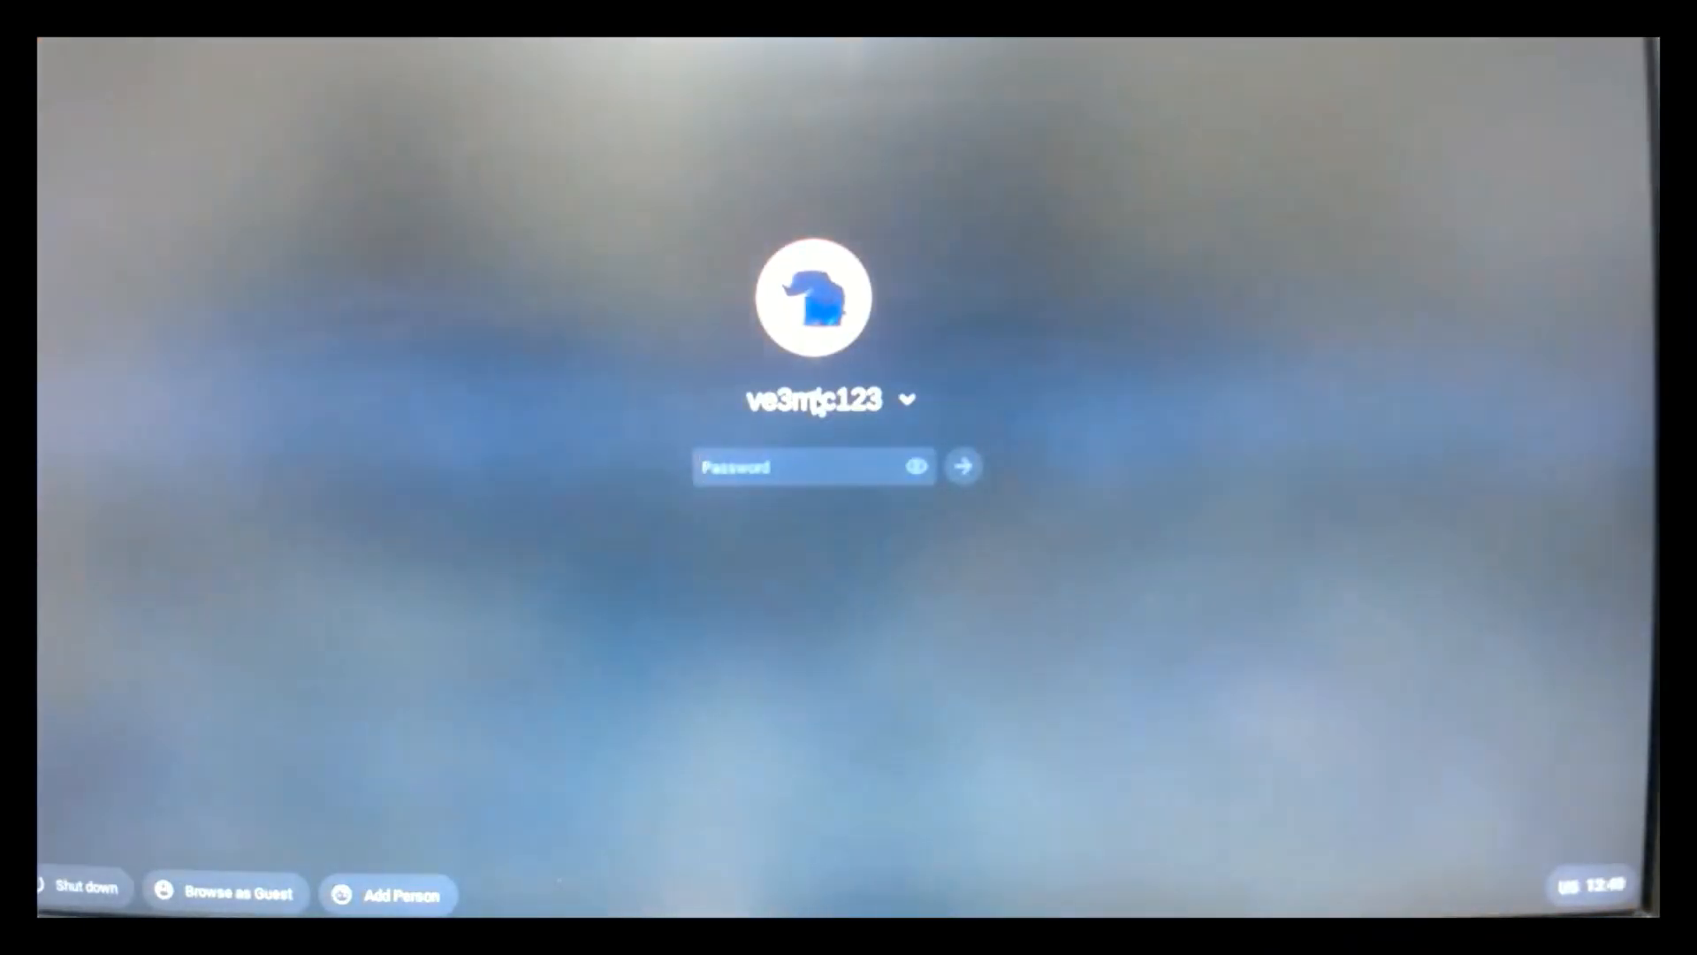
pyautogui.write('●')
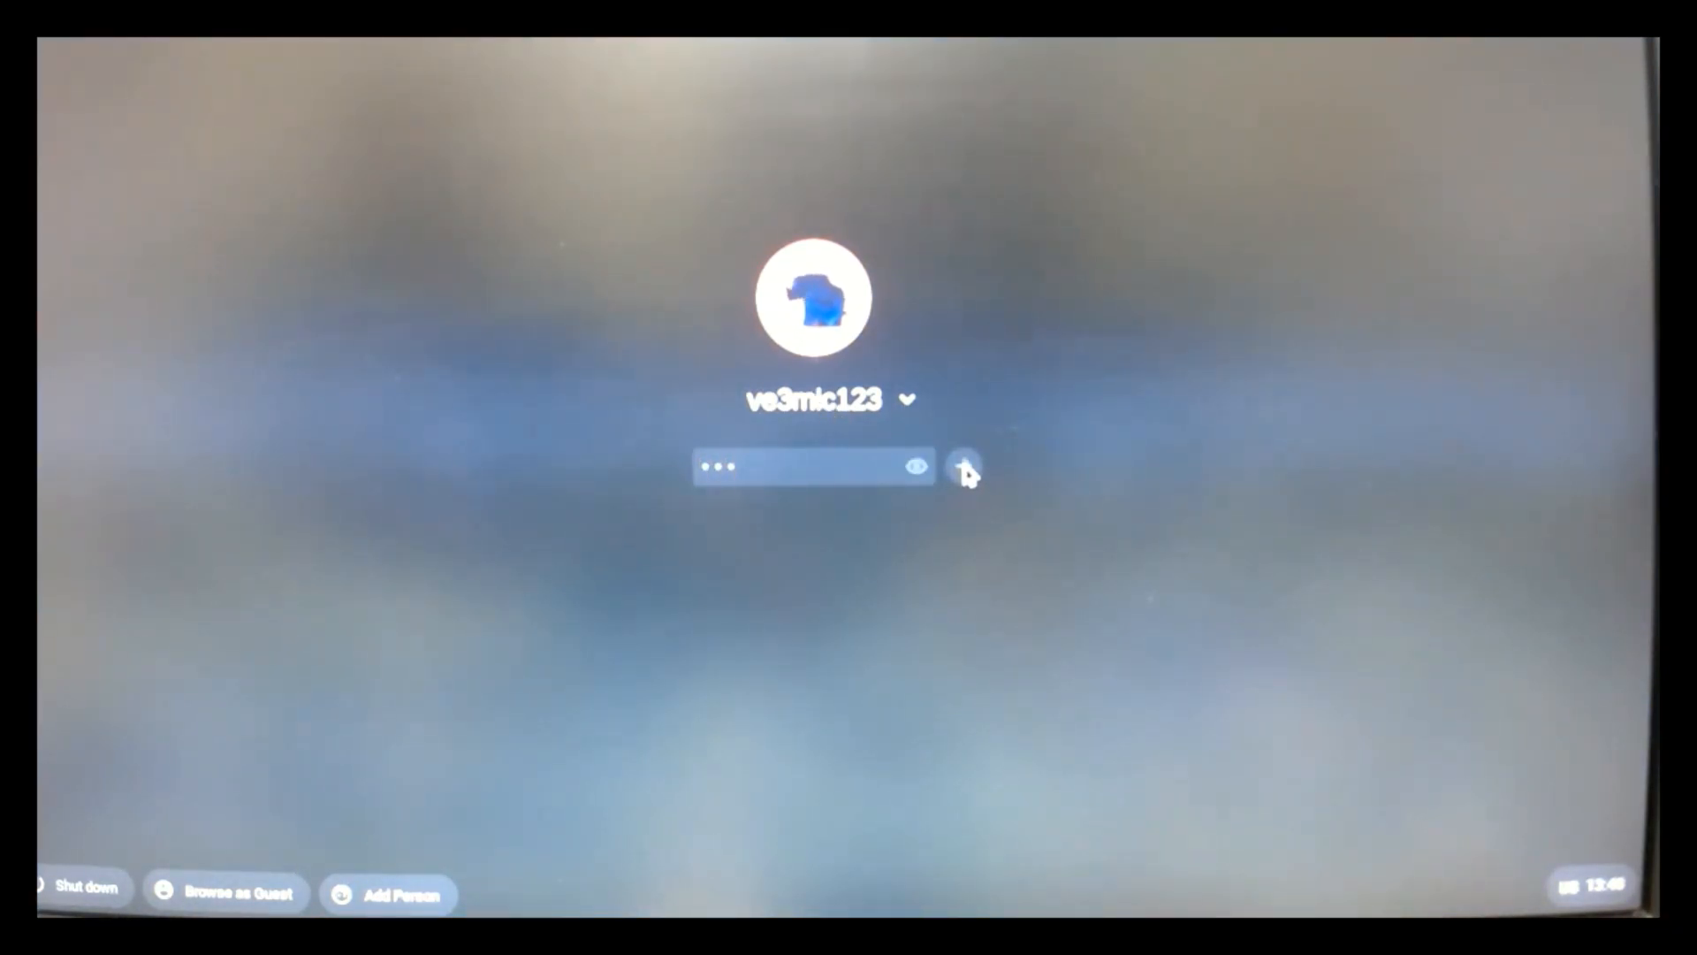
pyautogui.moveTo(1174, 268)
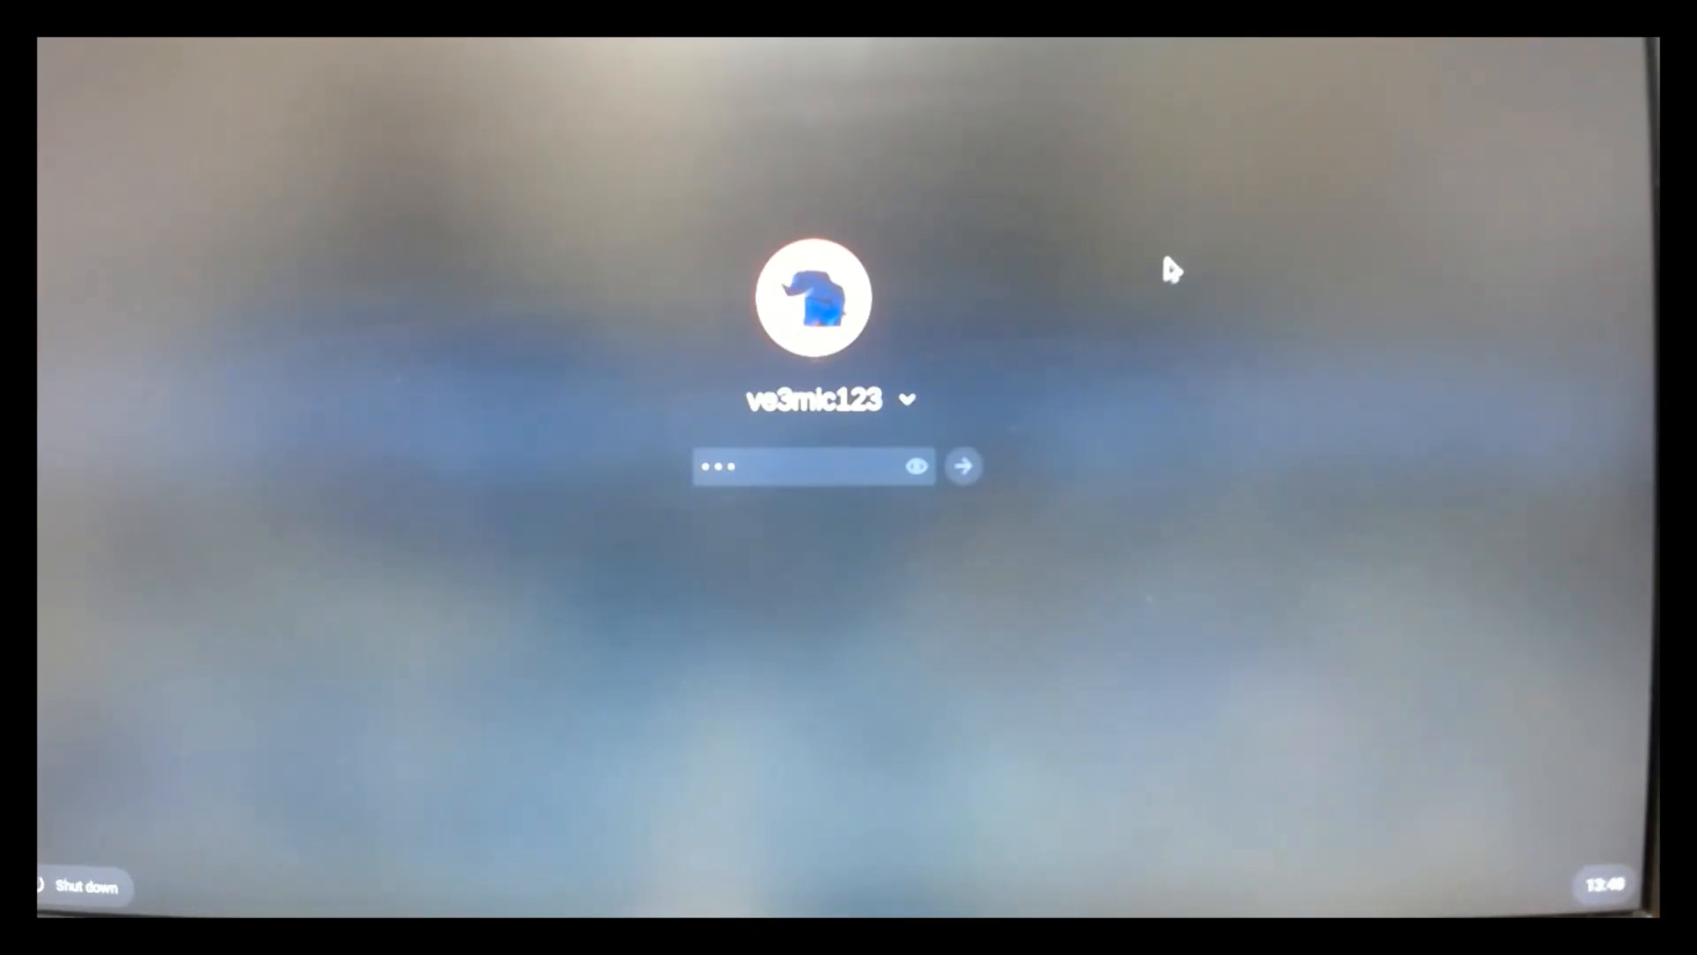
# Sign in, go to the App Store's Apps catalogue and scroll down to the YouTube listing
pyautogui.click(962, 465)
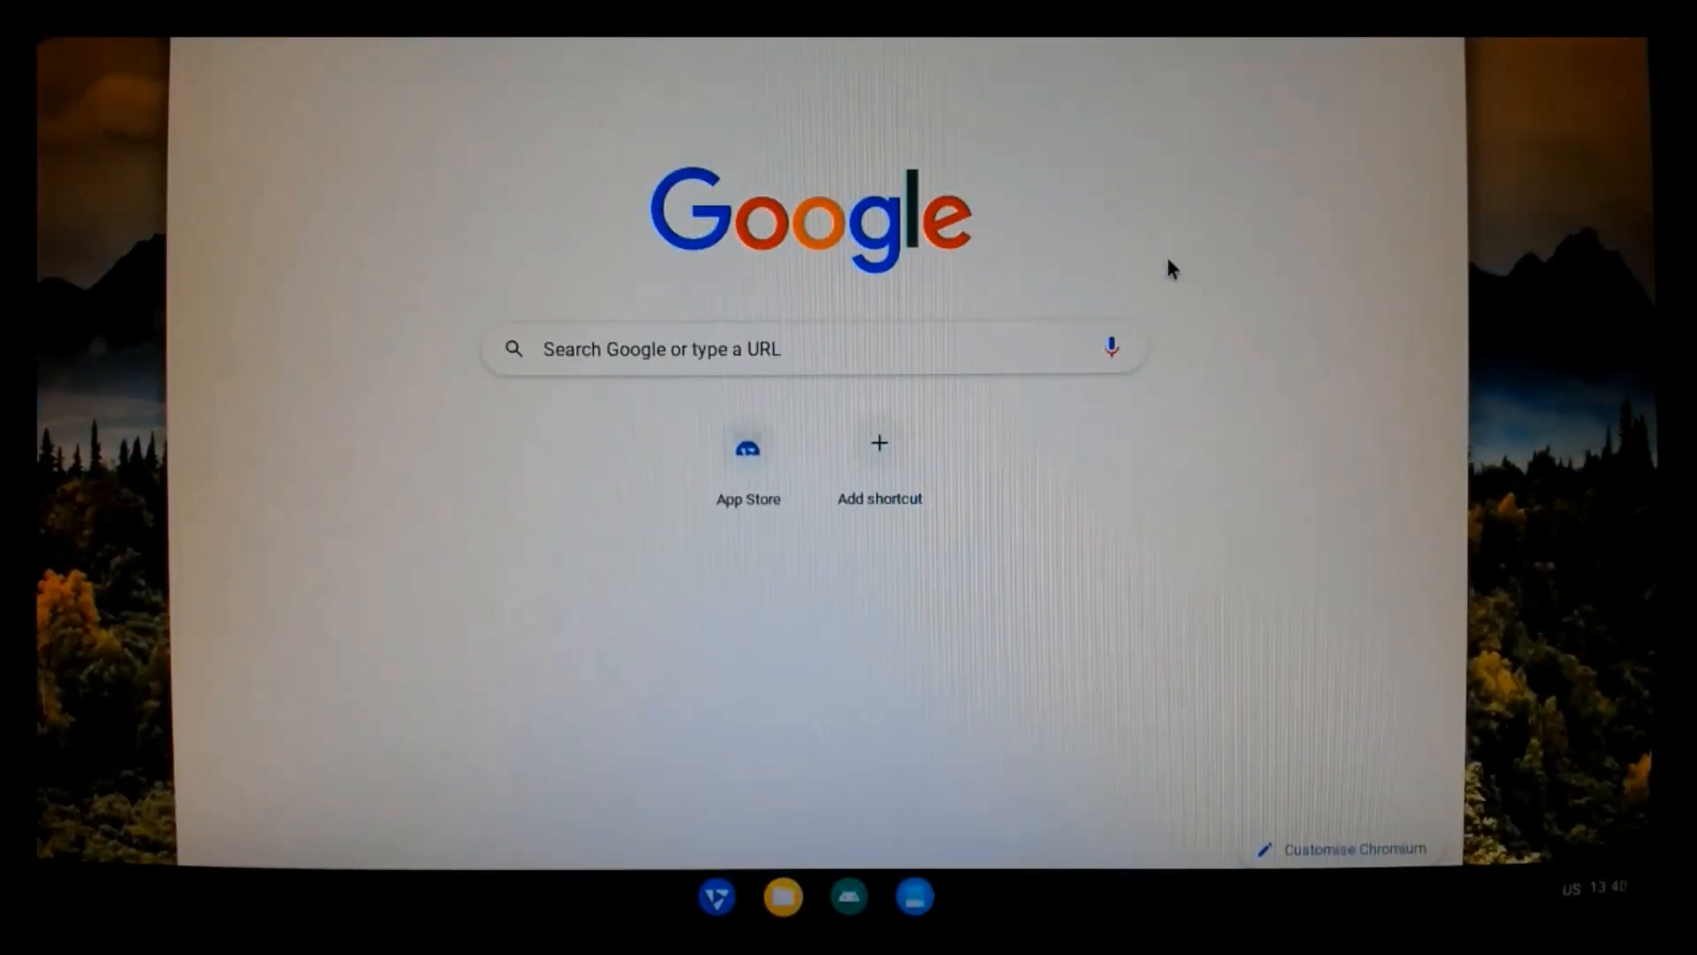
pyautogui.moveTo(1029, 691)
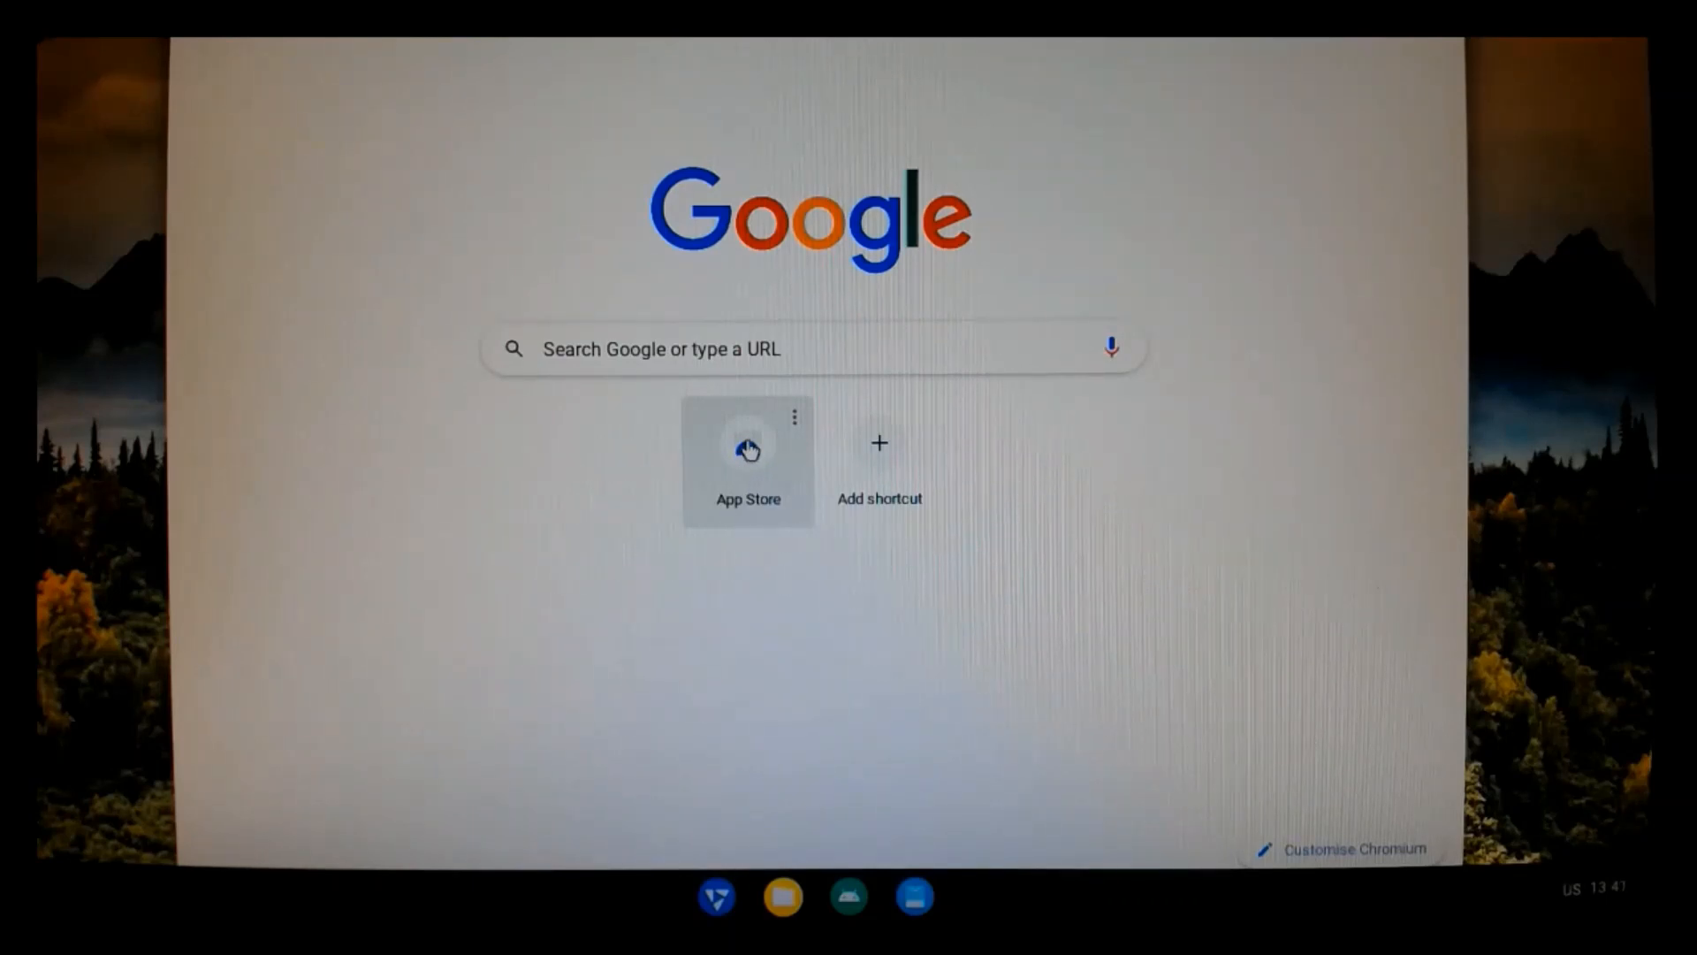
pyautogui.moveTo(746, 448)
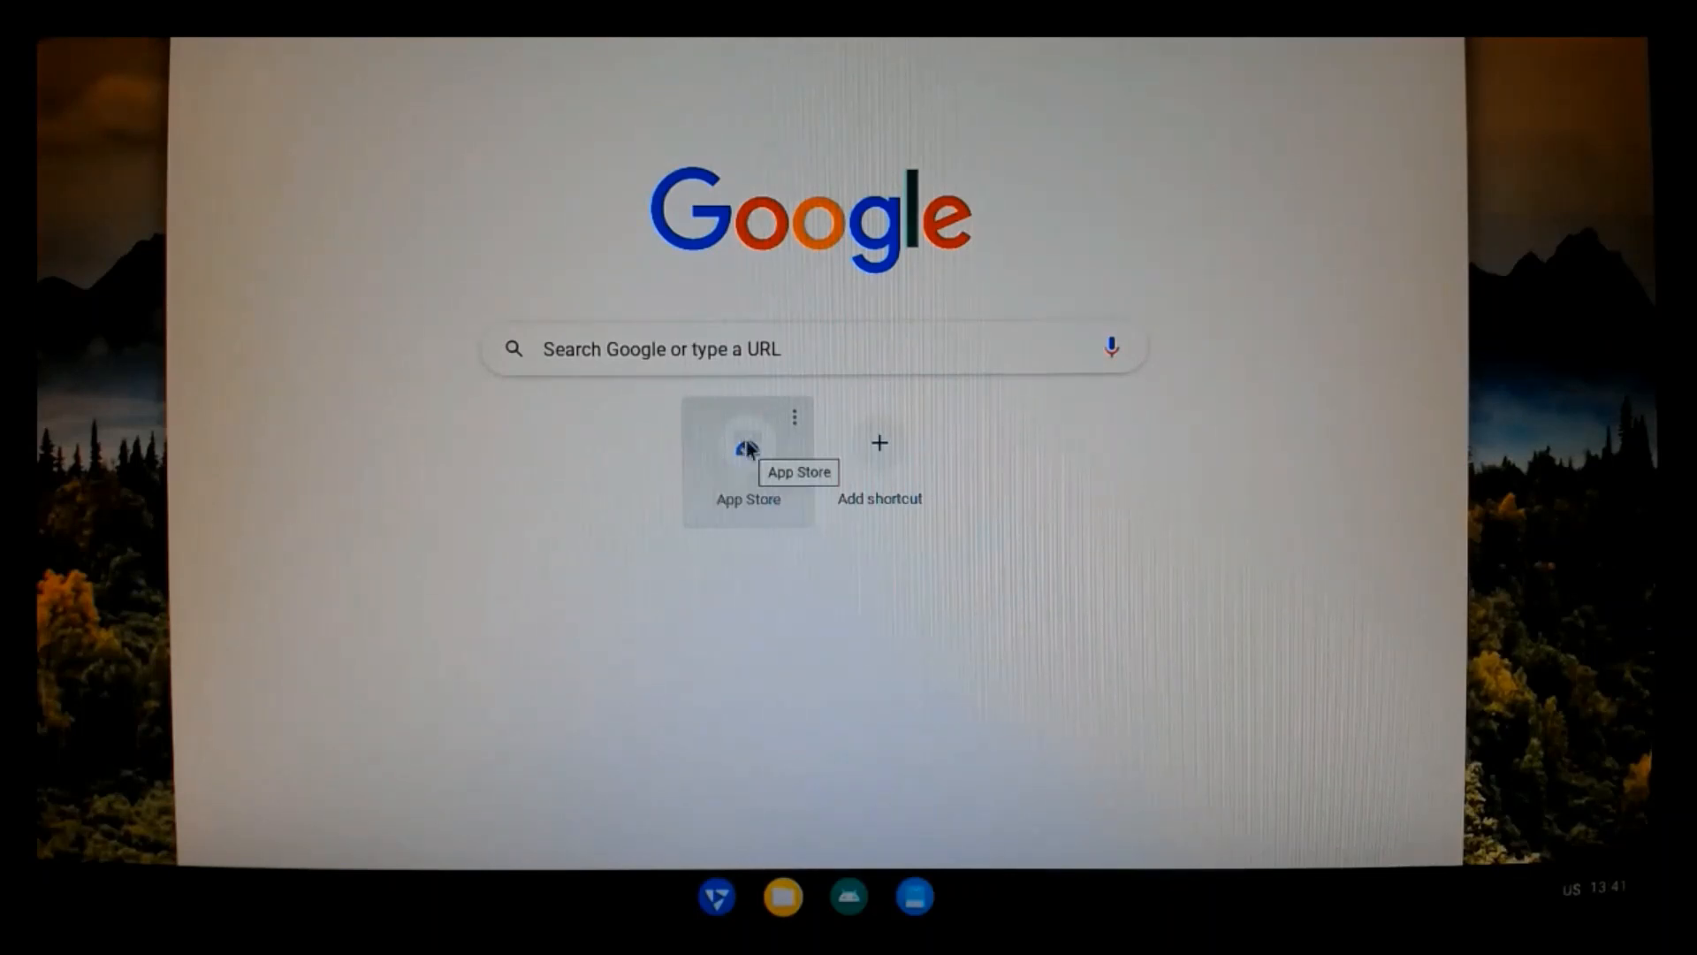
pyautogui.click(748, 444)
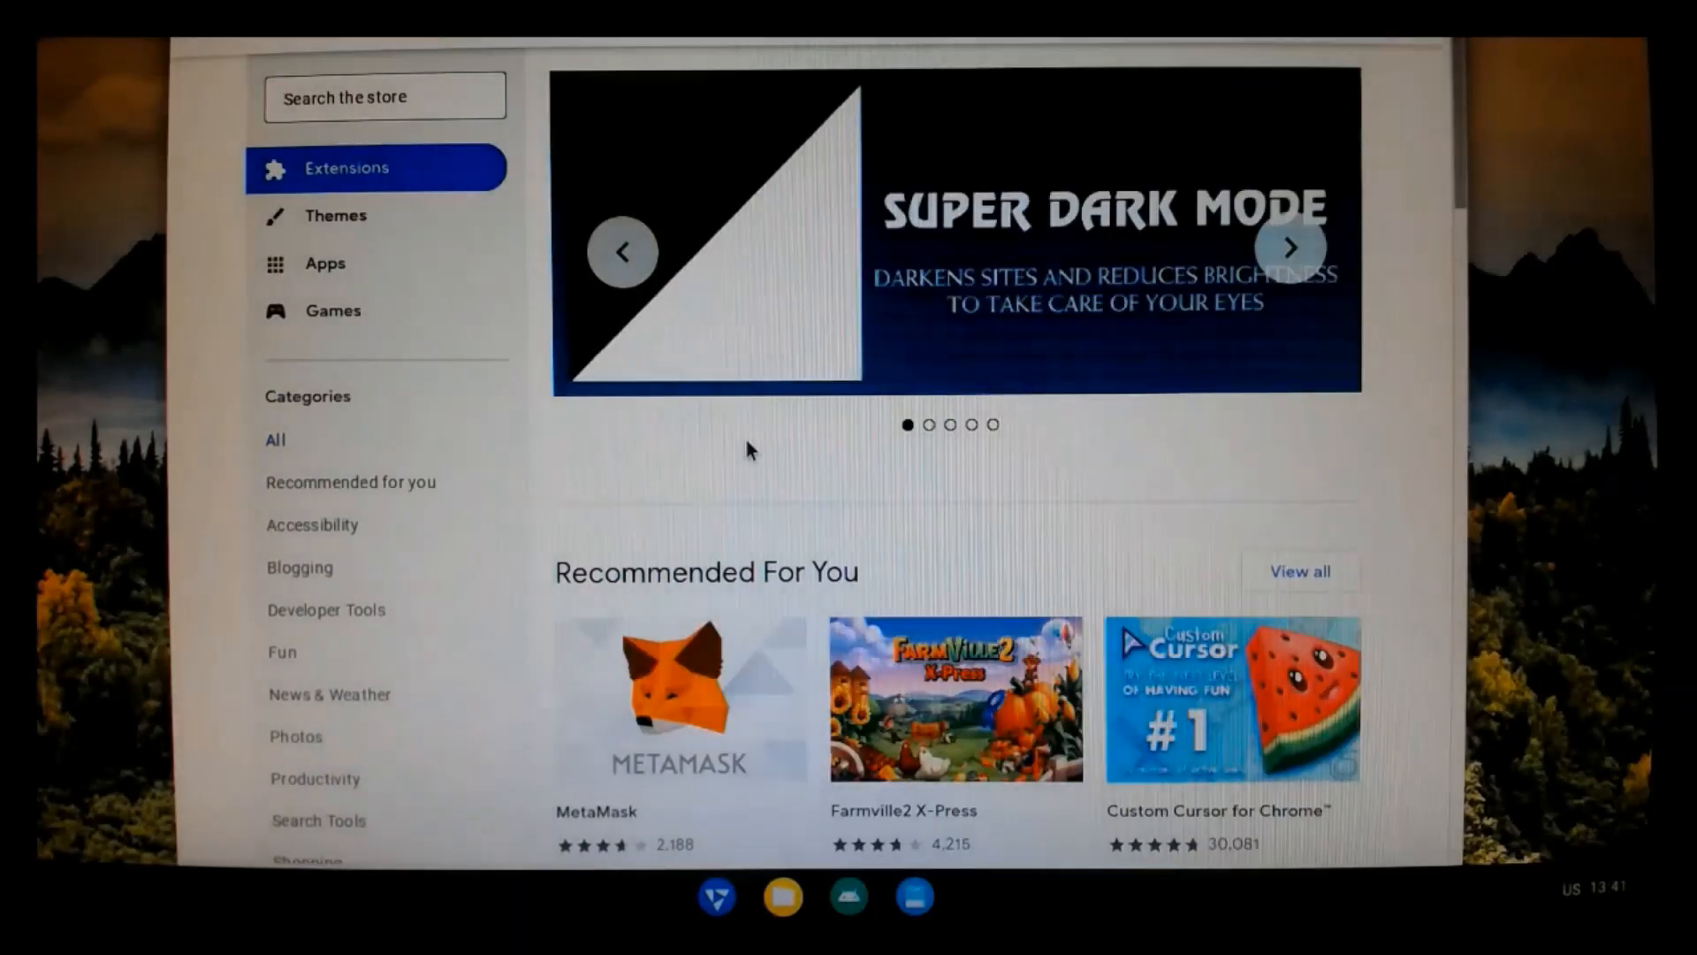
pyautogui.click(325, 264)
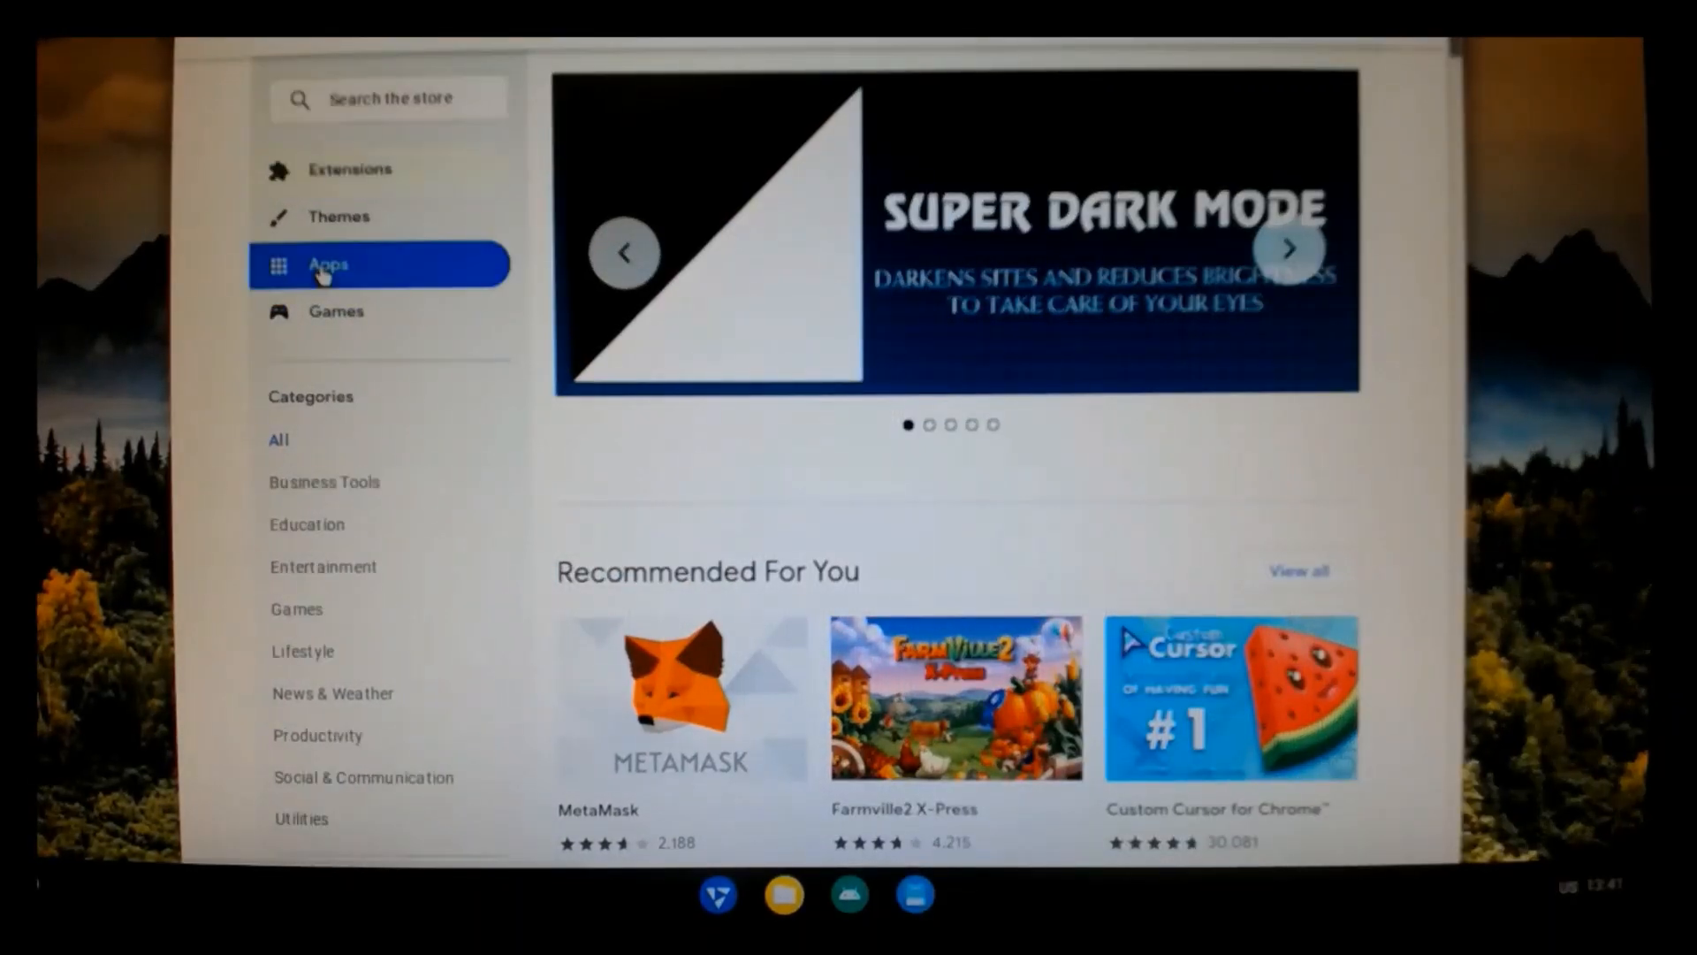
pyautogui.scroll(-3)
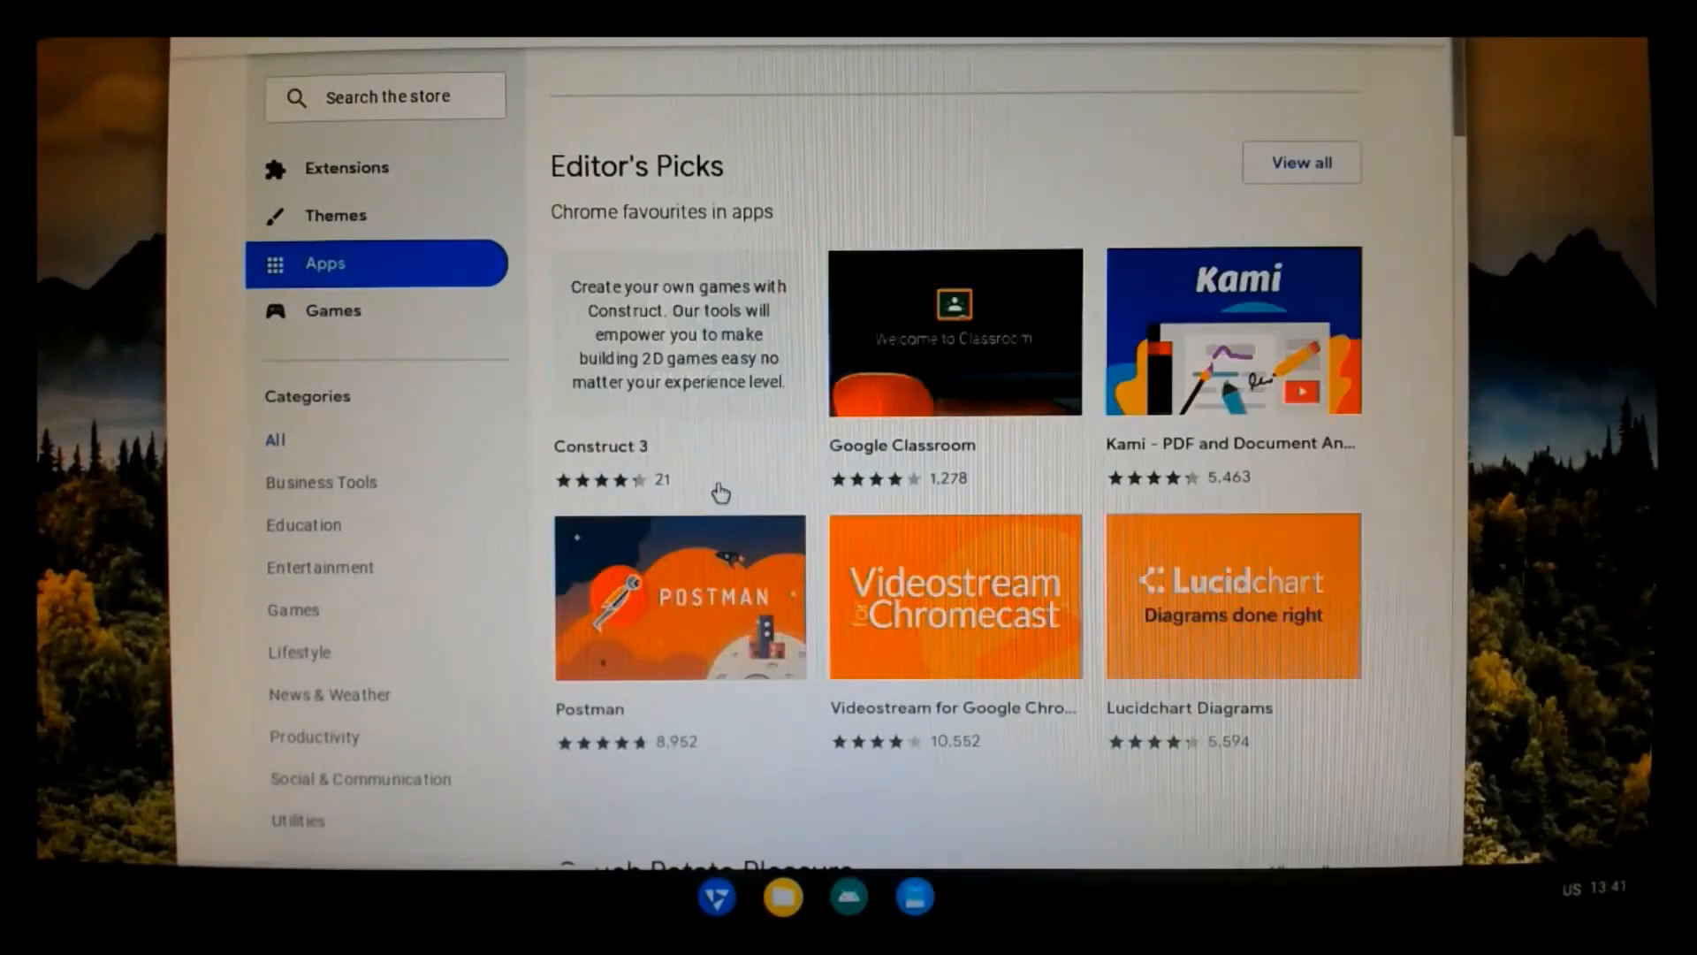
pyautogui.moveTo(748, 433)
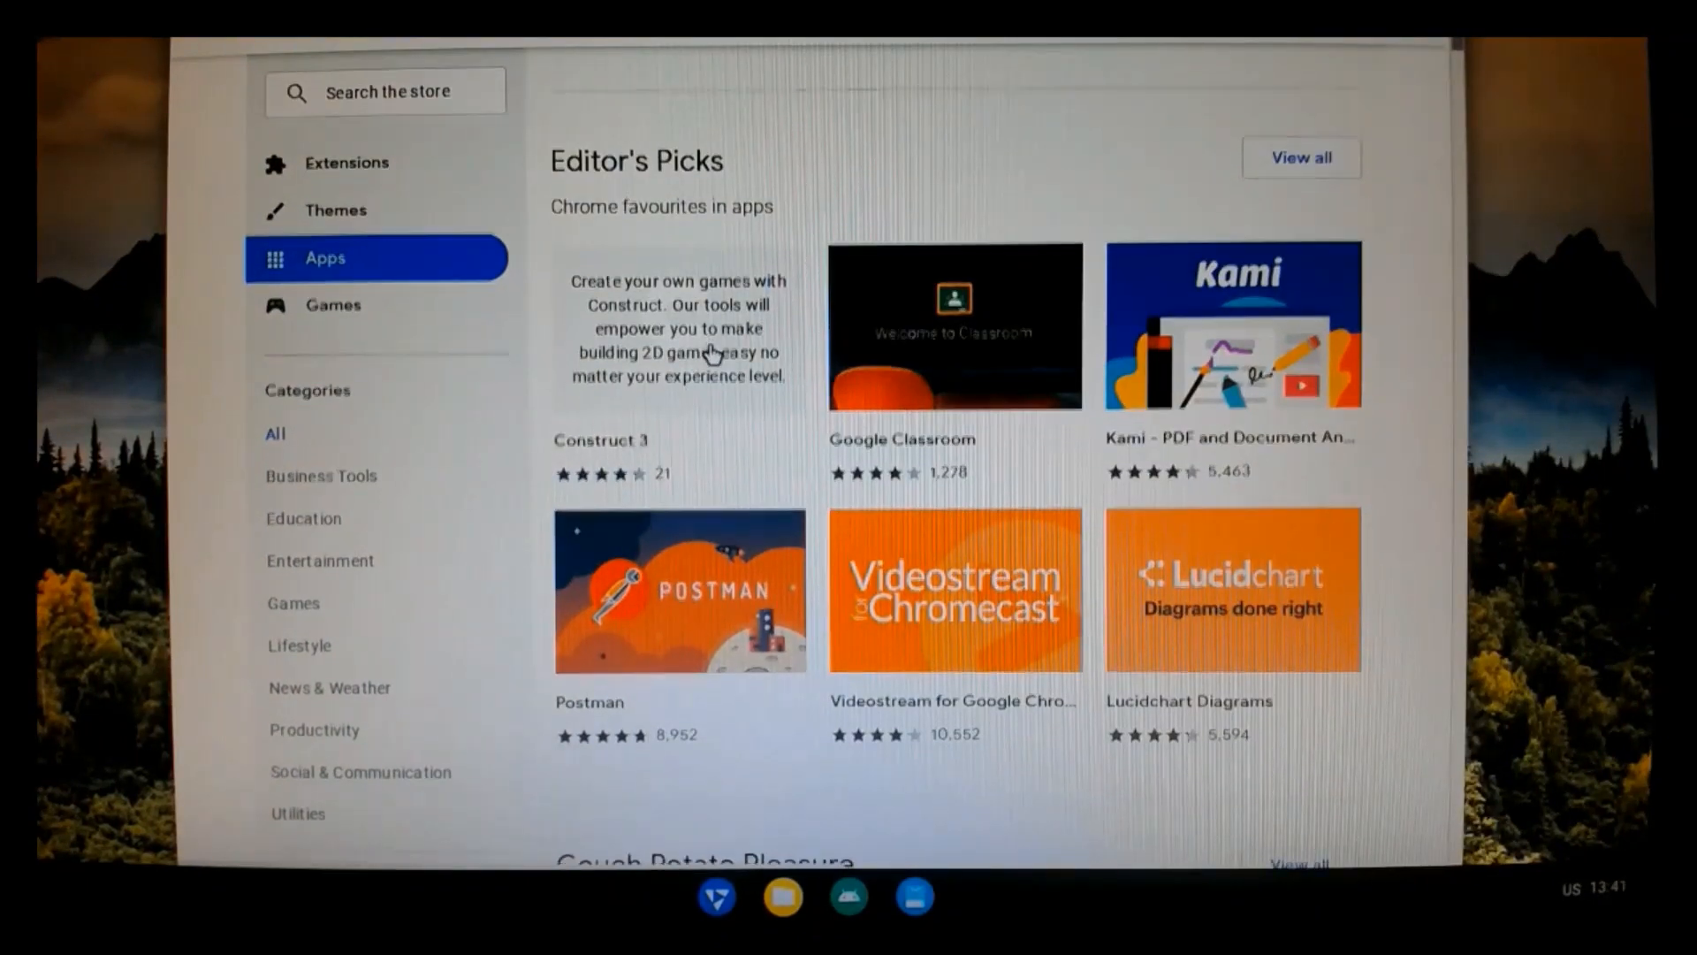
pyautogui.scroll(-3)
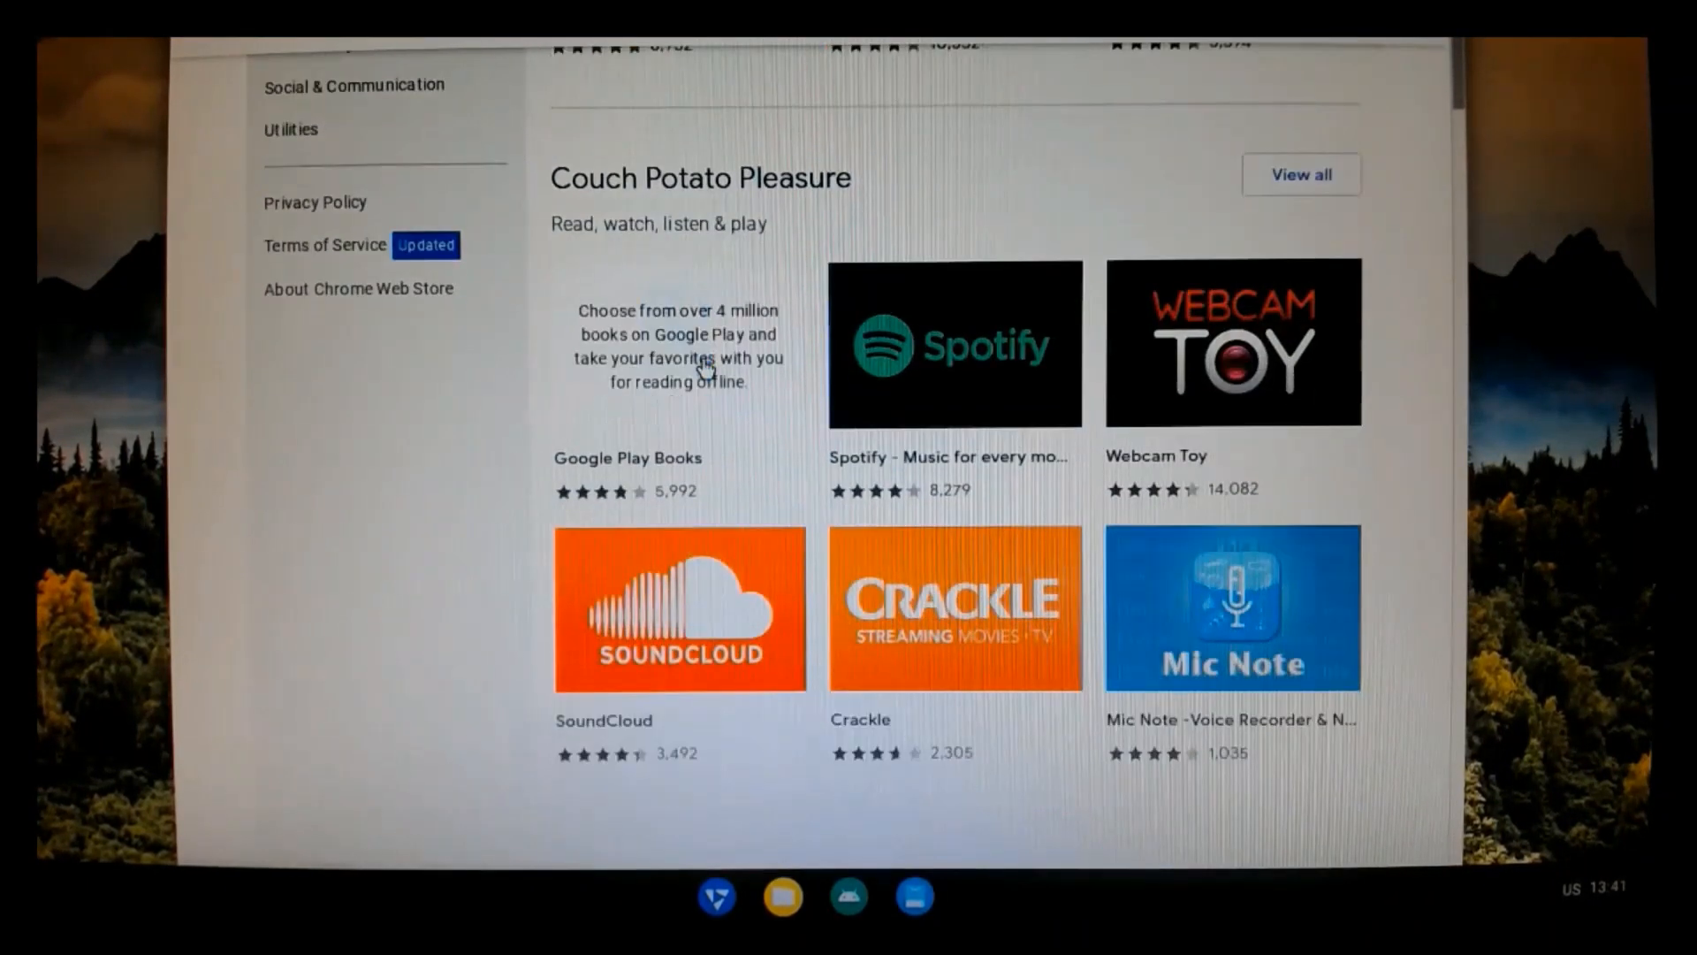
pyautogui.scroll(-3)
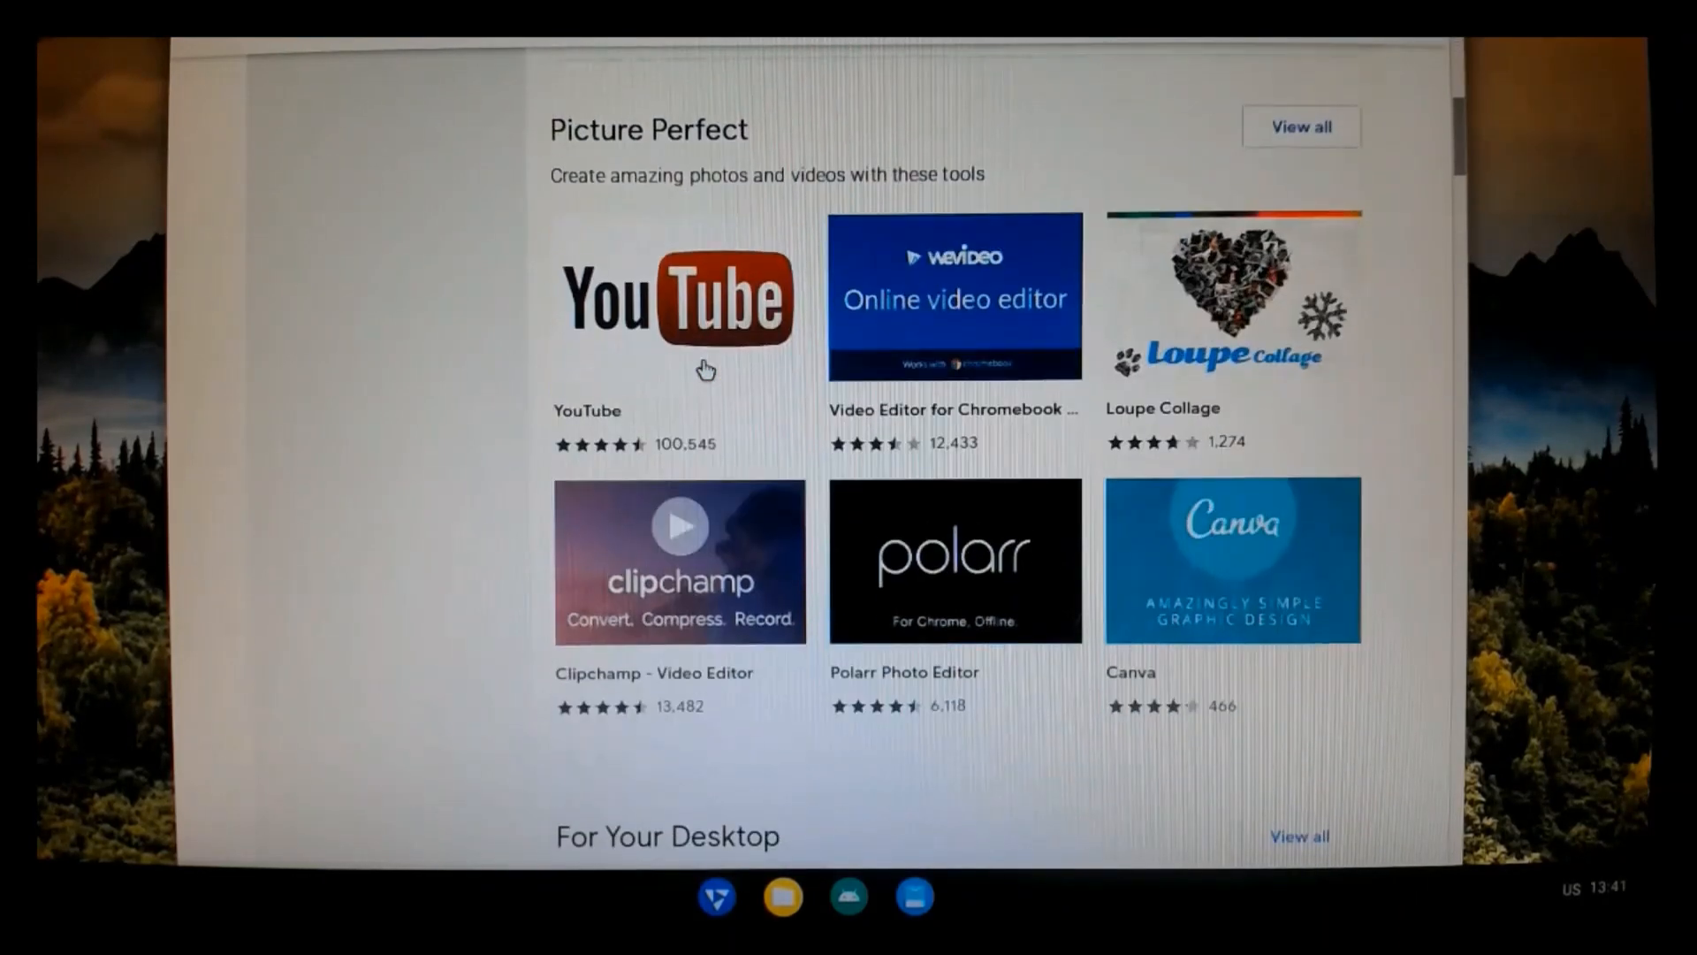
pyautogui.scroll(-3)
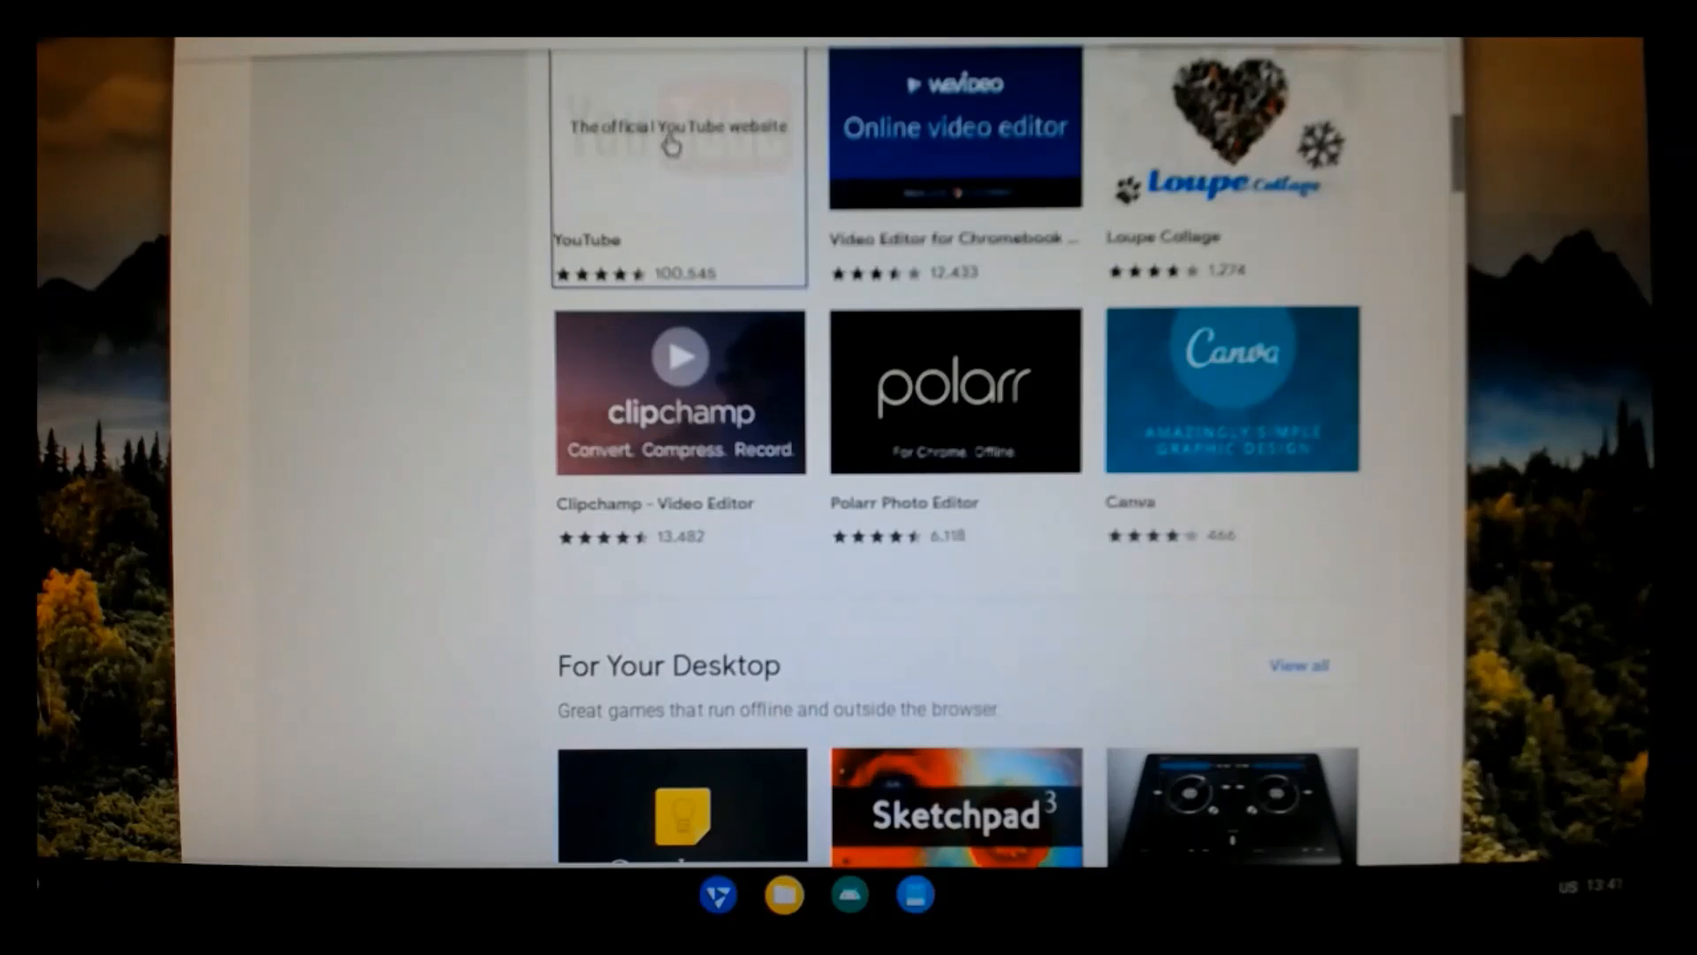
# From YouTube's store page, add it to Chrome and confirm with Add app
pyautogui.click(679, 162)
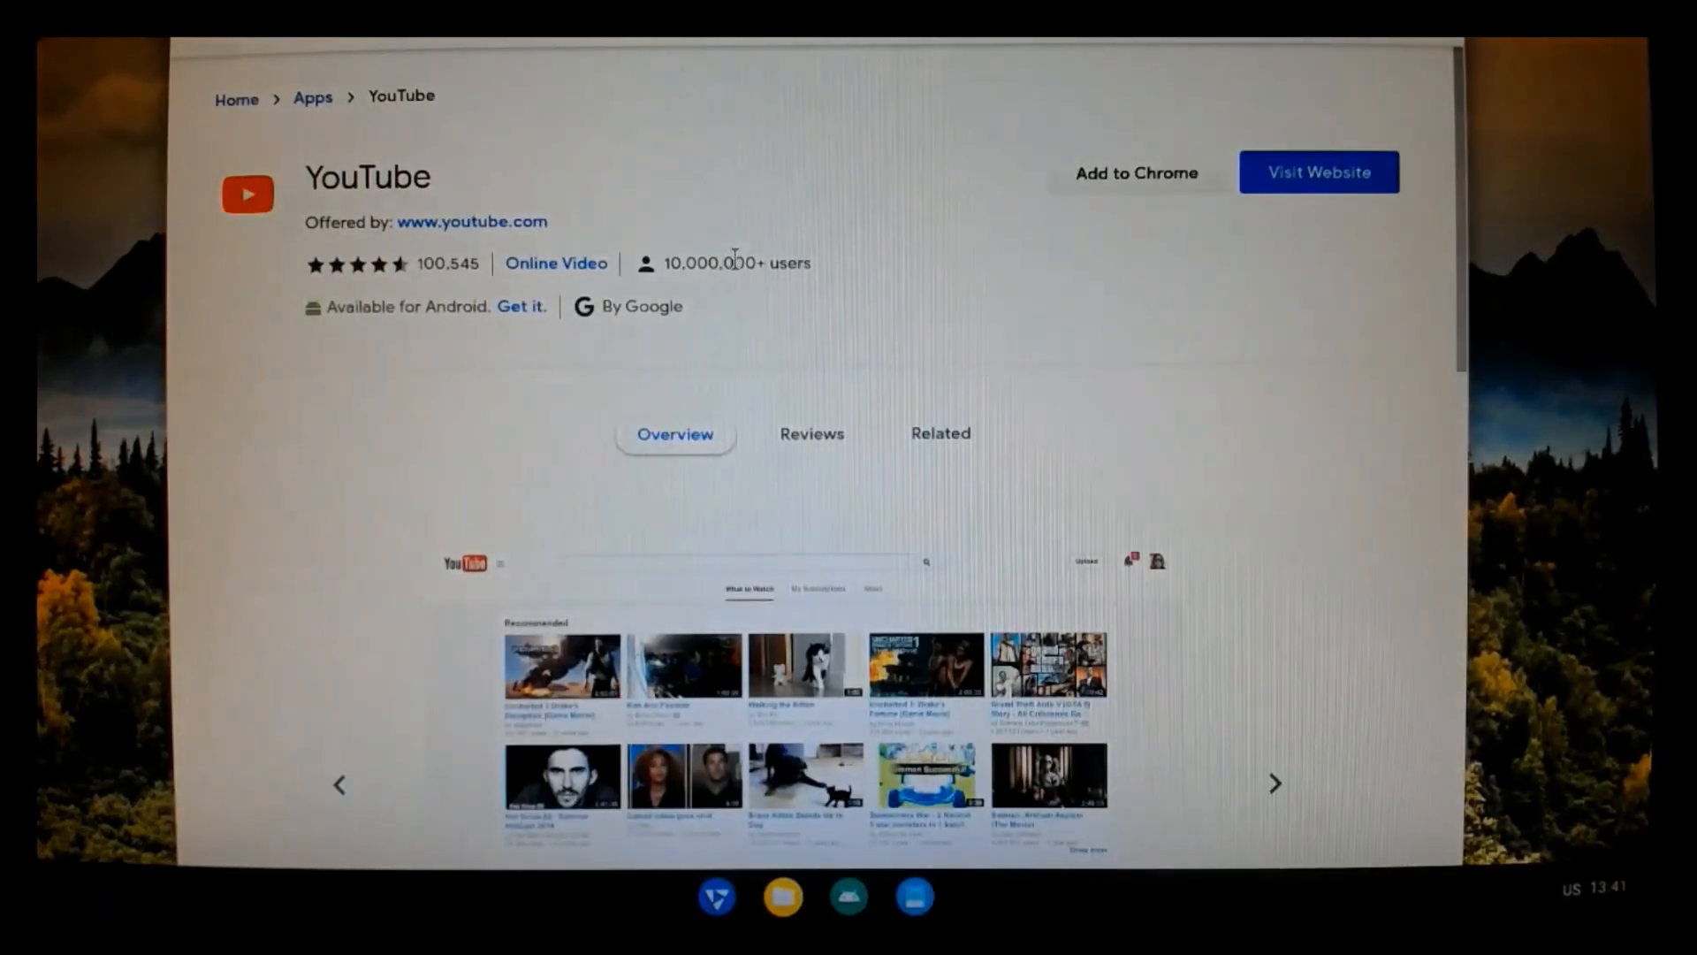
pyautogui.moveTo(1137, 171)
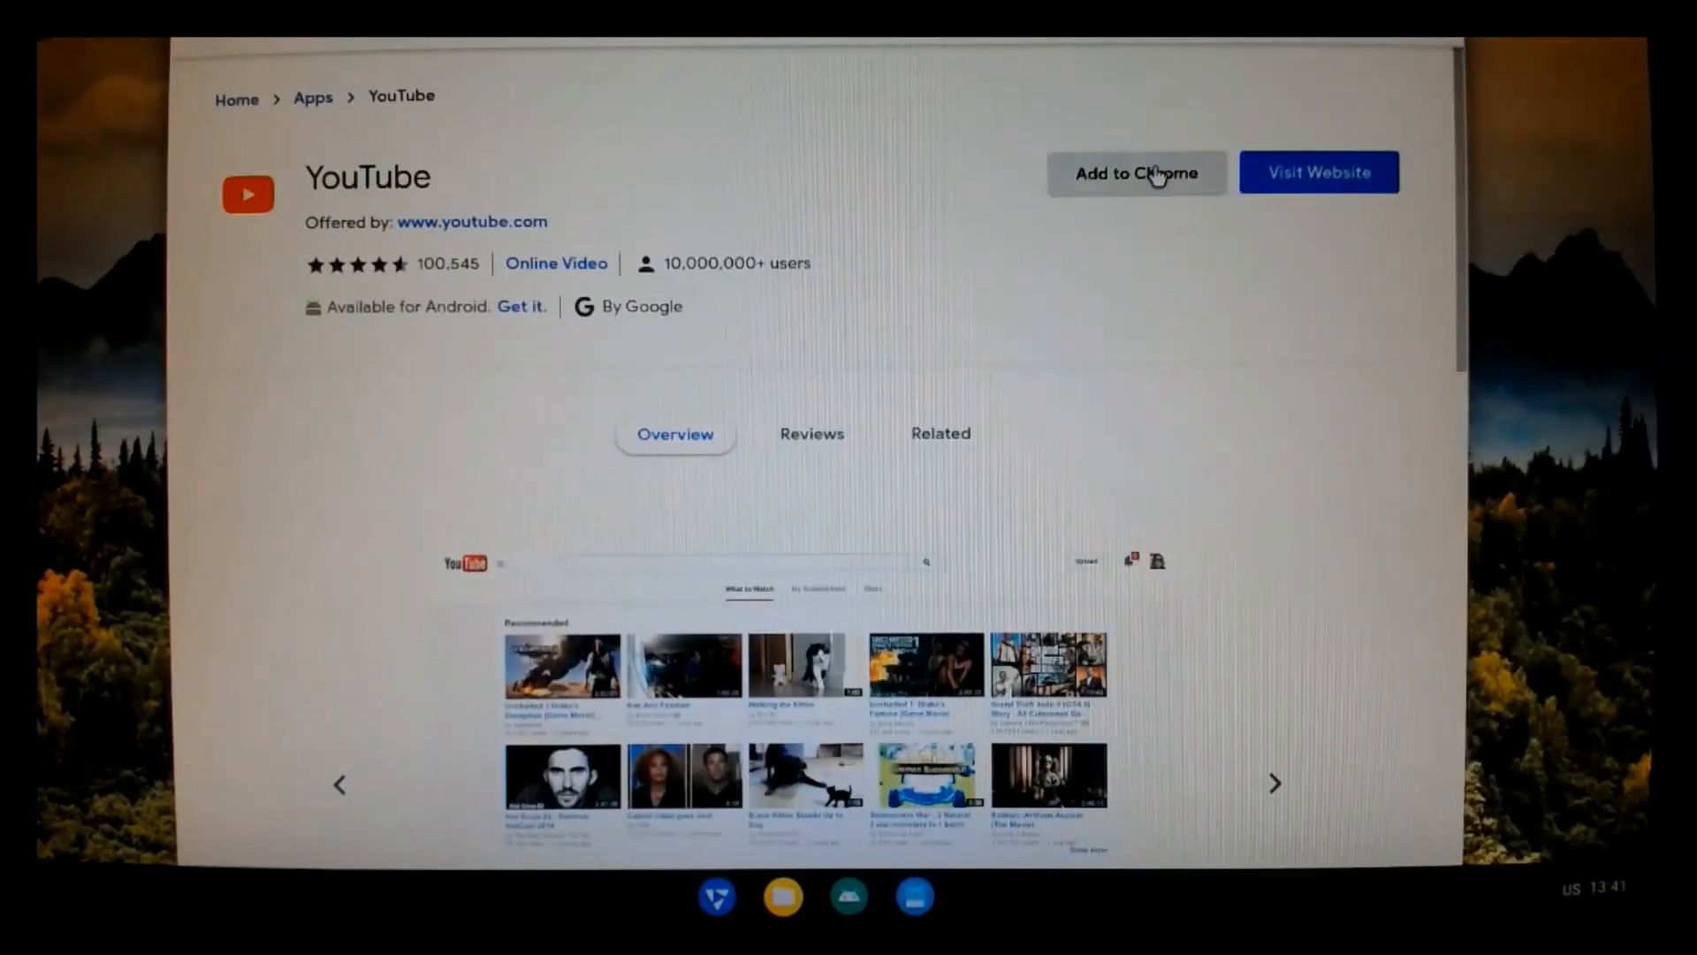
pyautogui.click(1135, 172)
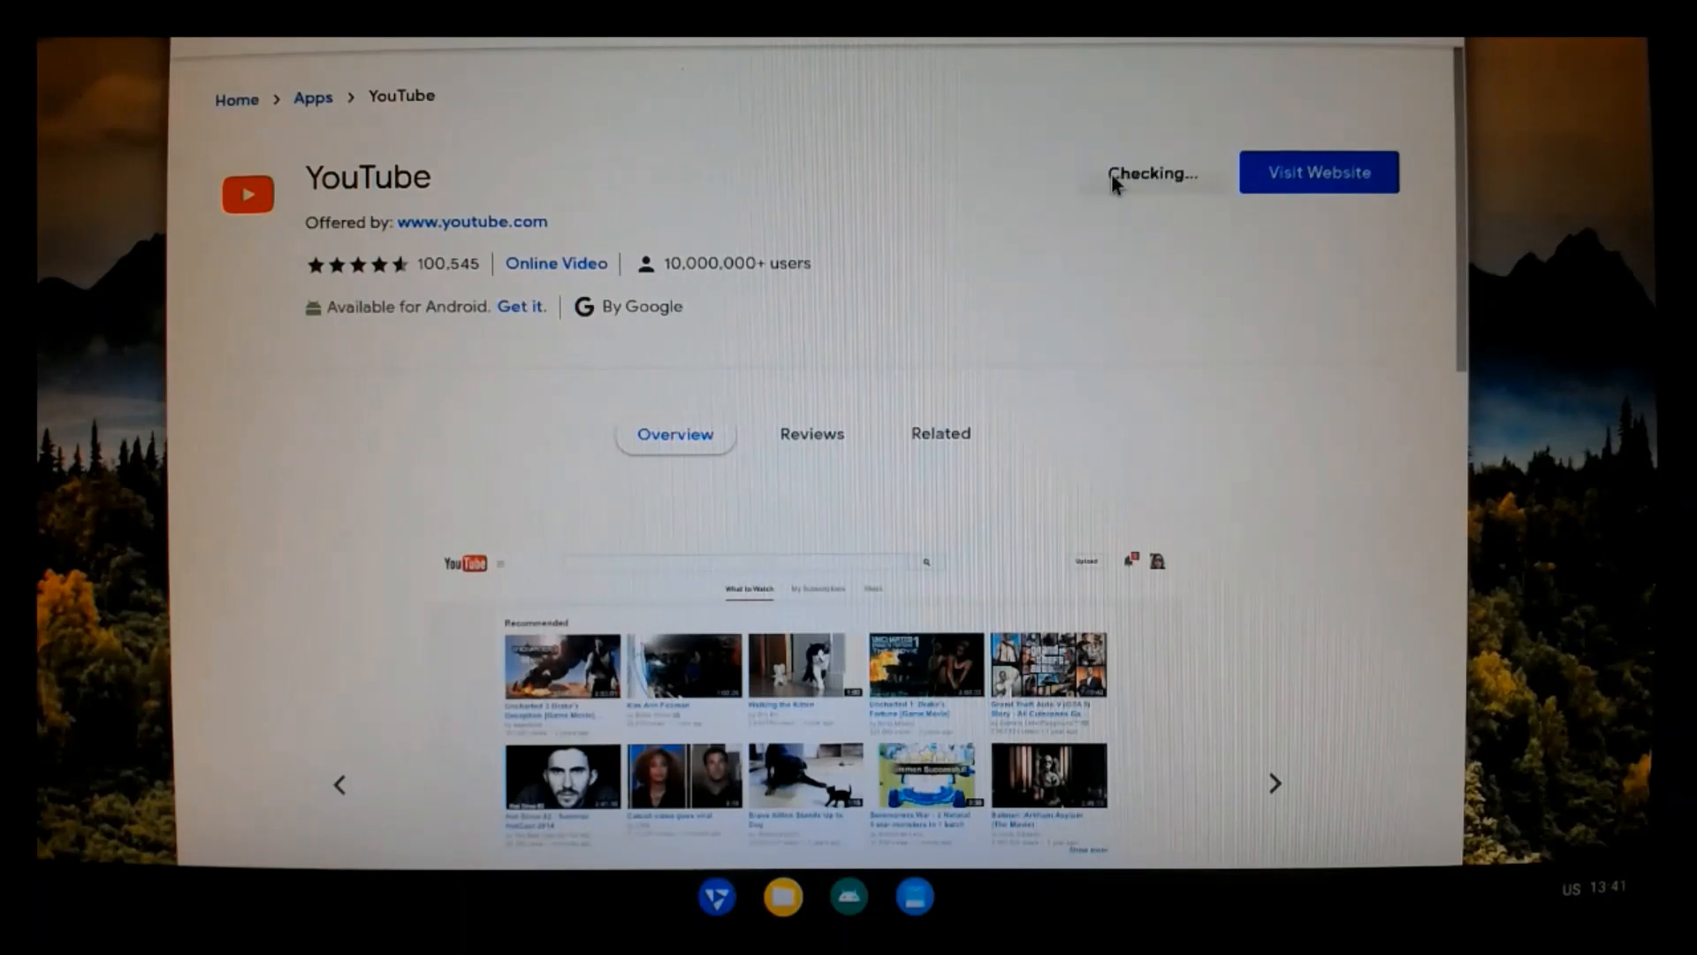
pyautogui.click(1152, 172)
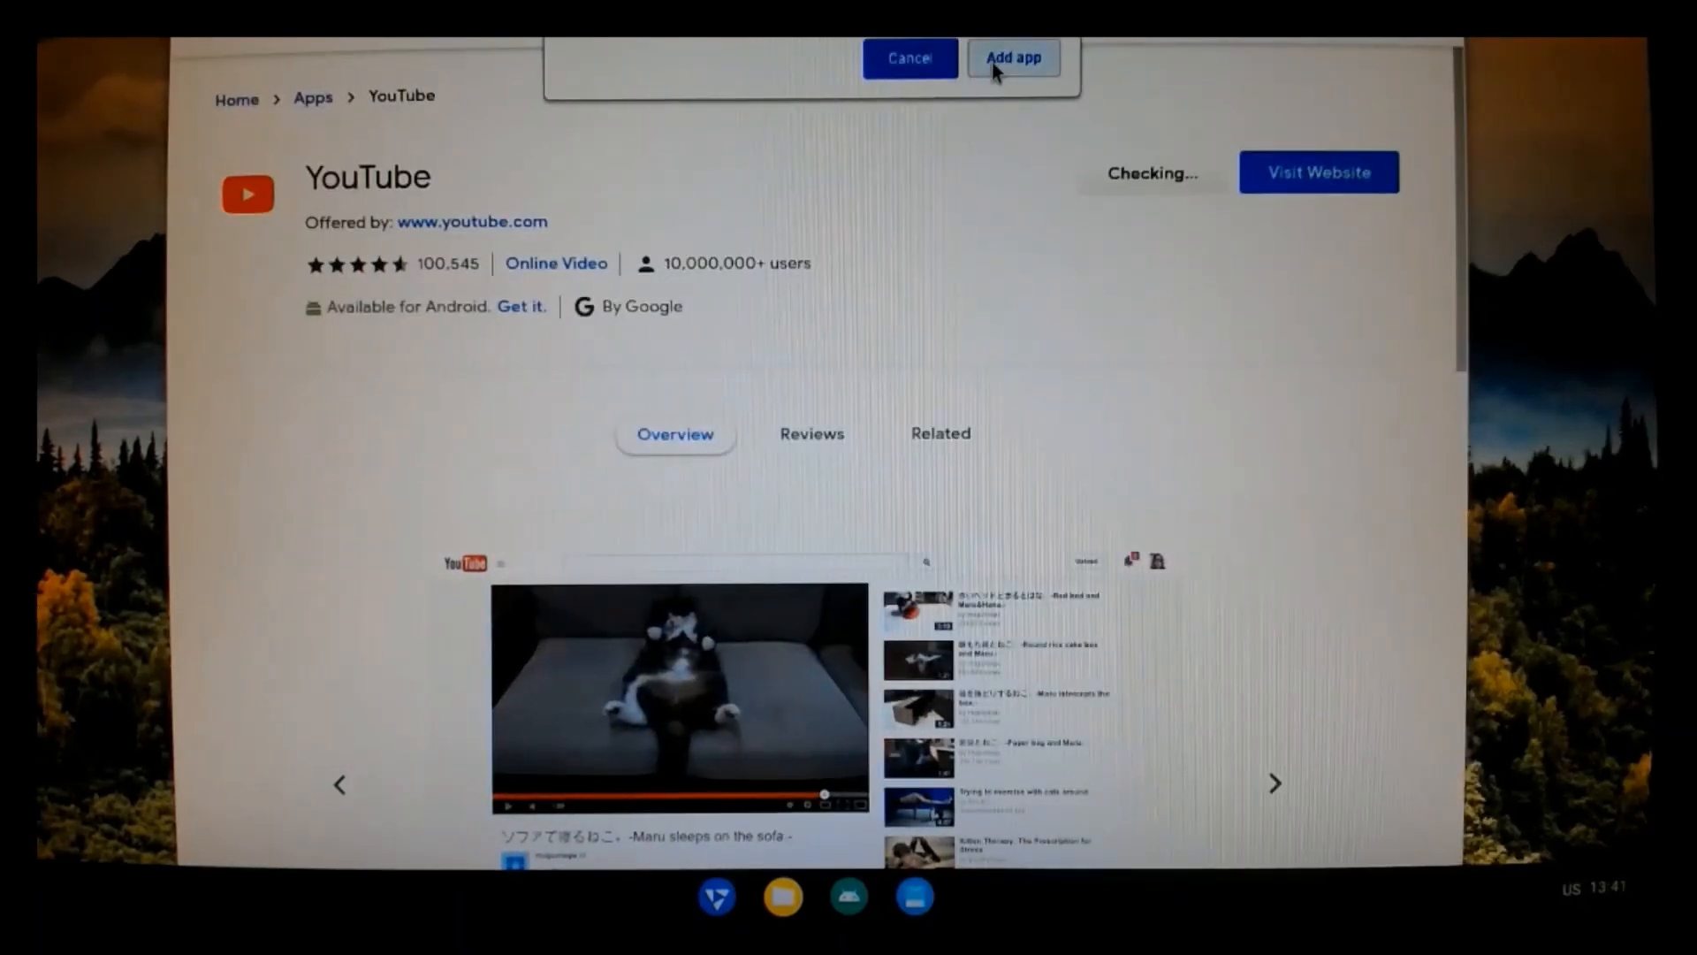
pyautogui.click(1012, 56)
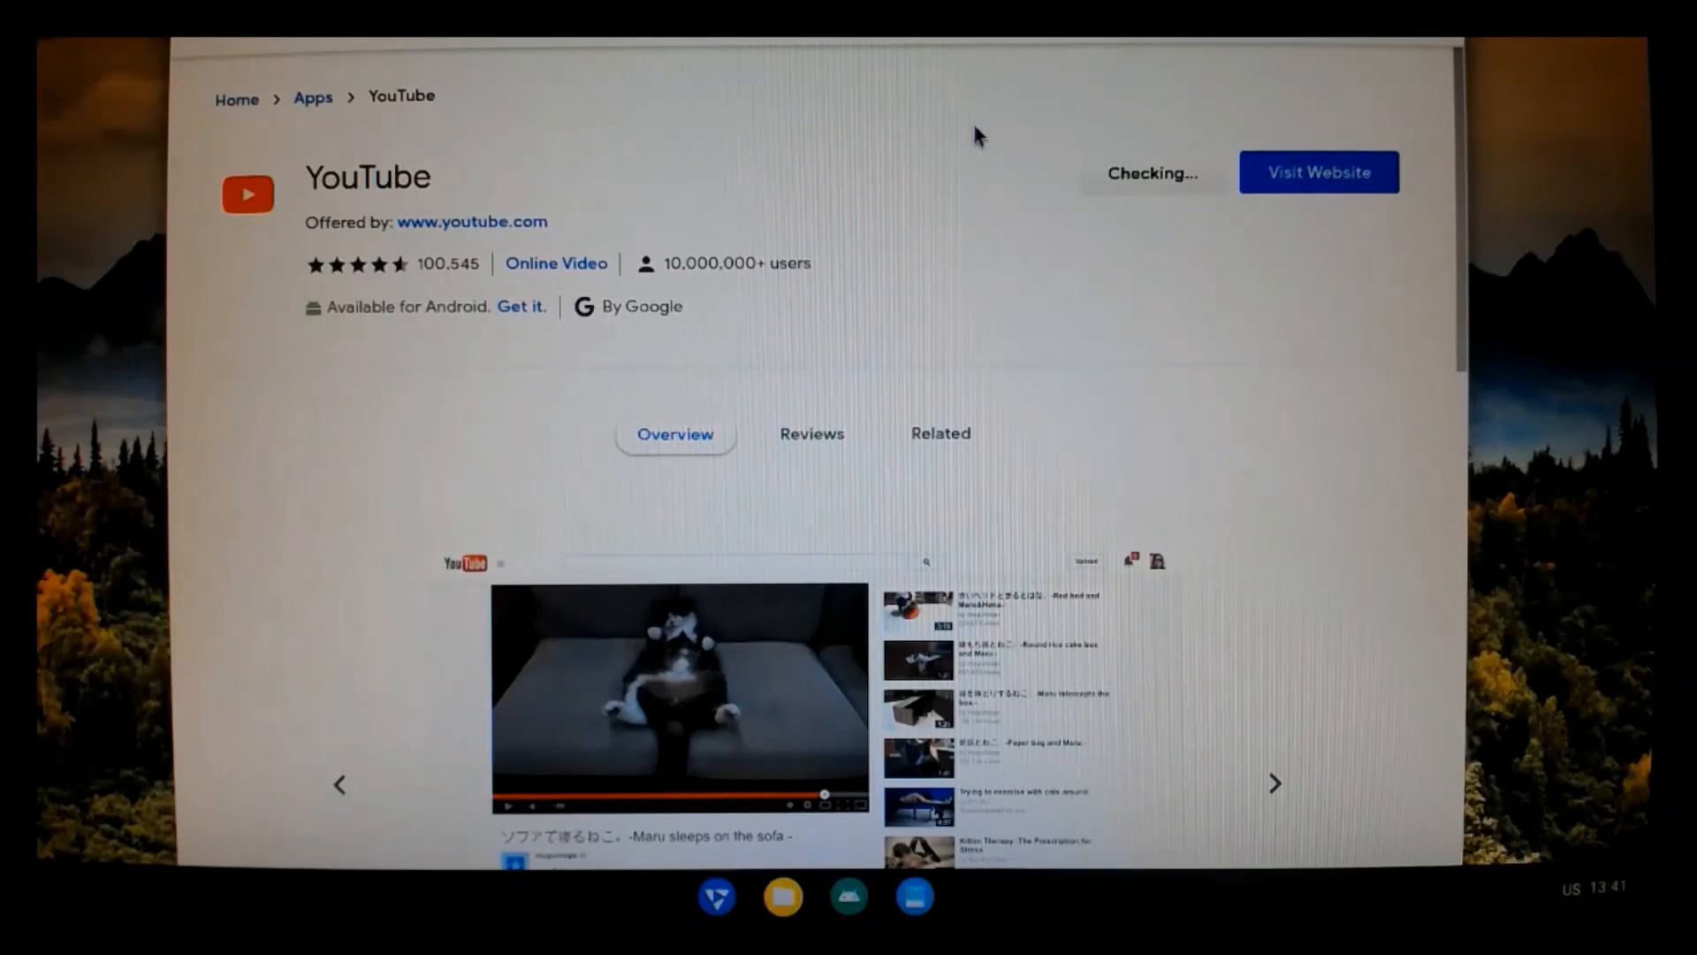
# Wait through the install until YouTube reports Successfully installed and shows among pinned apps
pyautogui.click(1275, 784)
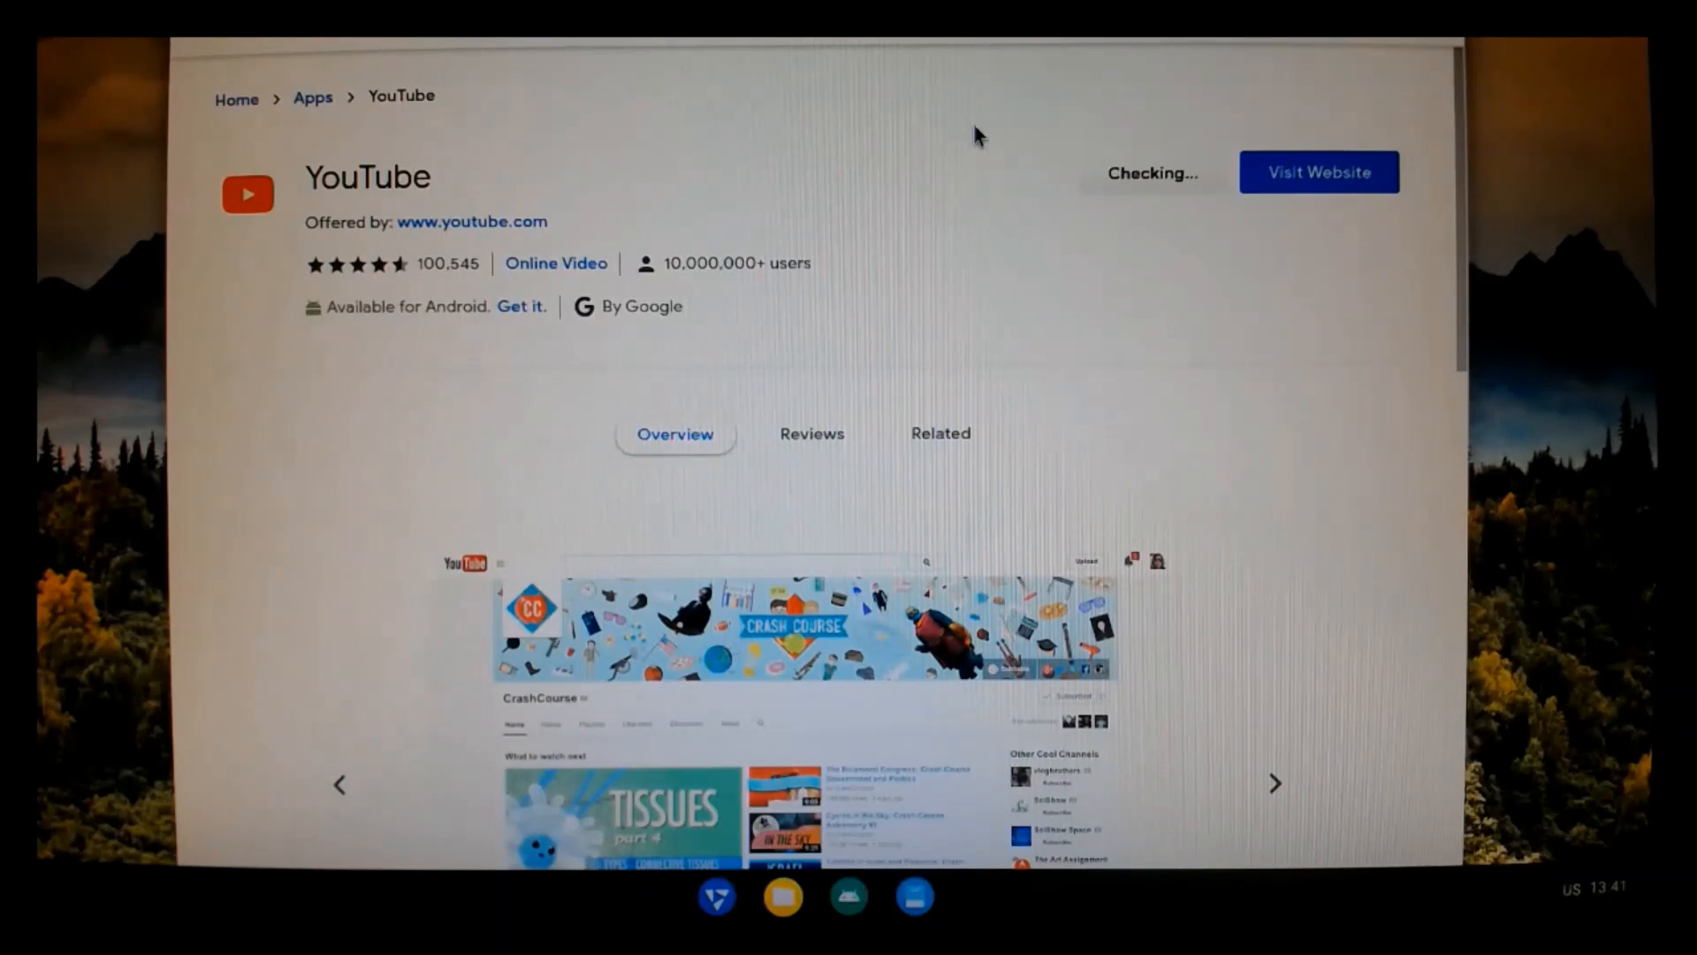
pyautogui.click(1275, 783)
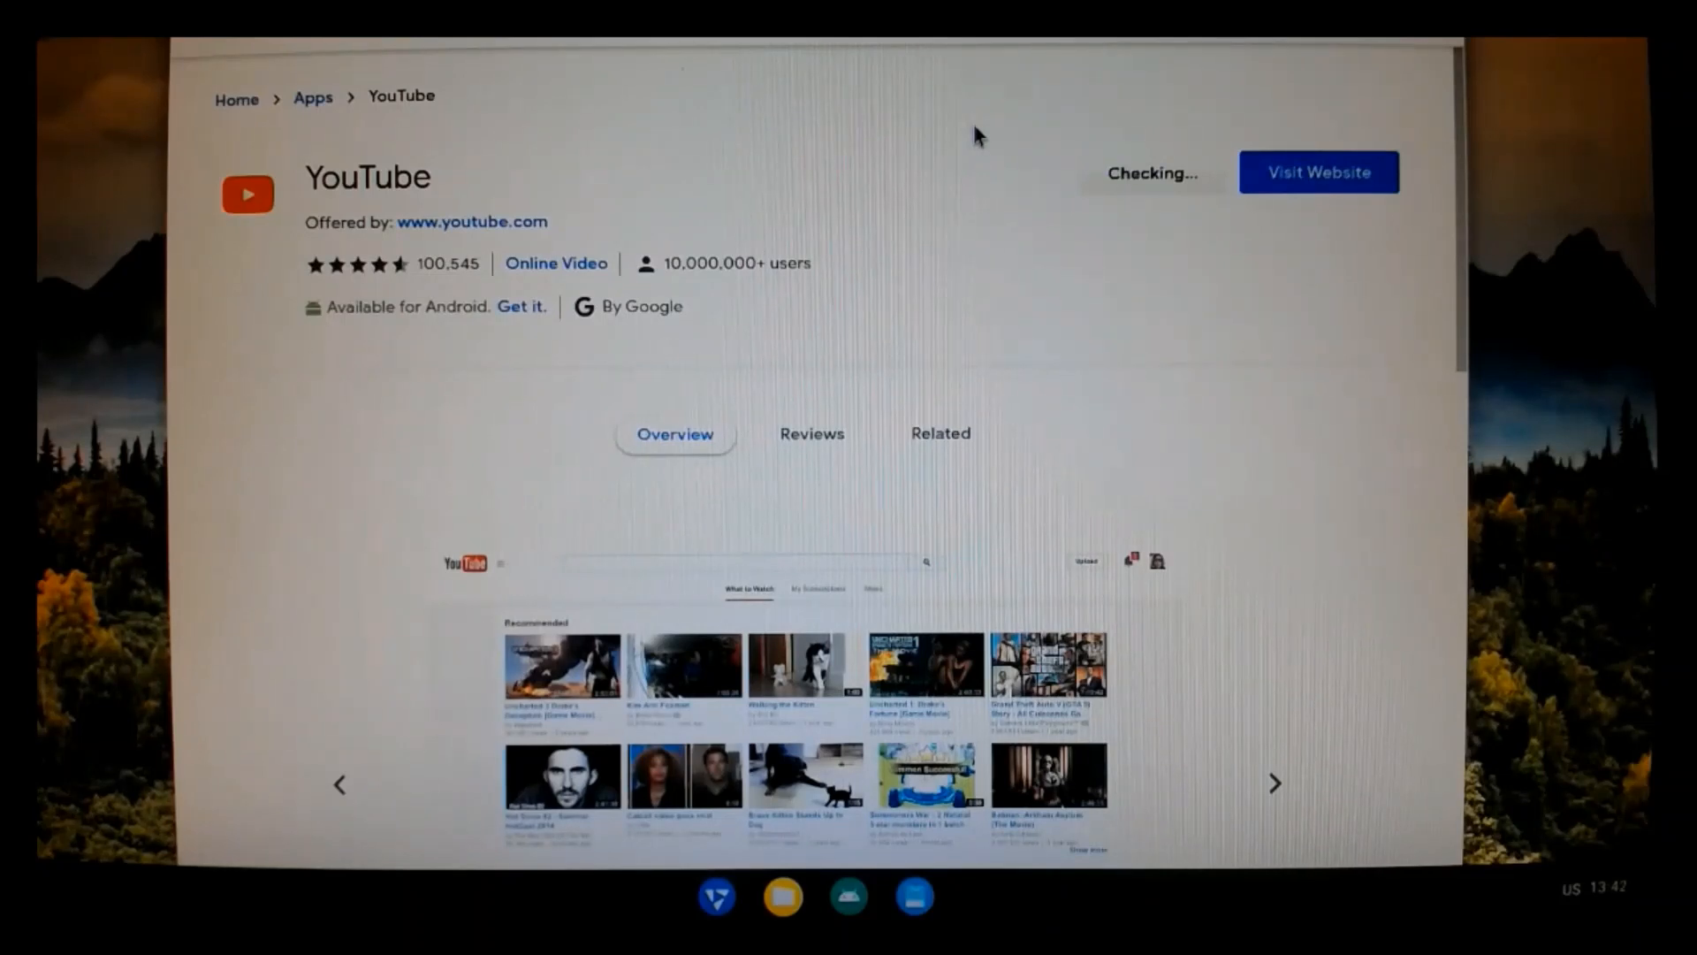
pyautogui.moveTo(974, 119)
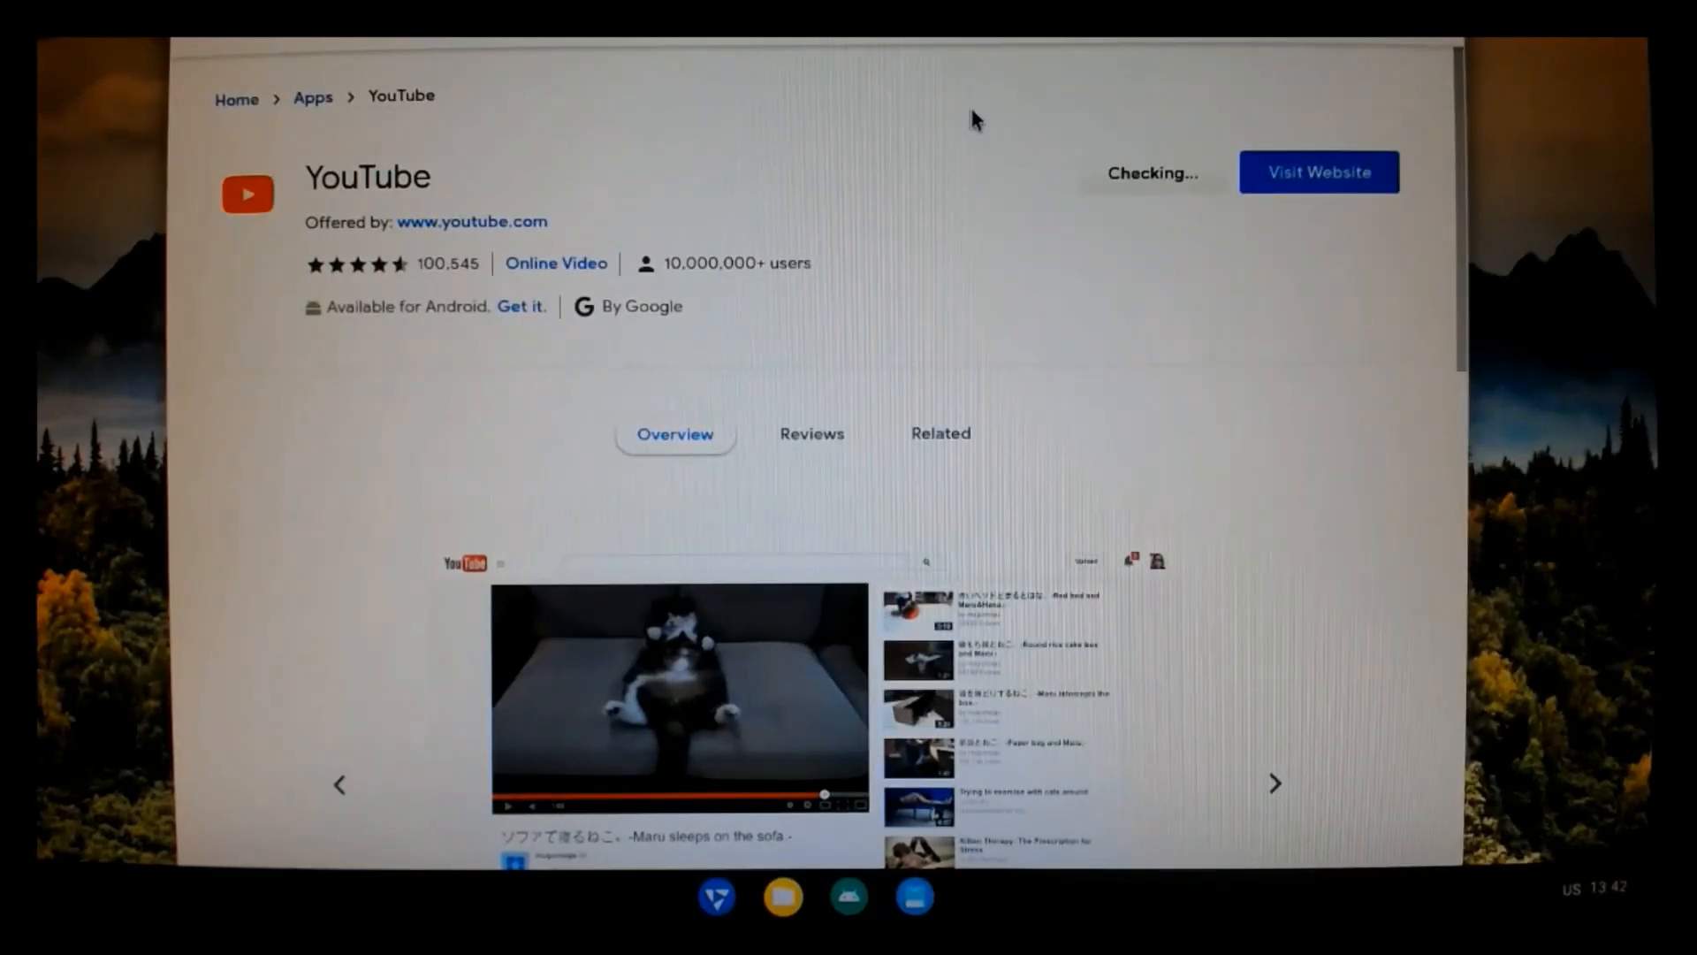
pyautogui.moveTo(893, 205)
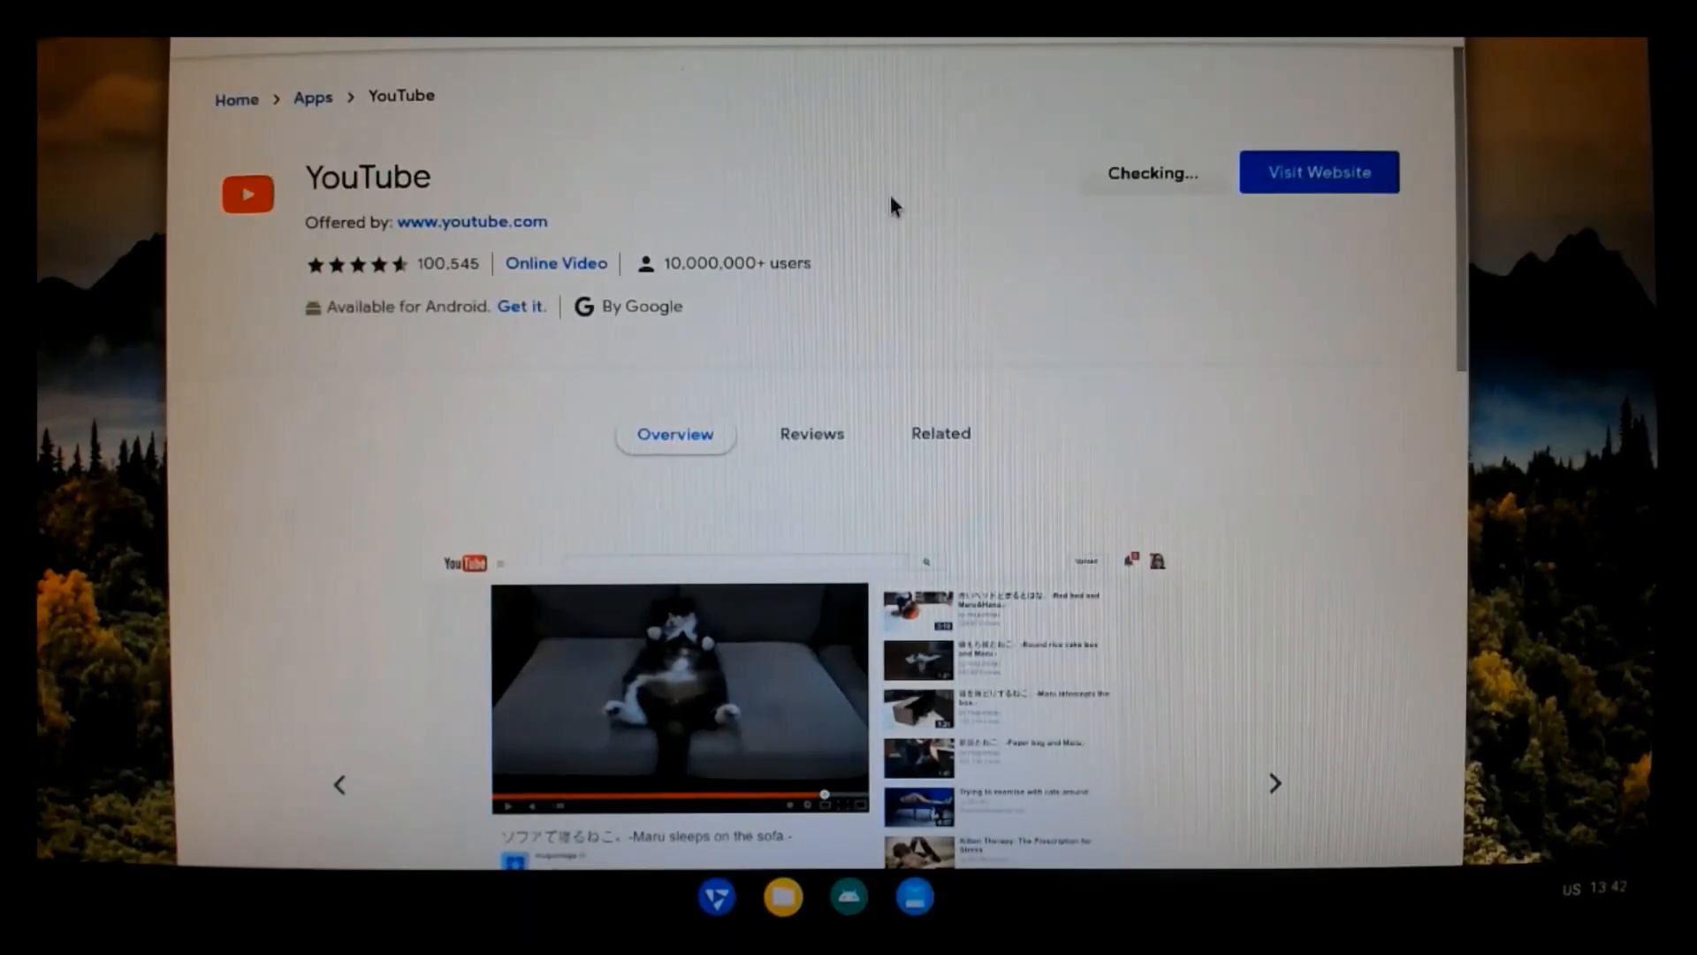
pyautogui.click(1275, 783)
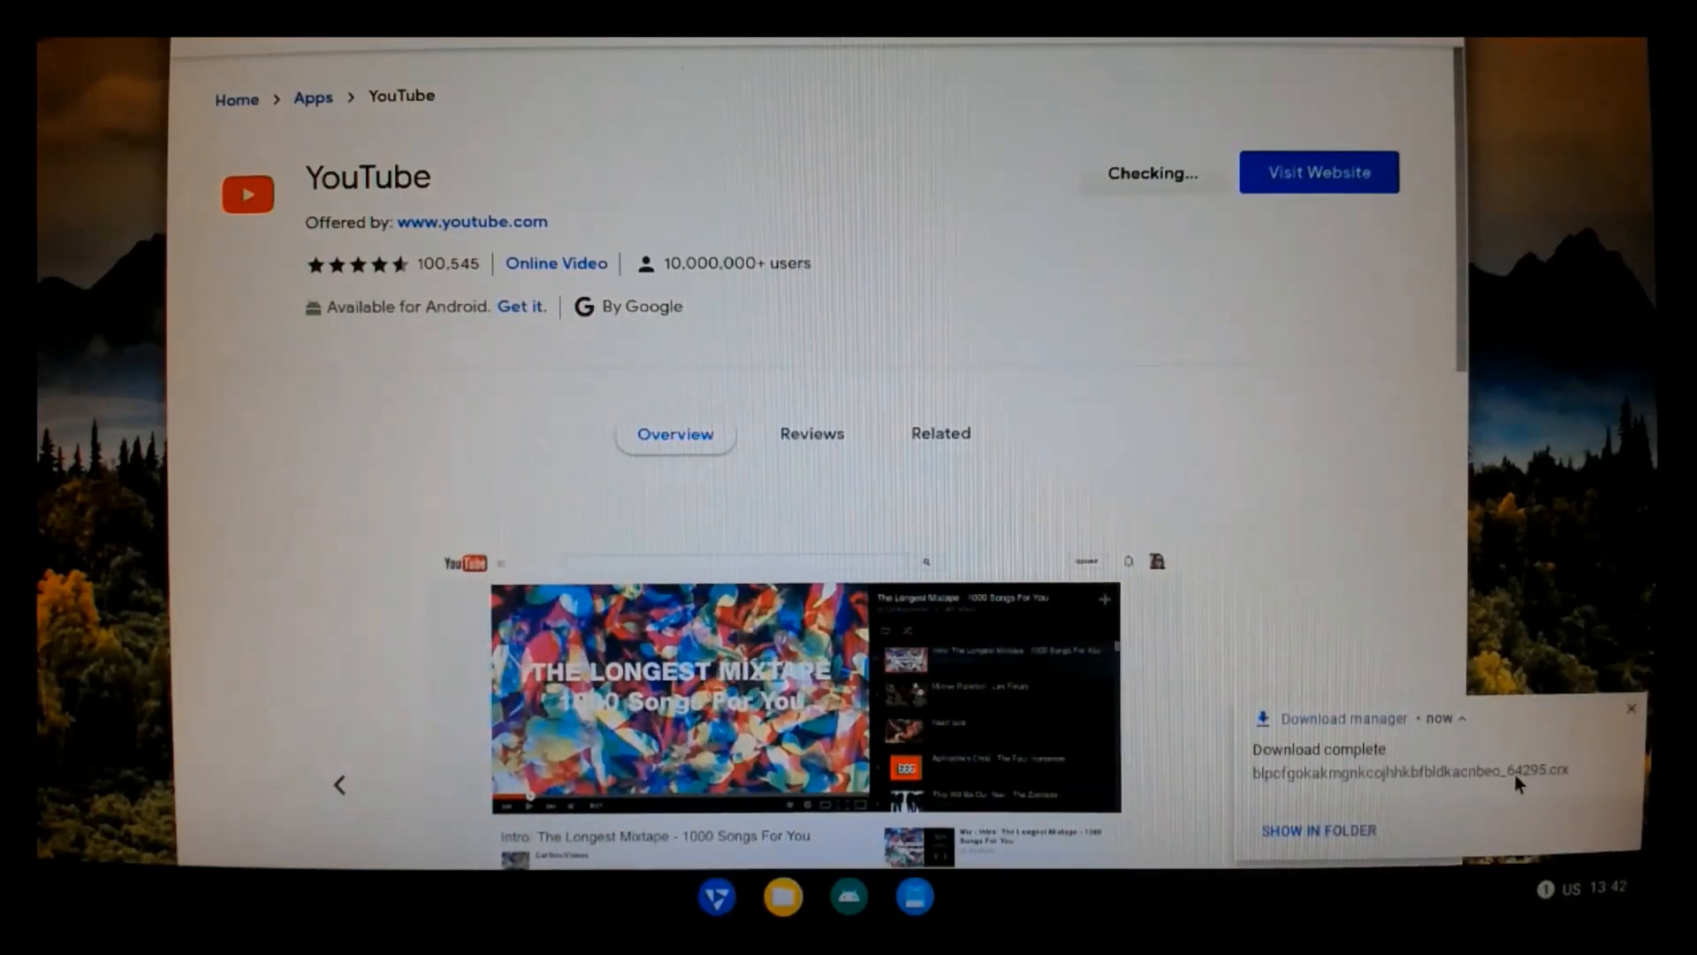
pyautogui.click(937, 434)
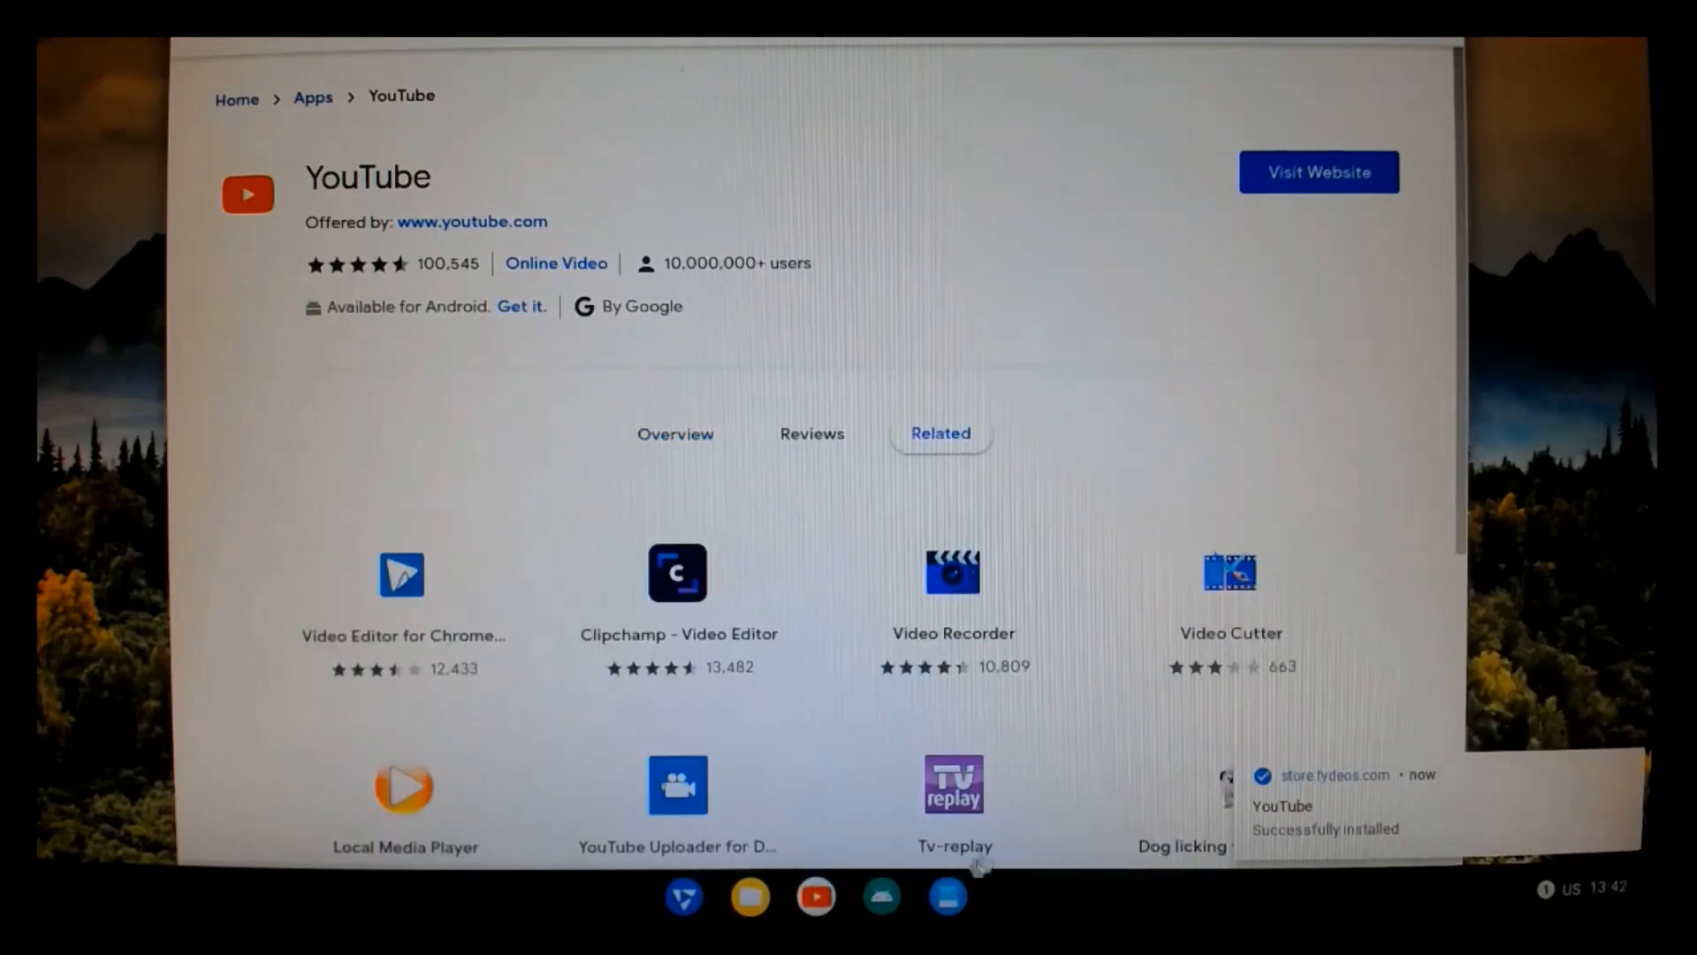
pyautogui.moveTo(815, 897)
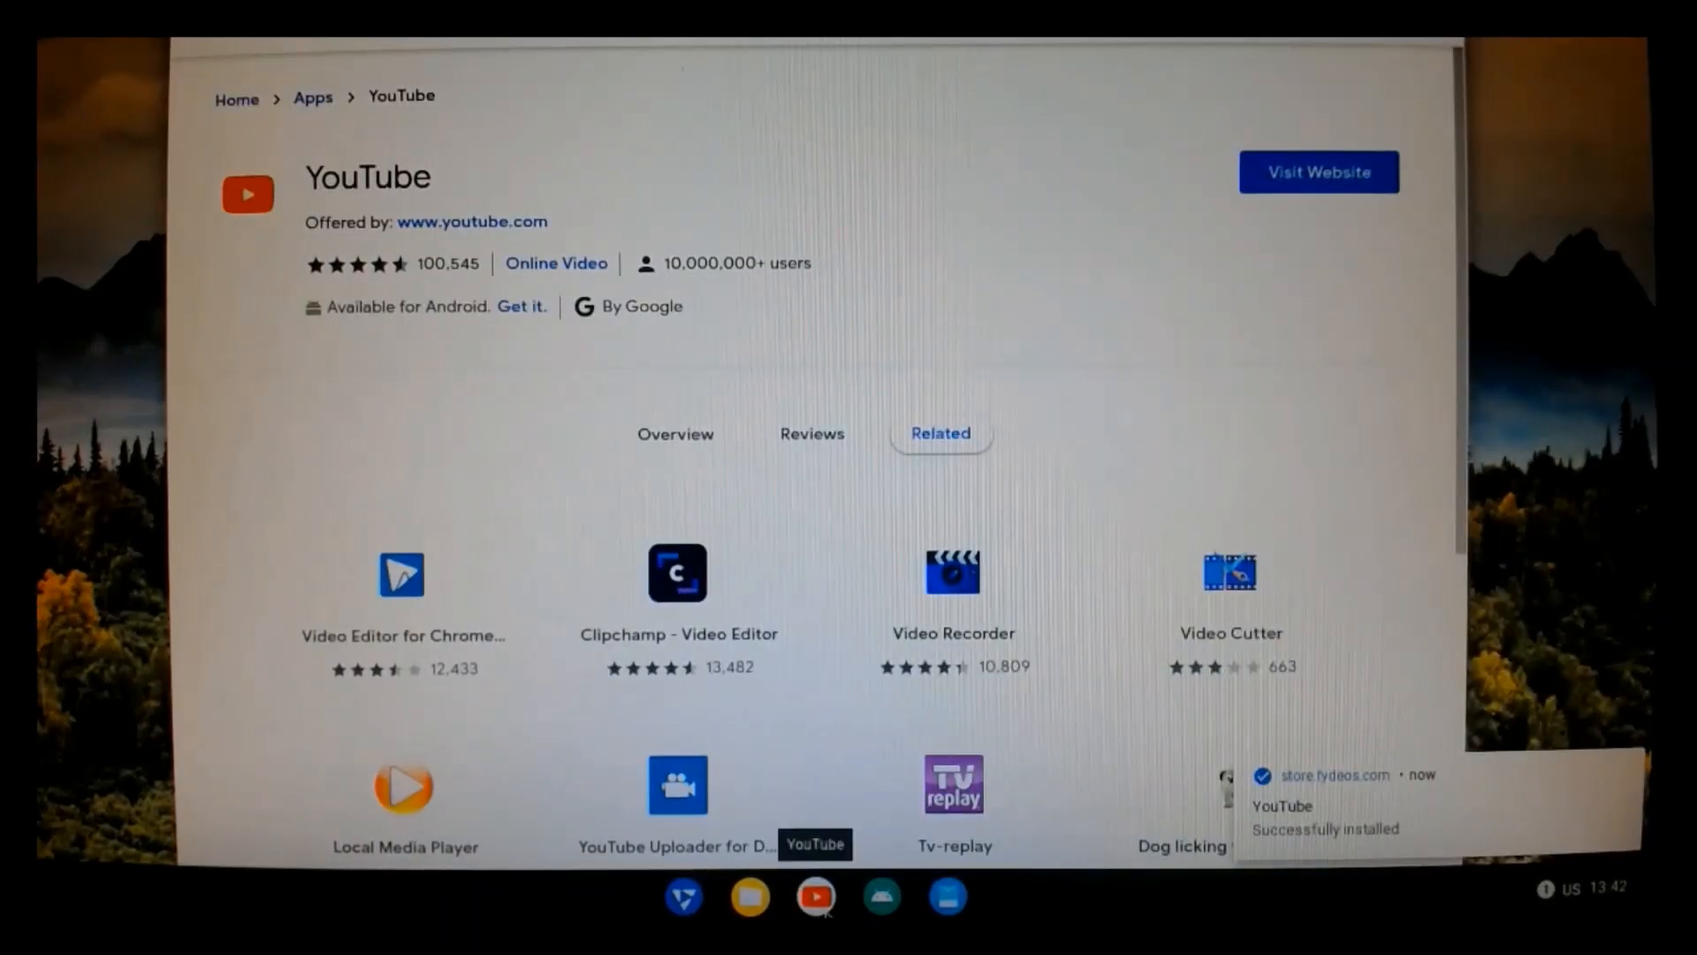
pyautogui.moveTo(882, 895)
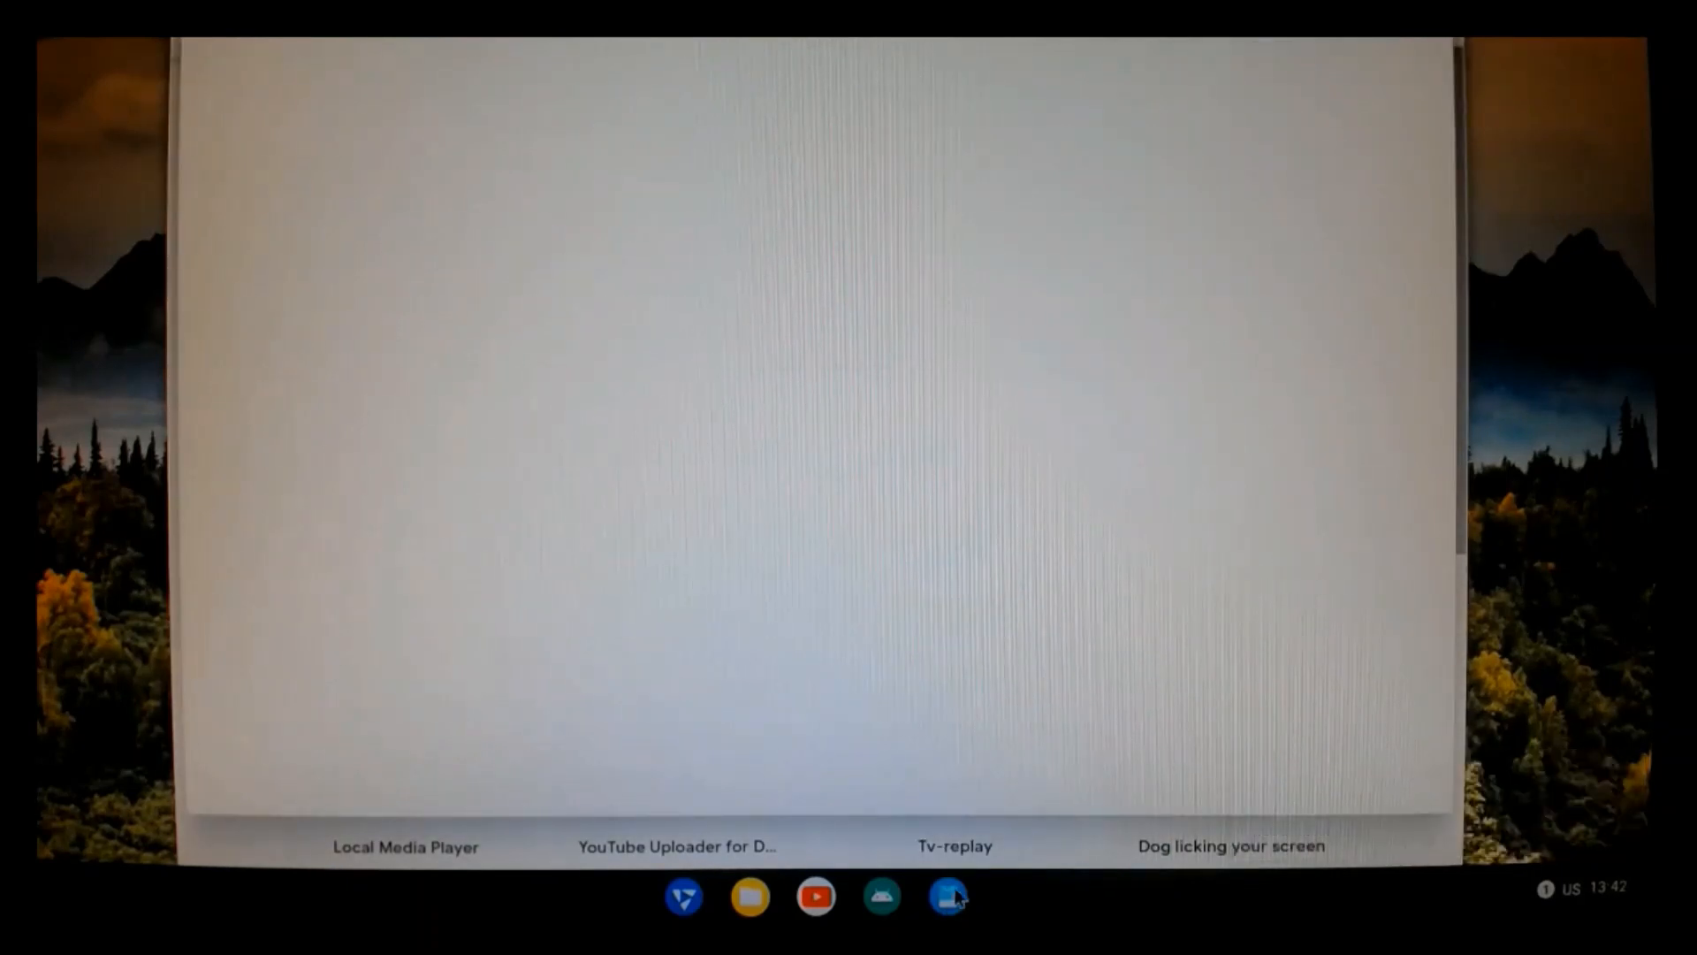
pyautogui.moveTo(994, 311)
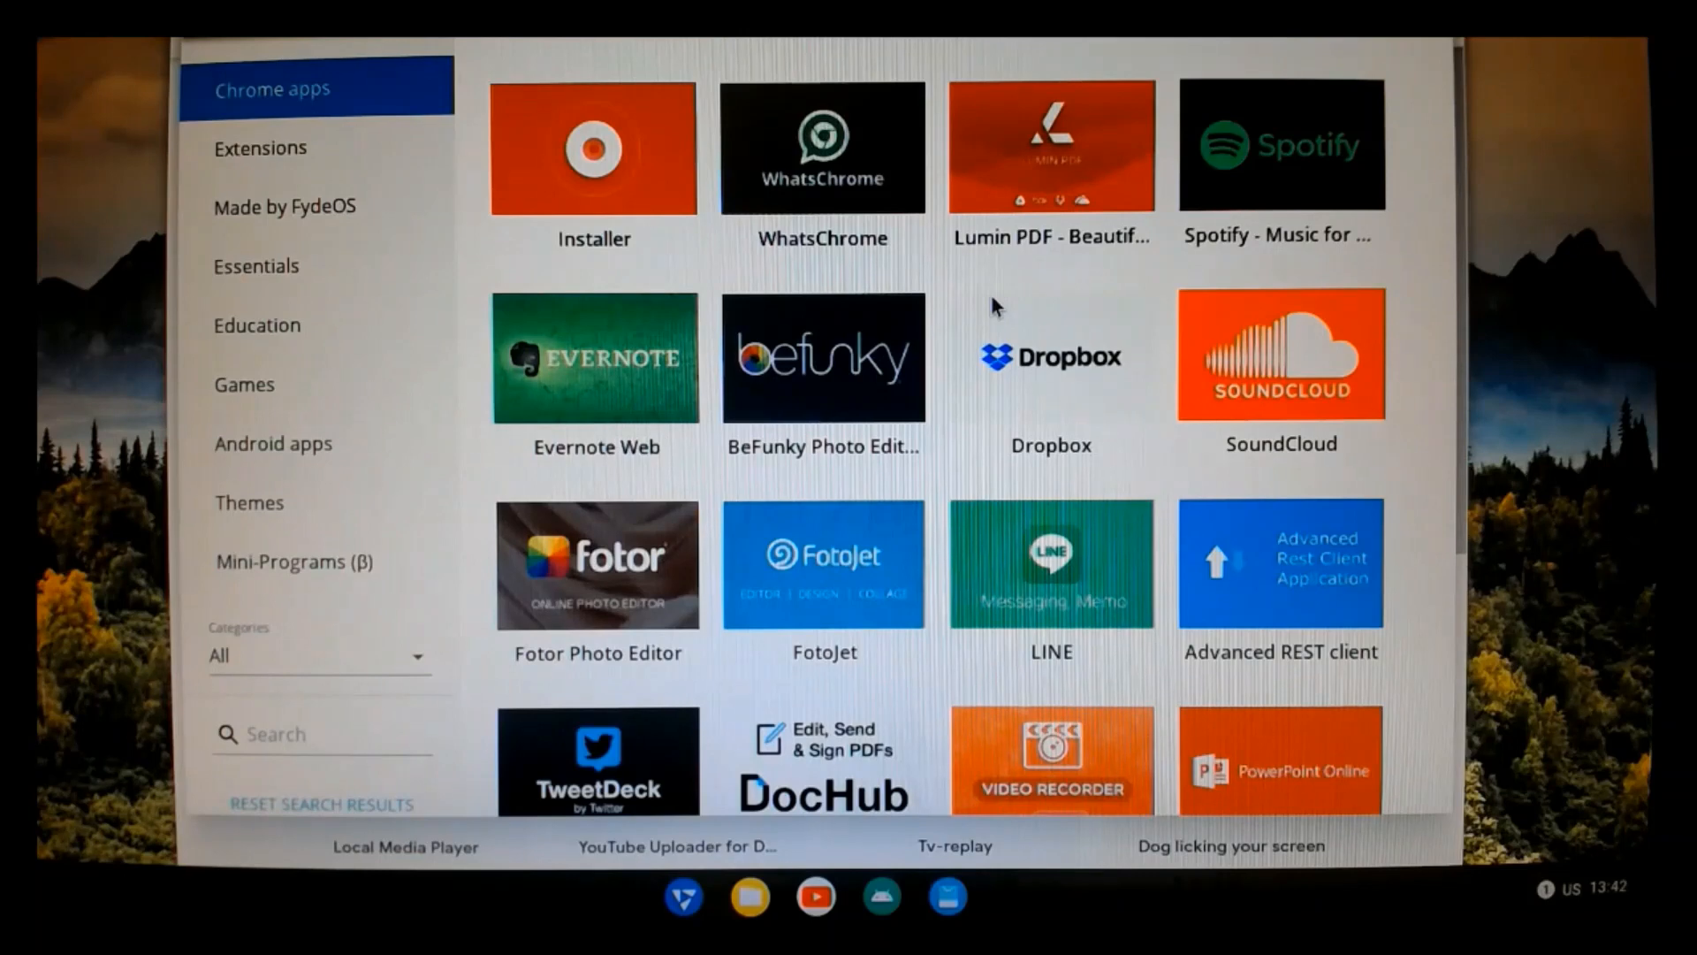
pyautogui.moveTo(1249, 161)
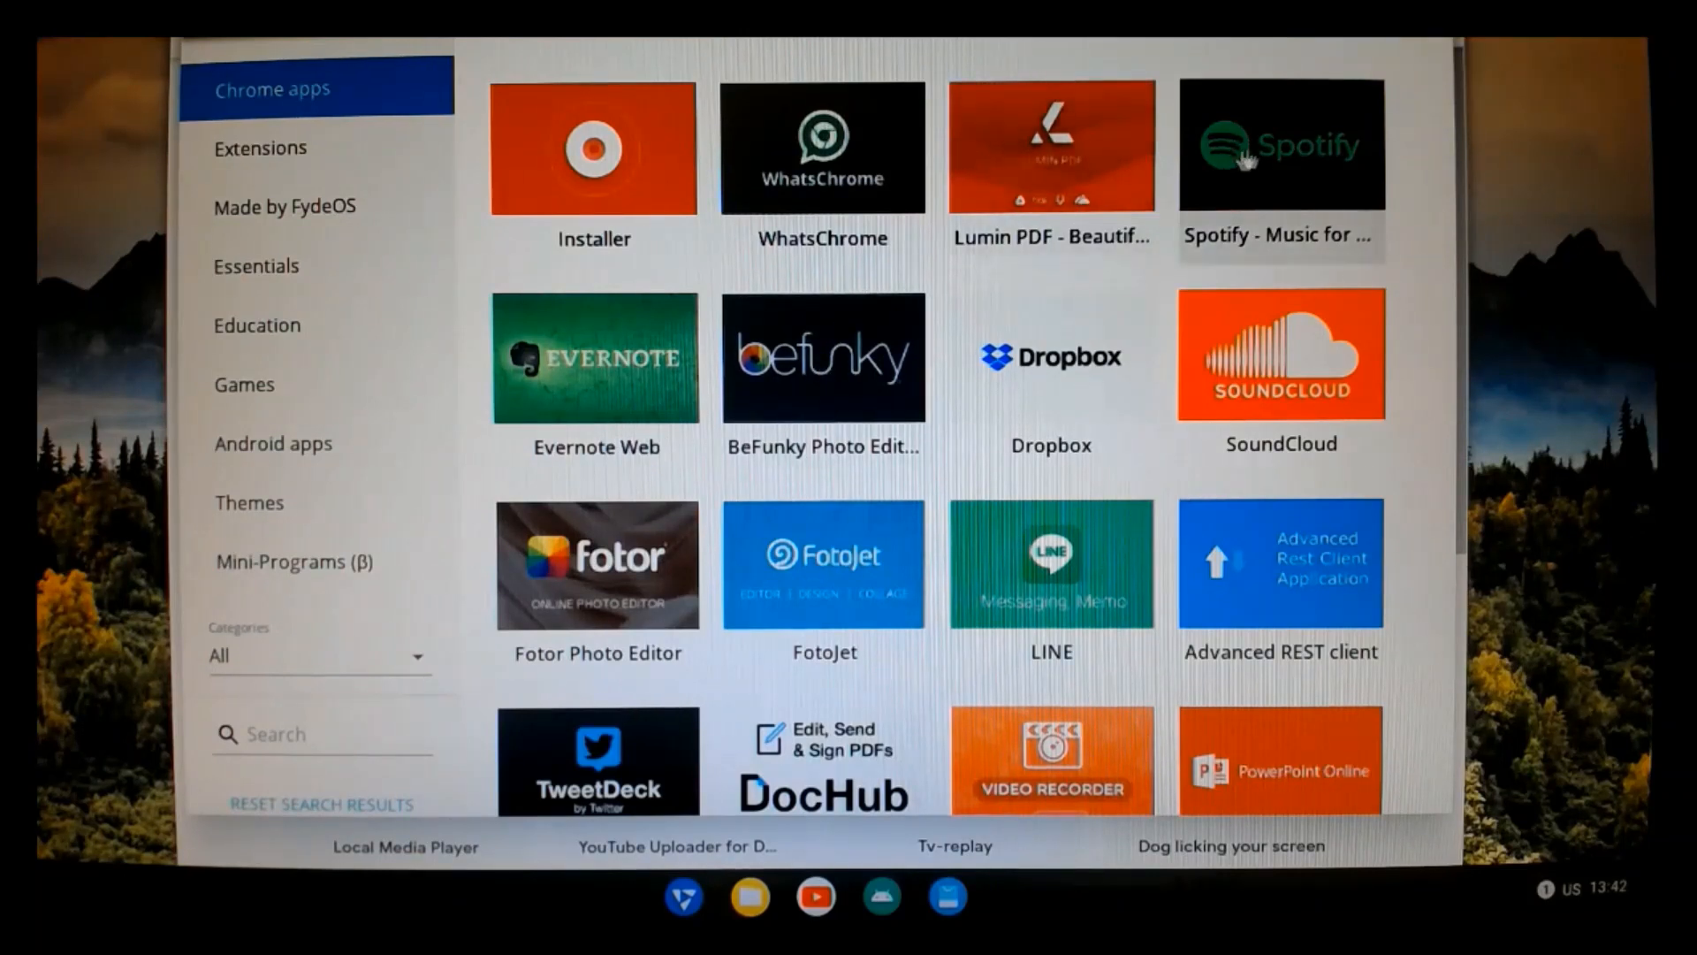
# Add Lumin PDF to FydeOS from the Chrome apps catalogue and wait until it is installed
pyautogui.click(1280, 148)
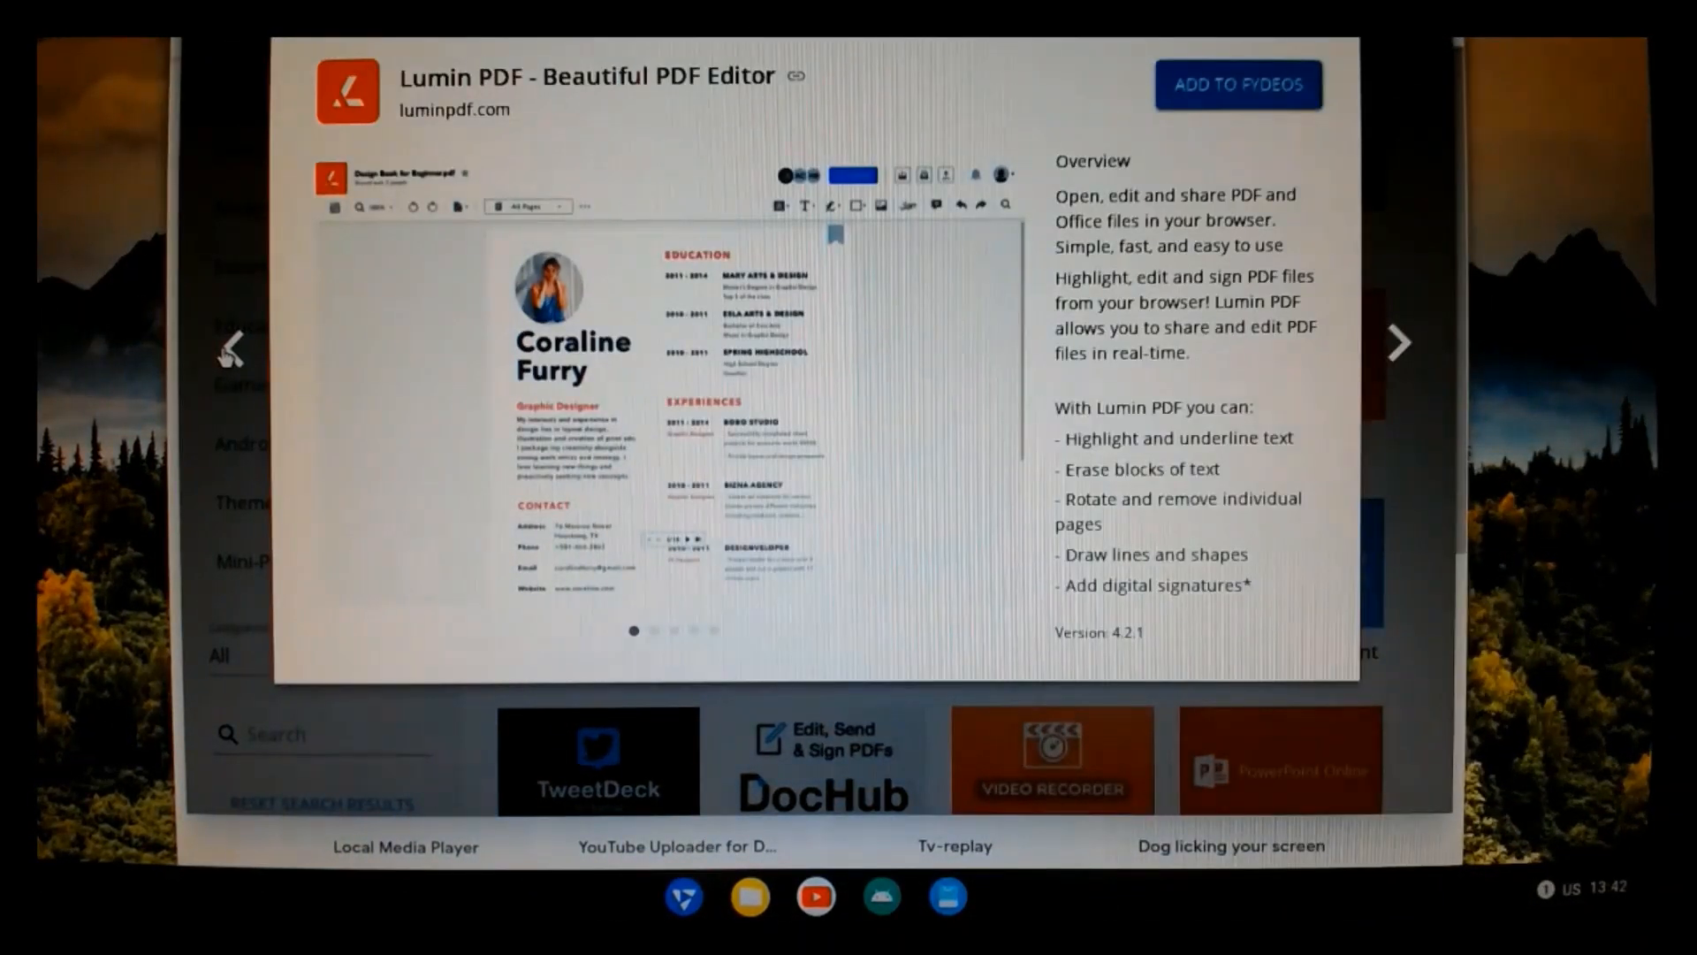
pyautogui.click(1238, 85)
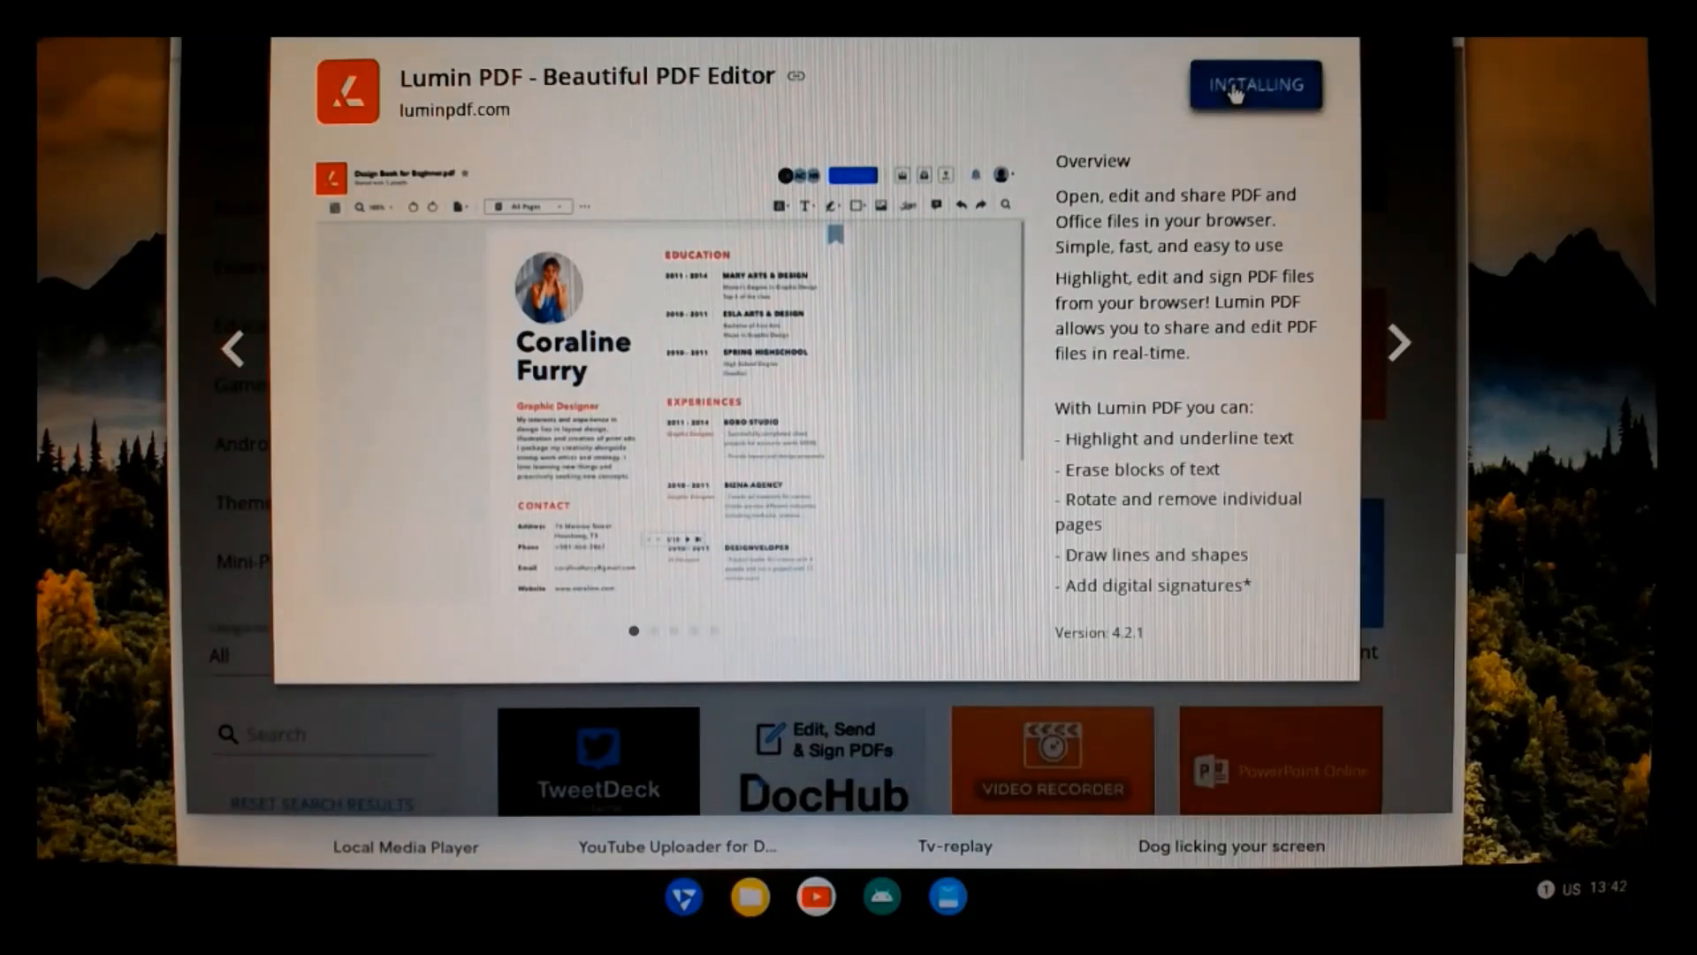
pyautogui.click(1254, 84)
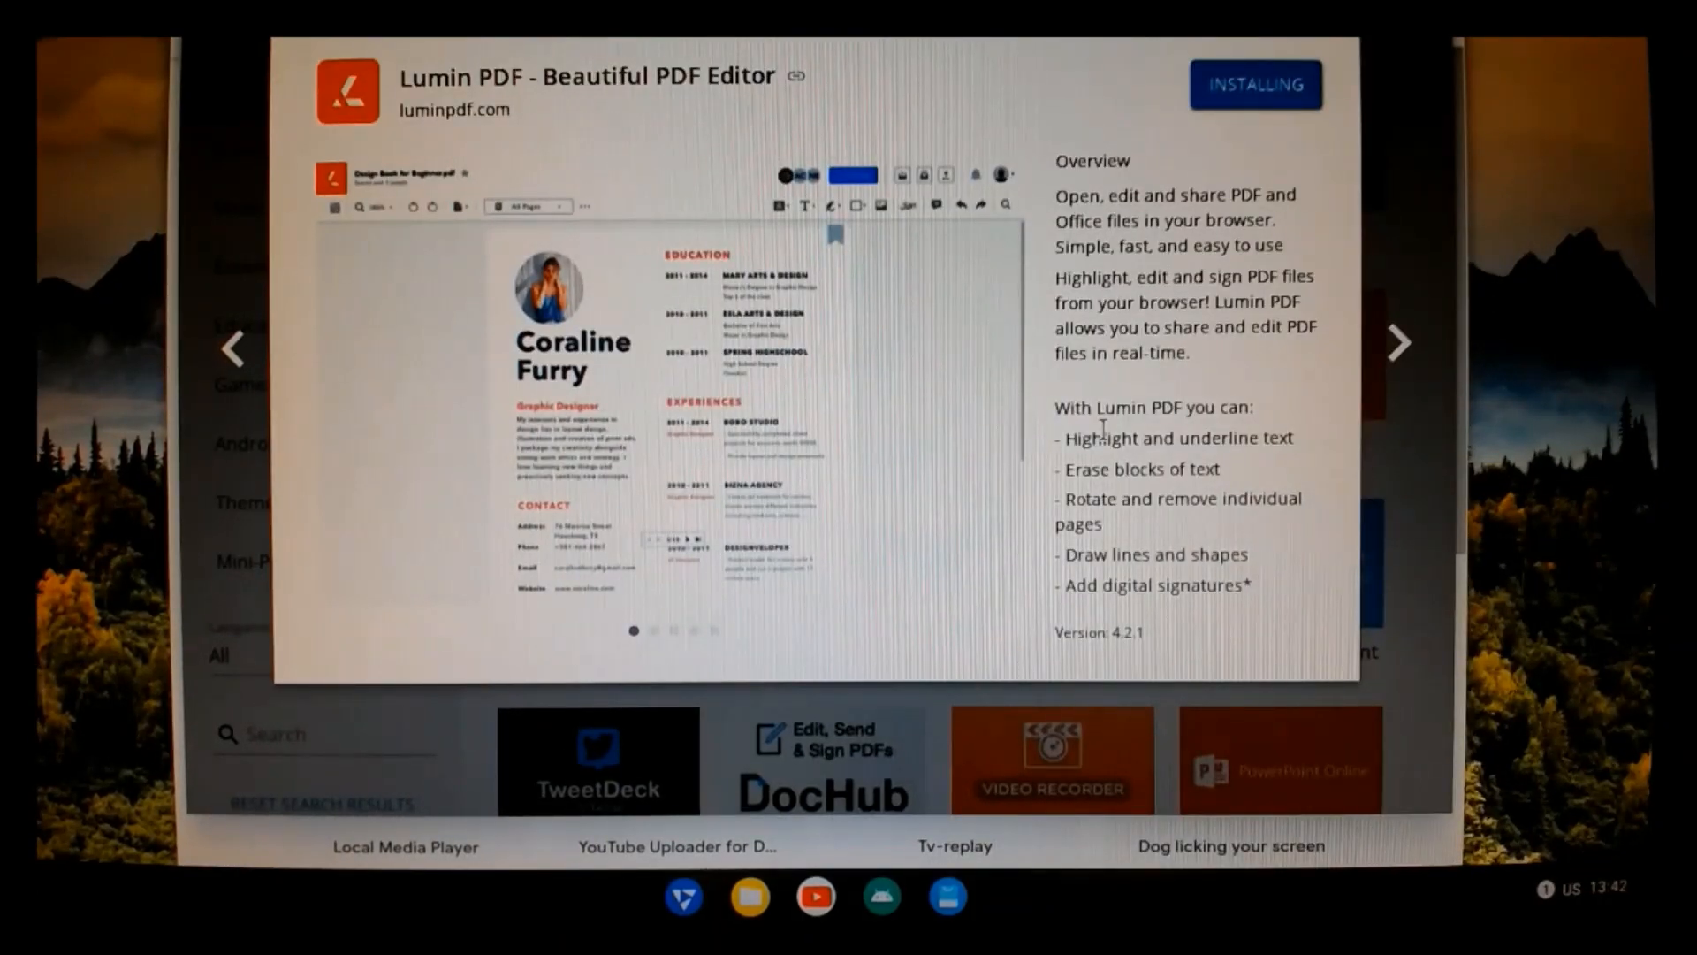
pyautogui.click(1397, 343)
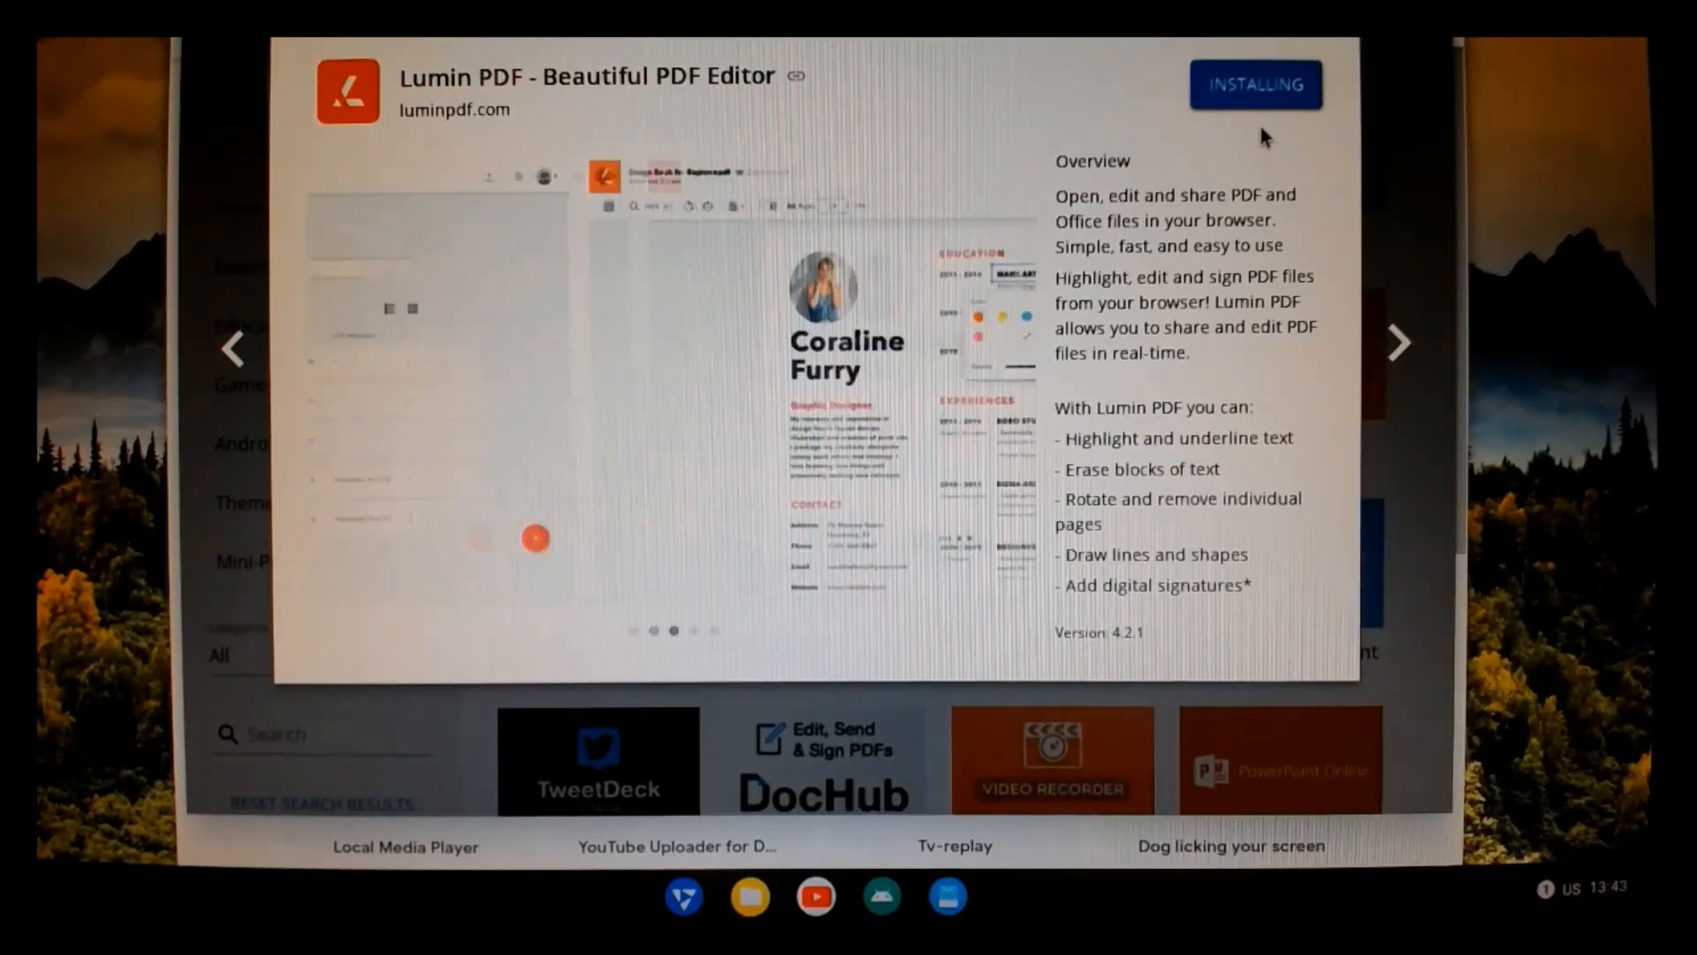
pyautogui.click(1400, 345)
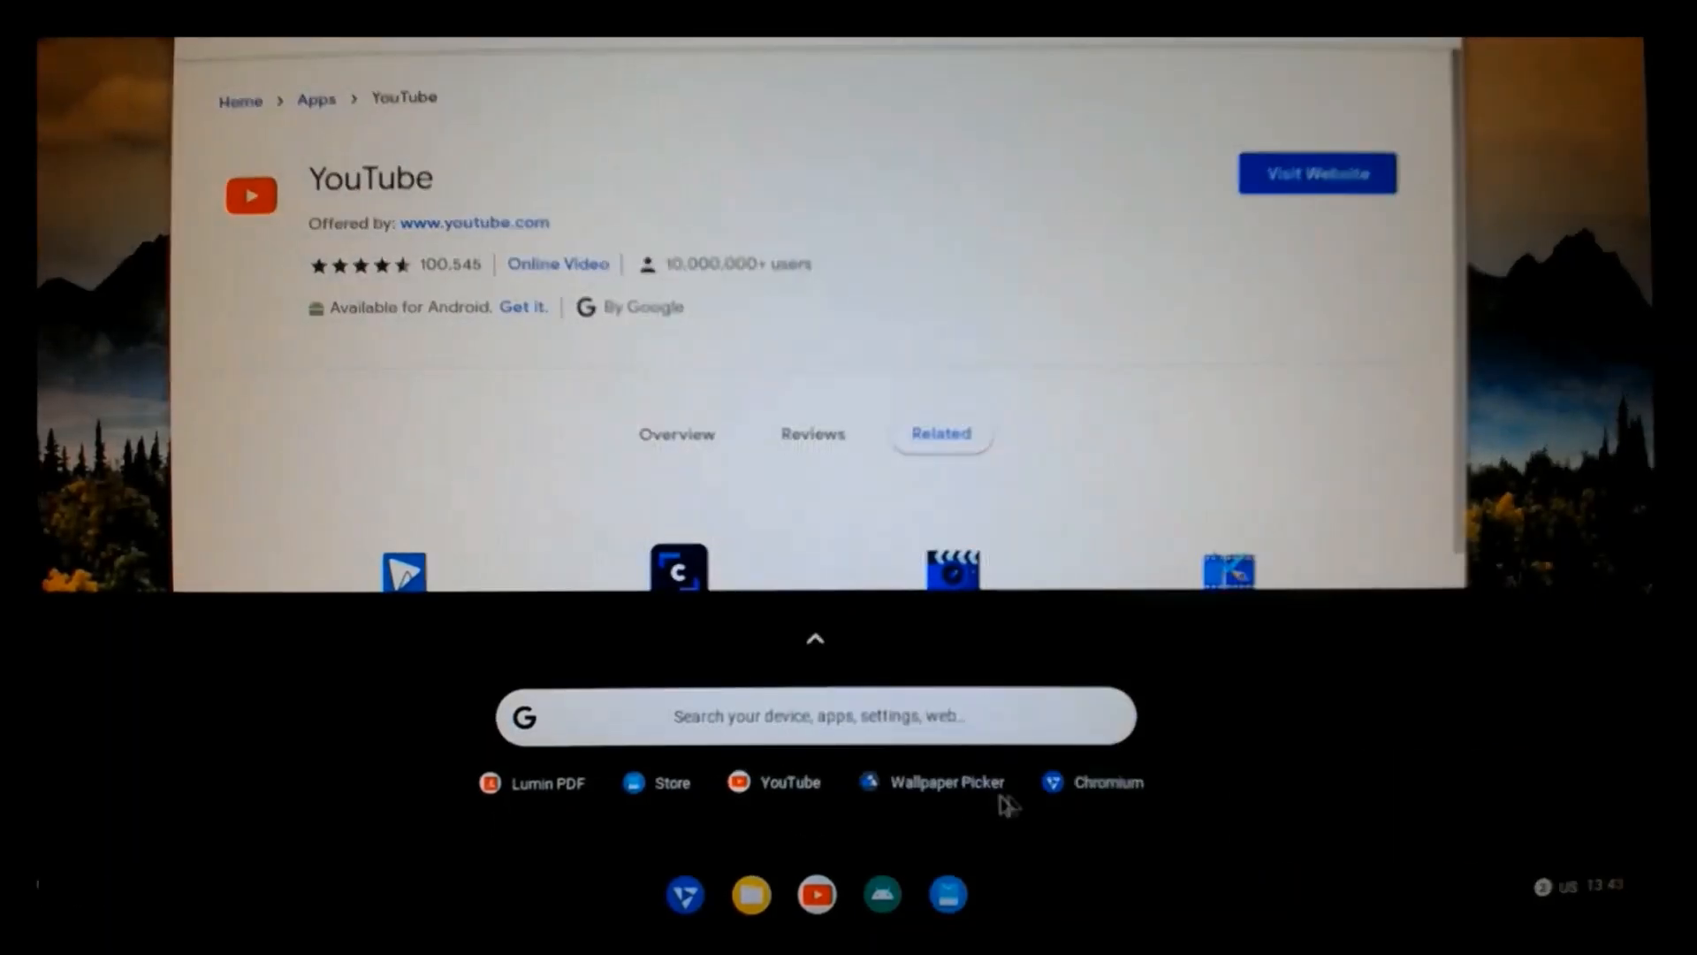
pyautogui.moveTo(817, 643)
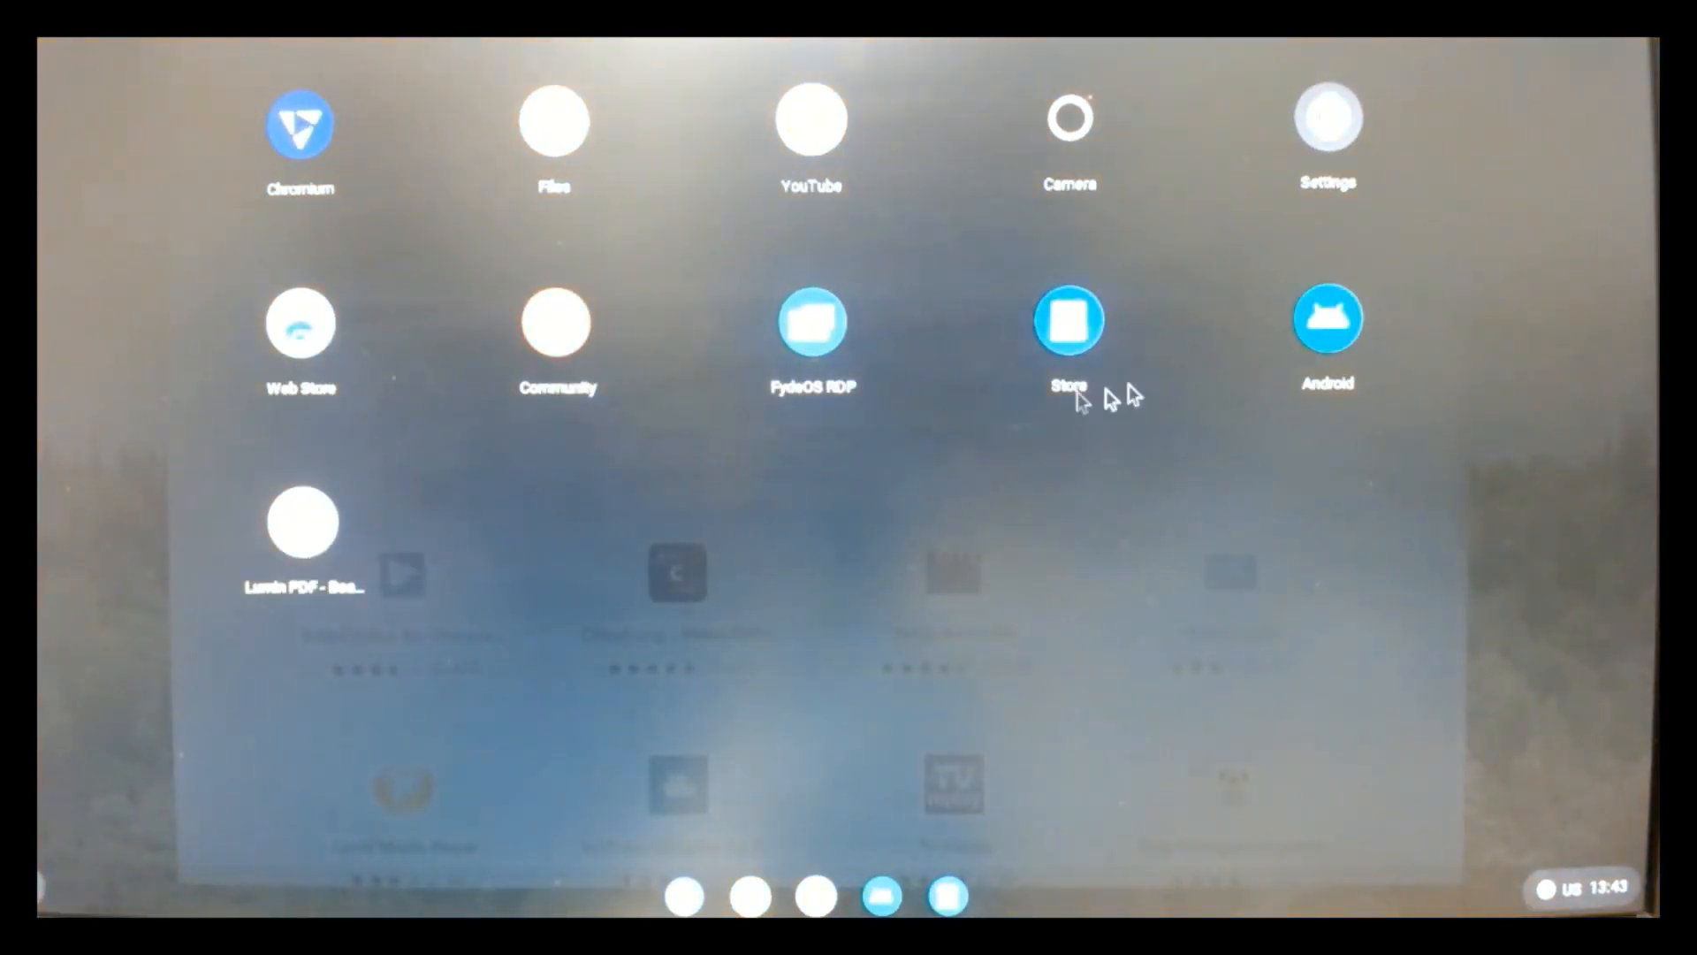
pyautogui.moveTo(1331, 241)
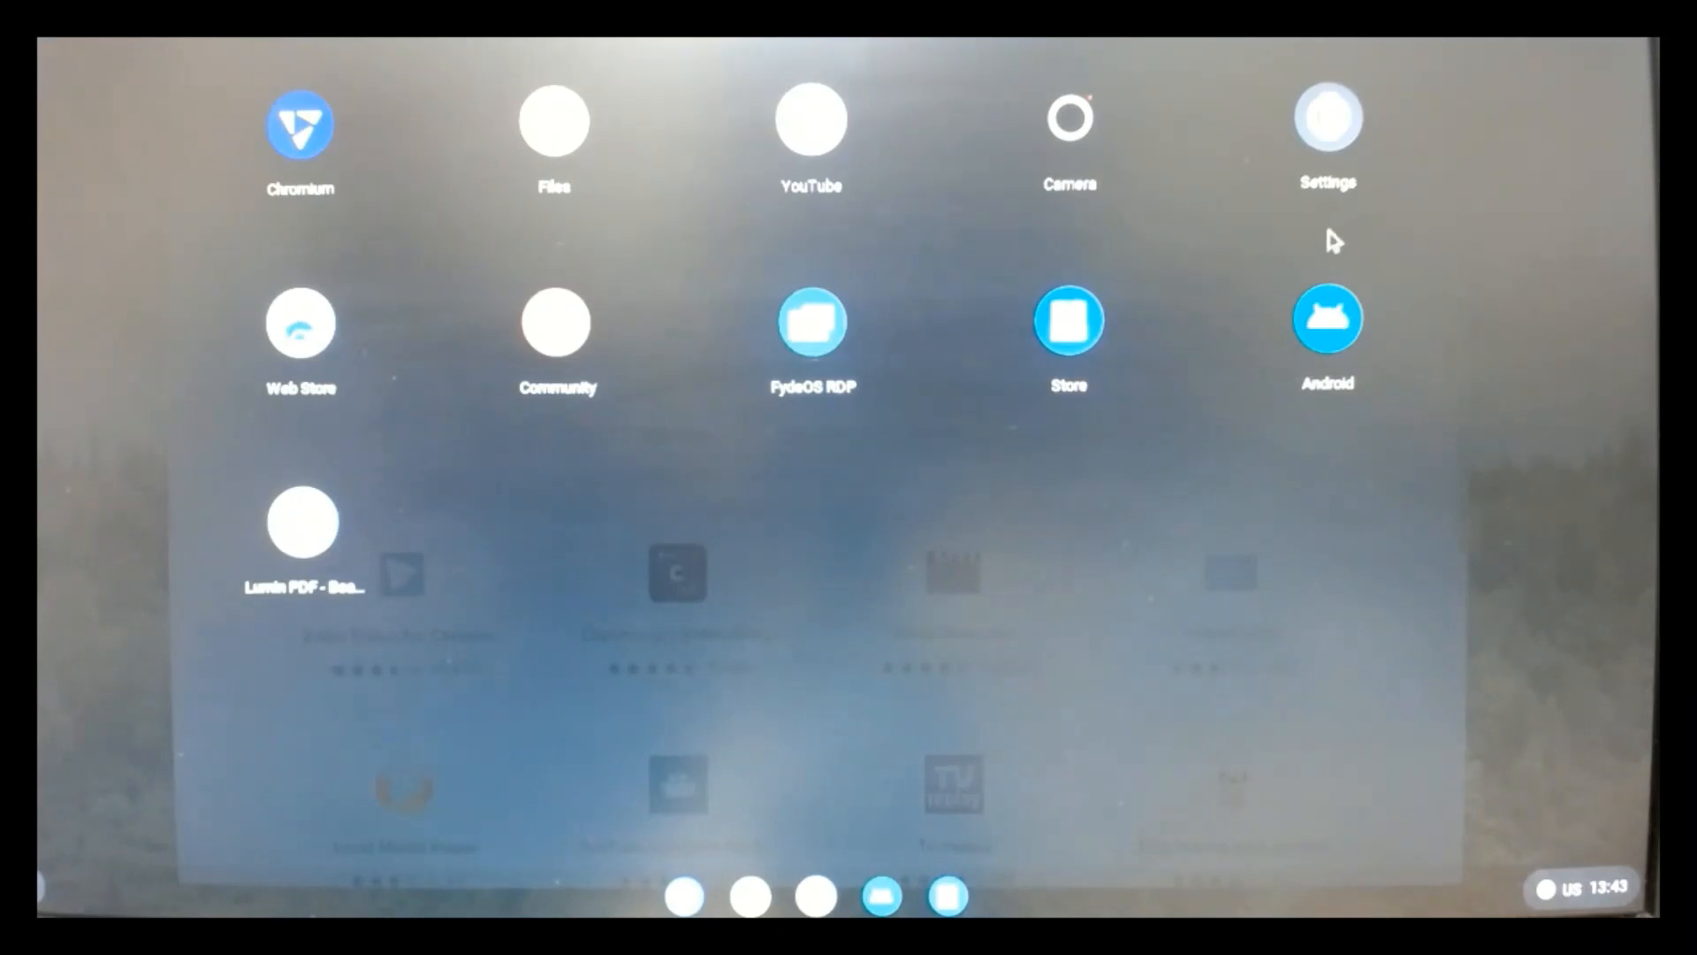
# Launch the Android subsystem activation from the launcher with its EULA checkbox accepted
pyautogui.click(811, 118)
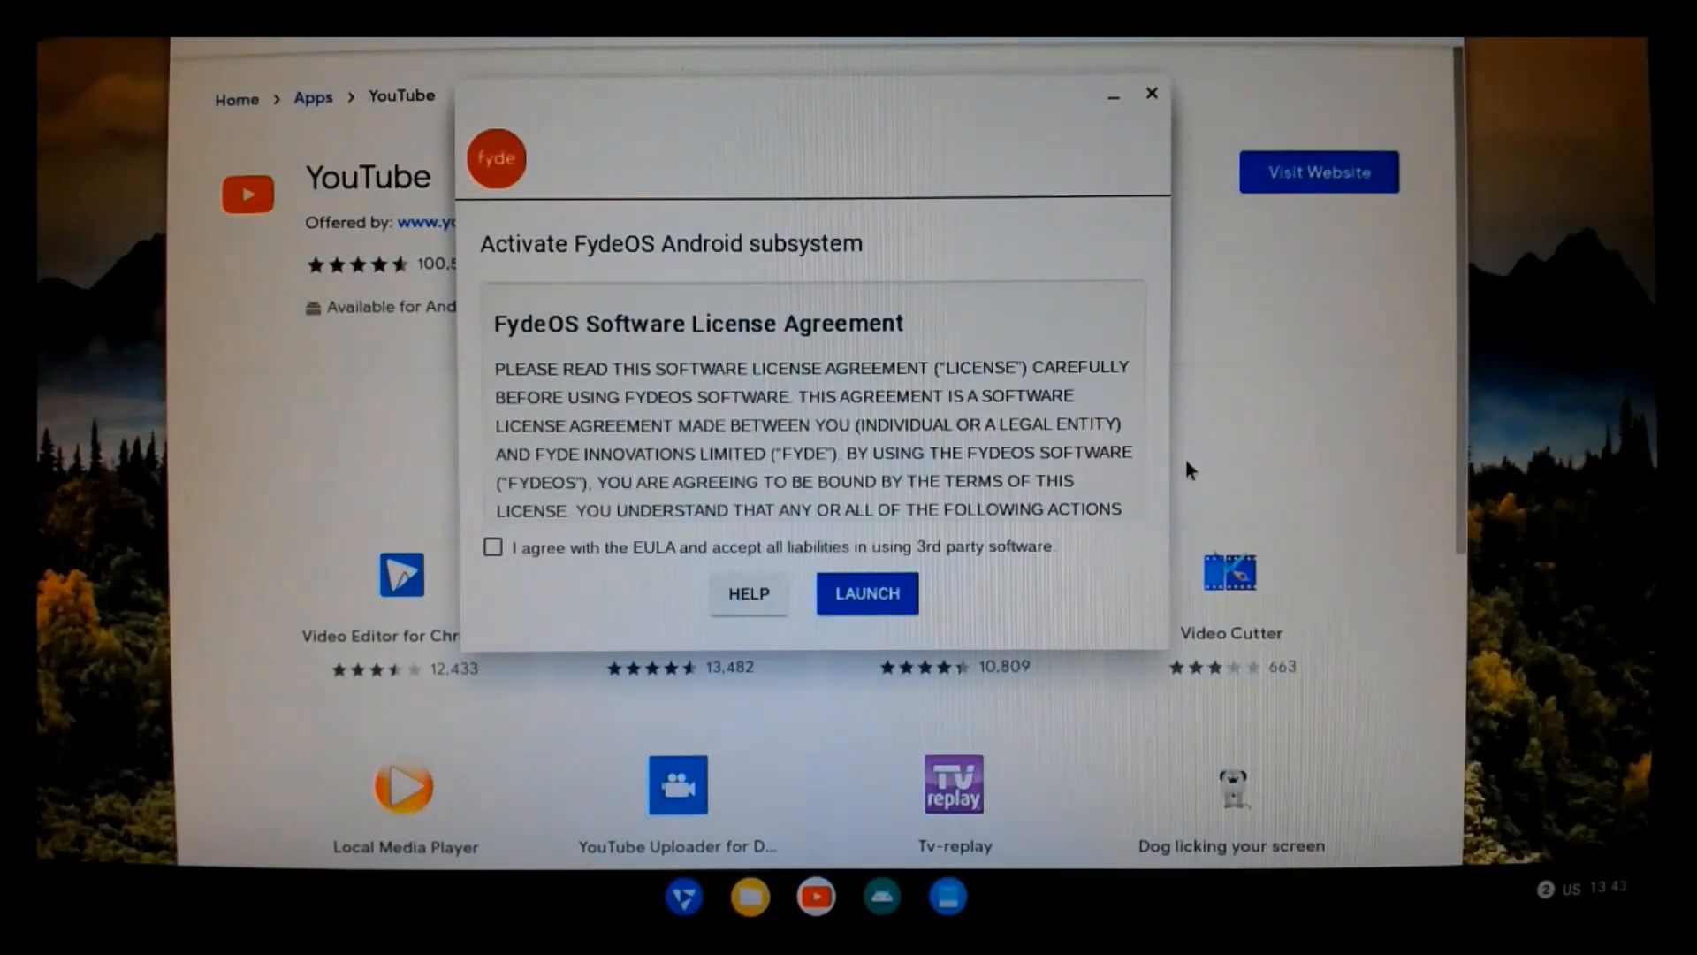
pyautogui.click(494, 547)
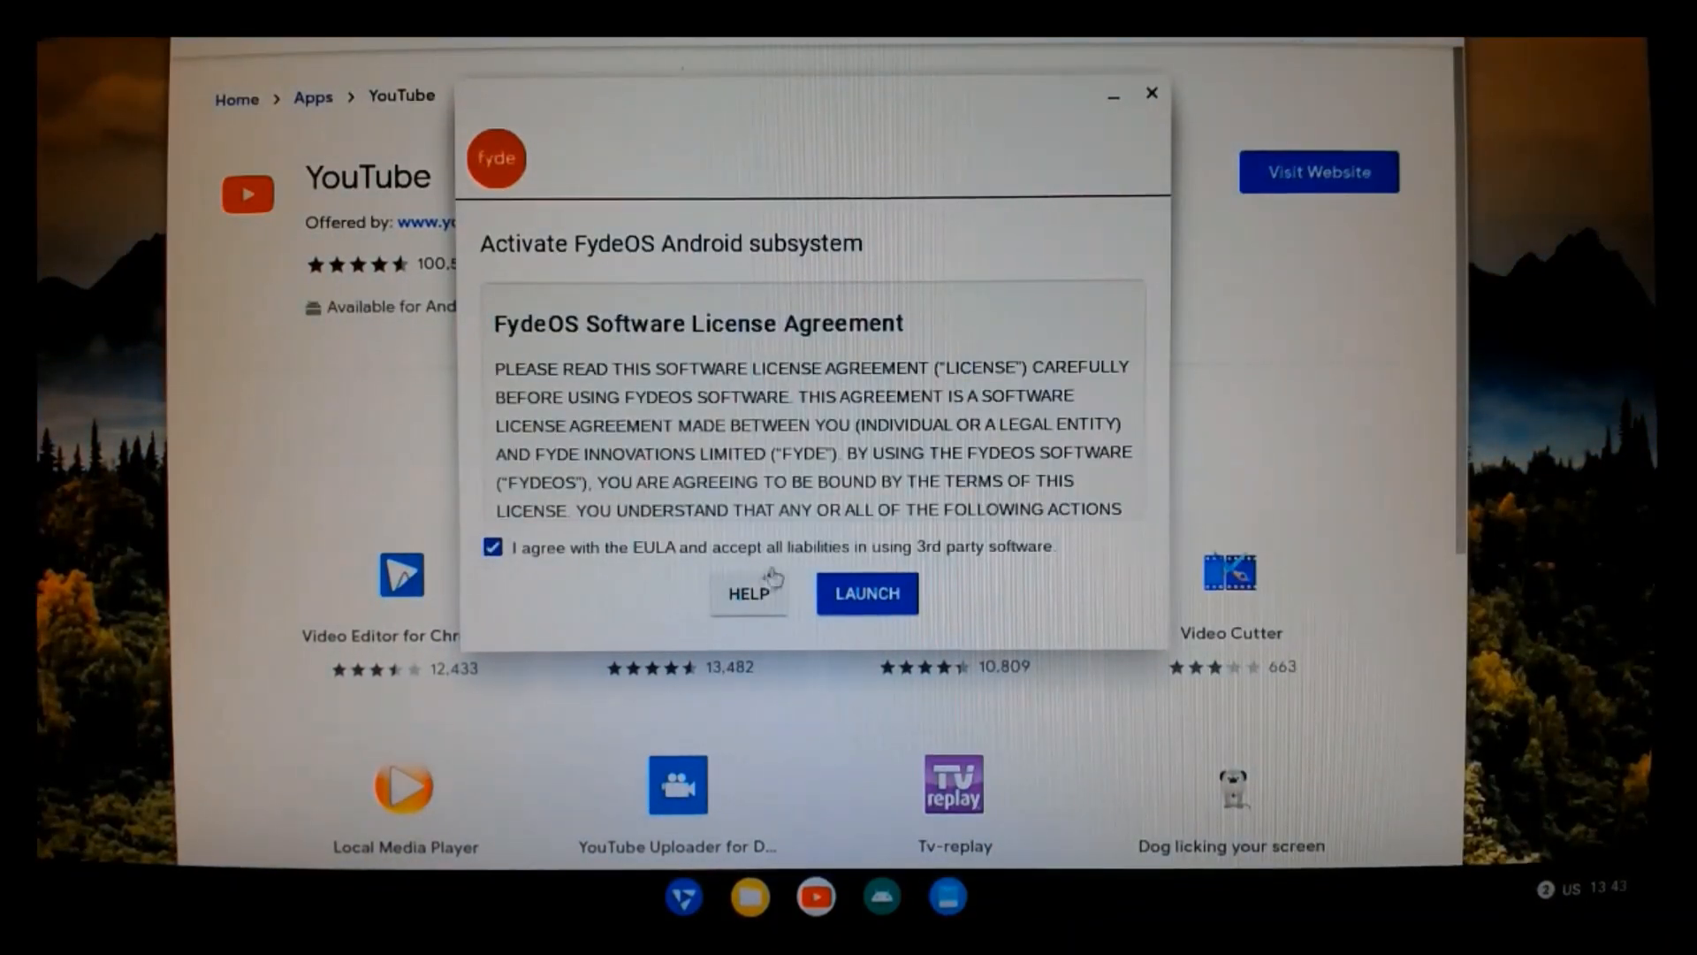
pyautogui.click(1151, 94)
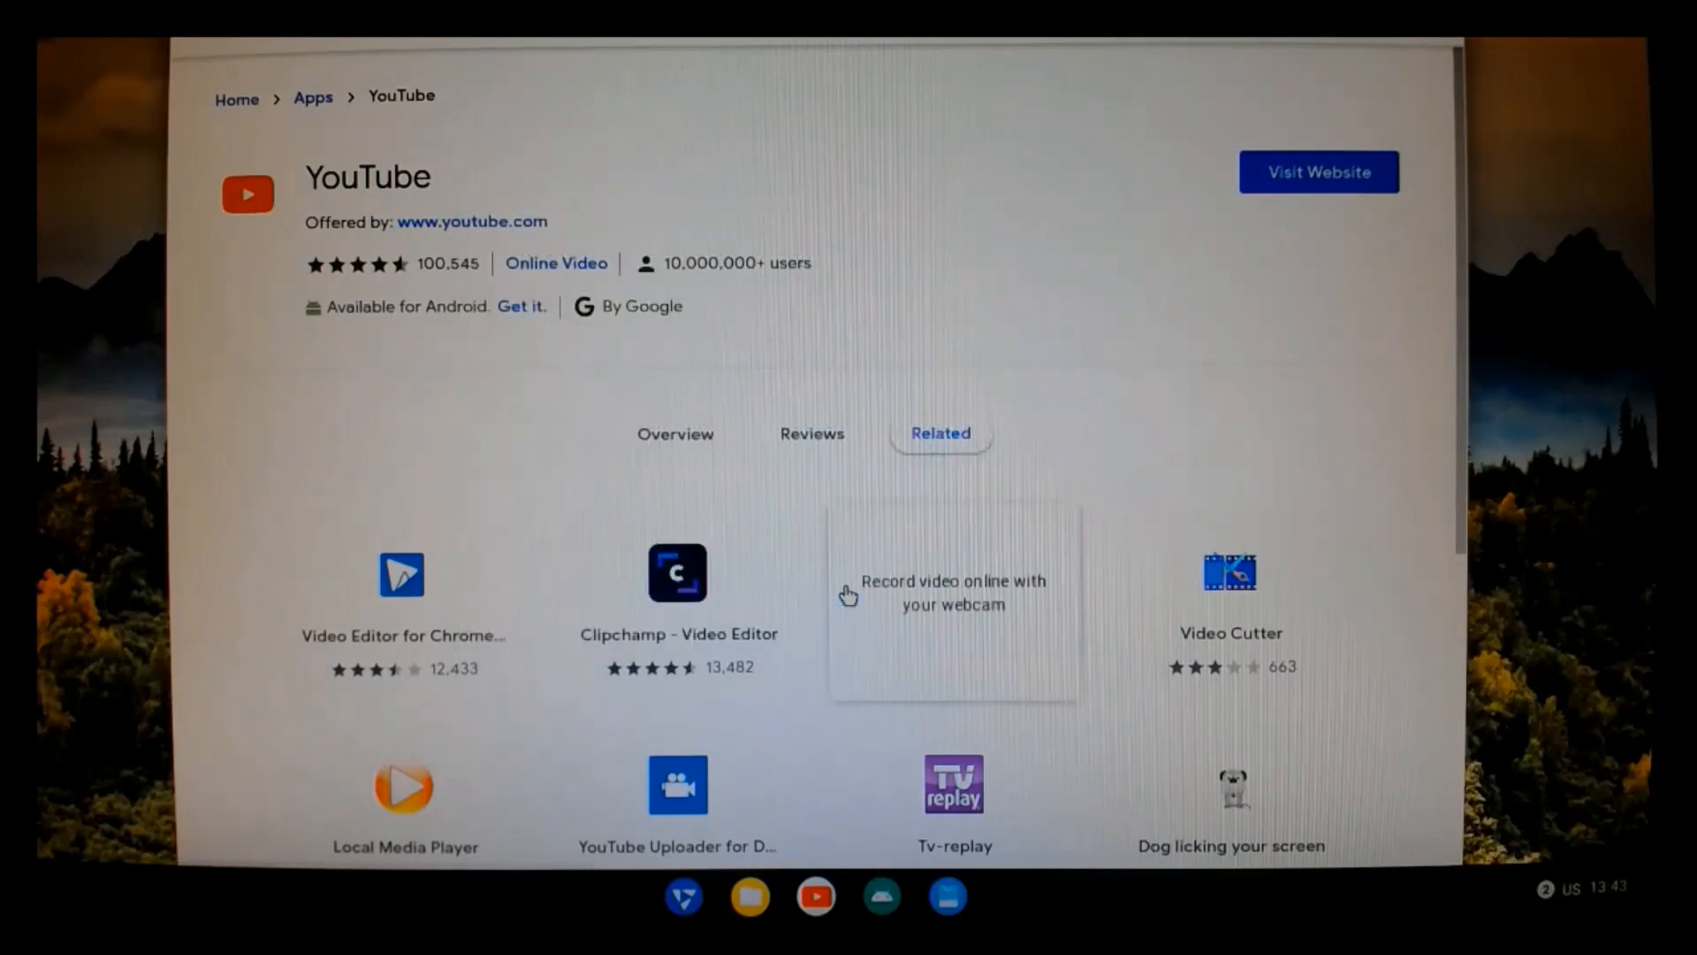
pyautogui.moveTo(959, 265)
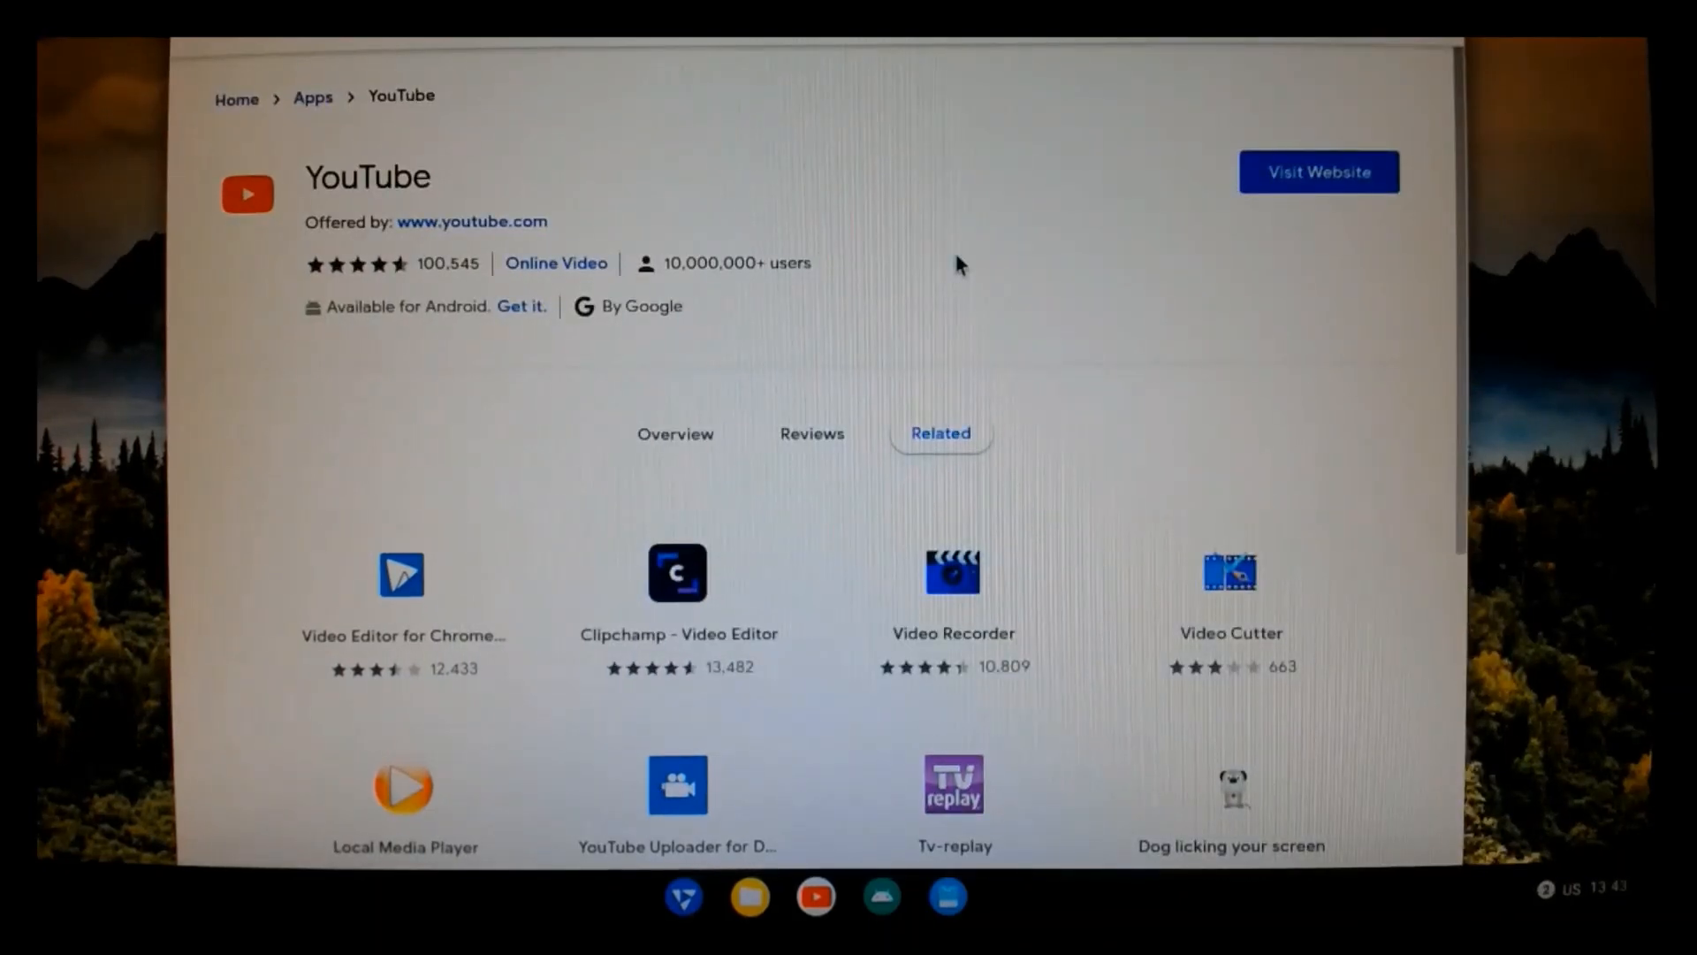